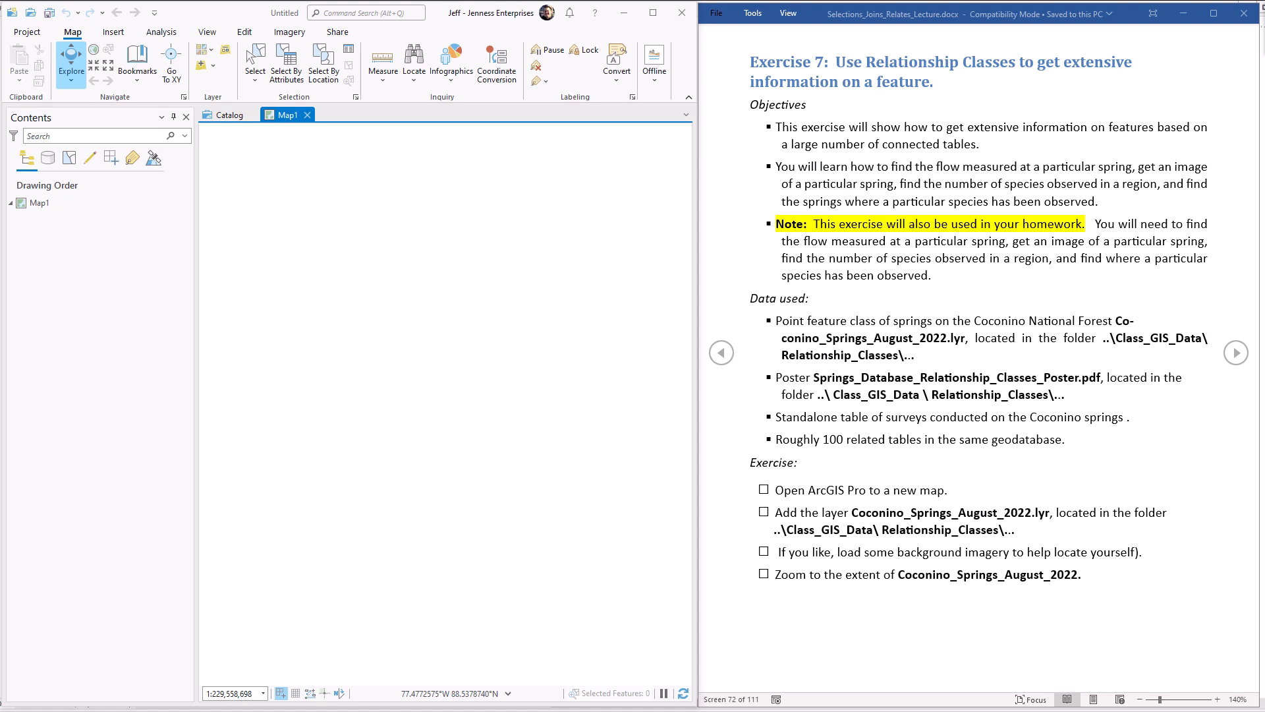
{"action": "mouse_move", "coordinate": [888, 194]}
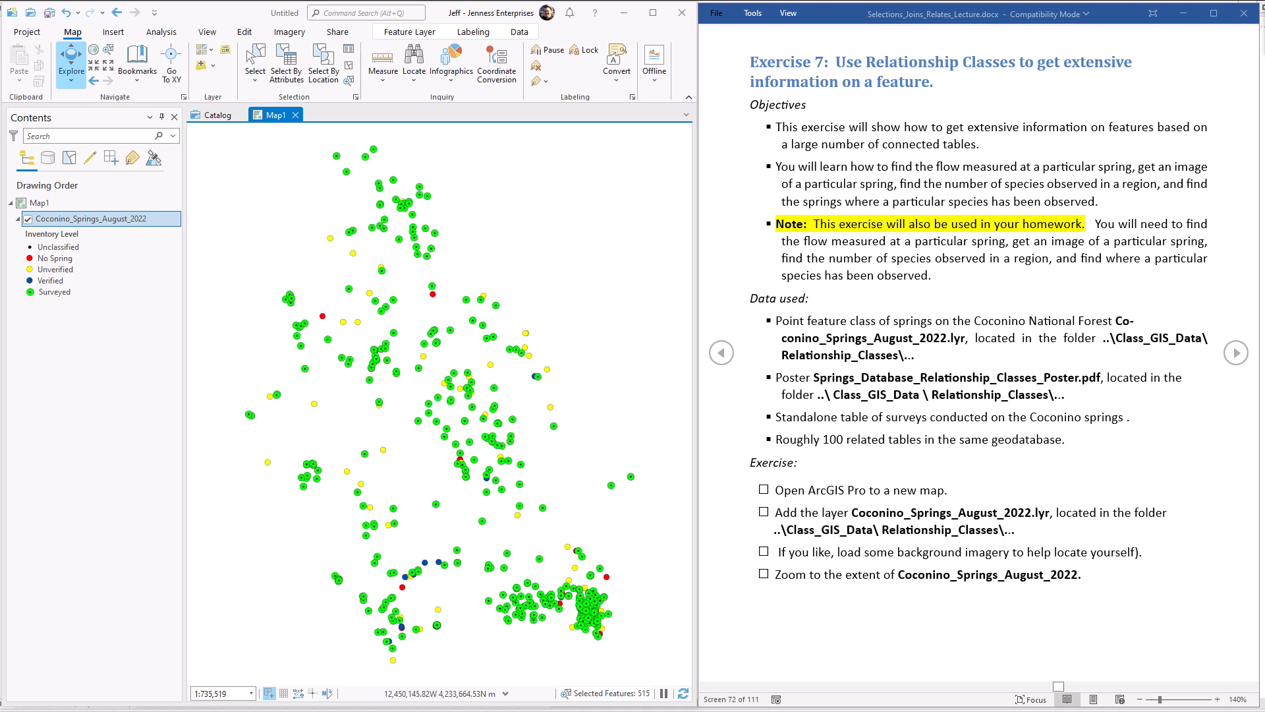
{"action": "mouse_move", "coordinate": [603, 357]}
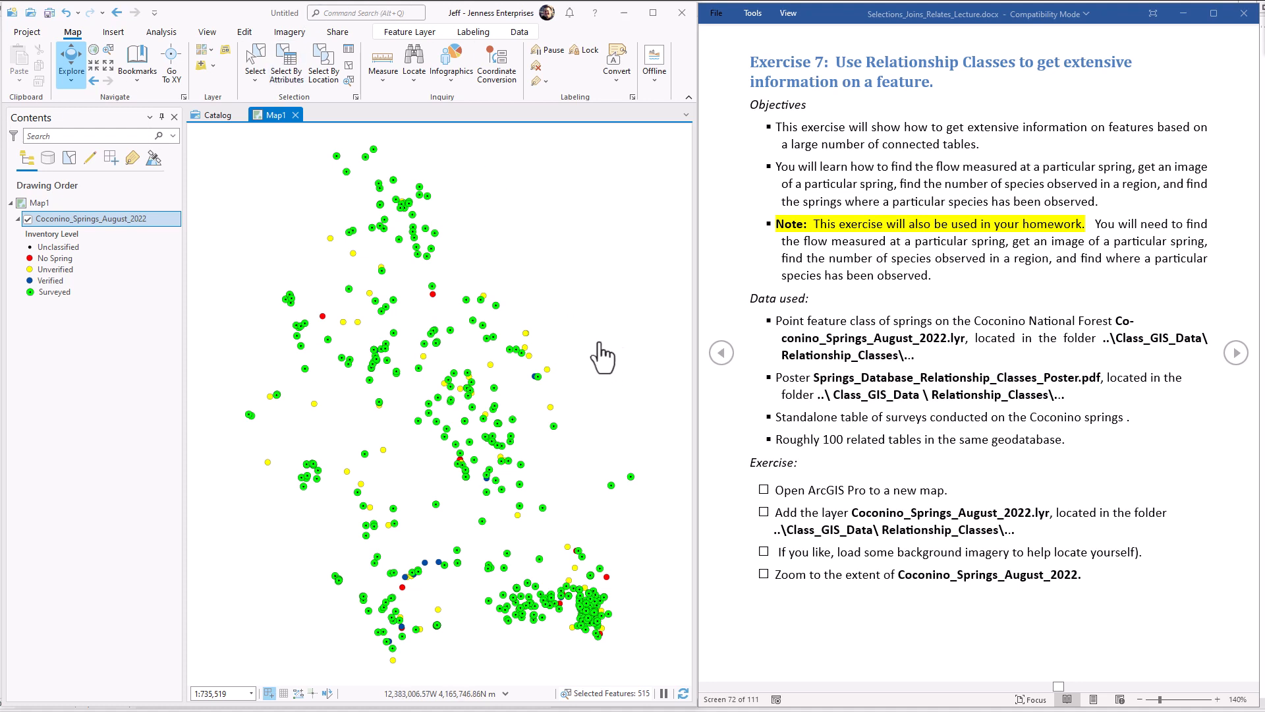
{"action": "mouse_move", "coordinate": [1137, 338]}
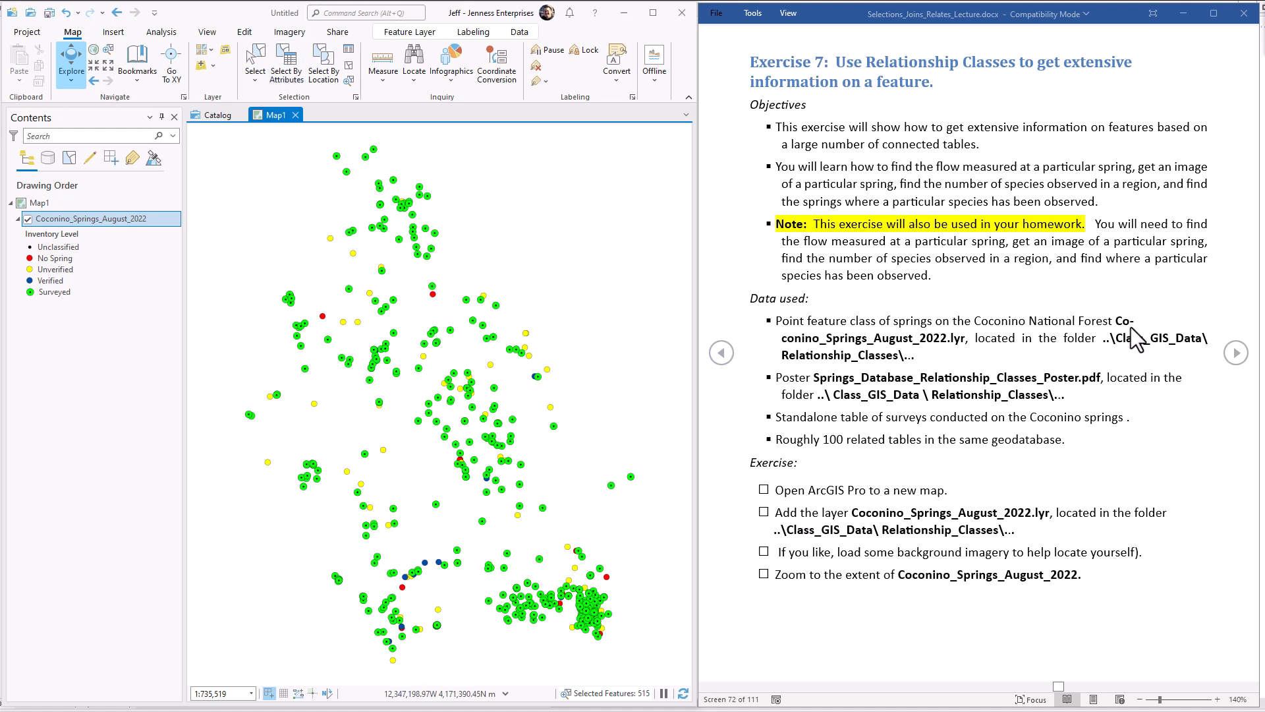
{"action": "mouse_move", "coordinate": [1234, 352]}
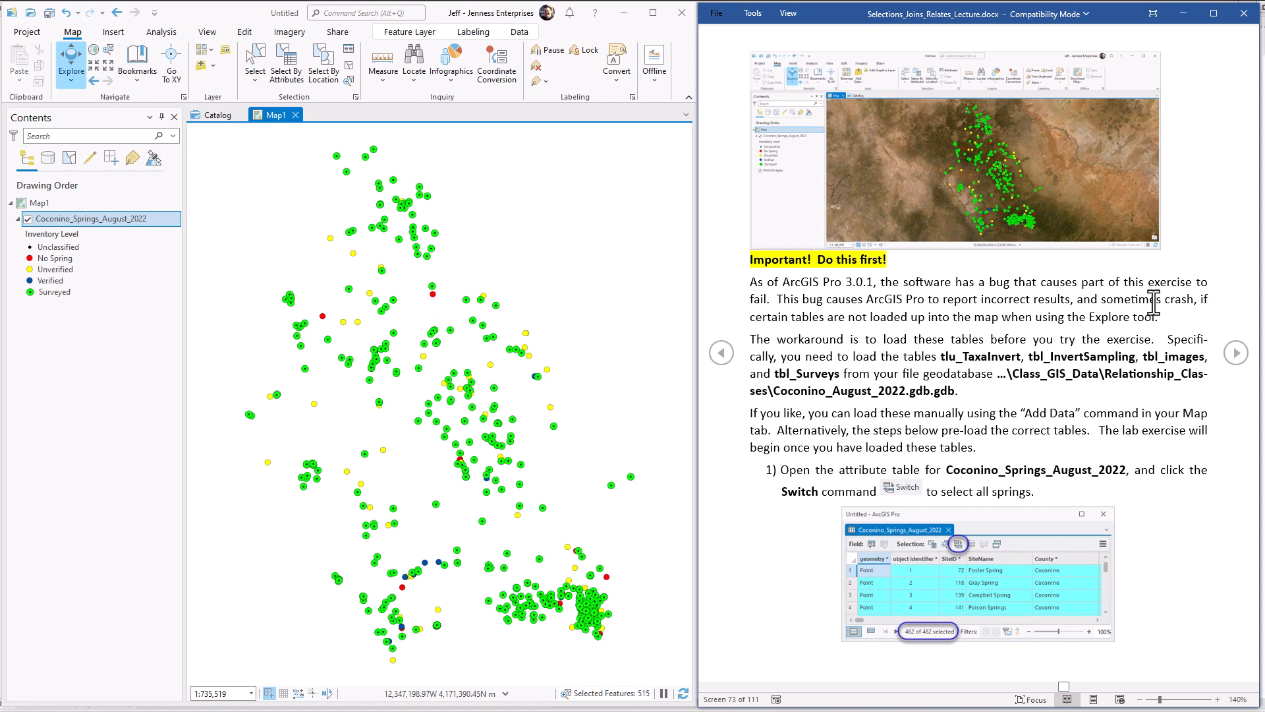
{"action": "mouse_move", "coordinate": [705, 206]}
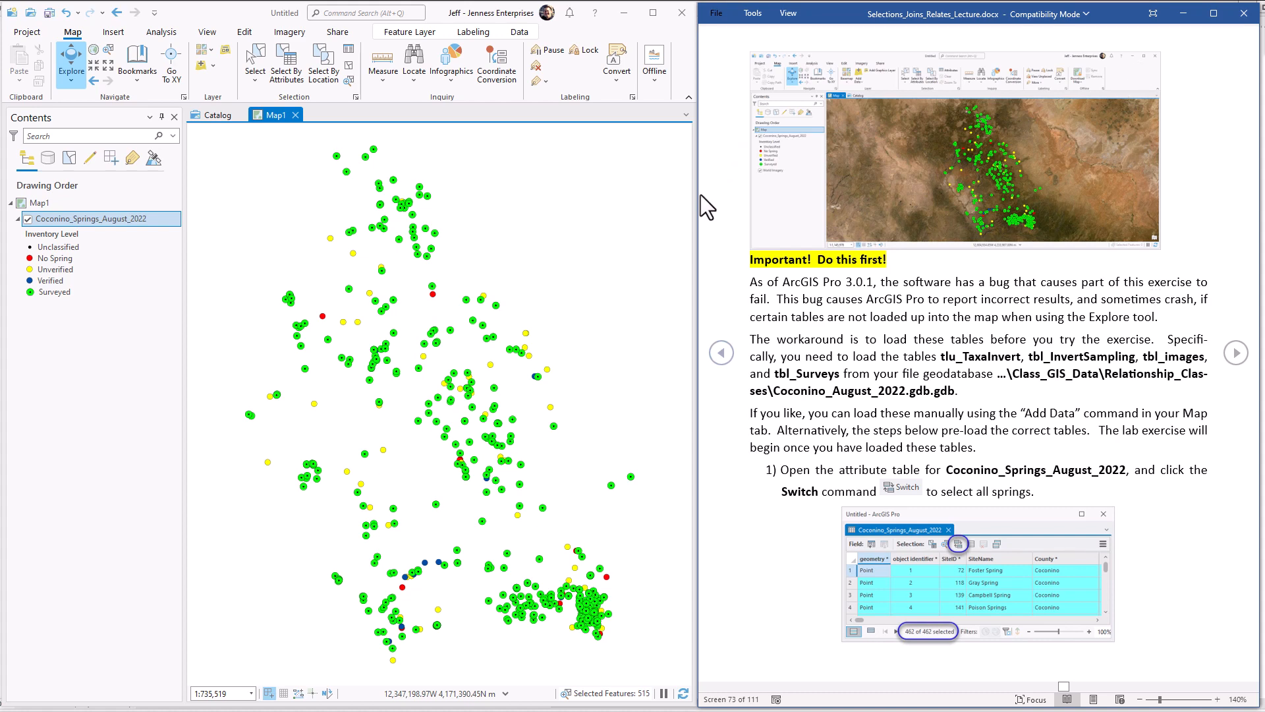
{"action": "mouse_move", "coordinate": [847, 343]}
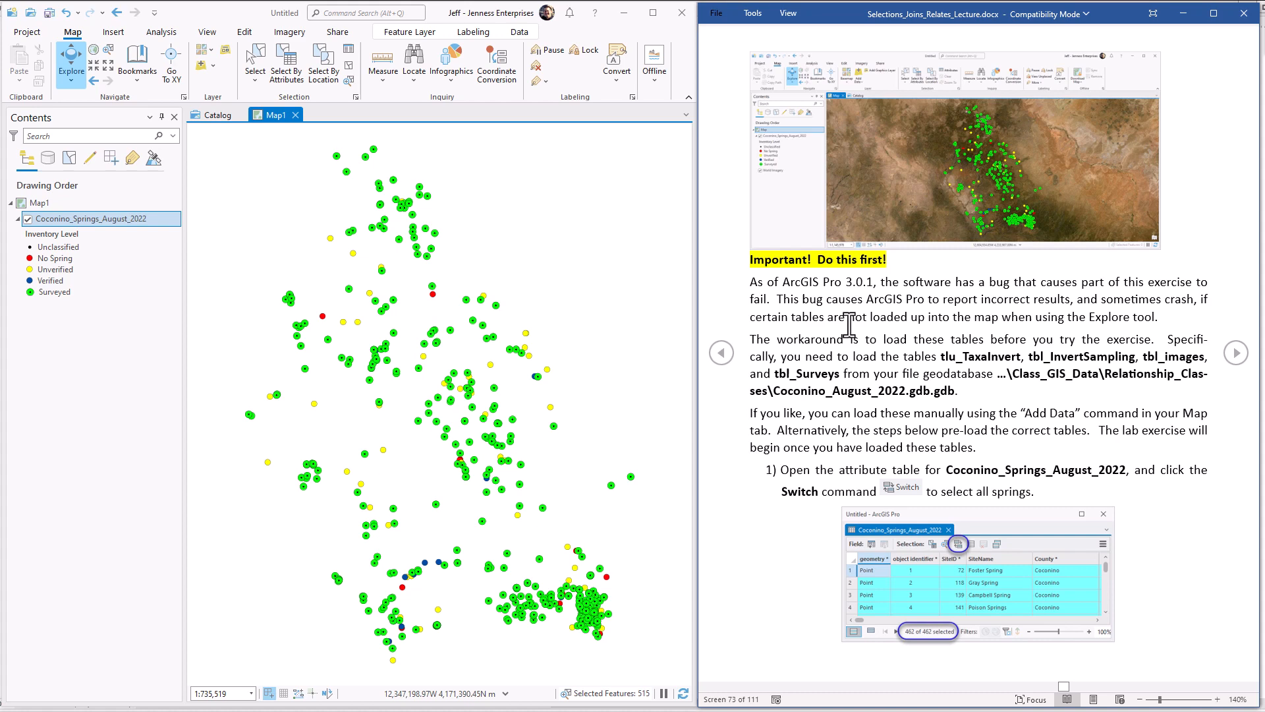
{"action": "mouse_move", "coordinate": [942, 355]}
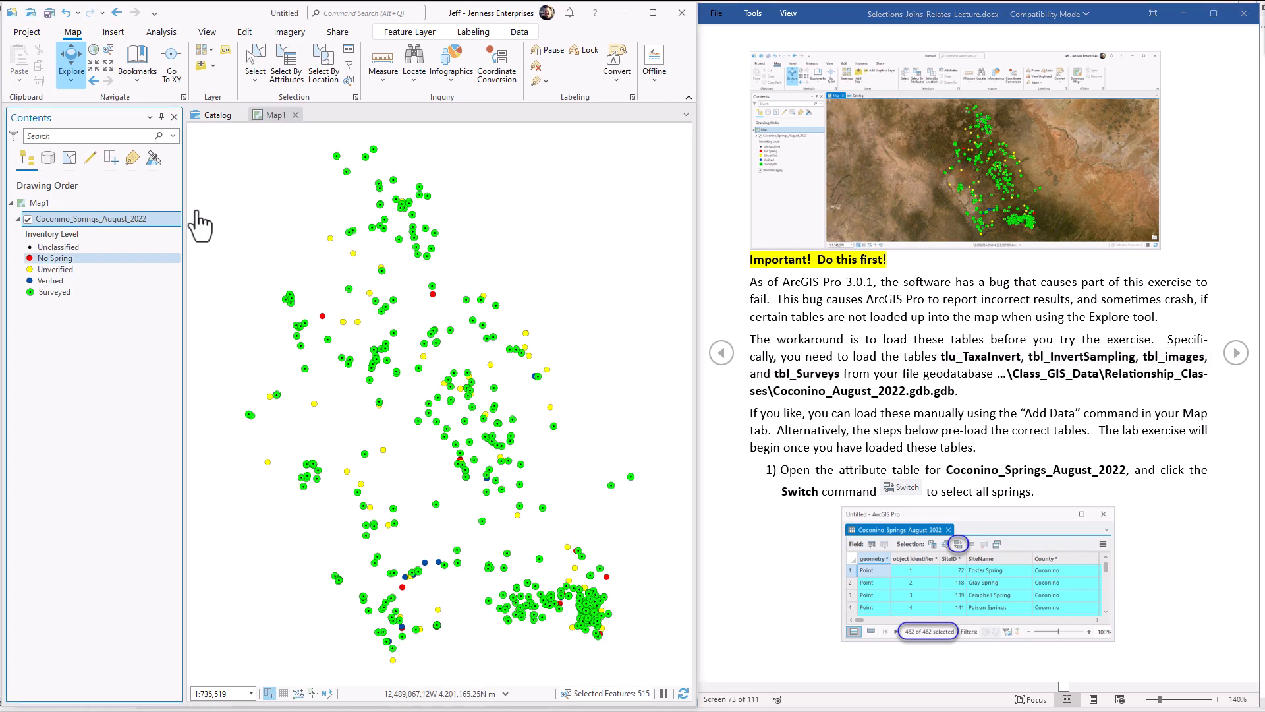
{"action": "left_click", "coordinate": [201, 49]}
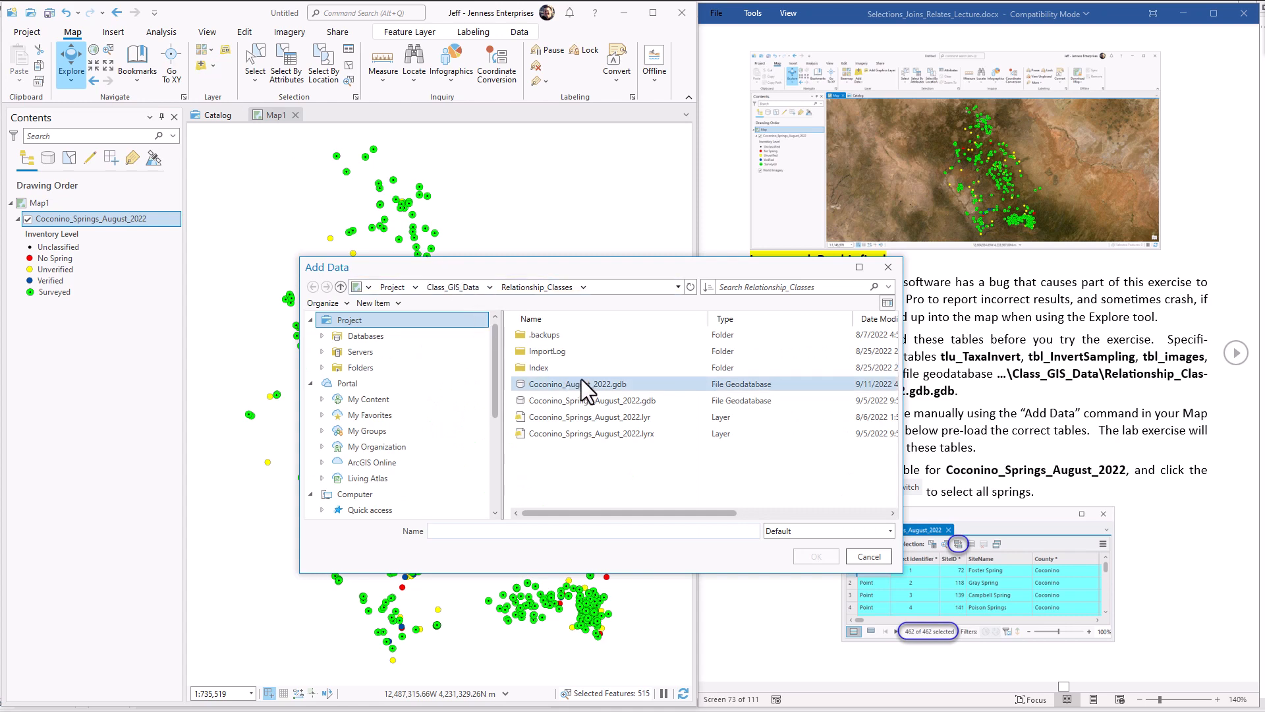
{"action": "double_click", "coordinate": [578, 383]}
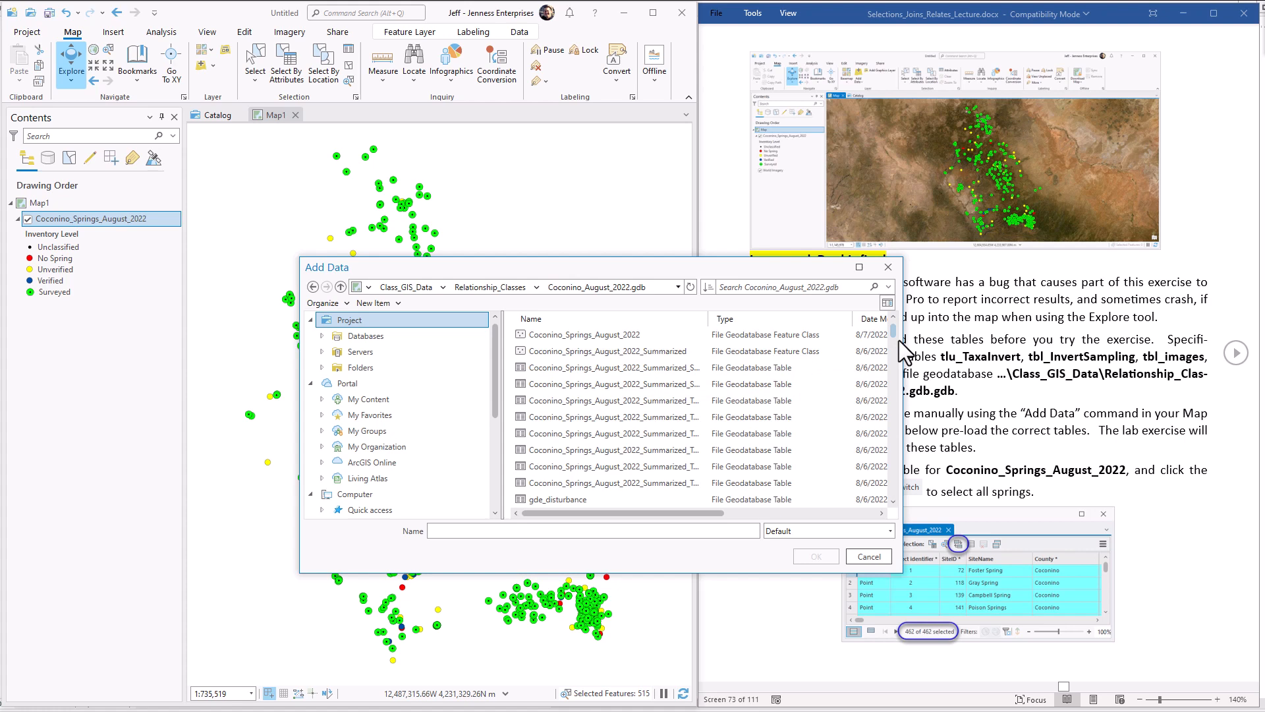
{"action": "scroll", "scroll_direction": "down", "scroll_amount": 3}
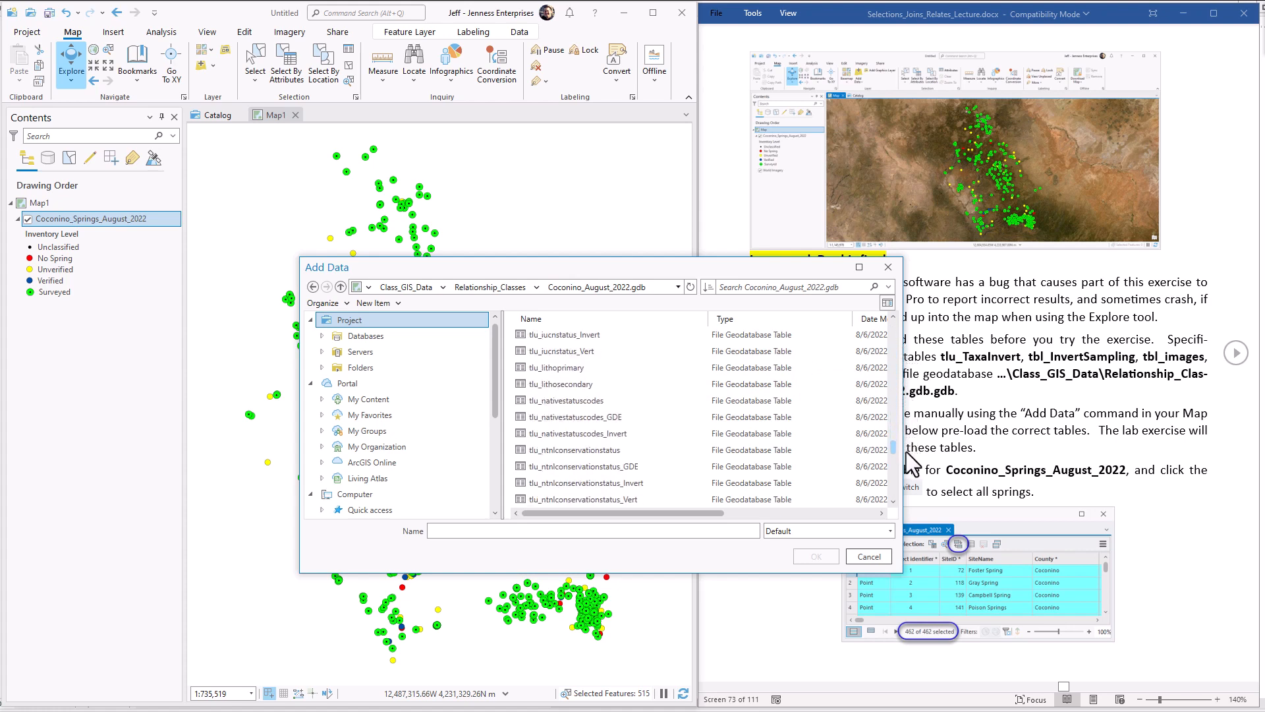
{"action": "scroll", "scroll_direction": "down", "scroll_amount": 3}
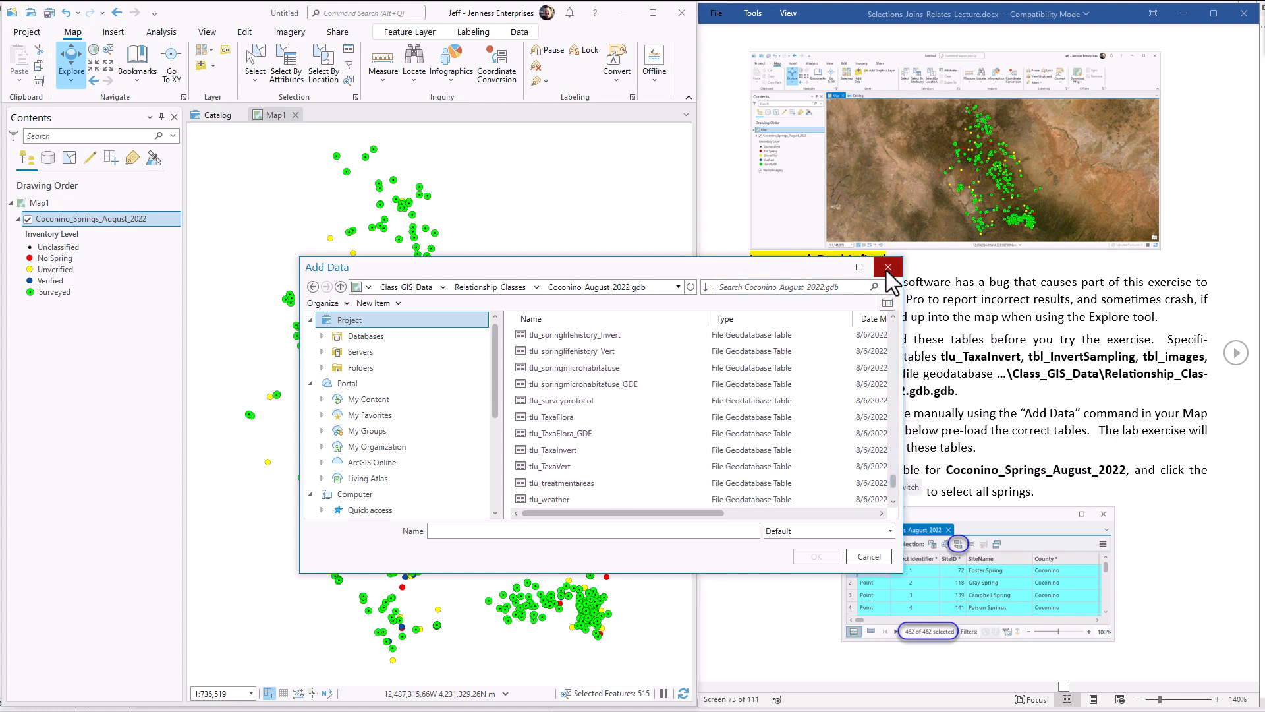
{"action": "left_click", "coordinate": [887, 267]}
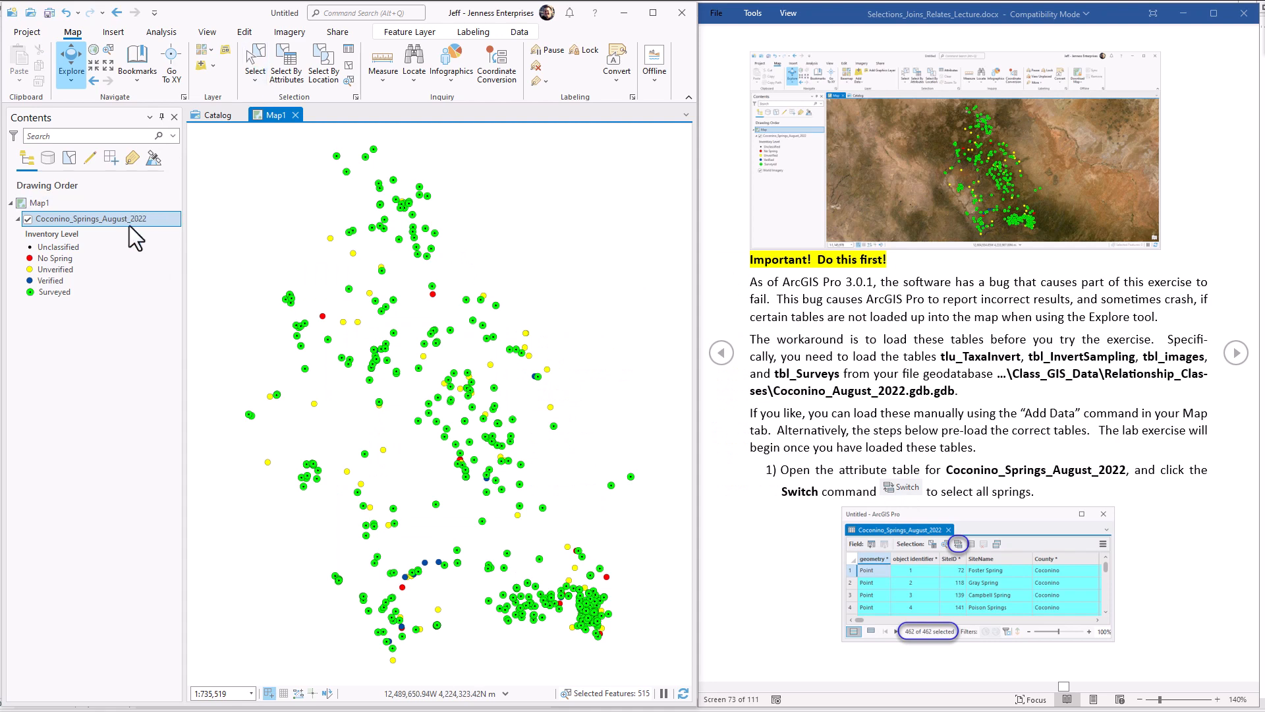
{"action": "mouse_move", "coordinate": [876, 466]}
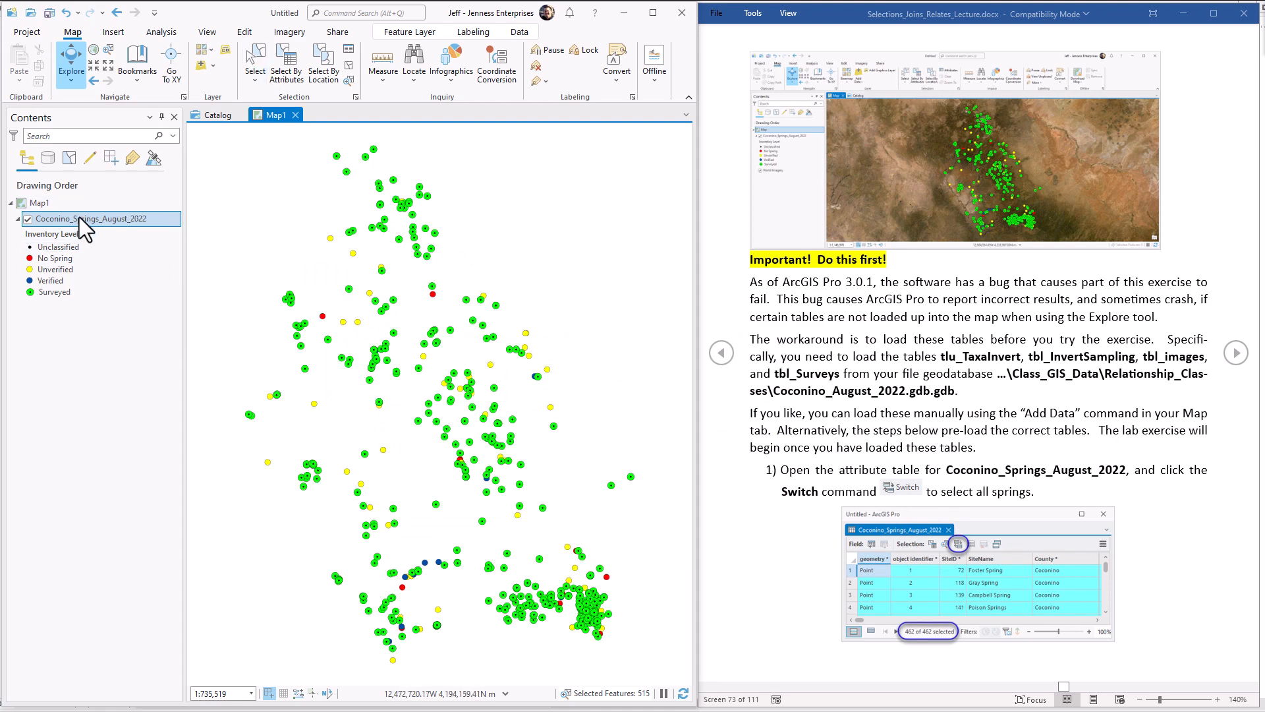
{"action": "mouse_move", "coordinate": [141, 229]}
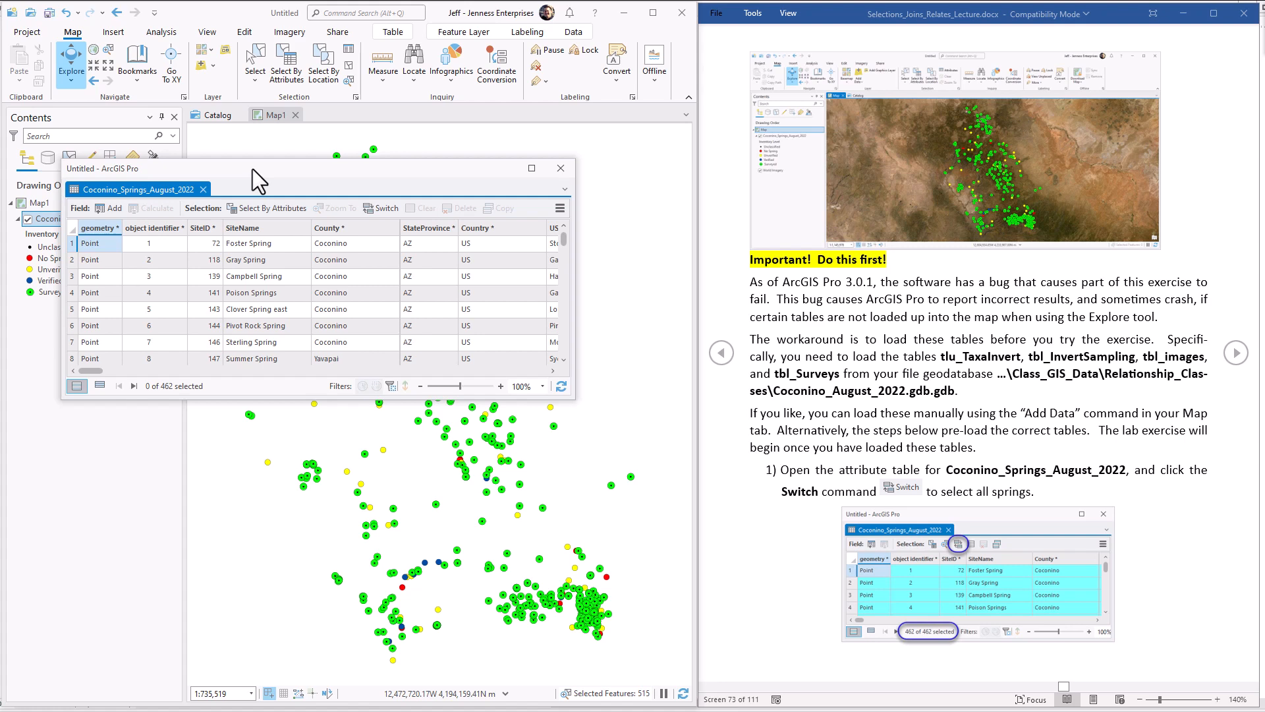
{"action": "mouse_move", "coordinate": [384, 208]}
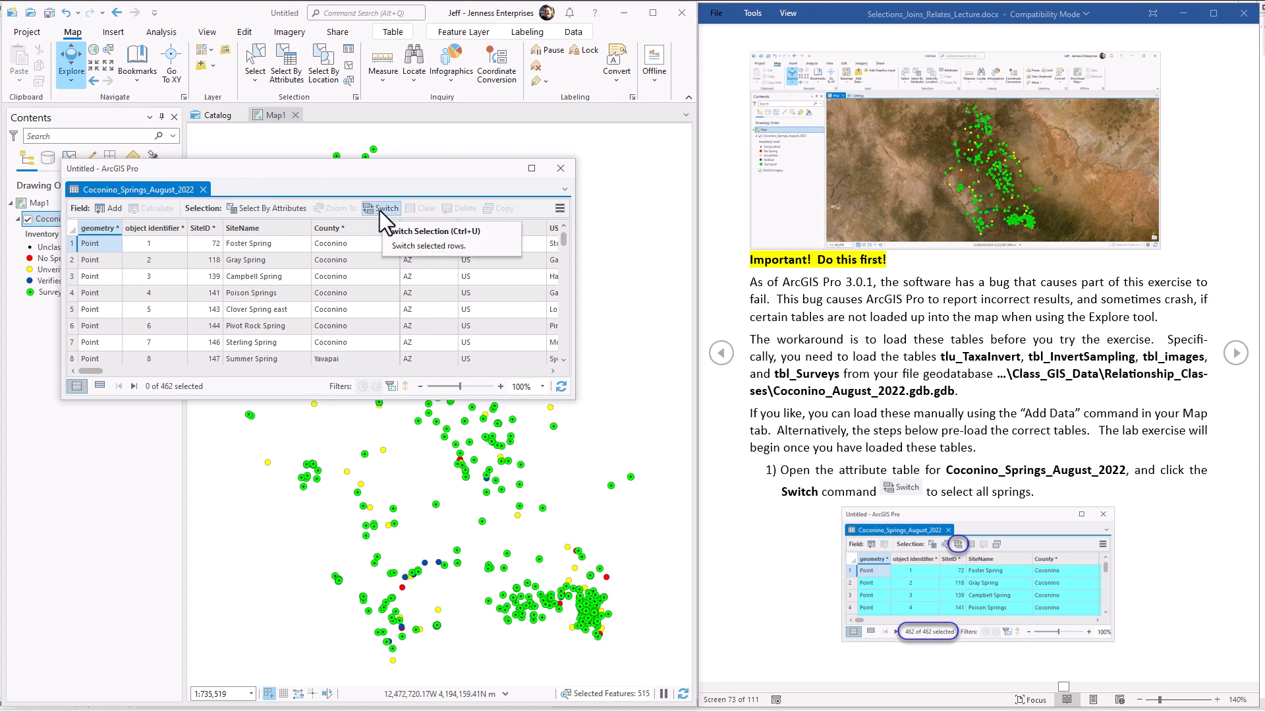
Step: Switch the selection so all 462 springs in the Coconino_Springs_August_2022 table are selected
{"action": "left_click", "coordinate": [385, 208]}
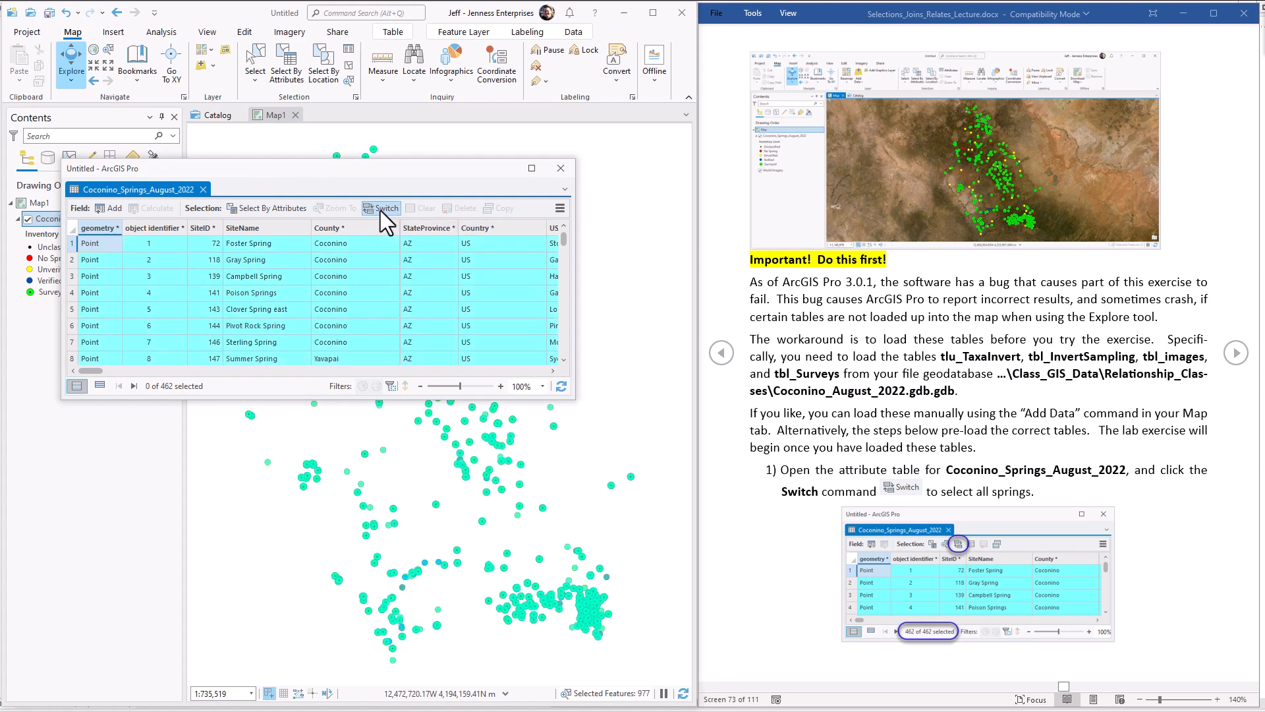
{"action": "left_click", "coordinate": [380, 208]}
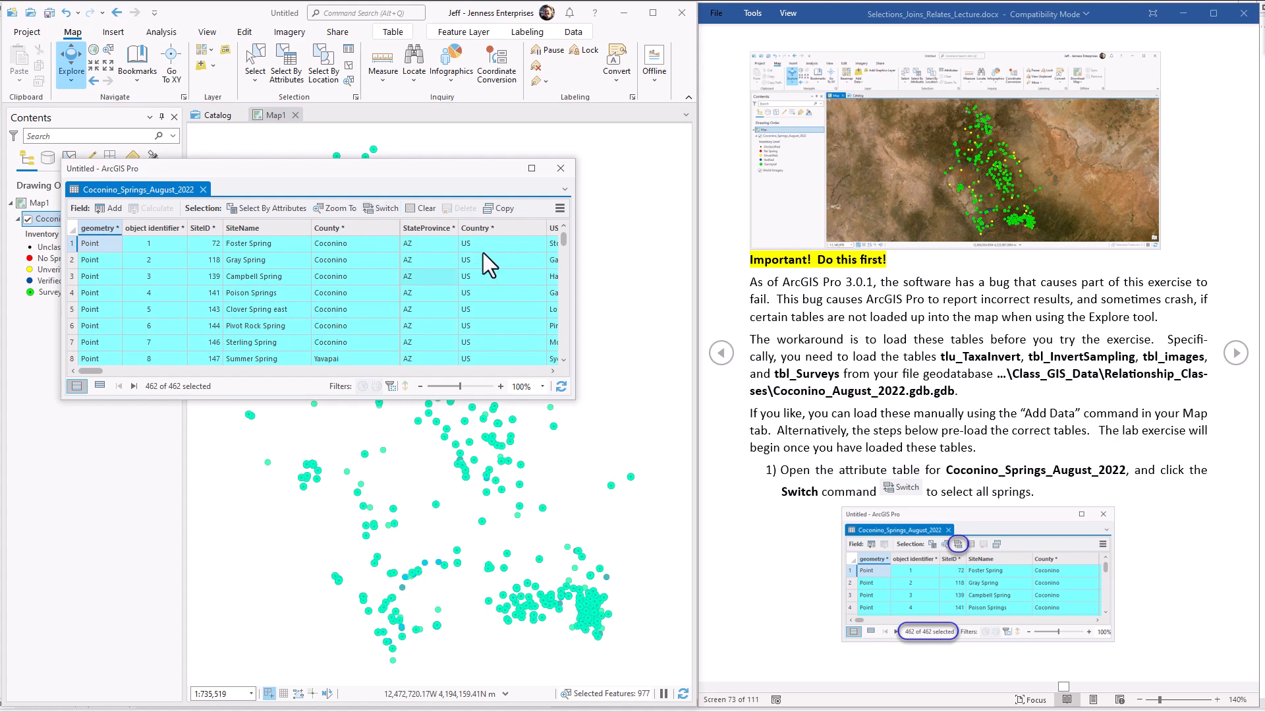
{"action": "left_click", "coordinate": [559, 207]}
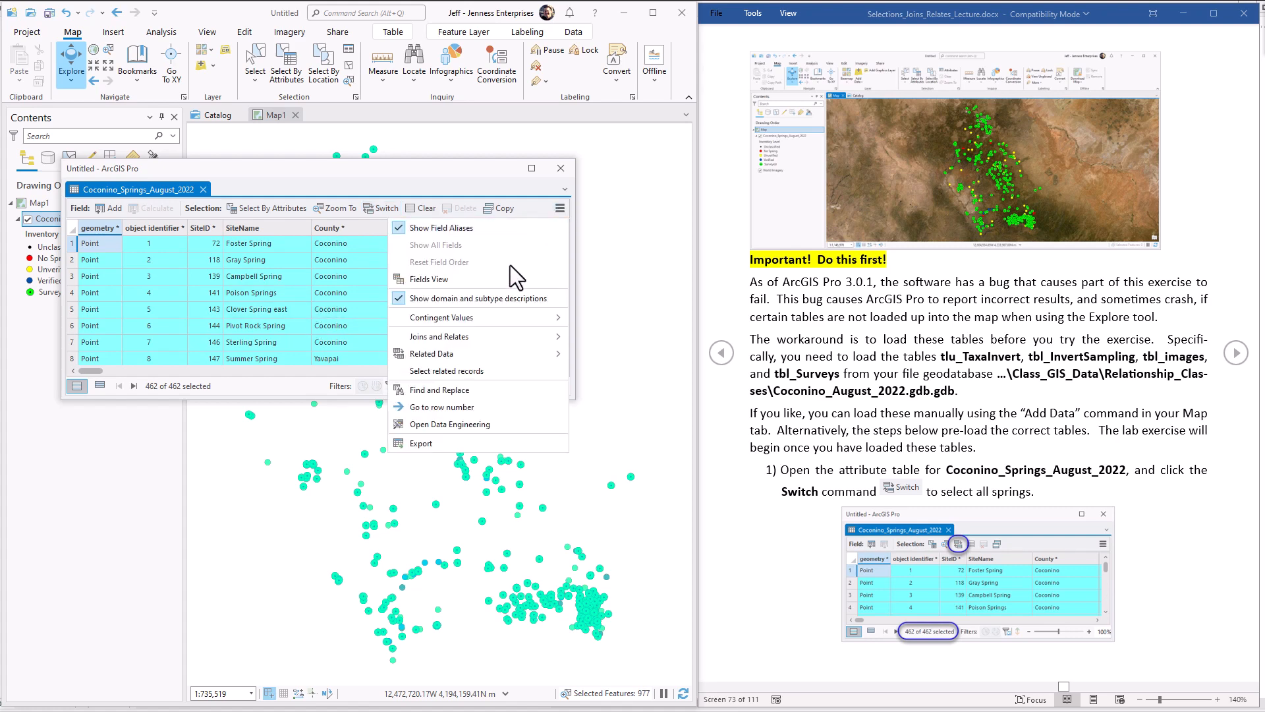
{"action": "mouse_move", "coordinate": [463, 358]}
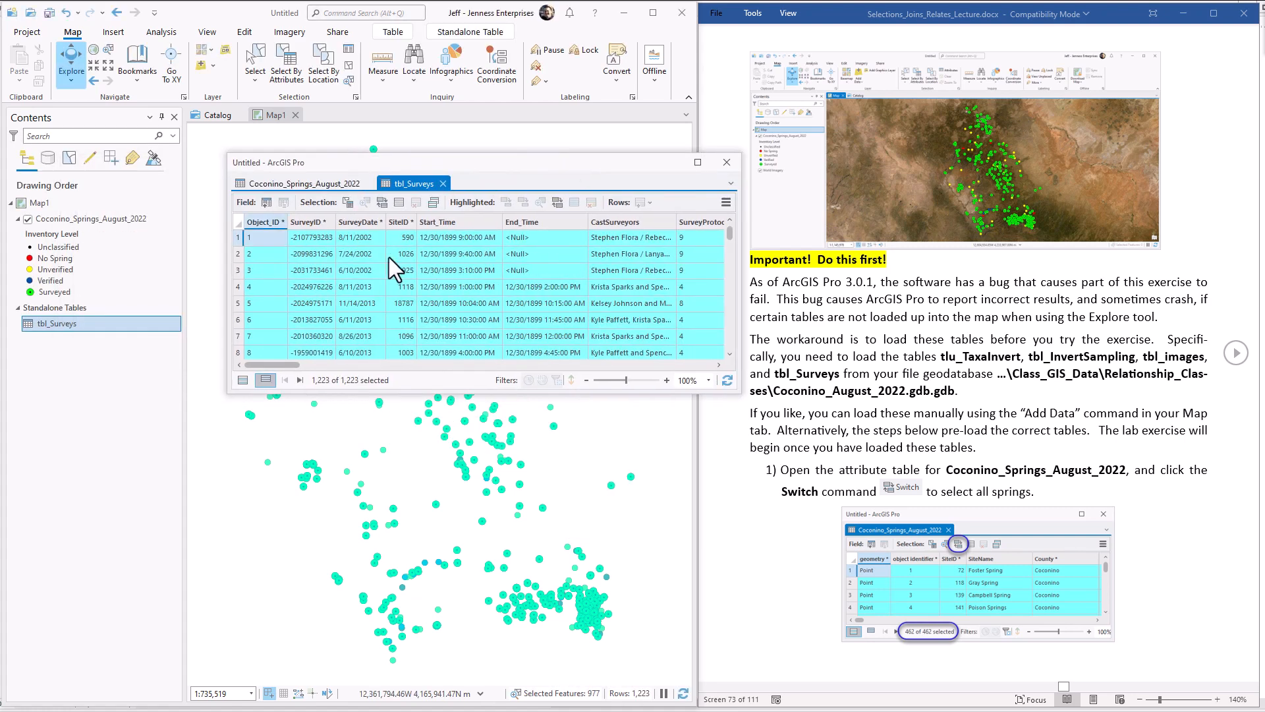
{"action": "mouse_move", "coordinate": [64, 323]}
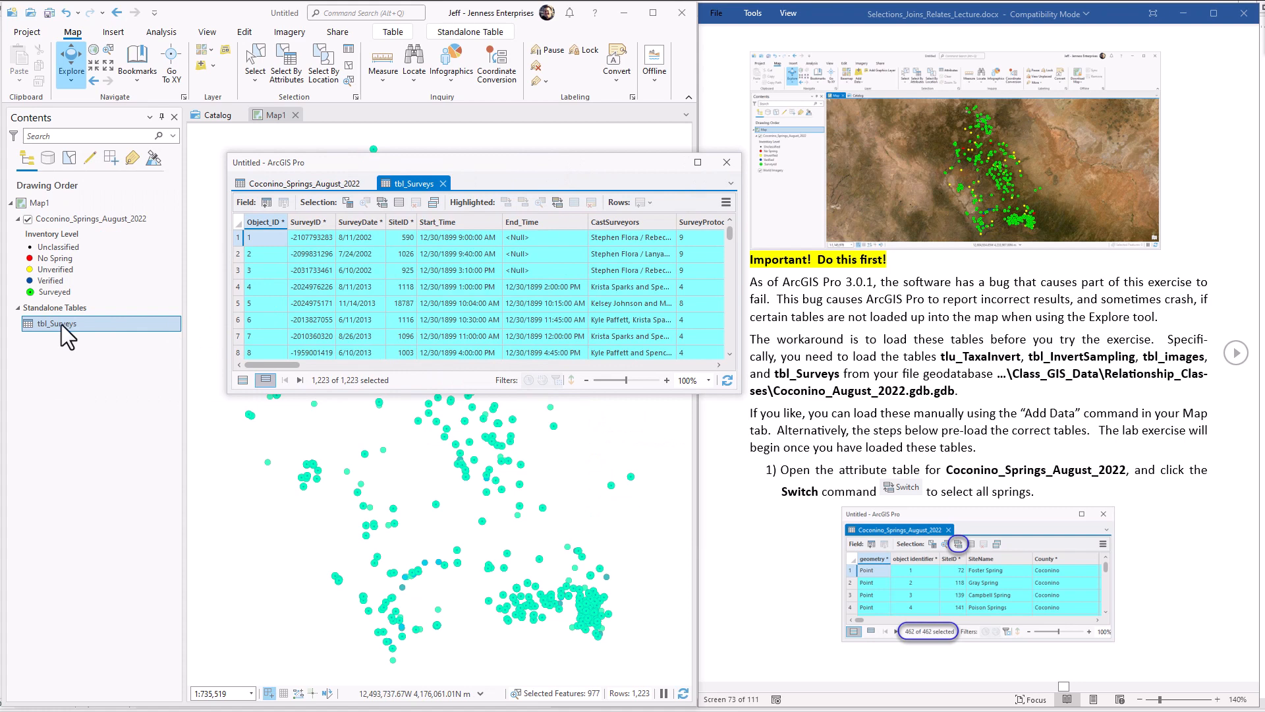
Step: Load the related tbl_images table from the tbl_Surveys options and return to tbl_Surveys
{"action": "left_click", "coordinate": [725, 201]}
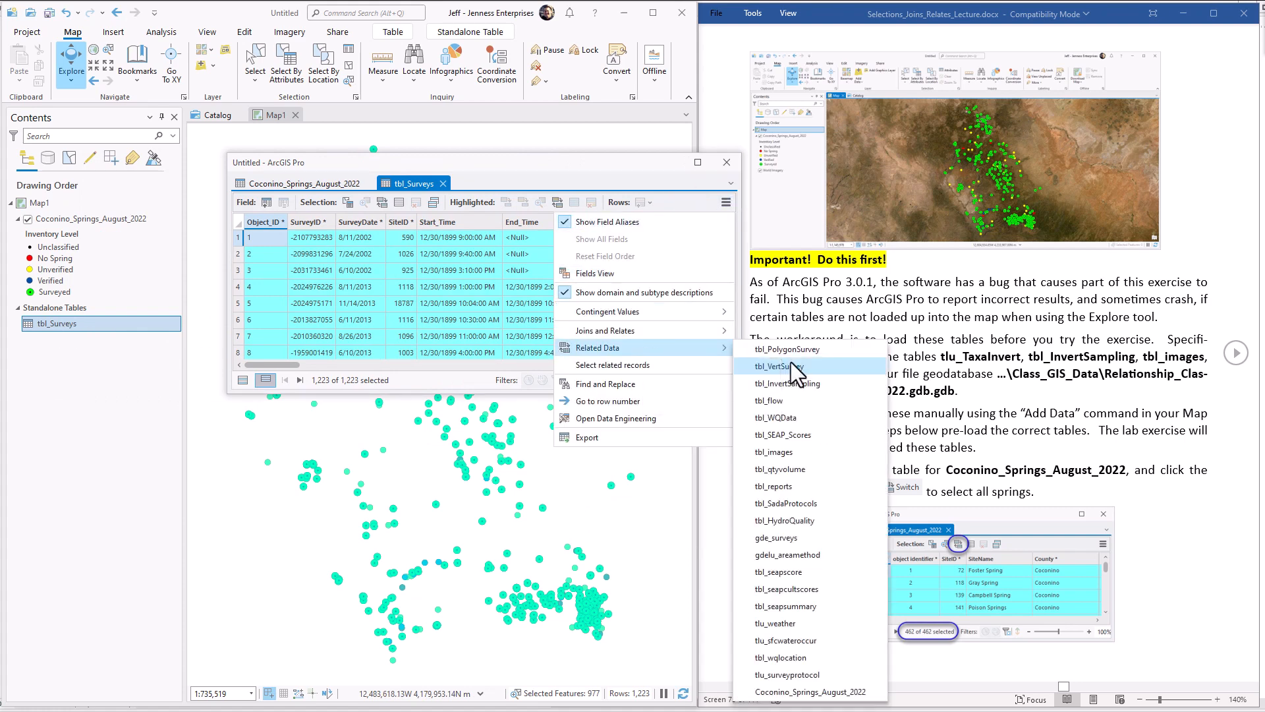
{"action": "mouse_move", "coordinate": [772, 450]}
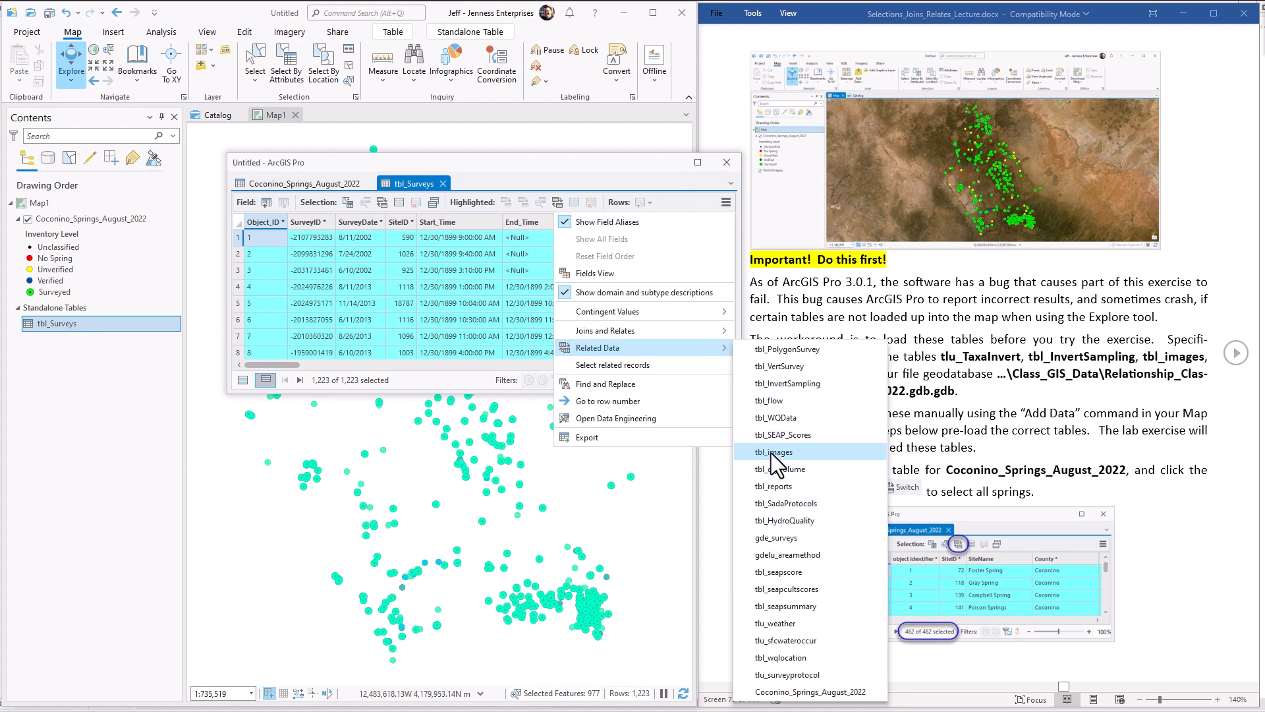
{"action": "left_click", "coordinate": [772, 452]}
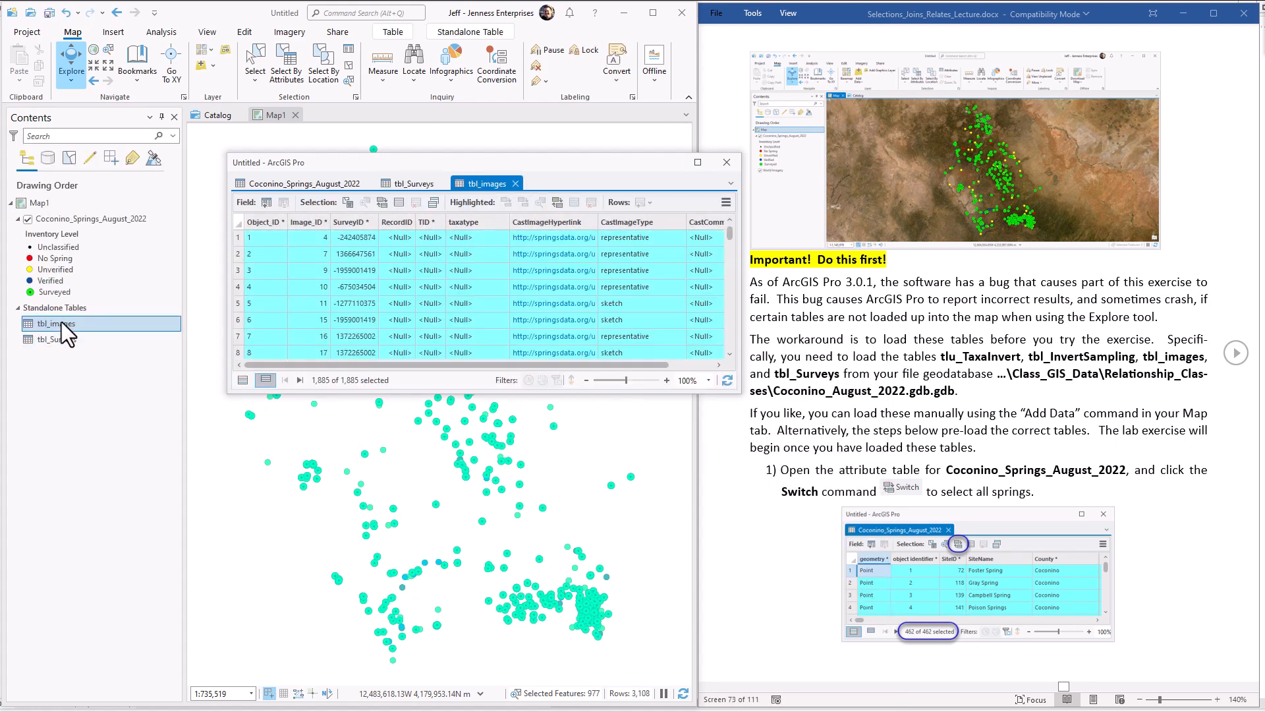
{"action": "left_click", "coordinate": [411, 183]}
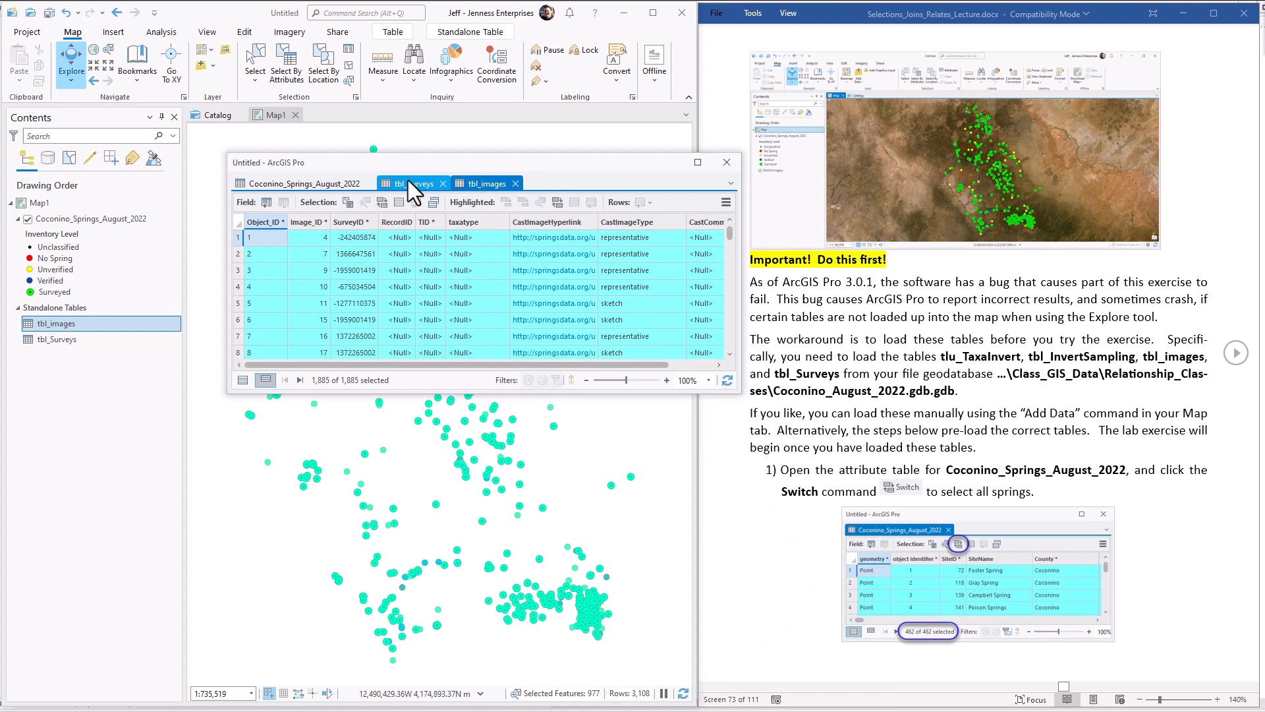
{"action": "left_click", "coordinate": [411, 182]}
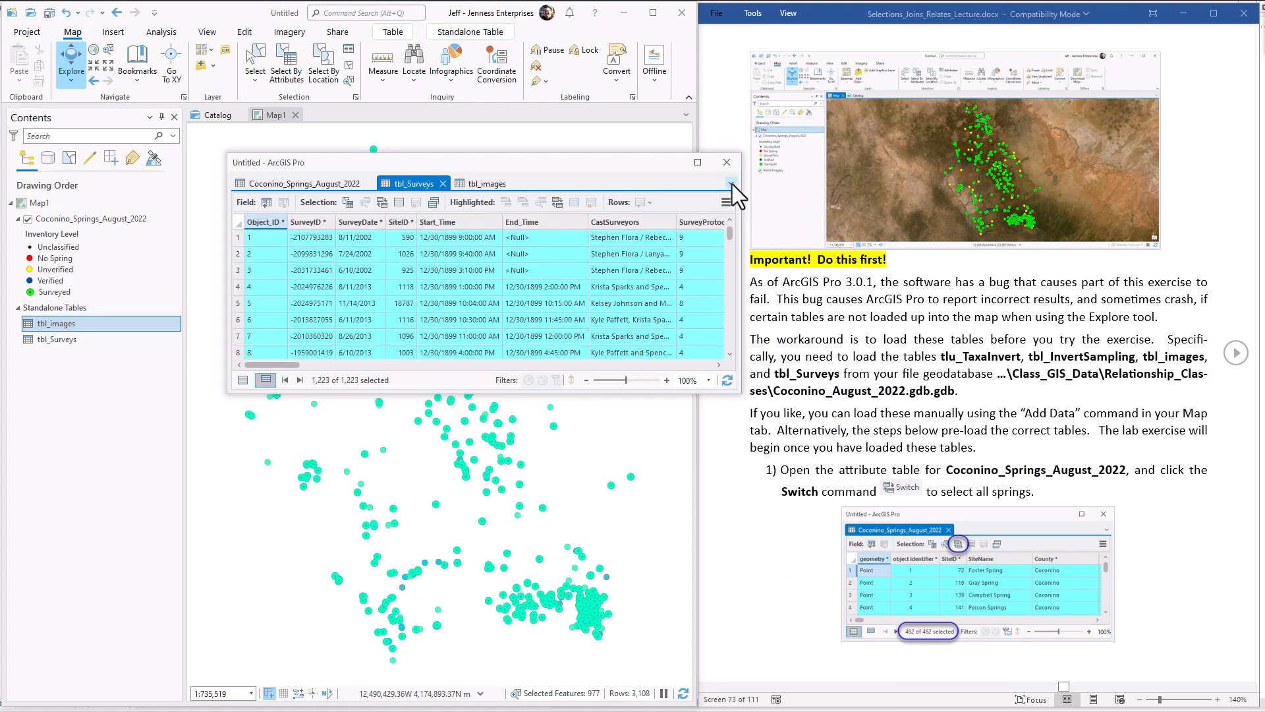
Step: Load the related tbl_InvertSampling and tlu_TaxaInvert tables, then close the attribute table window
{"action": "left_click", "coordinate": [725, 201]}
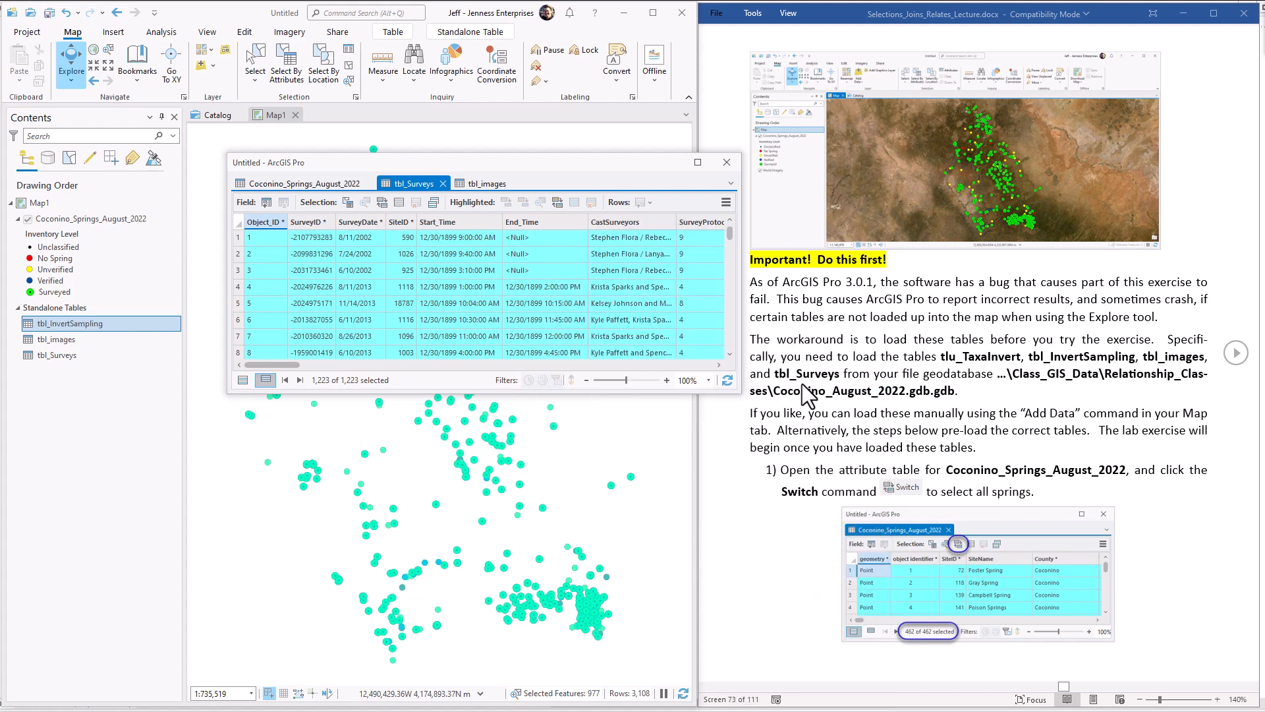
{"action": "left_click", "coordinate": [565, 183]}
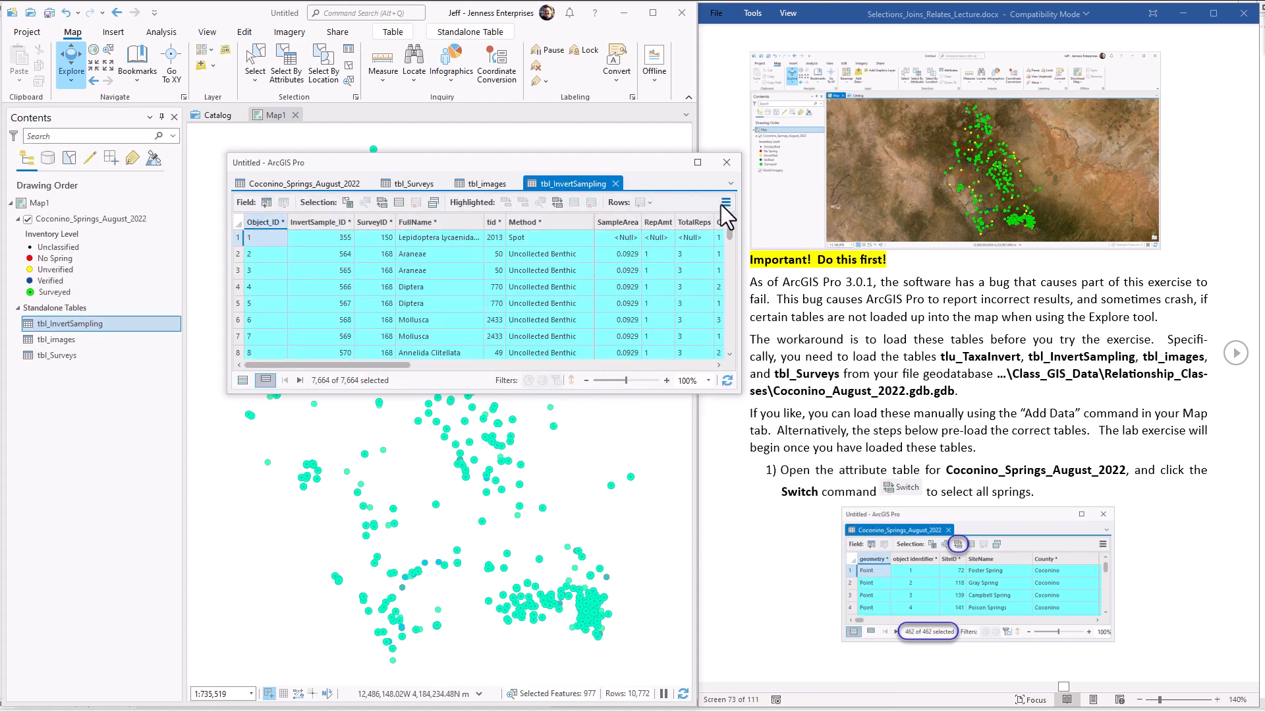
{"action": "left_click", "coordinate": [725, 202]}
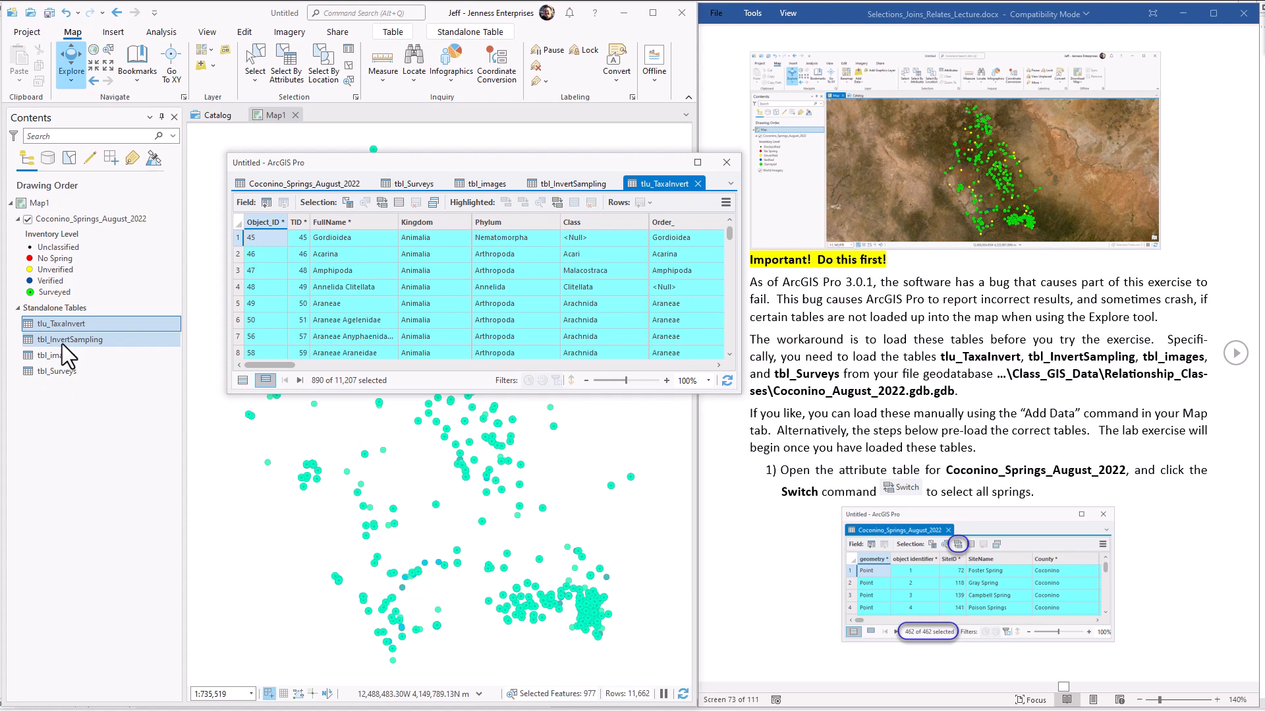
{"action": "mouse_move", "coordinate": [726, 162]}
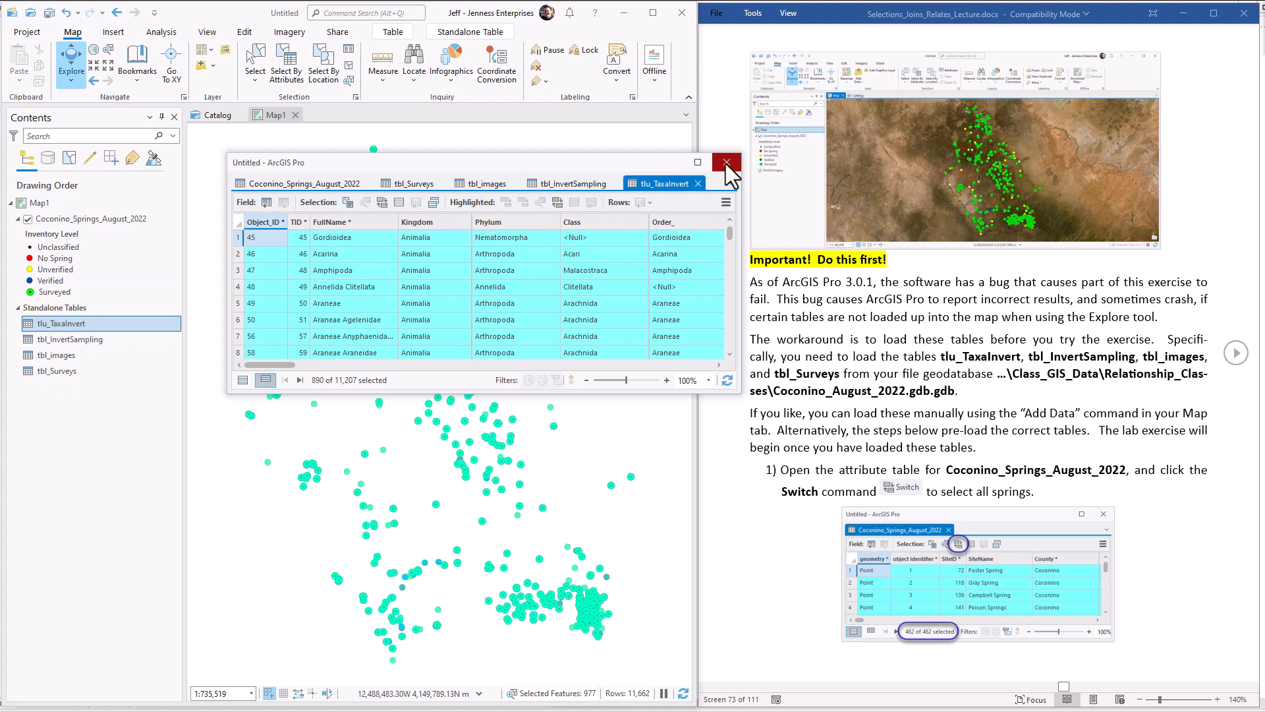
{"action": "left_click", "coordinate": [724, 162]}
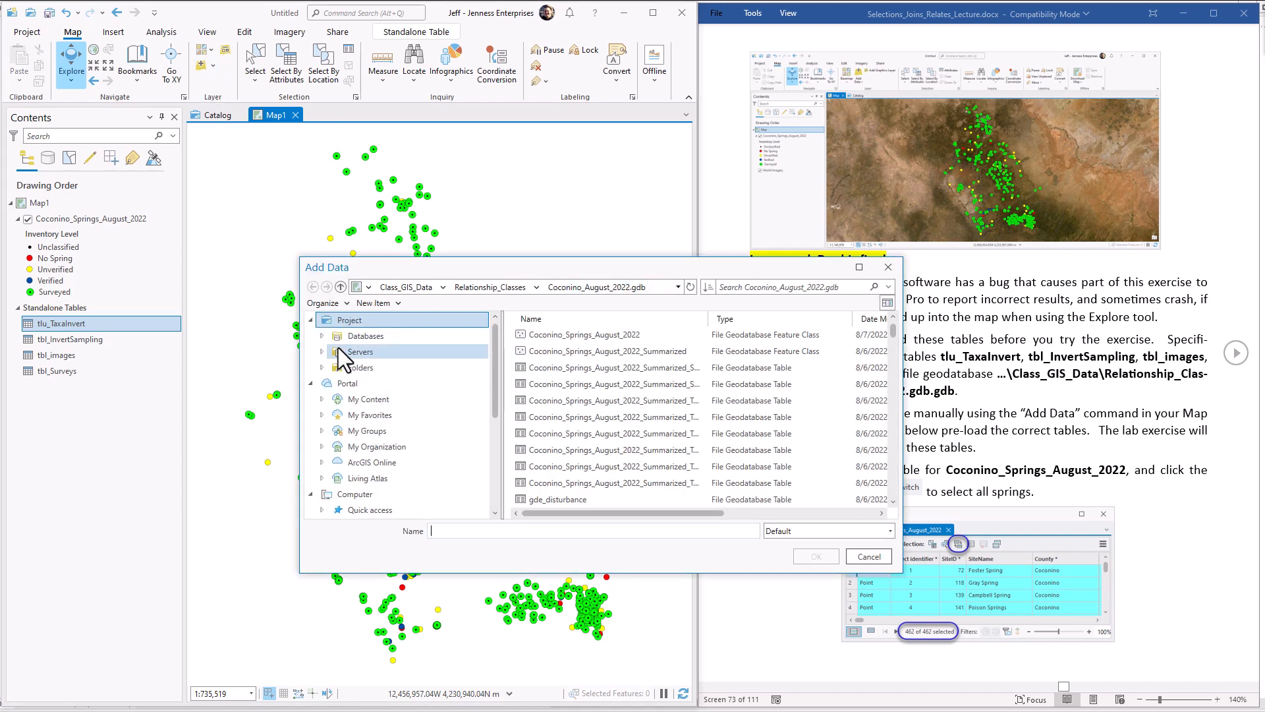
Step: Add the NatGeo_World_Map, USA_Topo_Maps and World_Imagery services from the ArcGIS Online server connection
{"action": "left_click", "coordinate": [359, 352]}
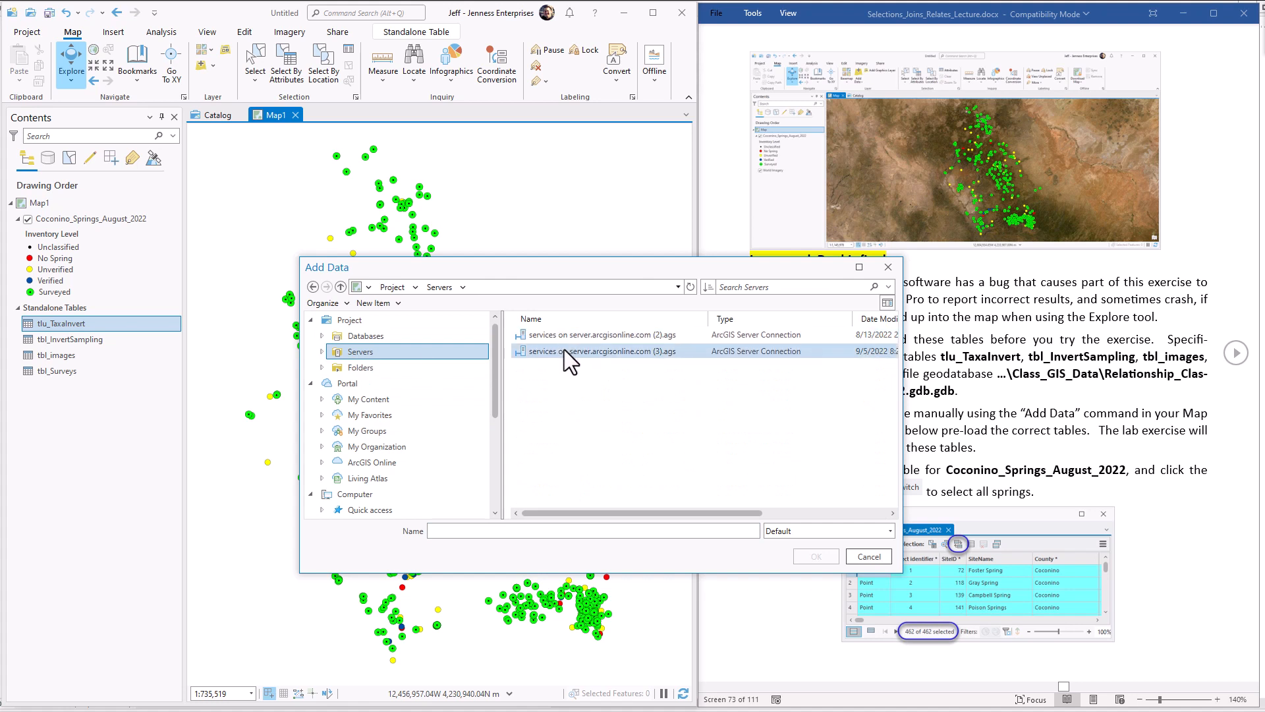
{"action": "double_click", "coordinate": [596, 350]}
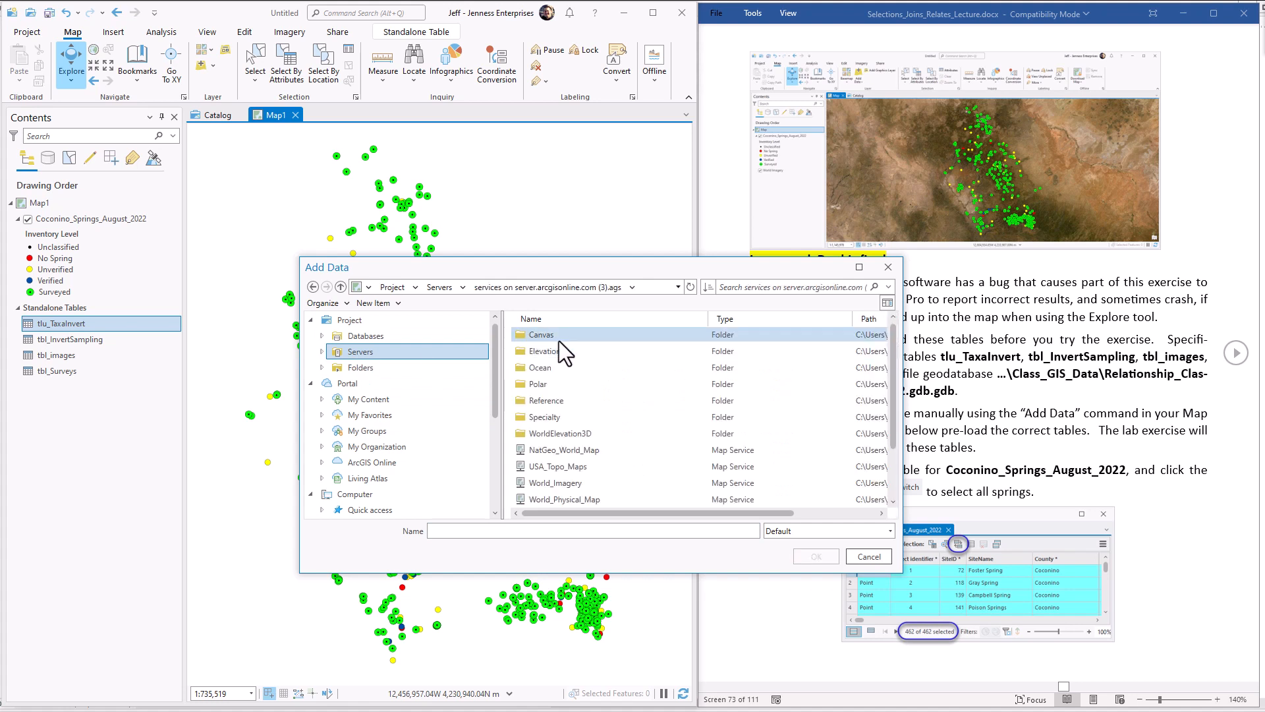
{"action": "left_click", "coordinate": [563, 450]}
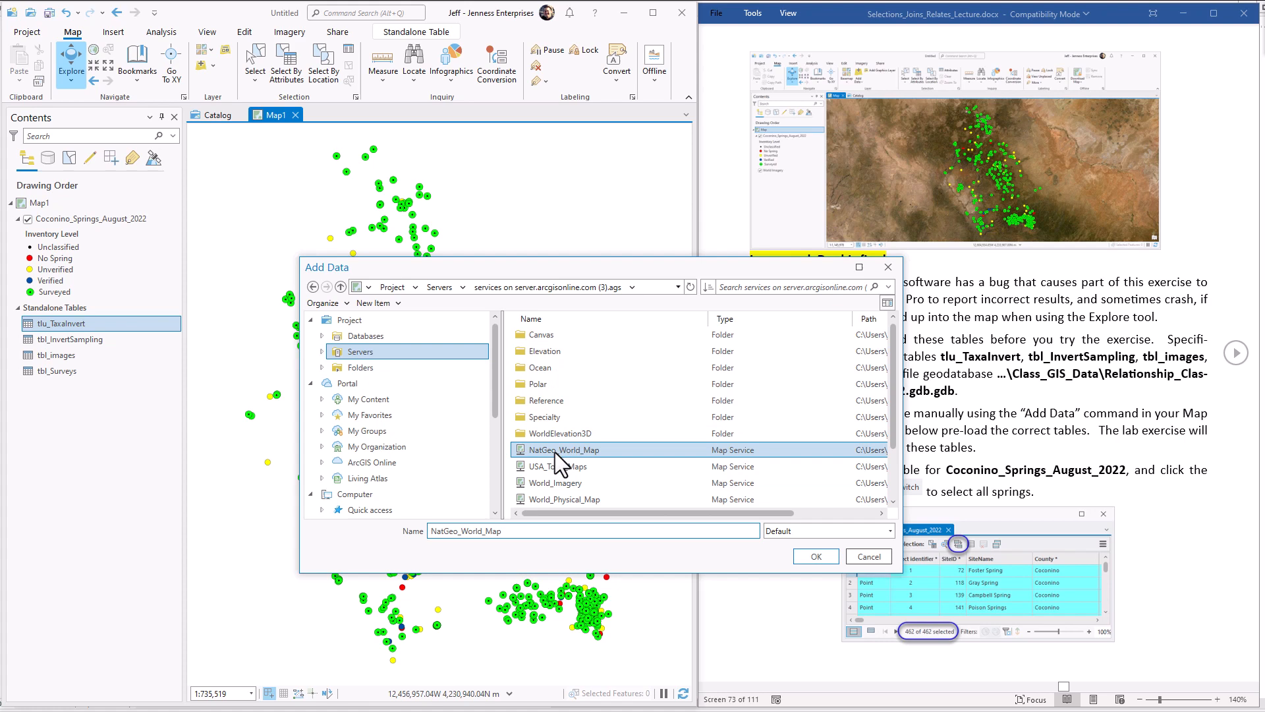
{"action": "left_click", "coordinate": [555, 482]}
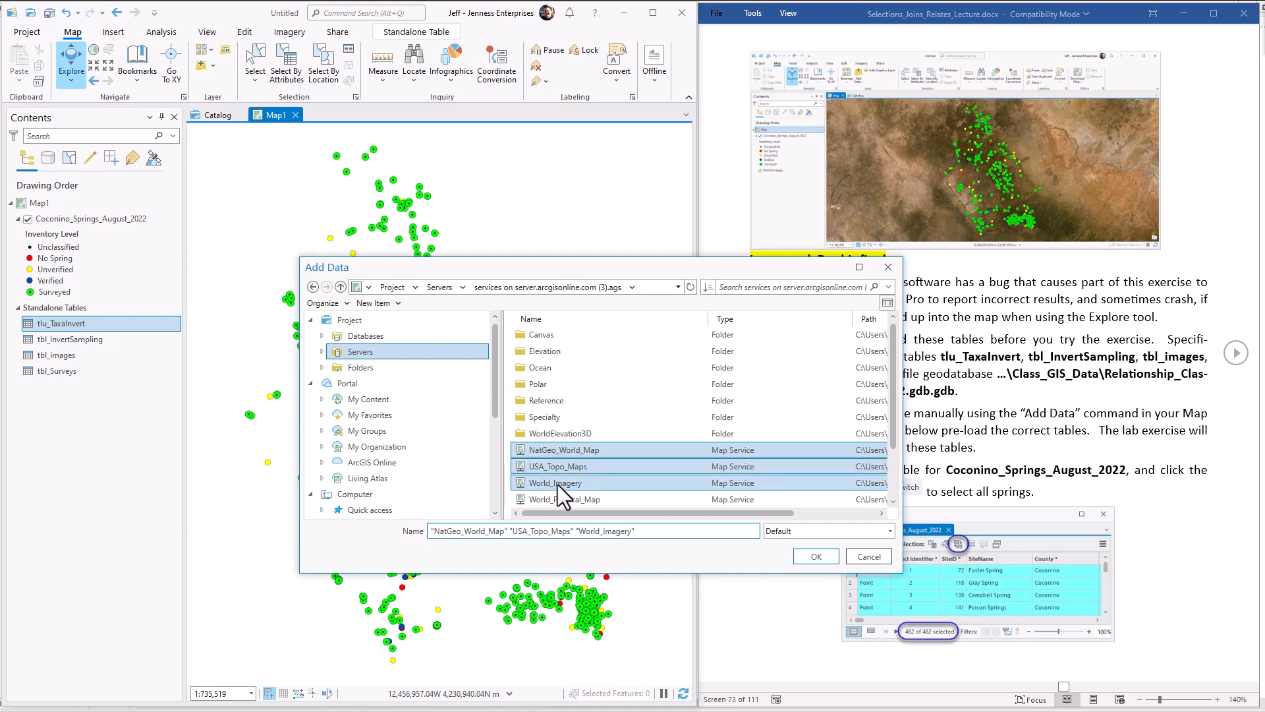
{"action": "left_click", "coordinate": [814, 556]}
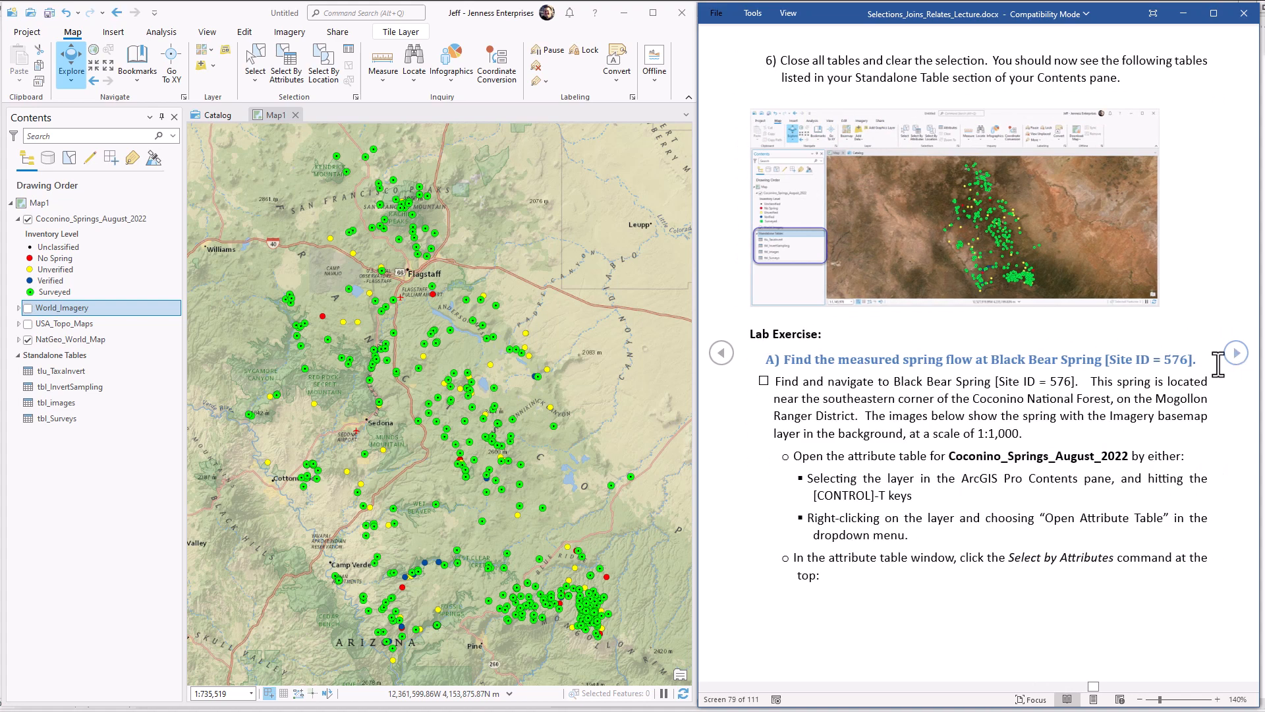
{"action": "mouse_move", "coordinate": [928, 380]}
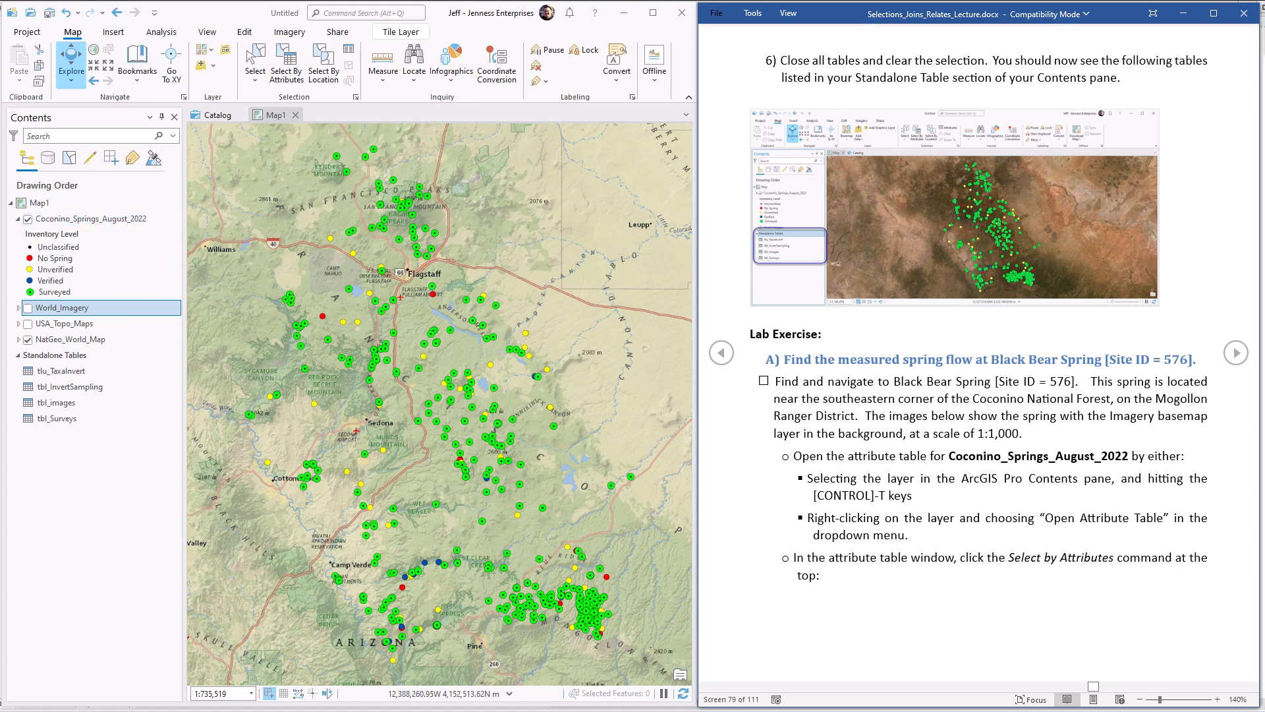
{"action": "mouse_move", "coordinate": [1016, 660]}
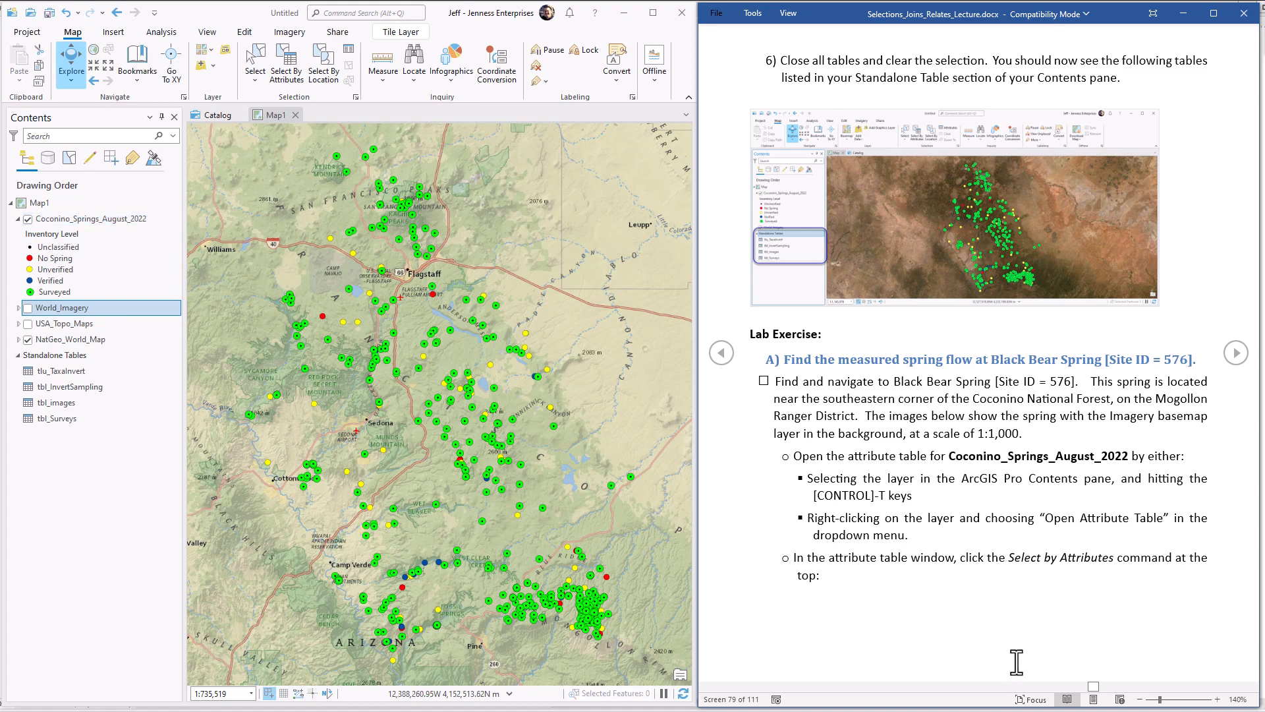
{"action": "mouse_move", "coordinate": [992, 625]}
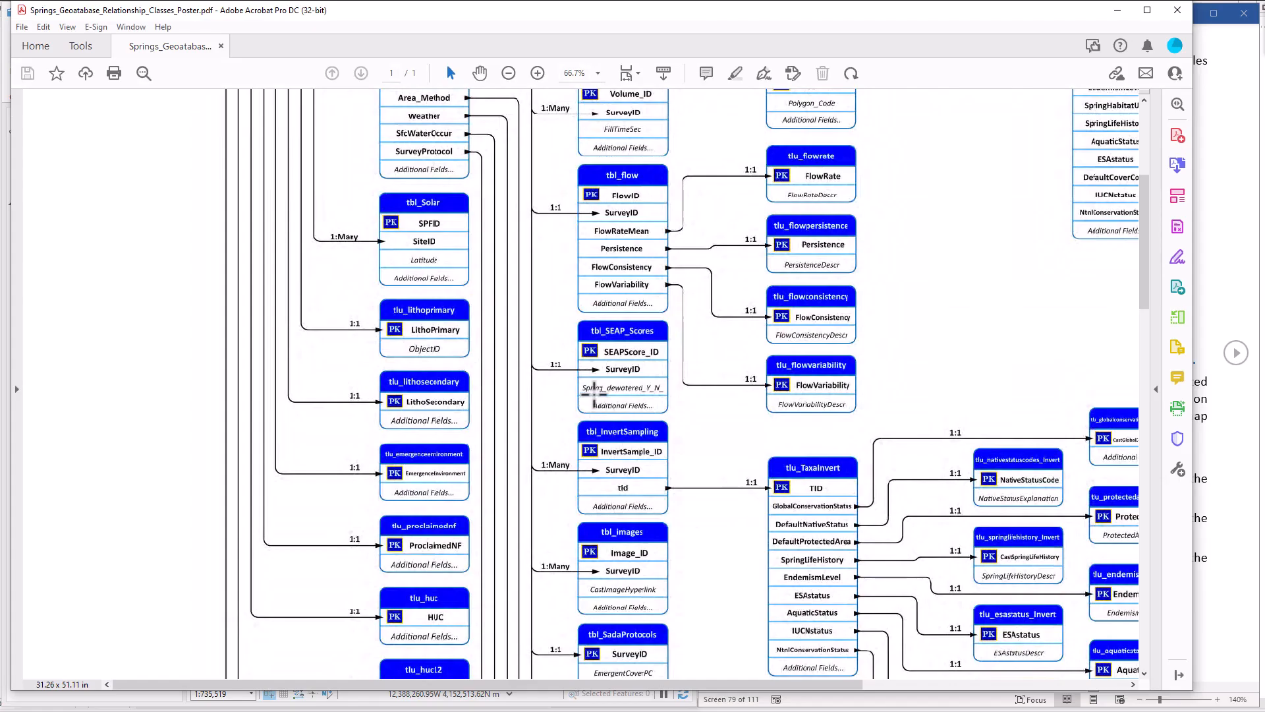
Step: Scroll the relationship poster up to the Springs Feature Class box at the top
{"action": "scroll", "scroll_direction": "up", "scroll_amount": 3}
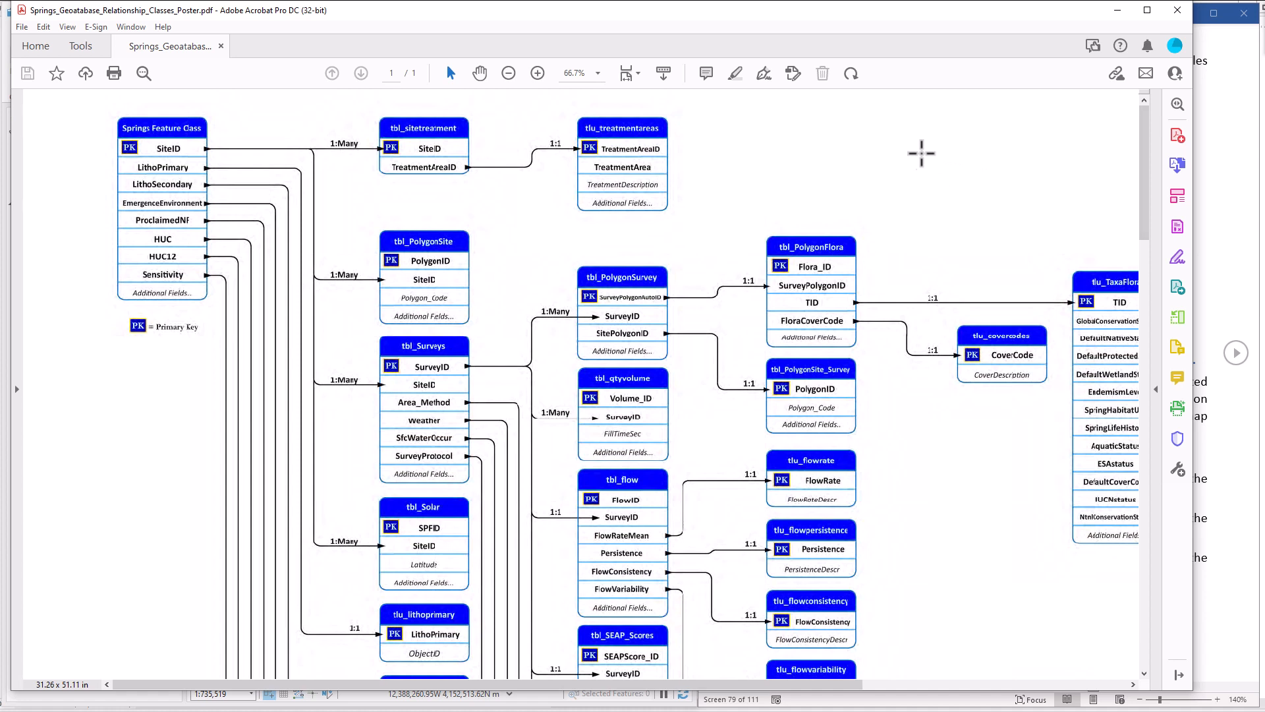
{"action": "mouse_move", "coordinate": [604, 467]}
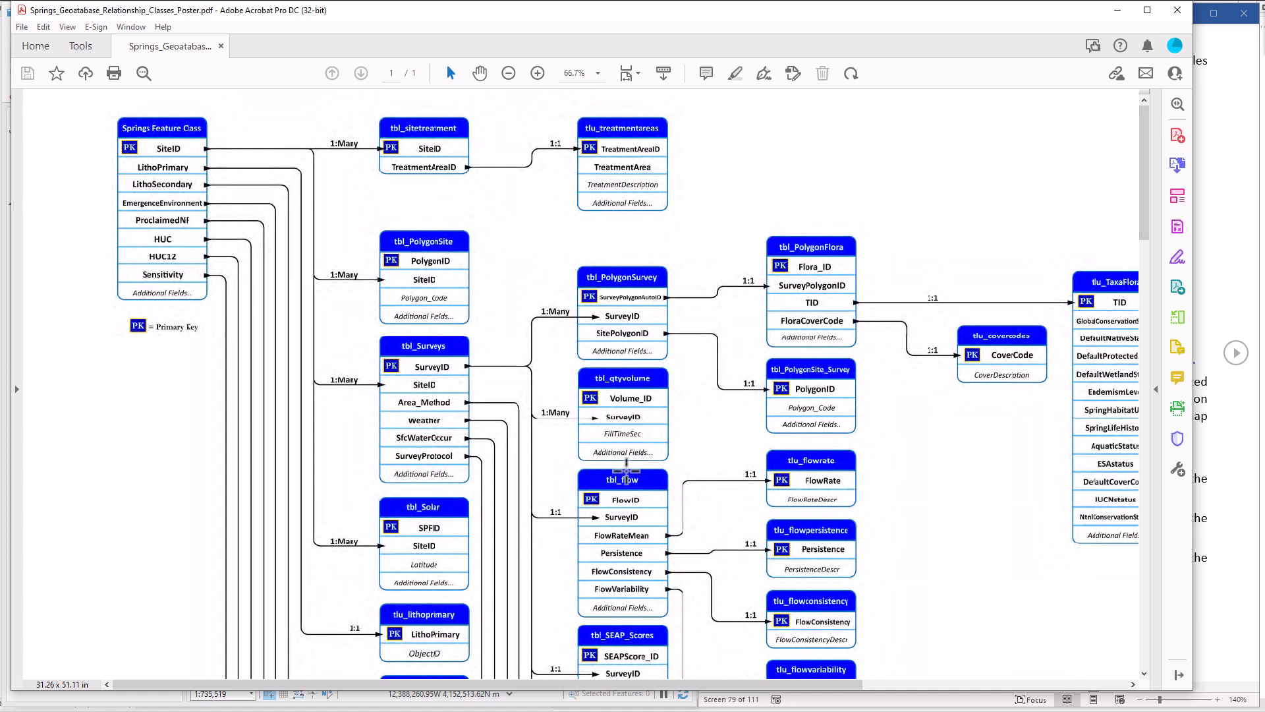
{"action": "mouse_move", "coordinate": [136, 113]}
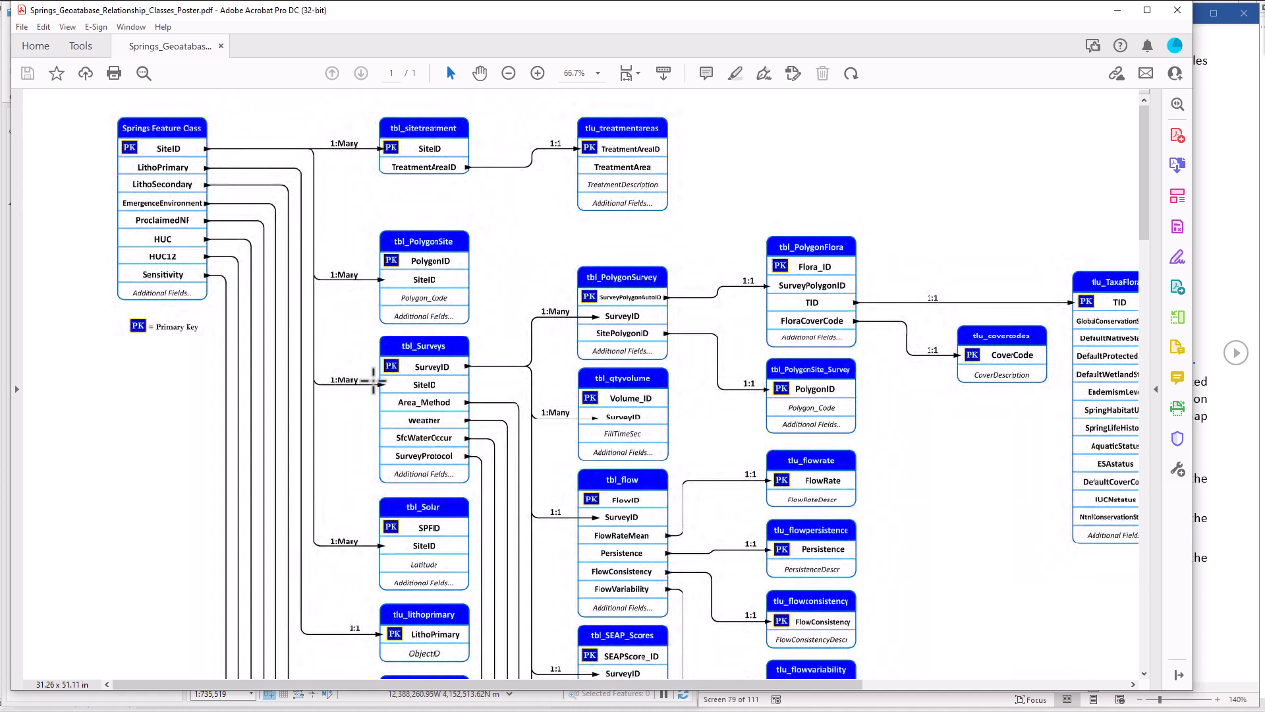
{"action": "mouse_move", "coordinate": [471, 367]}
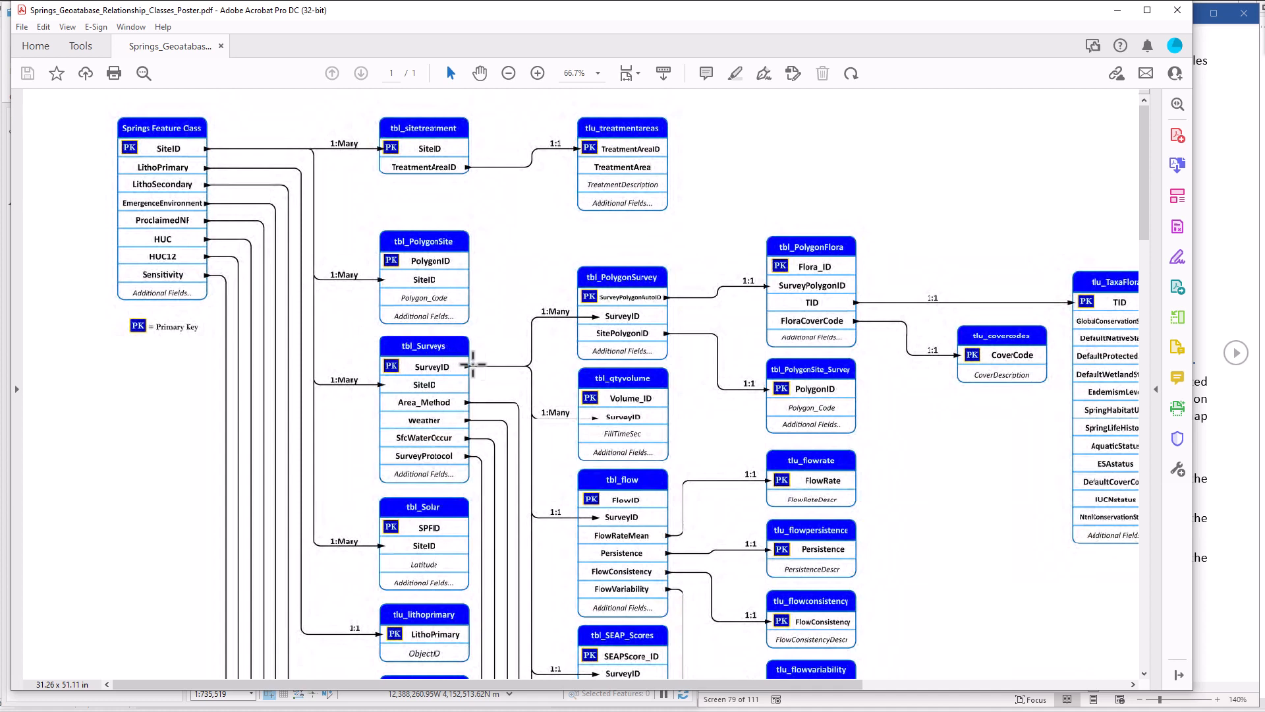
{"action": "mouse_move", "coordinate": [551, 500]}
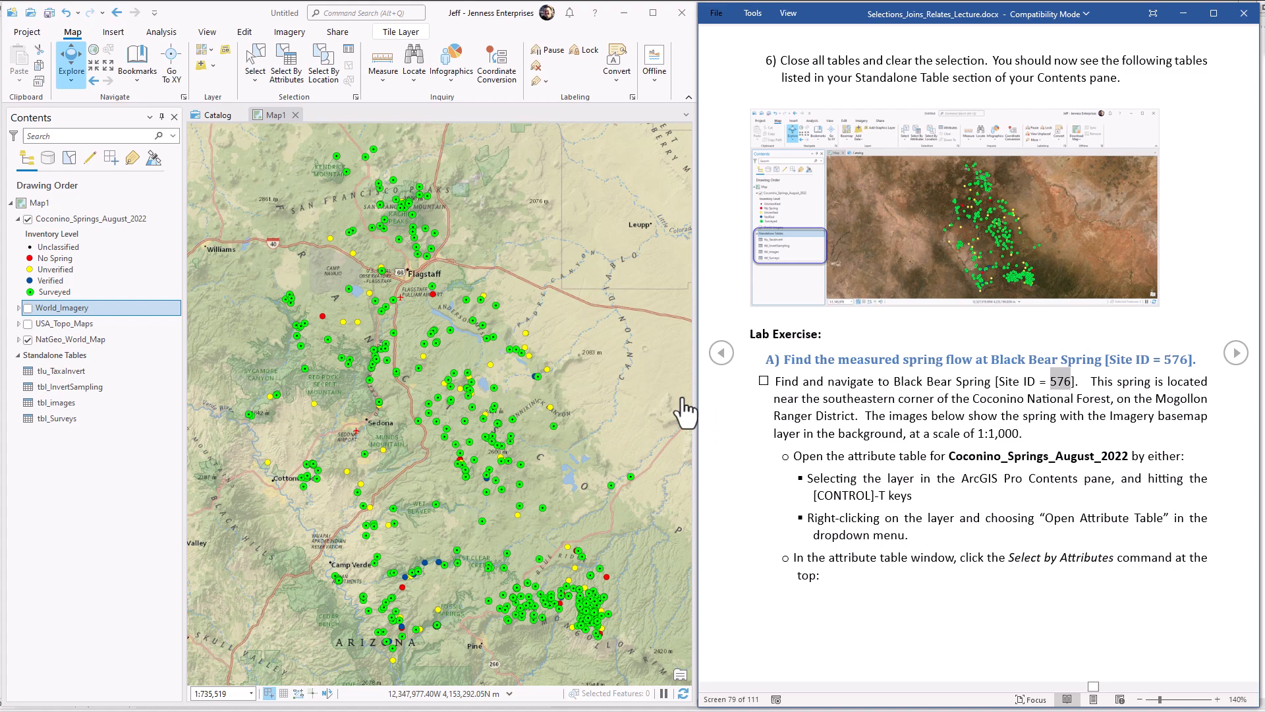
Step: Run a Select By Attributes query SiteID = 576 on Coconino_Springs_August_2022 and close the dialog
{"action": "left_click", "coordinate": [286, 65]}
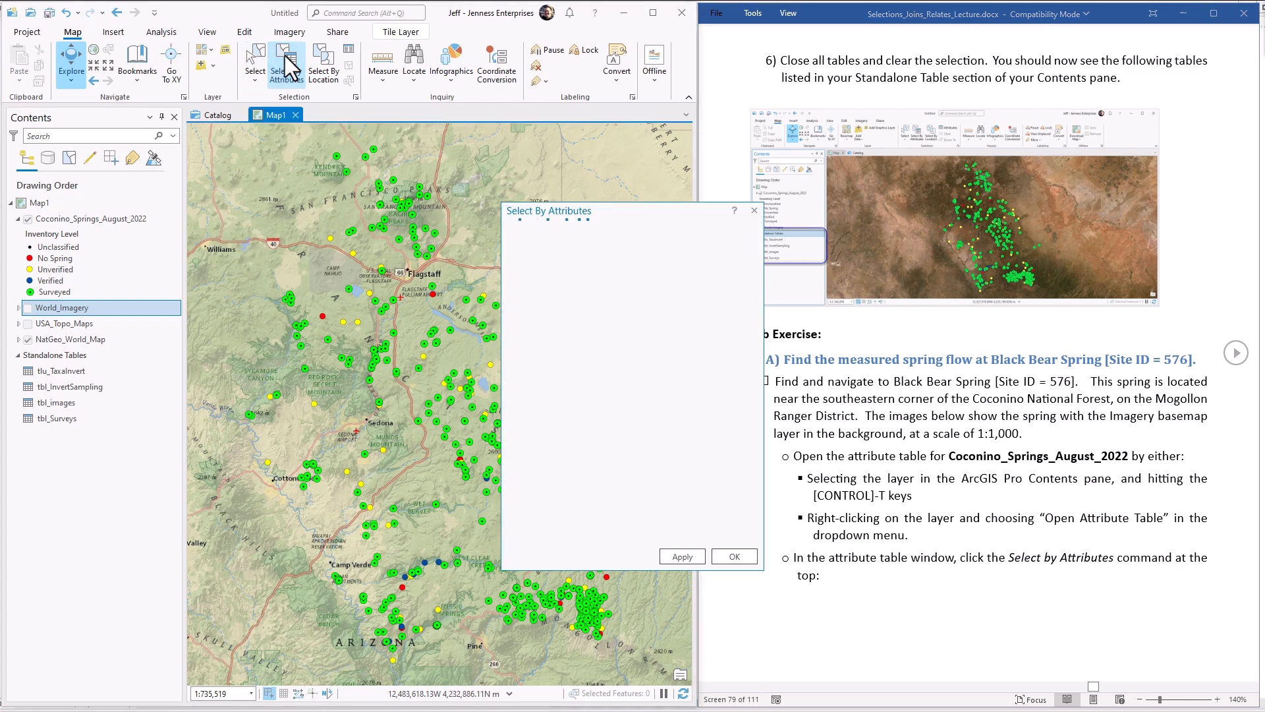
{"action": "left_click", "coordinate": [733, 244]}
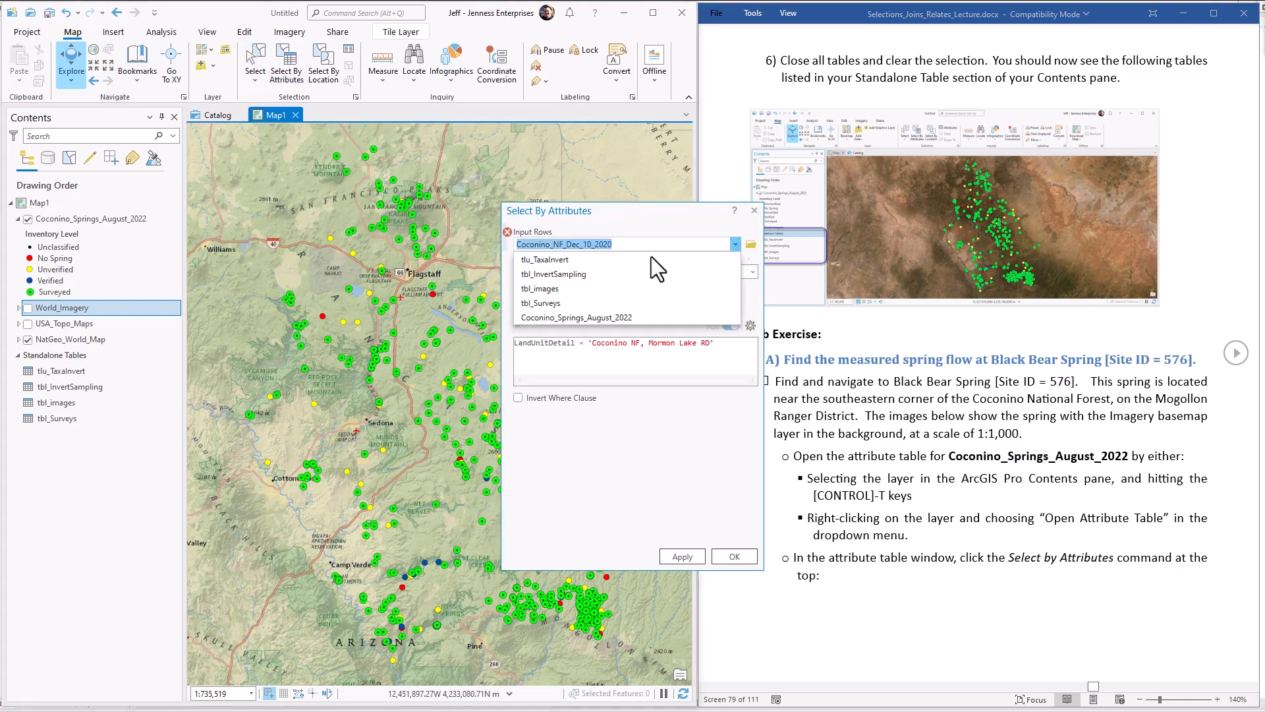
{"action": "left_click", "coordinate": [592, 317]}
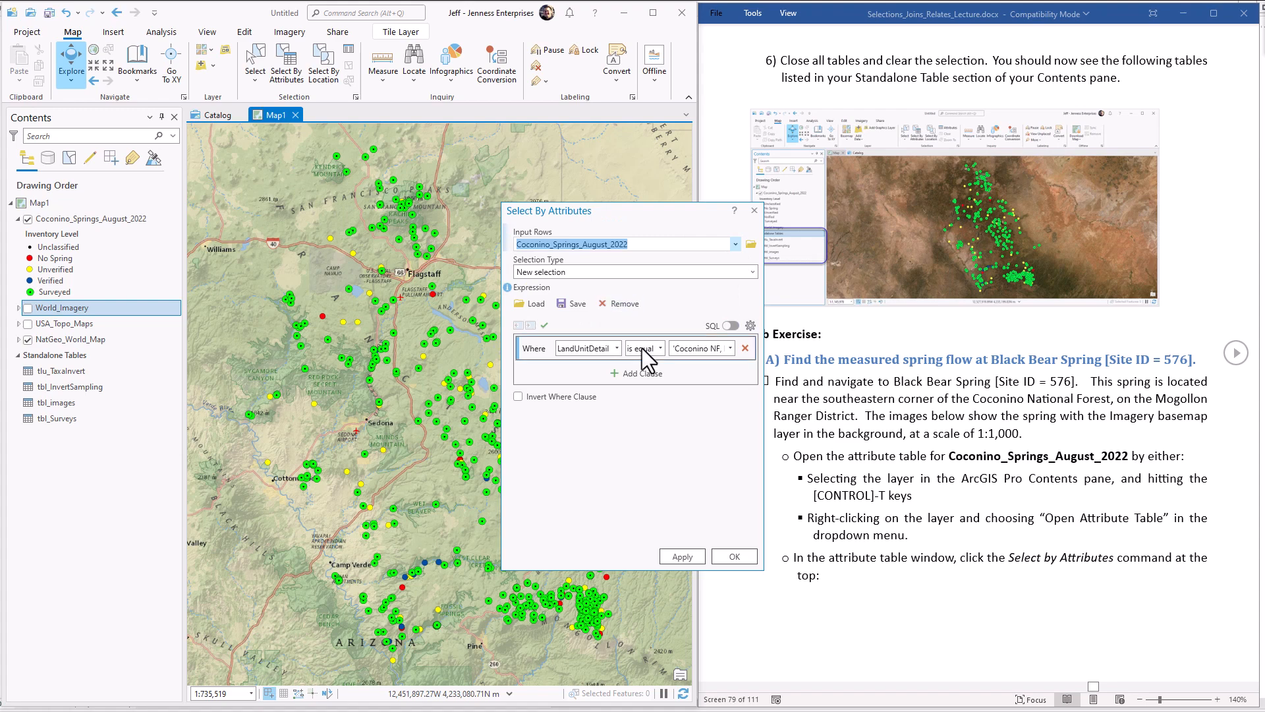
{"action": "left_click", "coordinate": [618, 348]}
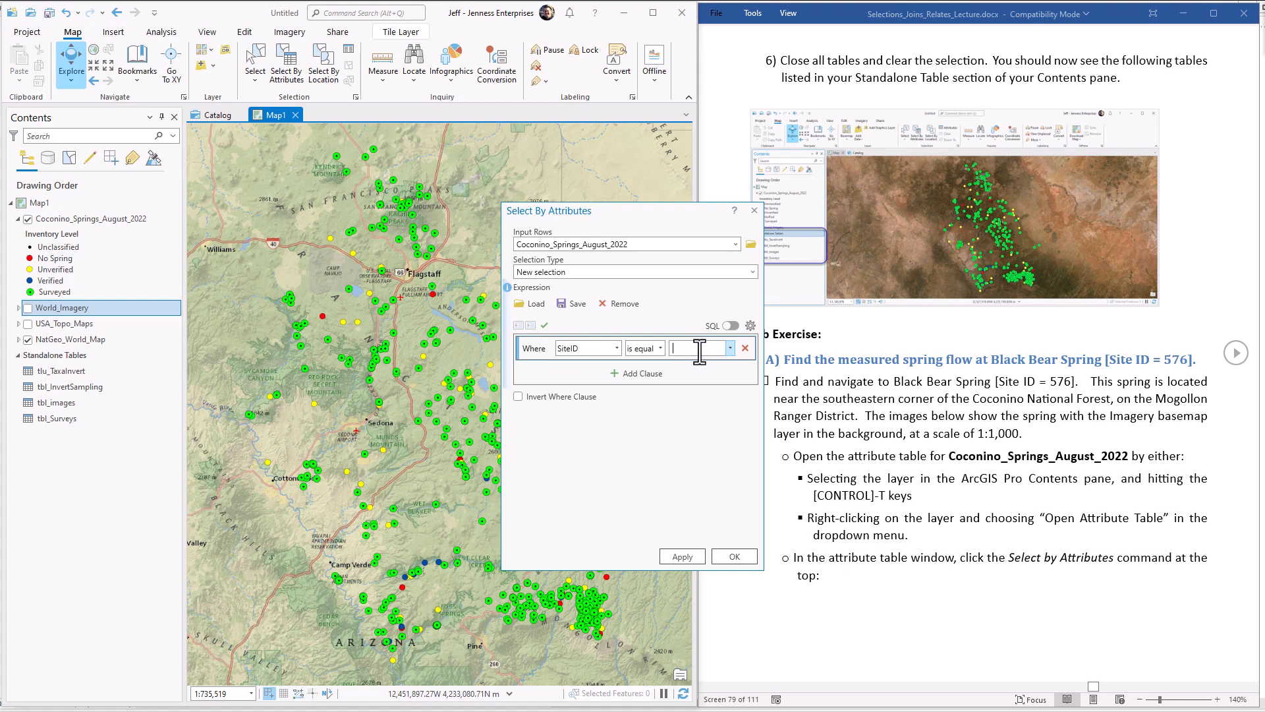
{"action": "type", "text": "576"}
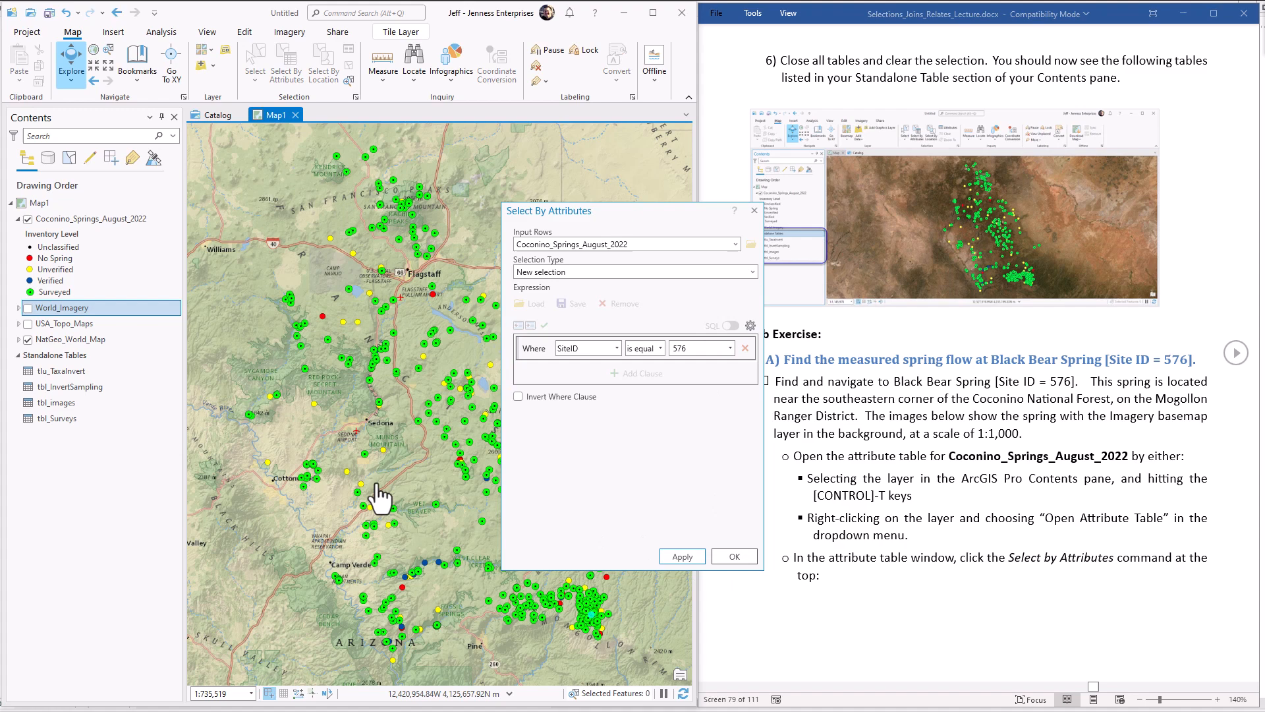
{"action": "left_click", "coordinate": [681, 556]}
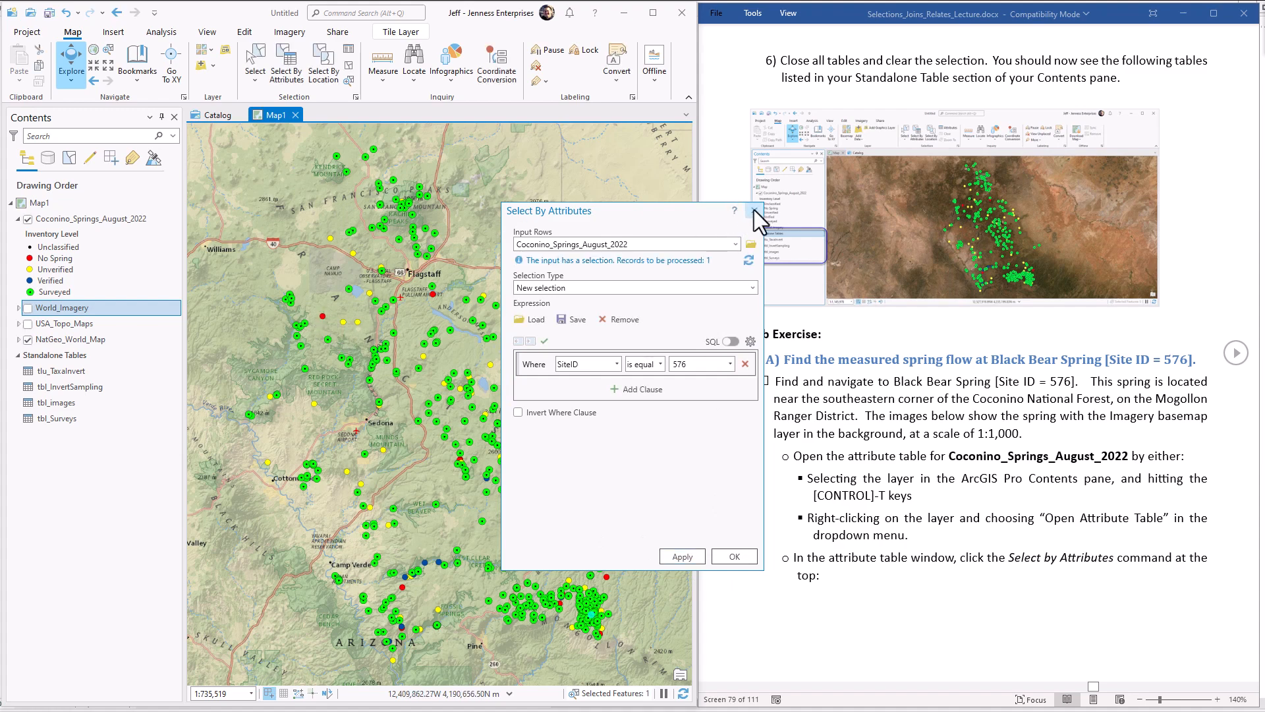
{"action": "left_click", "coordinate": [755, 212]}
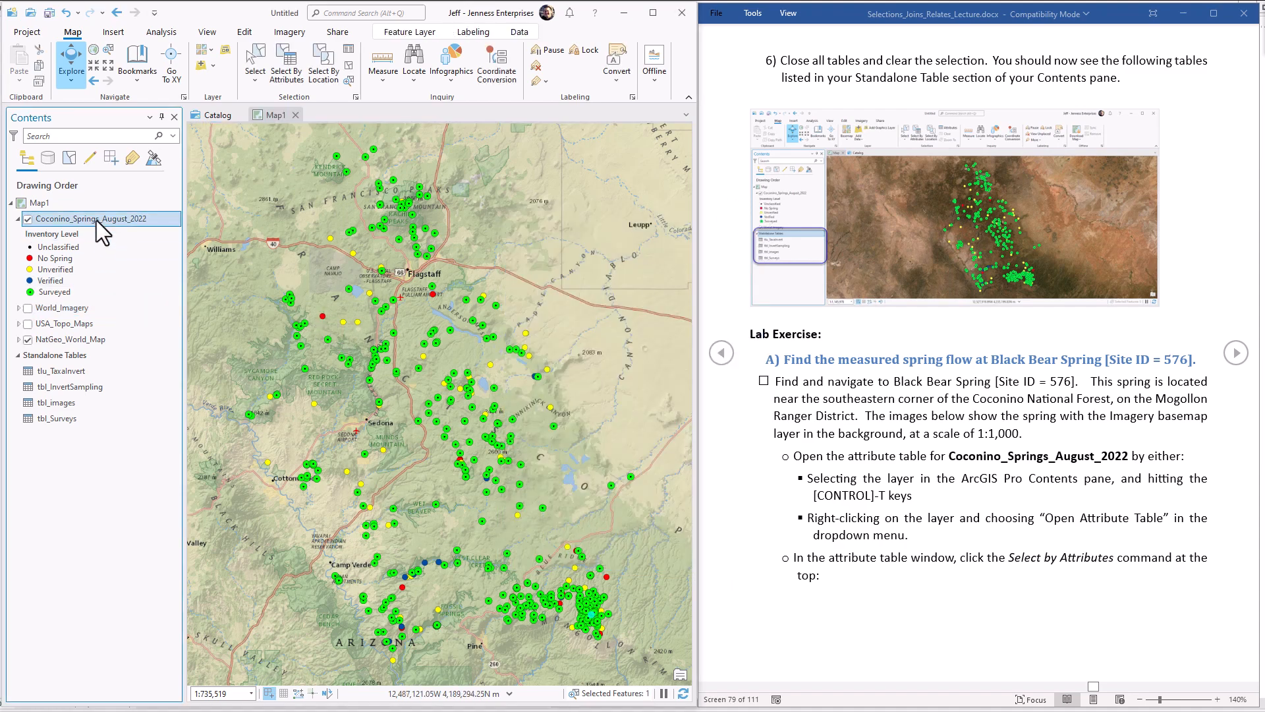
Step: Show only the selected record in the springs table, pan the map to Black Bear Spring and close the table
{"action": "key", "text": "ctrl+t"}
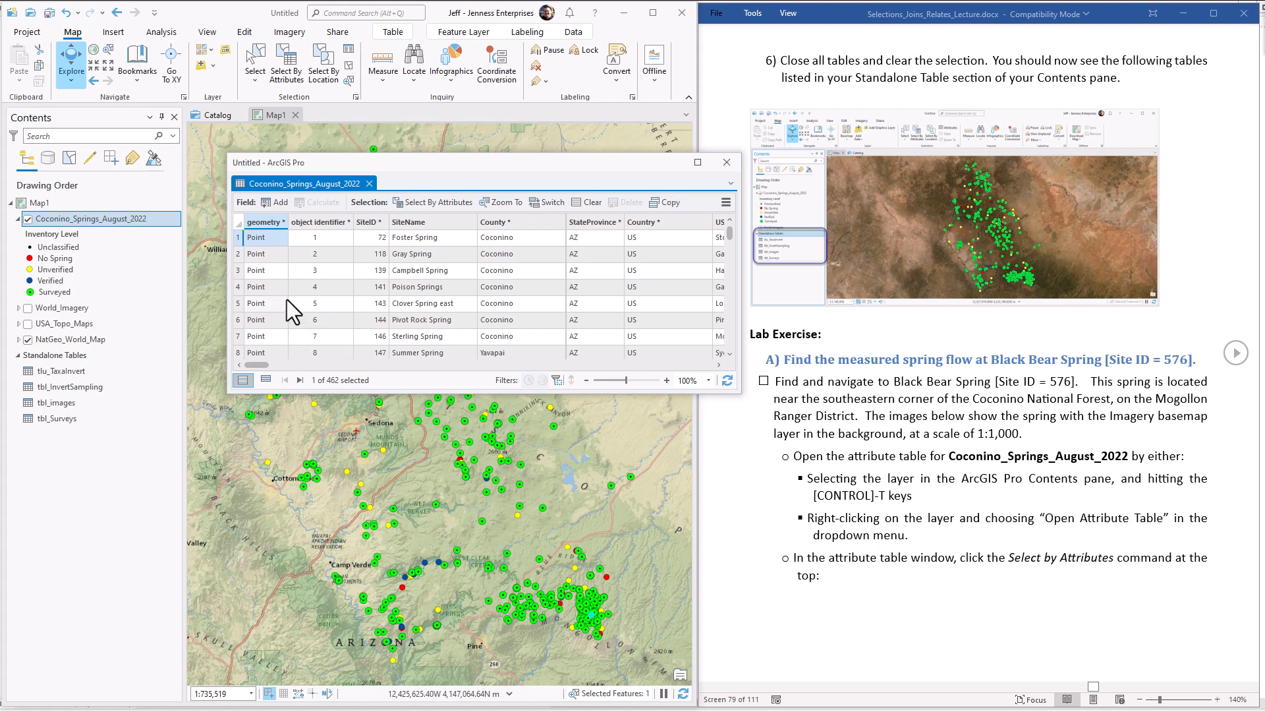
{"action": "mouse_move", "coordinate": [266, 379]}
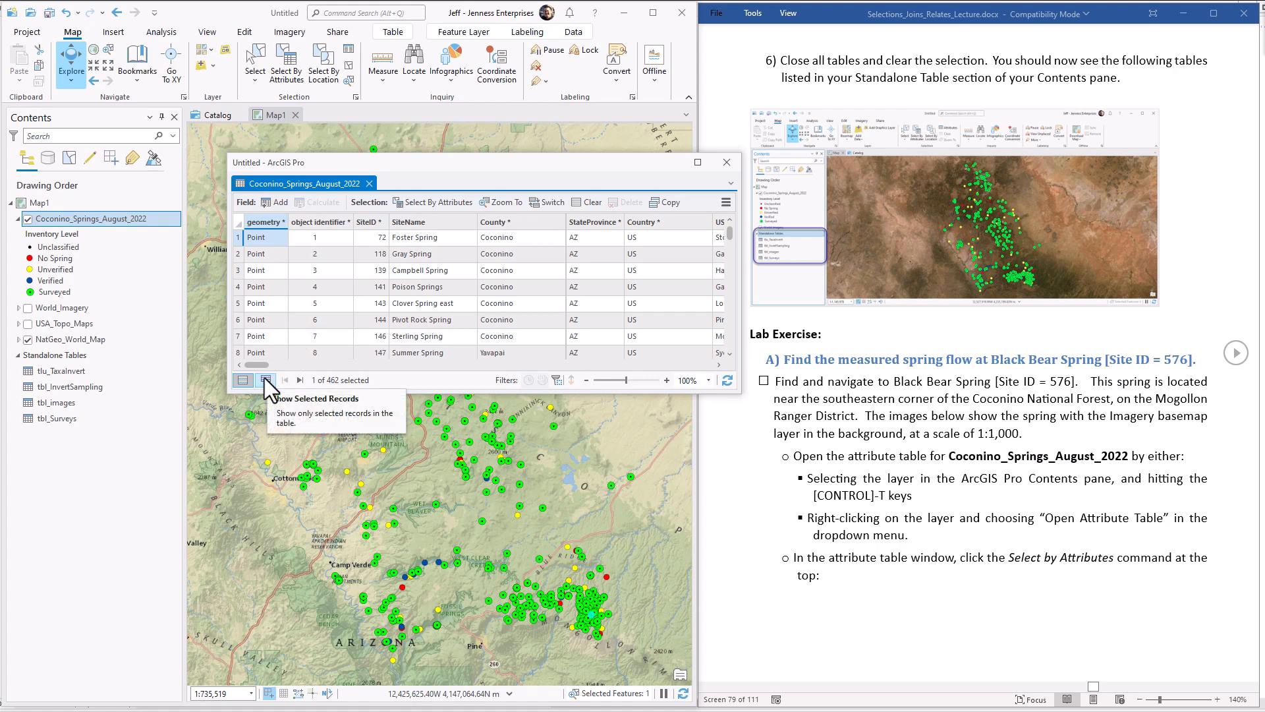
{"action": "left_click", "coordinate": [244, 379]}
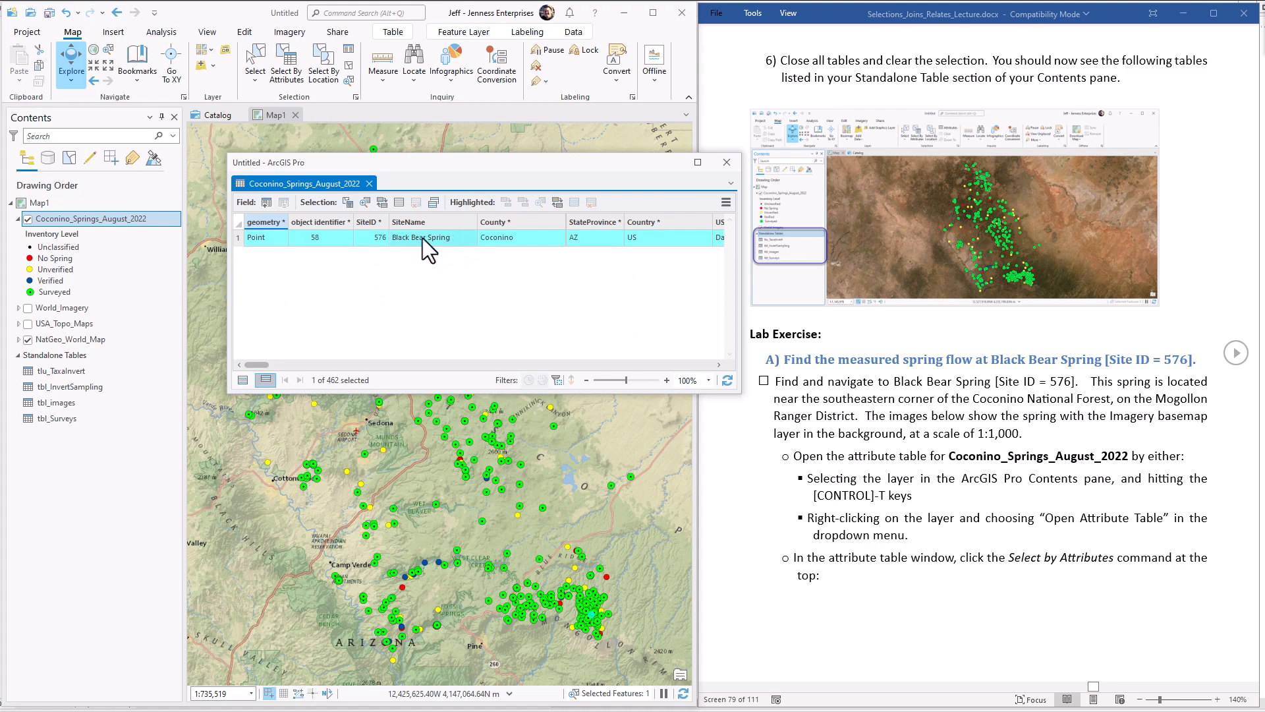
{"action": "right_click", "coordinate": [427, 237]}
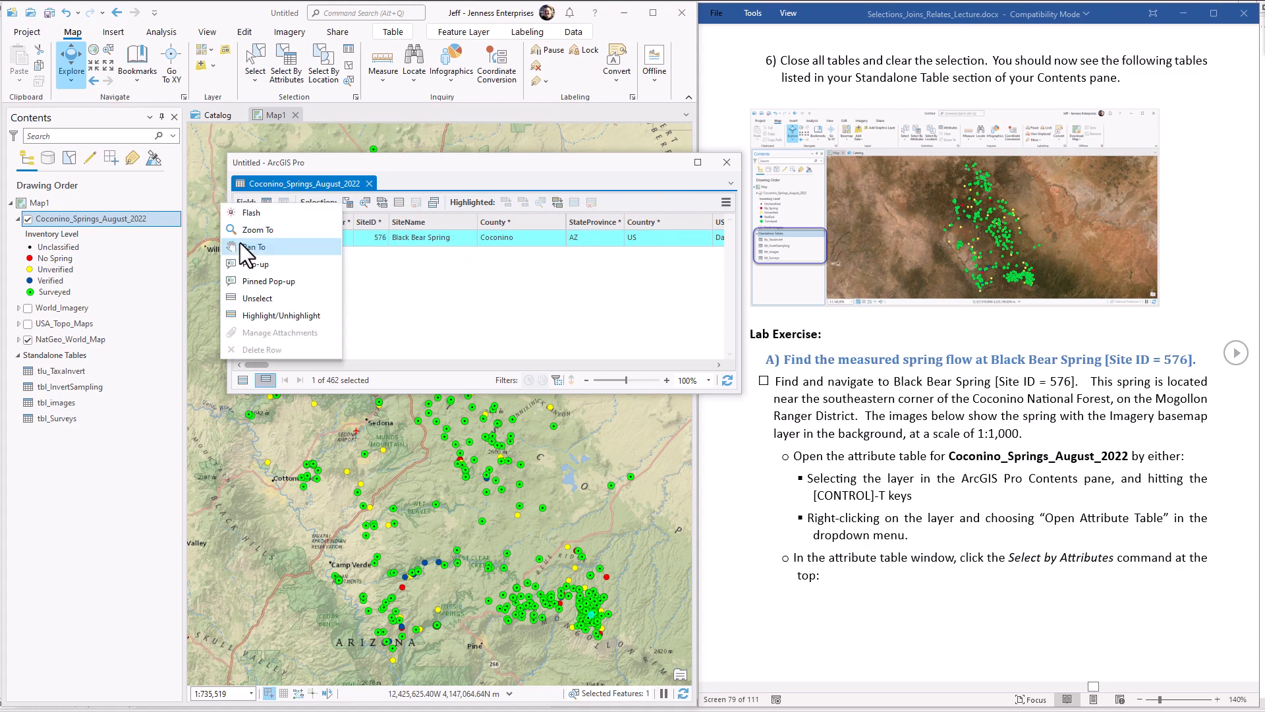
{"action": "left_click", "coordinate": [258, 247]}
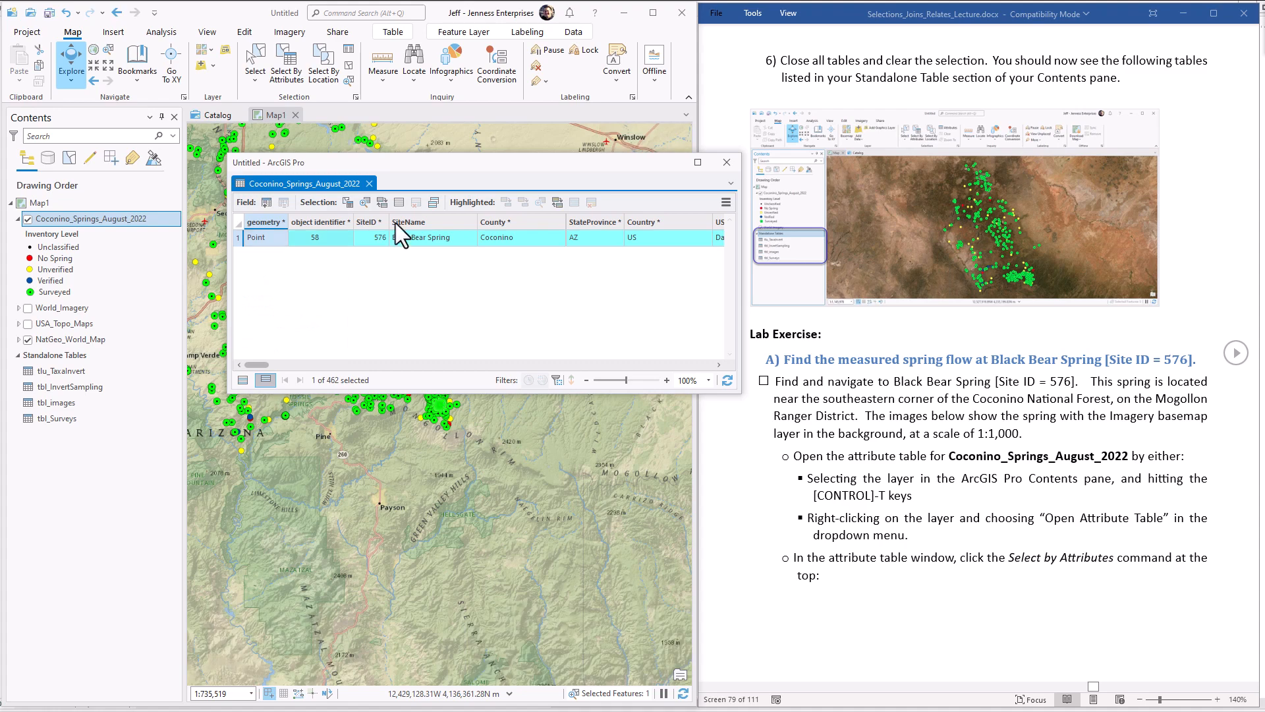
{"action": "left_click", "coordinate": [725, 162]}
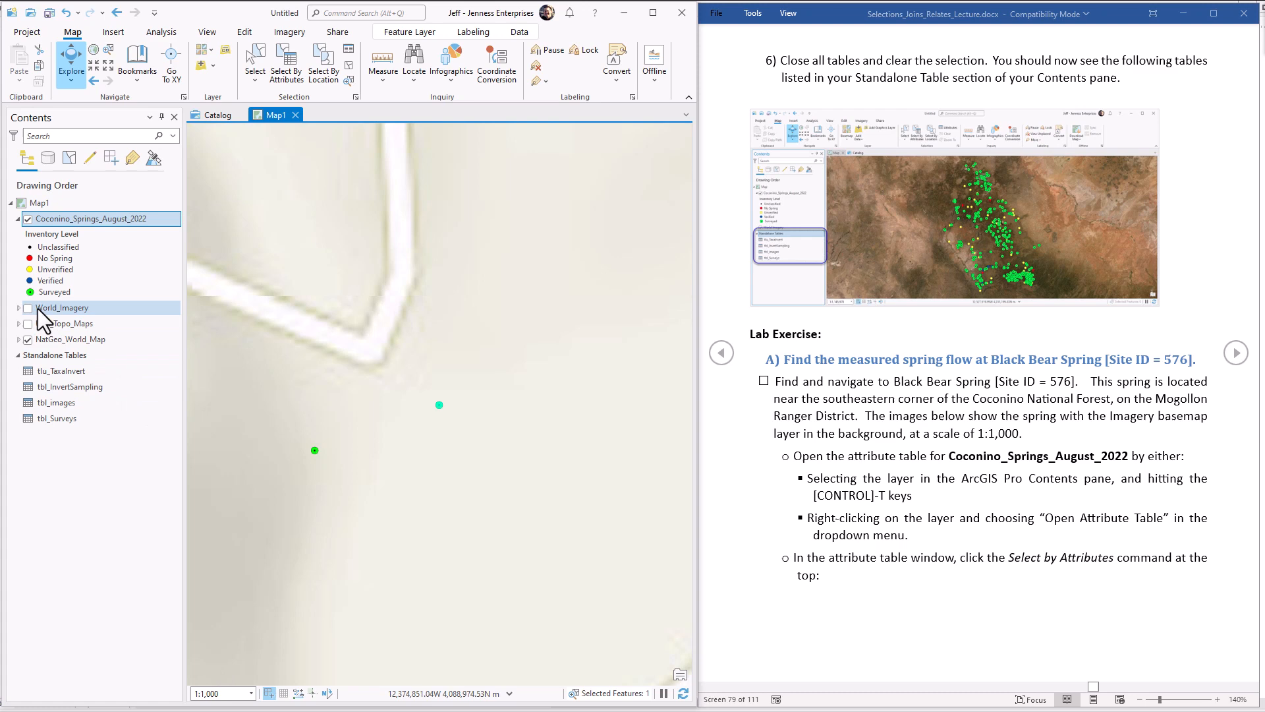
Step: Turn on the World_Imagery basemap layer in the Contents pane
{"action": "left_click", "coordinate": [28, 307]}
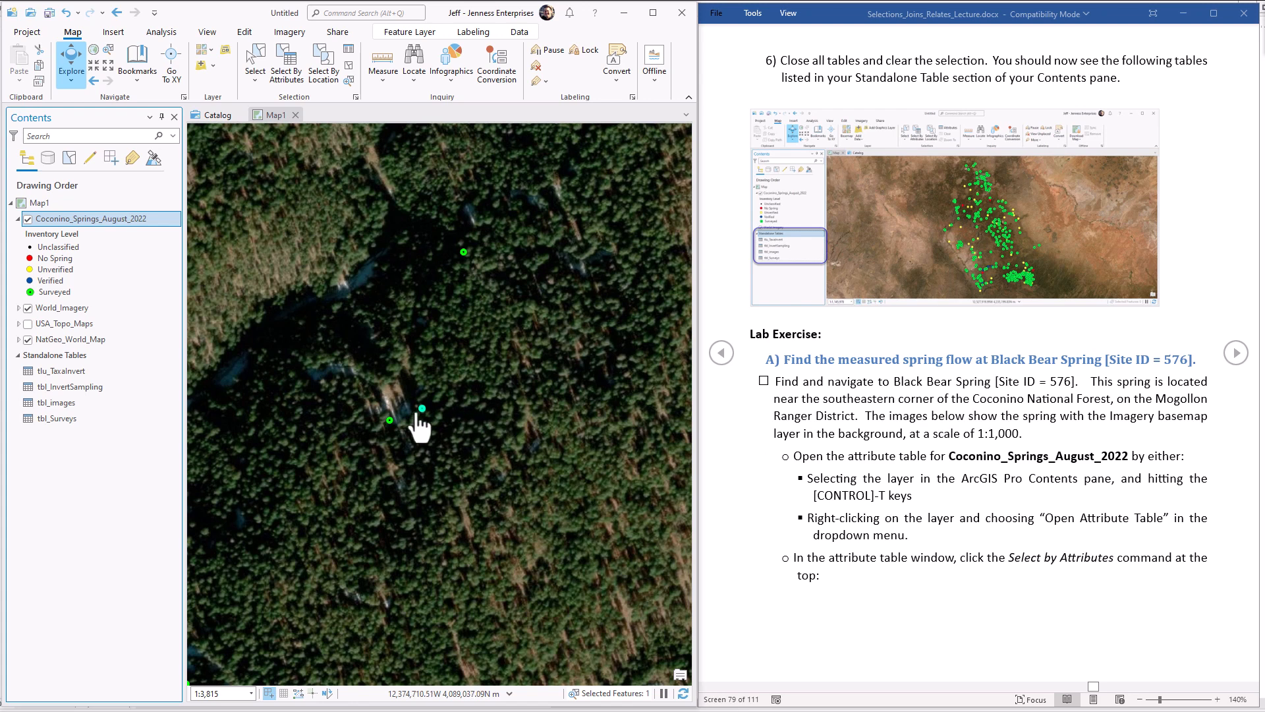
{"action": "mouse_move", "coordinate": [421, 423]}
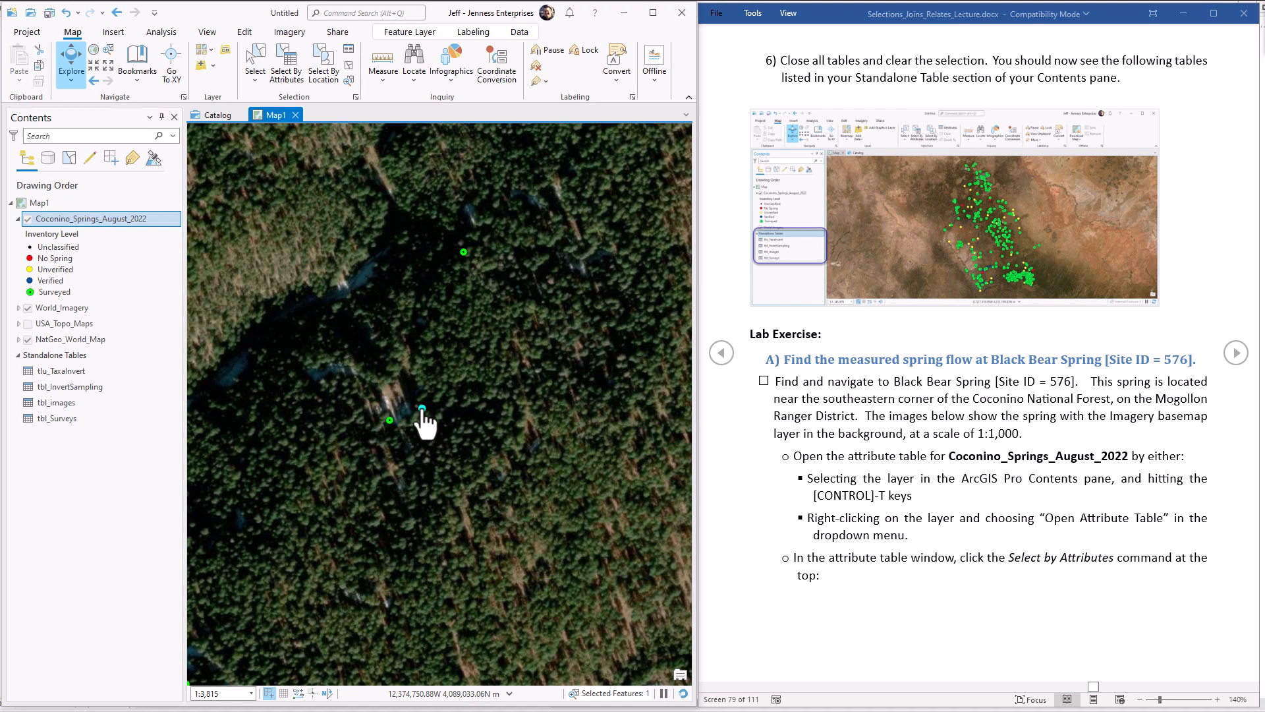
Step: Identify Black Bear Spring and expand its related tbl_Surveys records to the first survey
{"action": "left_click", "coordinate": [421, 410]}
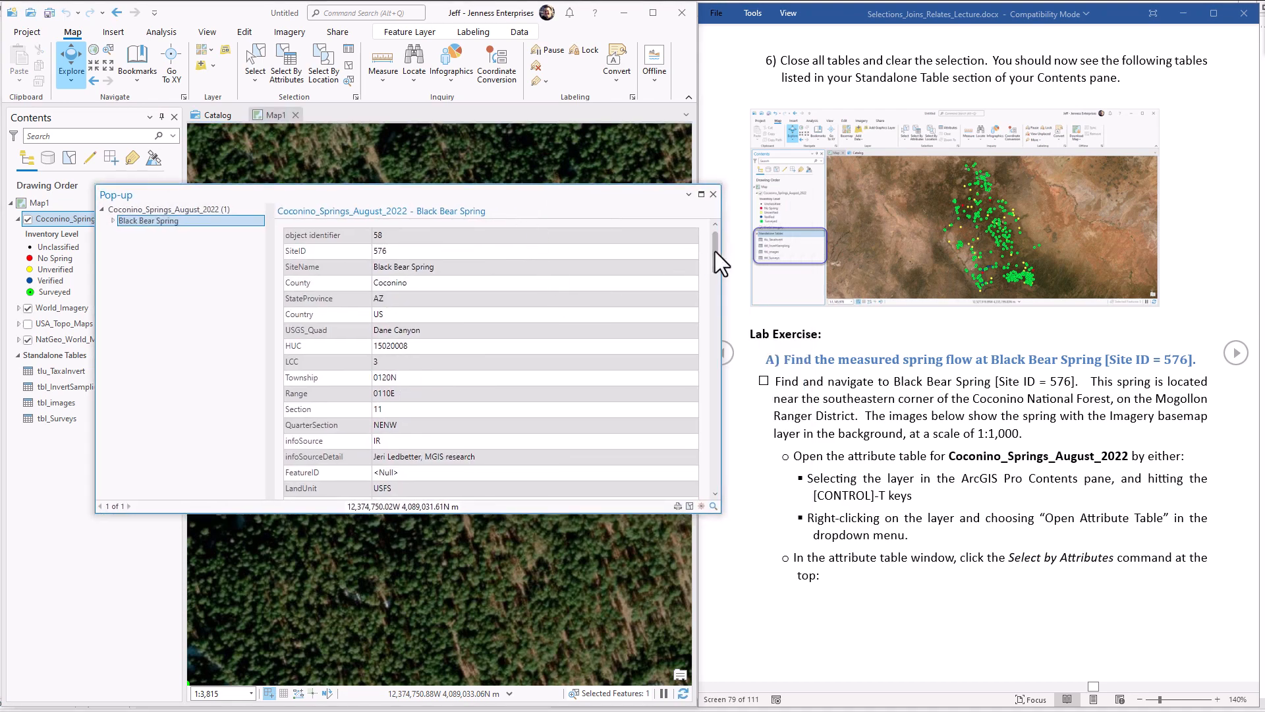
{"action": "scroll", "scroll_direction": "down", "scroll_amount": 3}
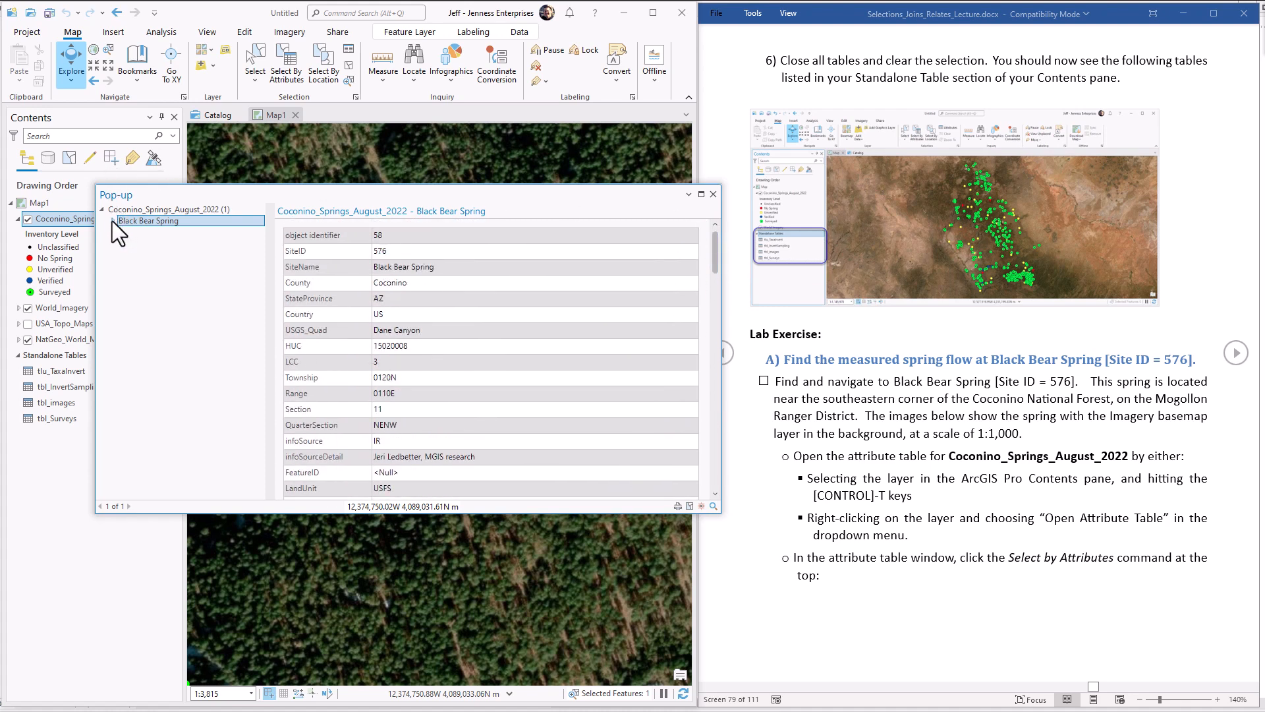
{"action": "left_click", "coordinate": [114, 221]}
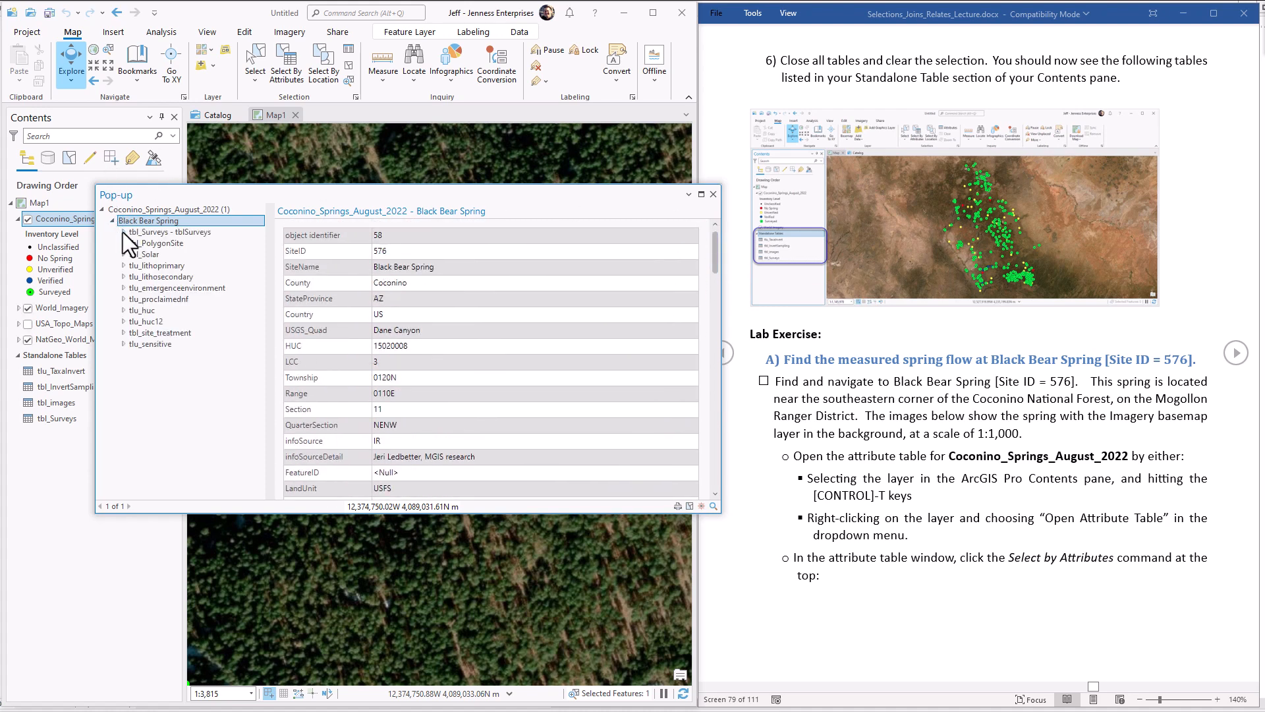
{"action": "left_click", "coordinate": [123, 231]}
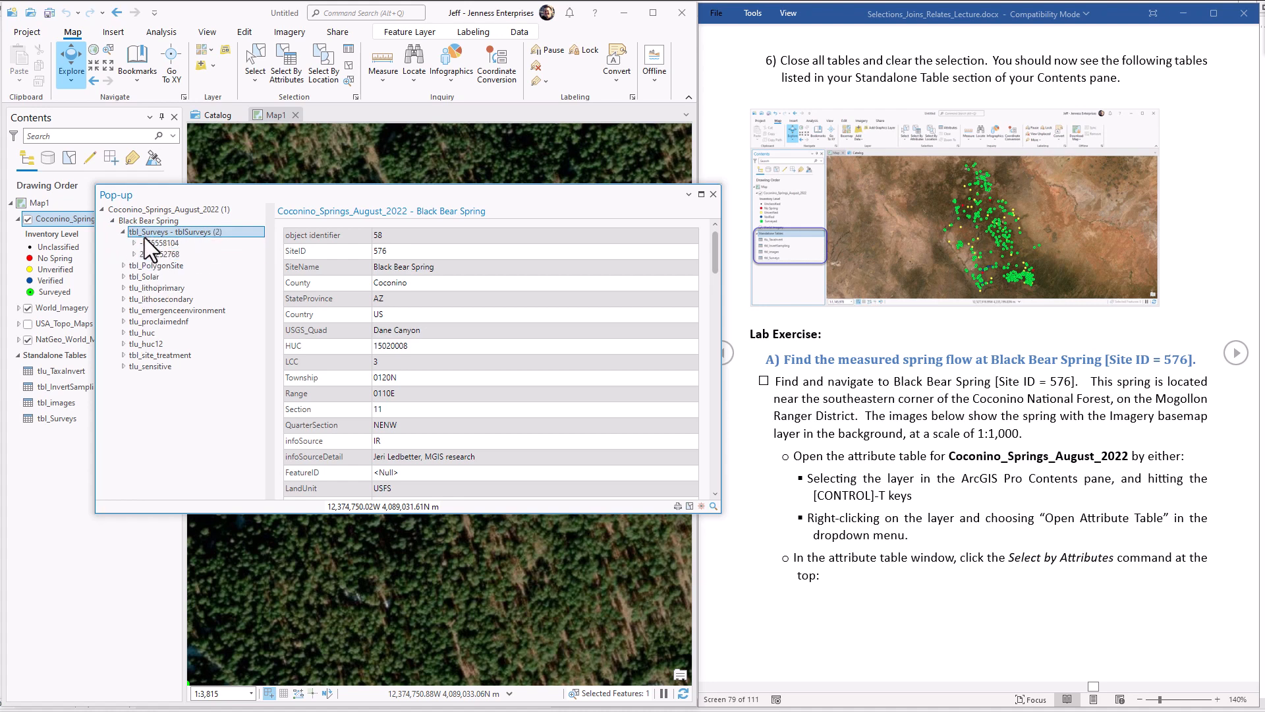
{"action": "left_click", "coordinate": [167, 243]}
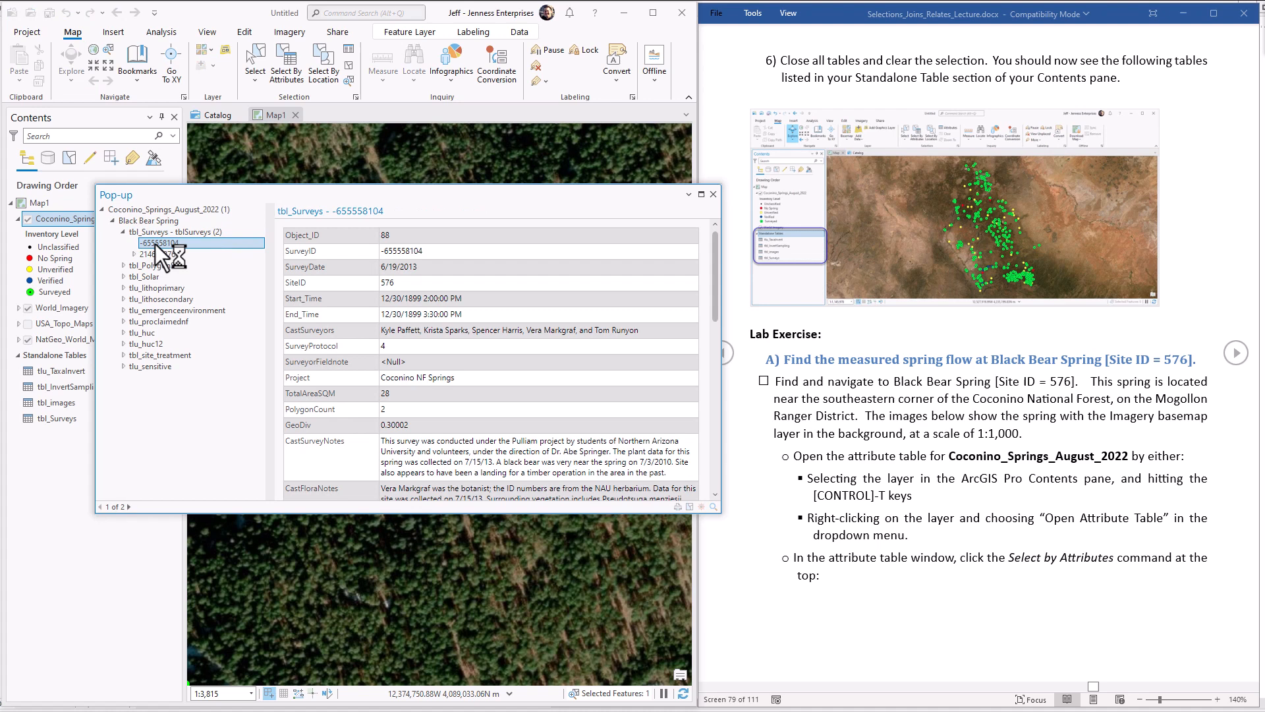
{"action": "left_click", "coordinate": [133, 243]}
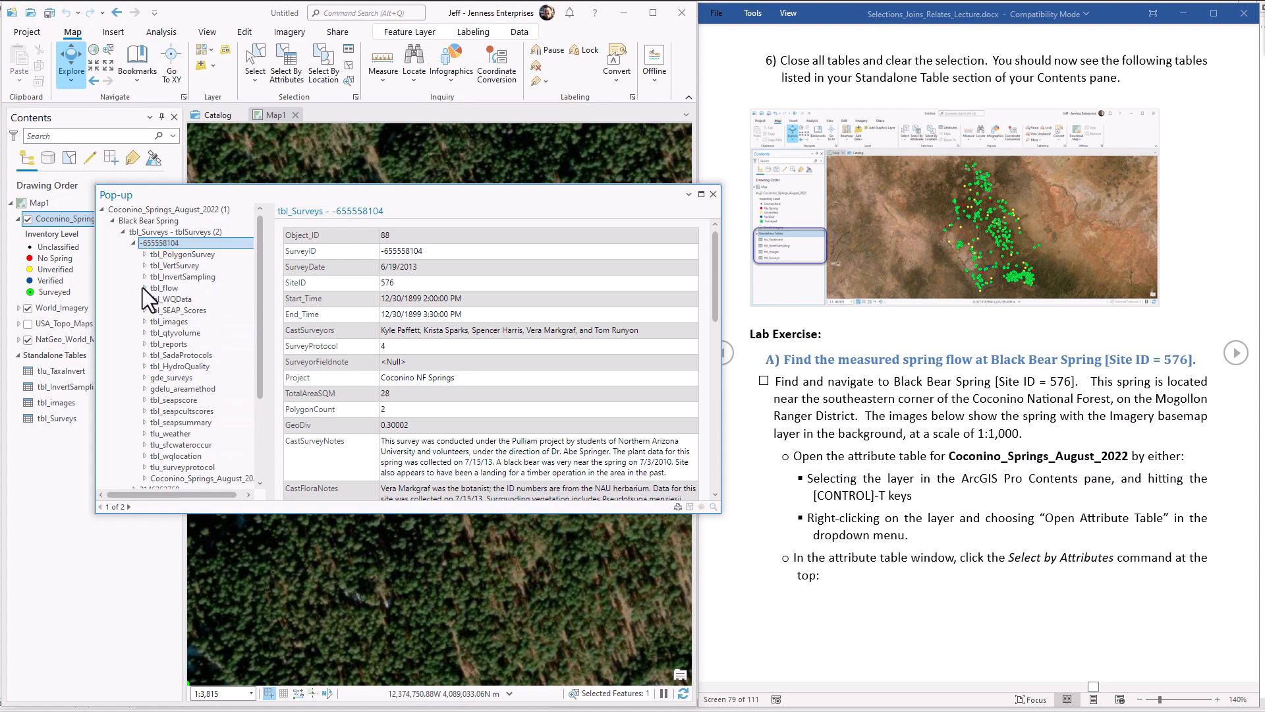
Step: Expand the survey's tbl_flow record and read its MeasuredFlowLS value of 0.071 L/s
{"action": "left_click", "coordinate": [164, 288]}
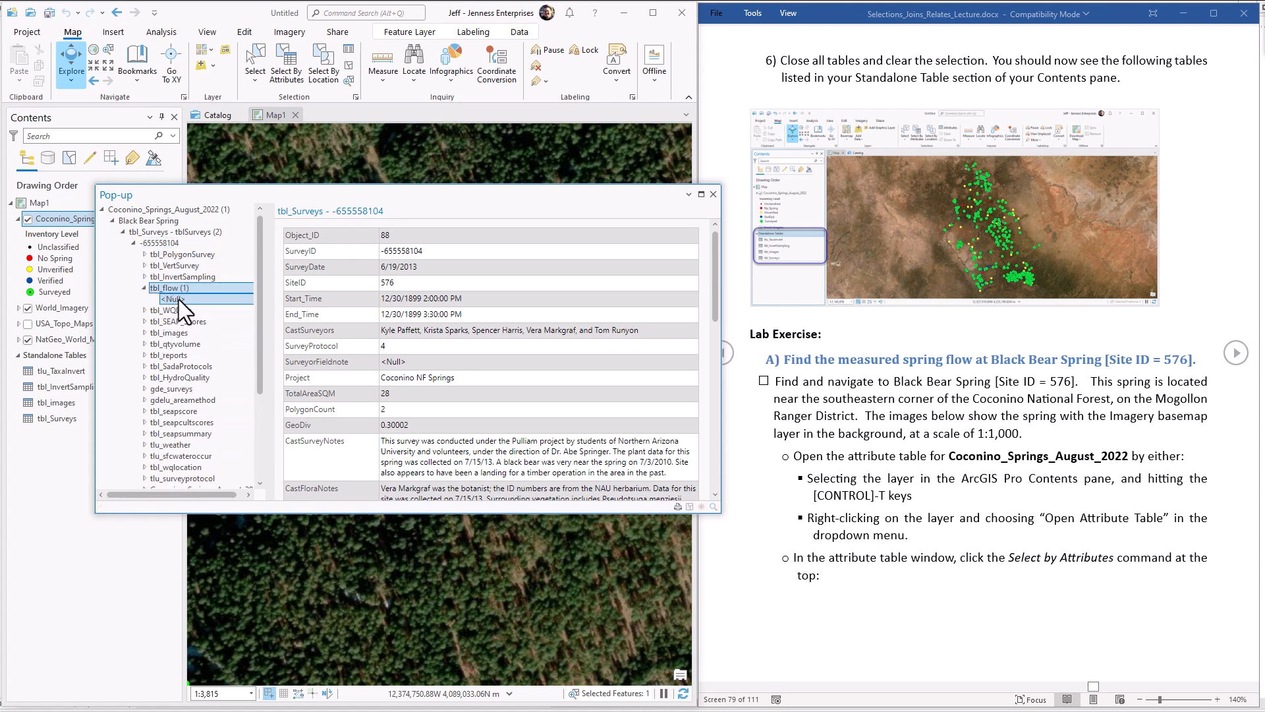
{"action": "left_click", "coordinate": [170, 299]}
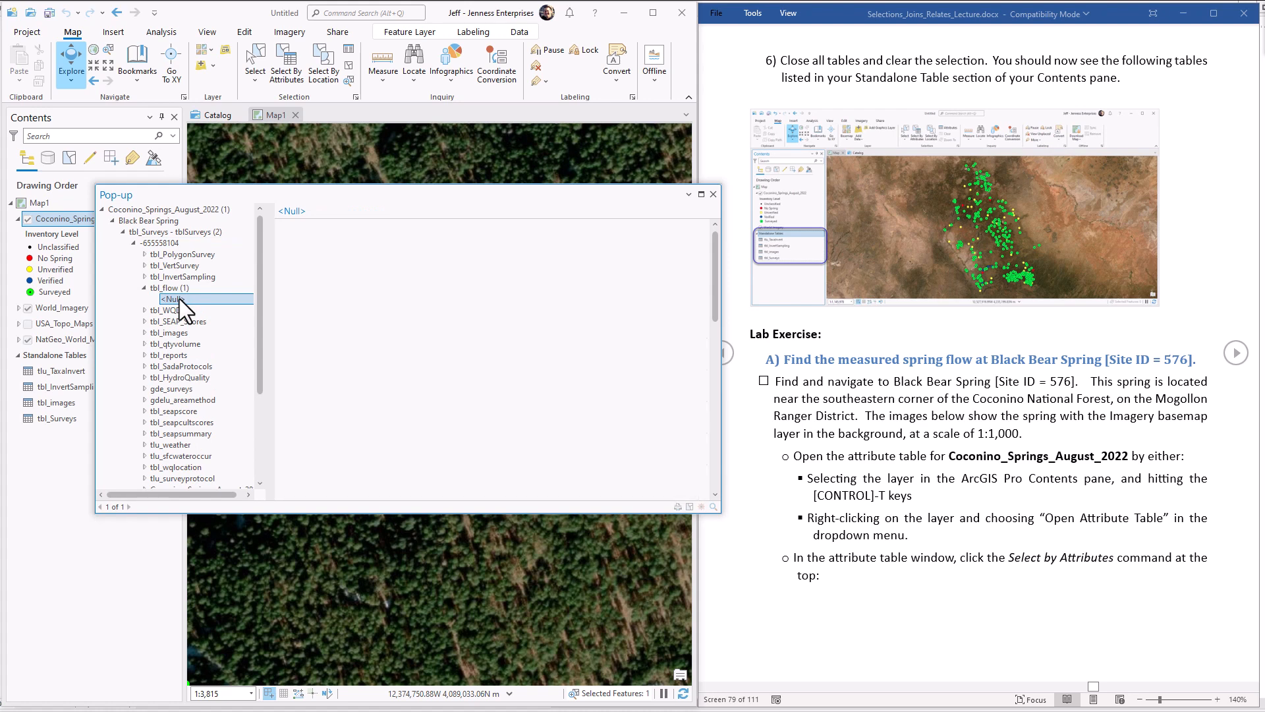
{"action": "left_click", "coordinate": [168, 298]}
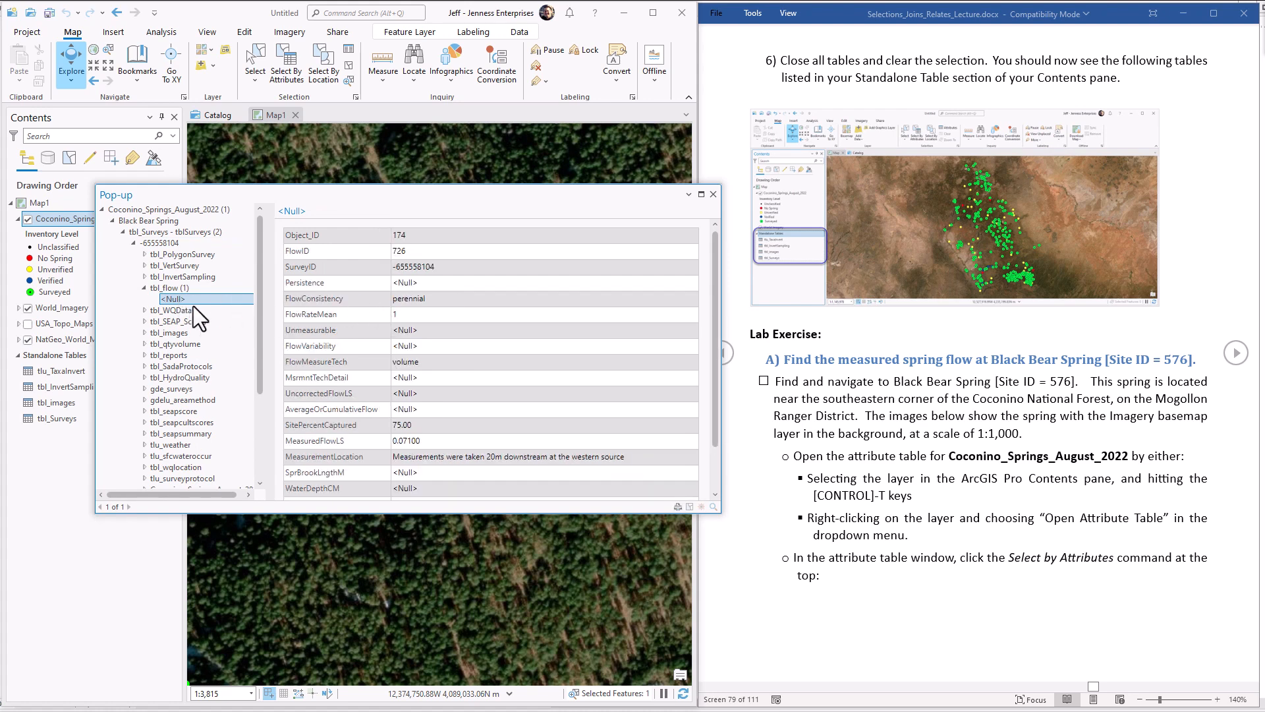
{"action": "scroll", "scroll_direction": "down", "scroll_amount": 3}
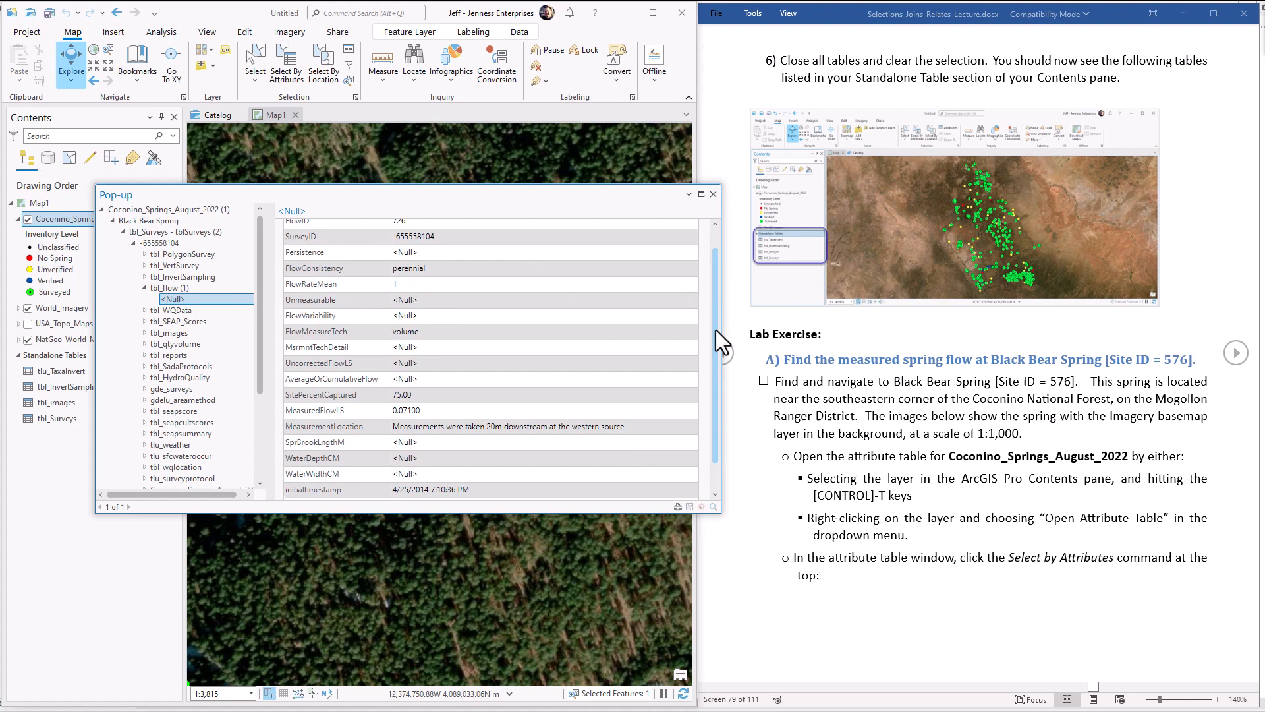
{"action": "scroll", "scroll_direction": "up", "scroll_amount": 3}
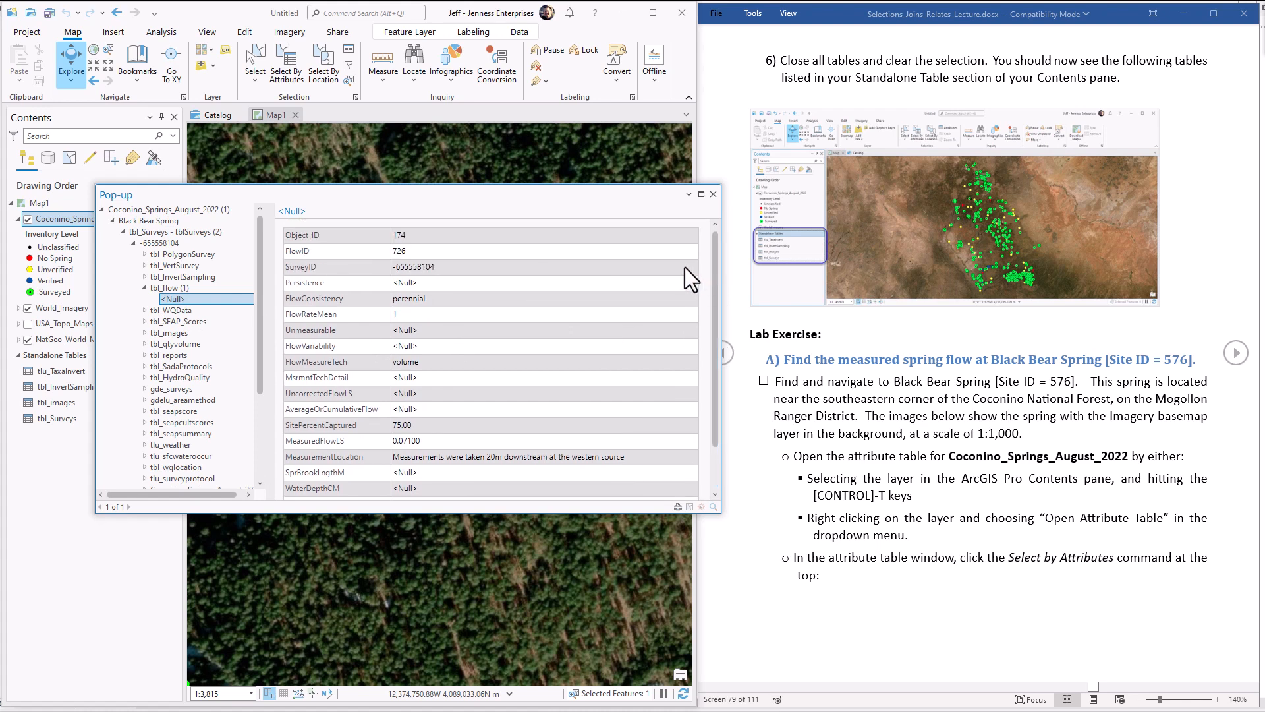
{"action": "mouse_move", "coordinate": [536, 450]}
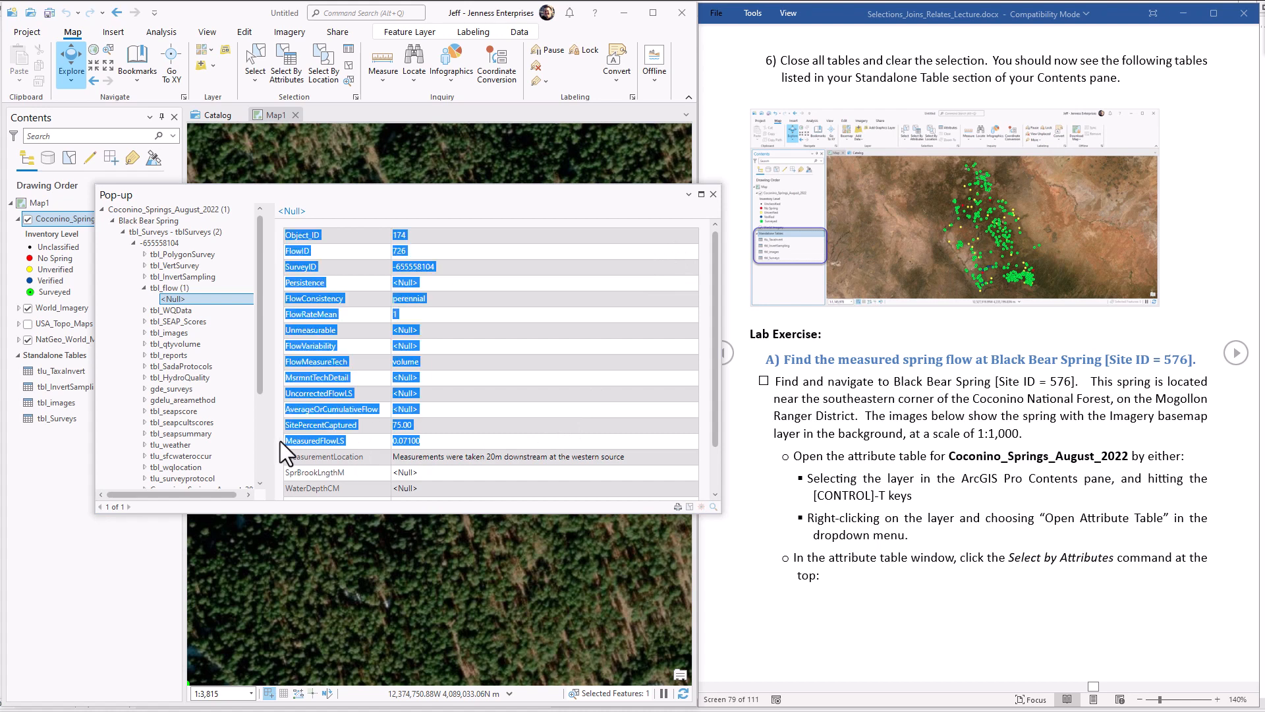
{"action": "left_click", "coordinate": [315, 441]}
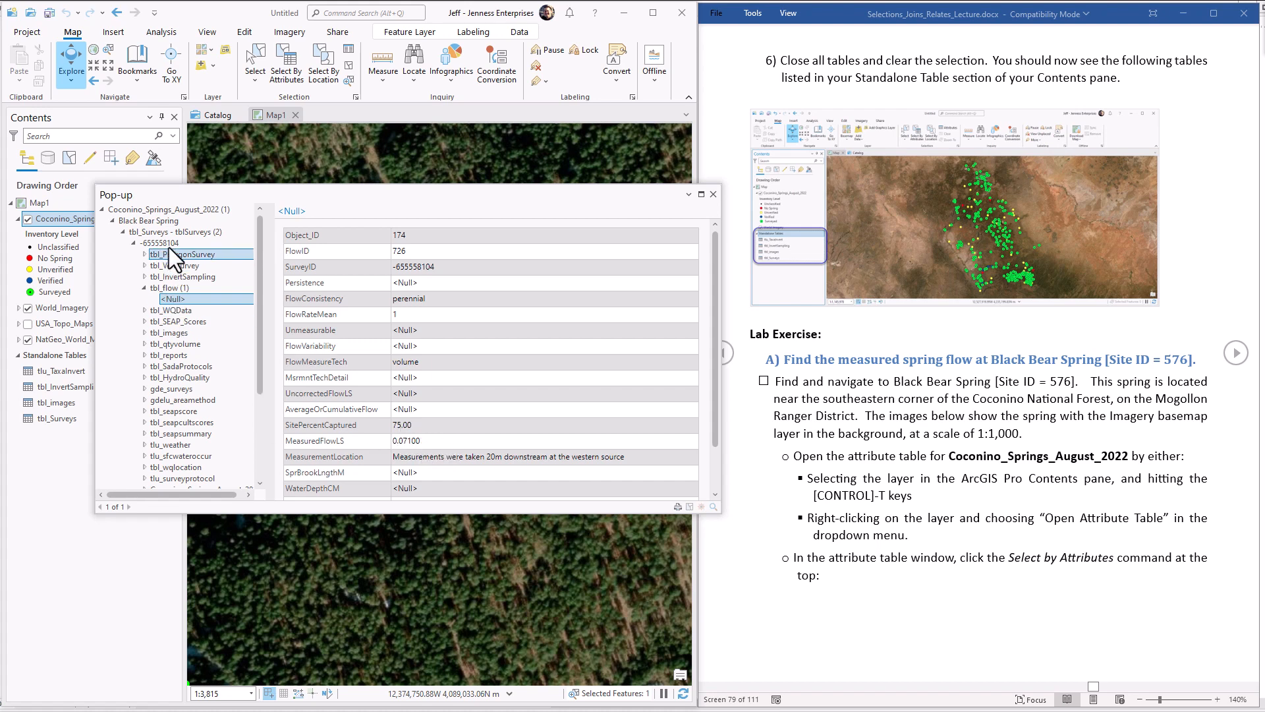
Step: Return to the first survey record, check its survey date and close the pop-up window
{"action": "left_click", "coordinate": [160, 243]}
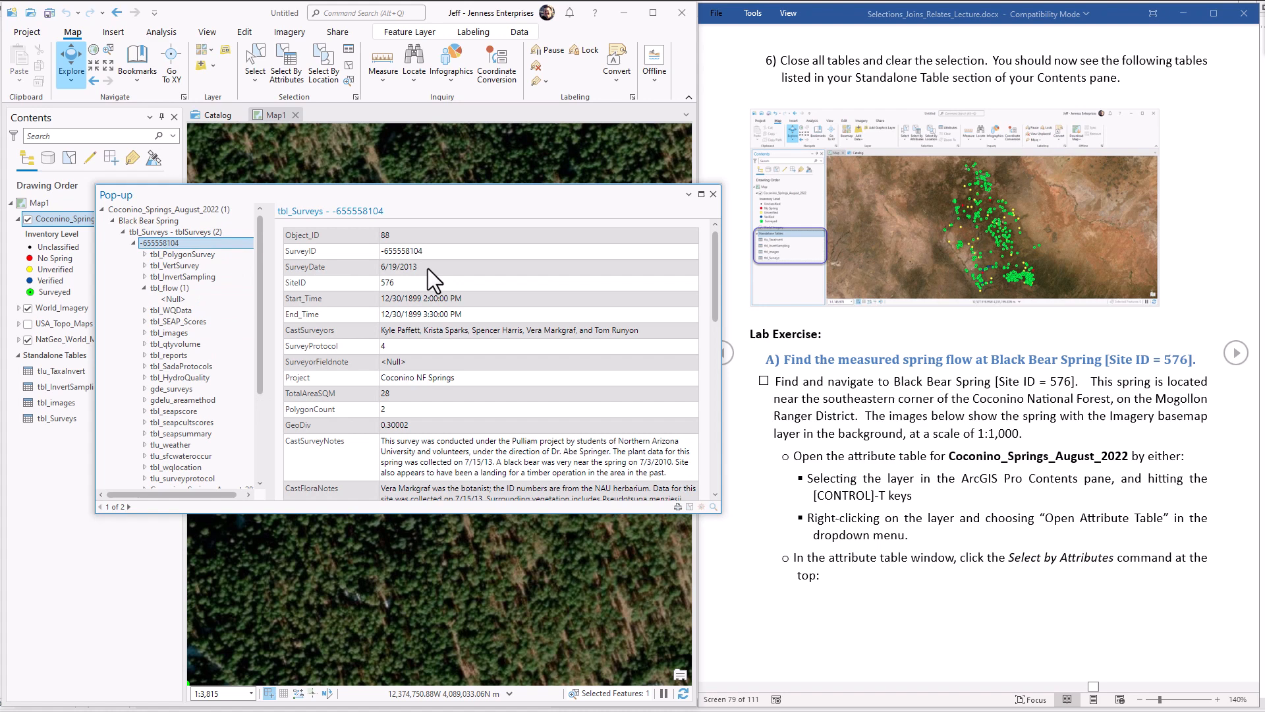
{"action": "double_click", "coordinate": [396, 267]}
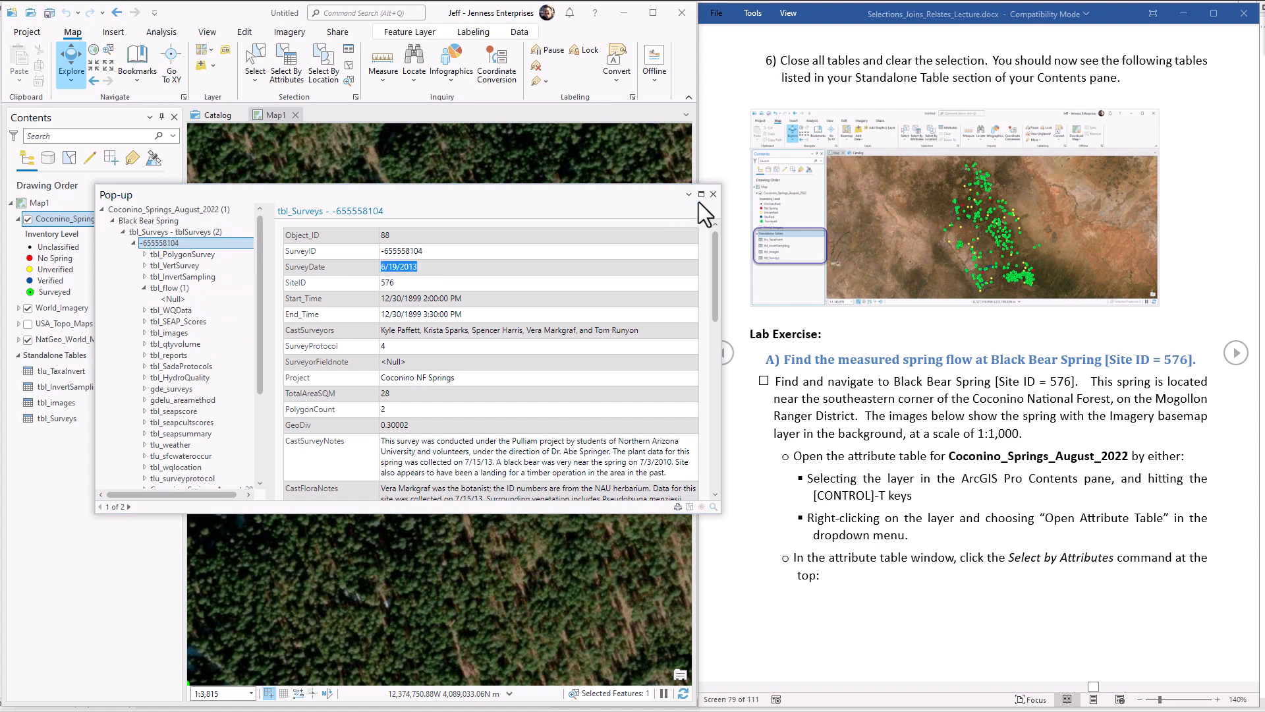
{"action": "left_click", "coordinate": [713, 195]}
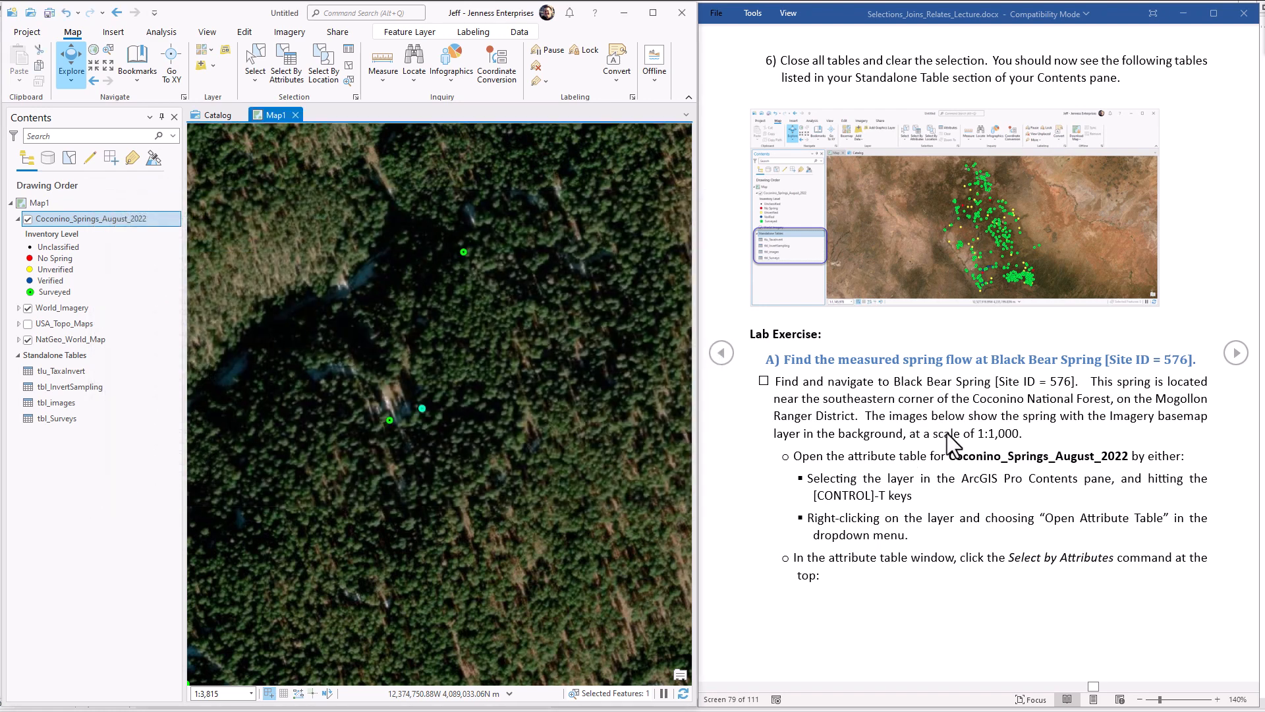
{"action": "scroll", "scroll_direction": "down", "scroll_amount": 3}
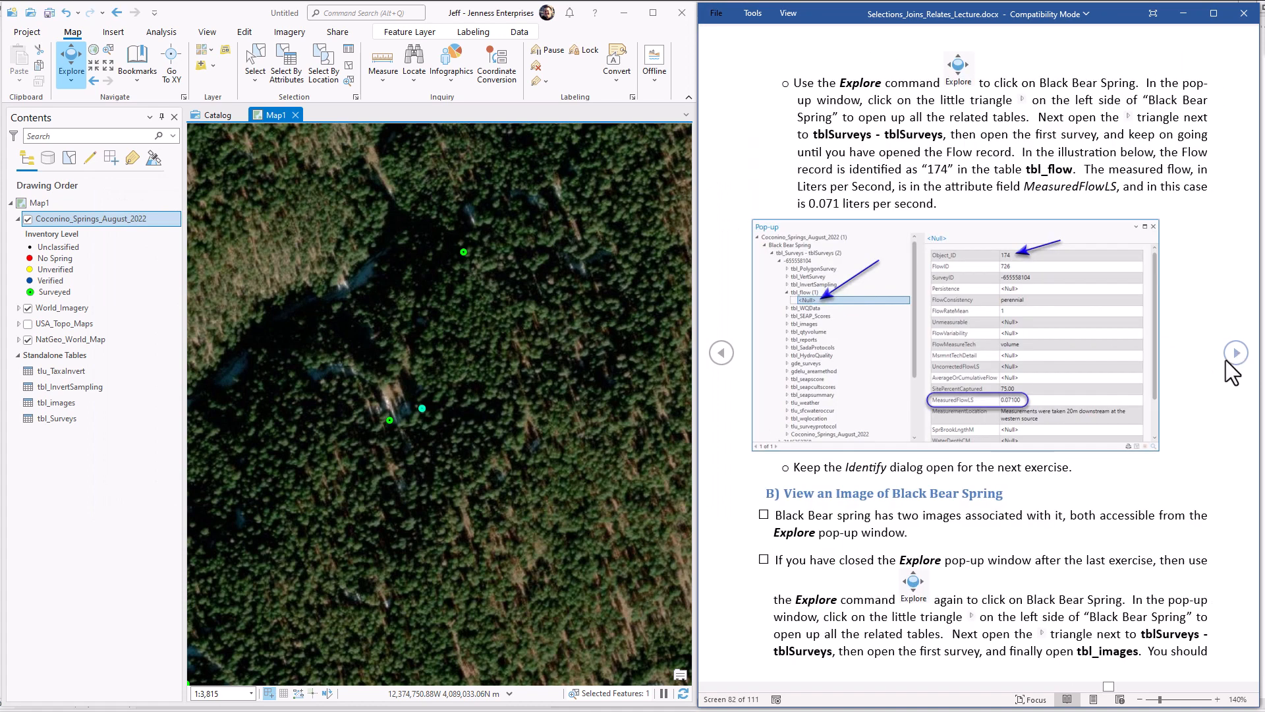
{"action": "mouse_move", "coordinate": [977, 507]}
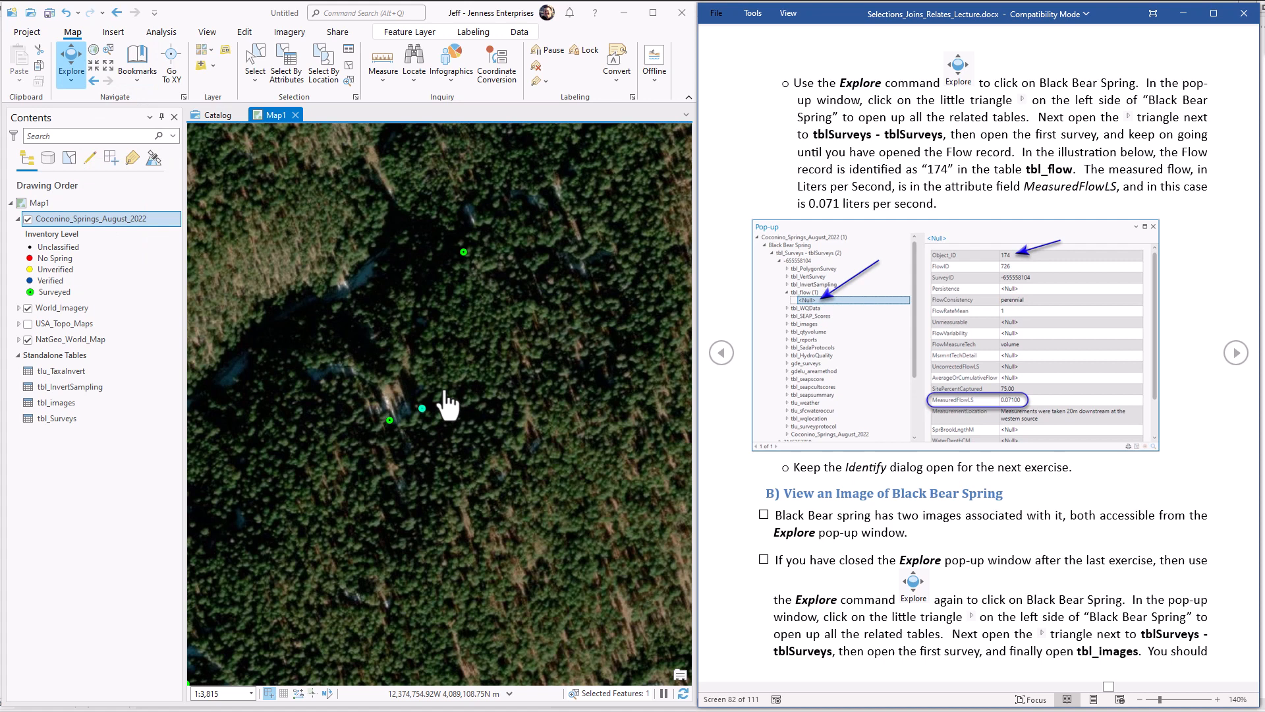
{"action": "mouse_move", "coordinate": [423, 425]}
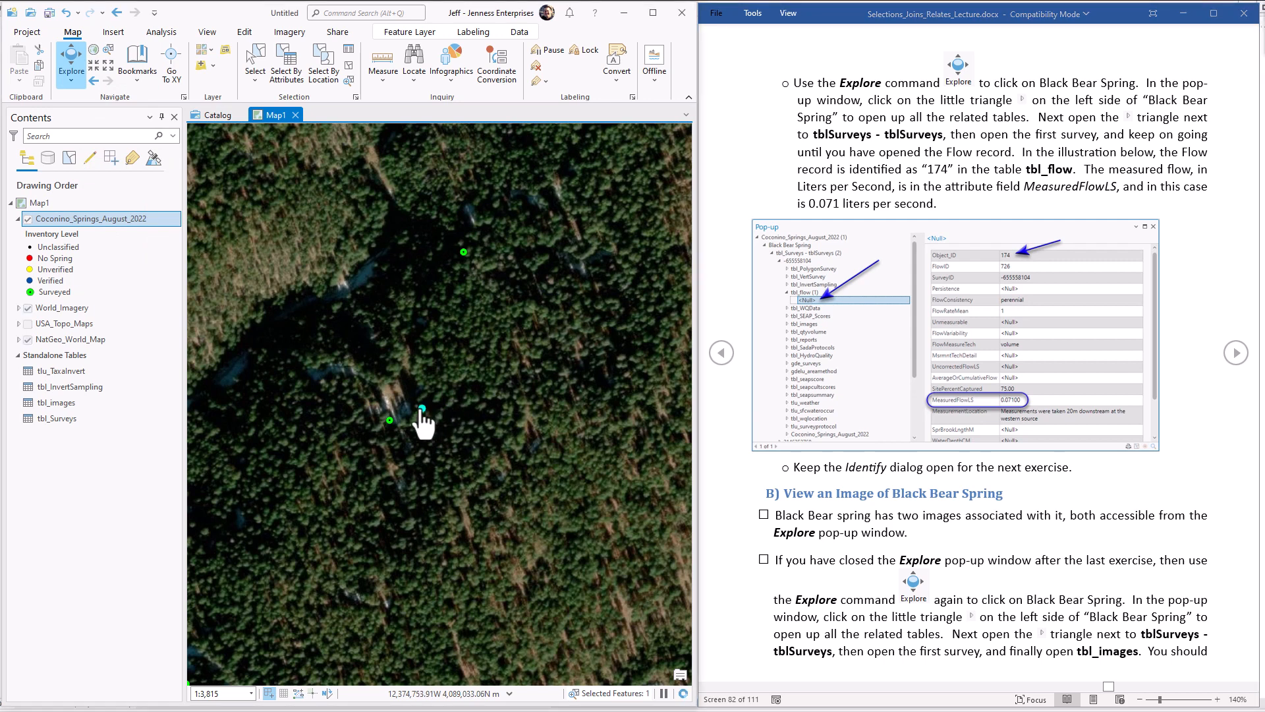
Step: Identify Black Bear Spring and expand its related tbl_Surveys down to the first survey's related tables
{"action": "left_click", "coordinate": [388, 420]}
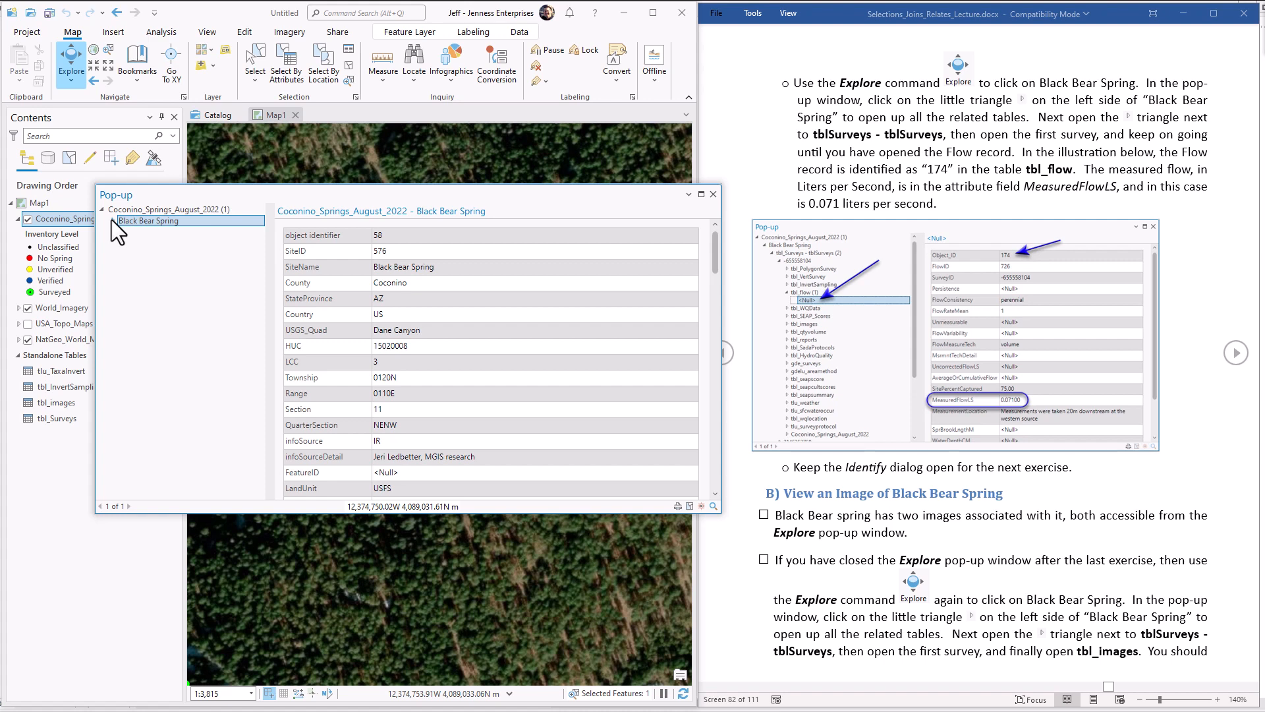
{"action": "left_click", "coordinate": [115, 220]}
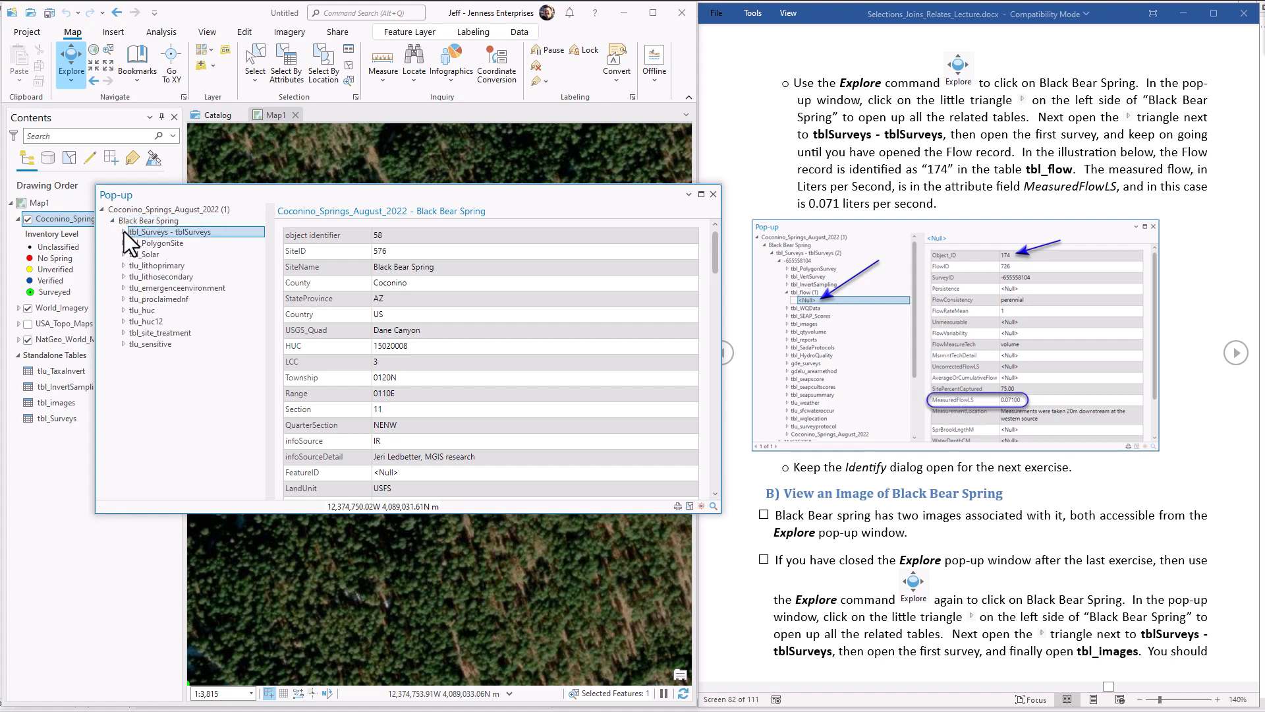
{"action": "left_click", "coordinate": [123, 231]}
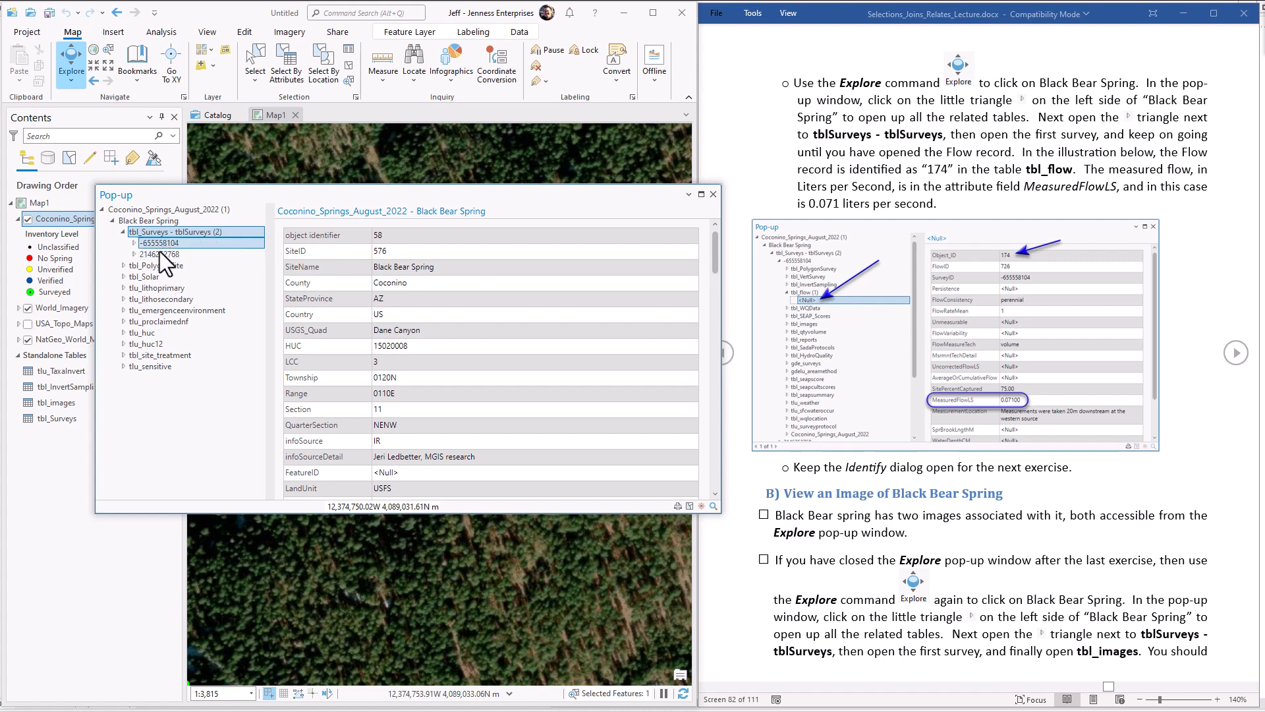
{"action": "left_click", "coordinate": [159, 244]}
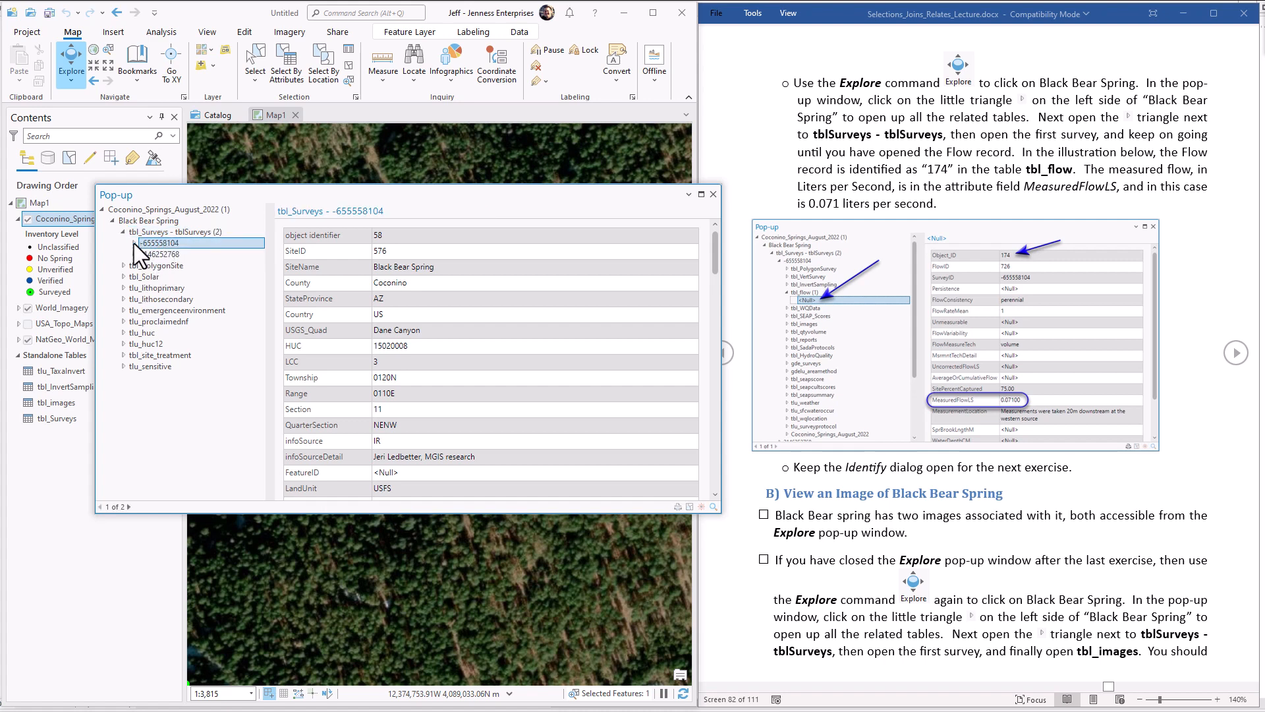
{"action": "left_click", "coordinate": [123, 243]}
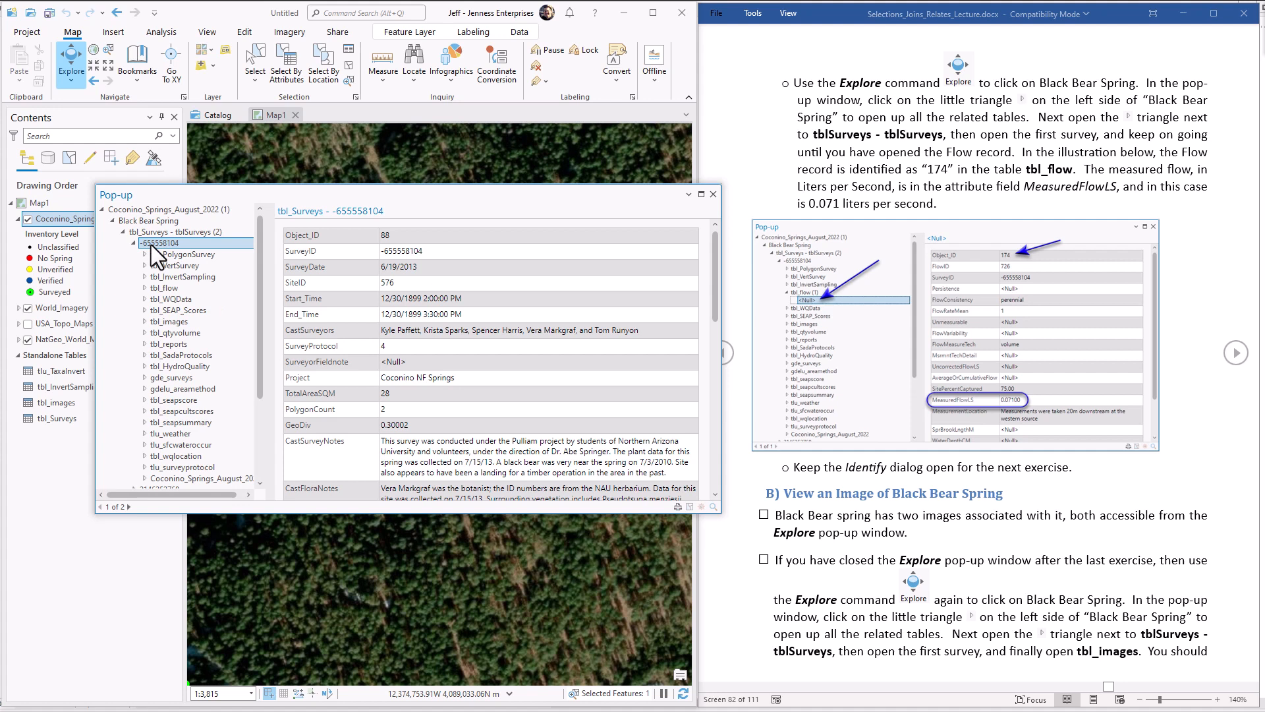
{"action": "mouse_move", "coordinate": [194, 334]}
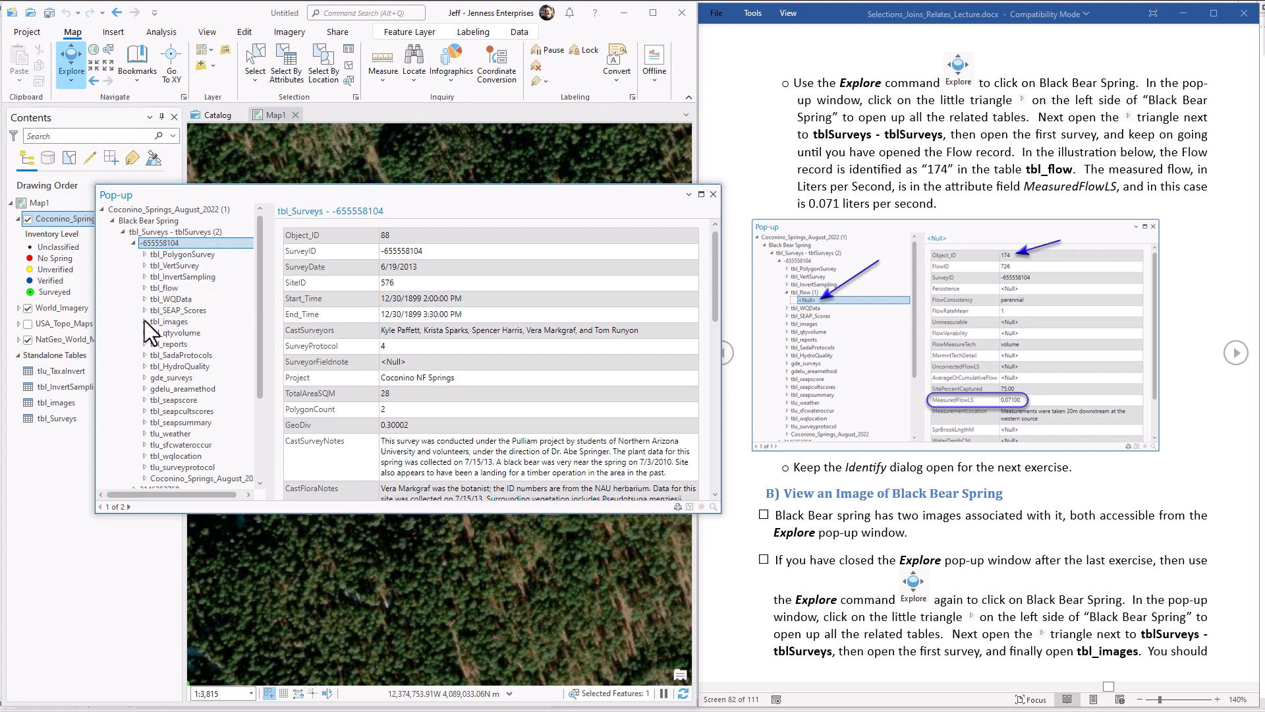
Step: Browse tbl_images records 687 and 688, then open record 687's representative photo via its CastImageHyperlink
{"action": "left_click", "coordinate": [143, 321]}
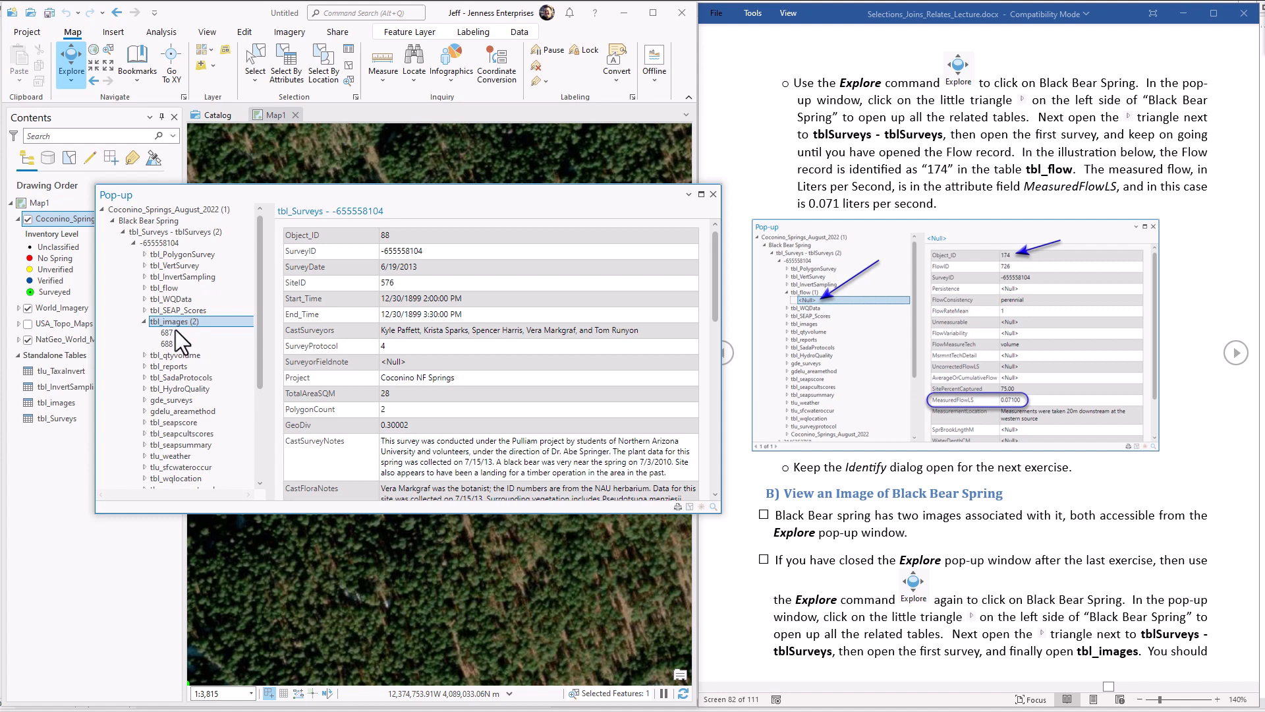
{"action": "left_click", "coordinate": [167, 332]}
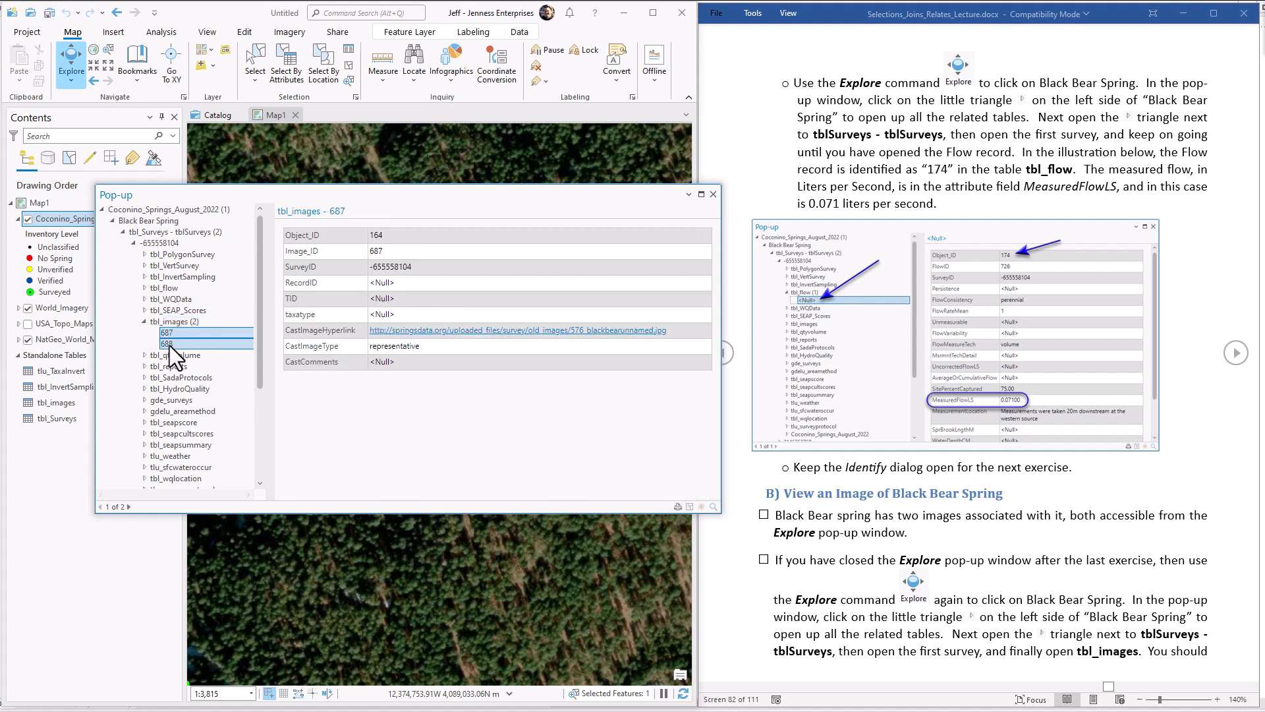
{"action": "left_click", "coordinate": [167, 343]}
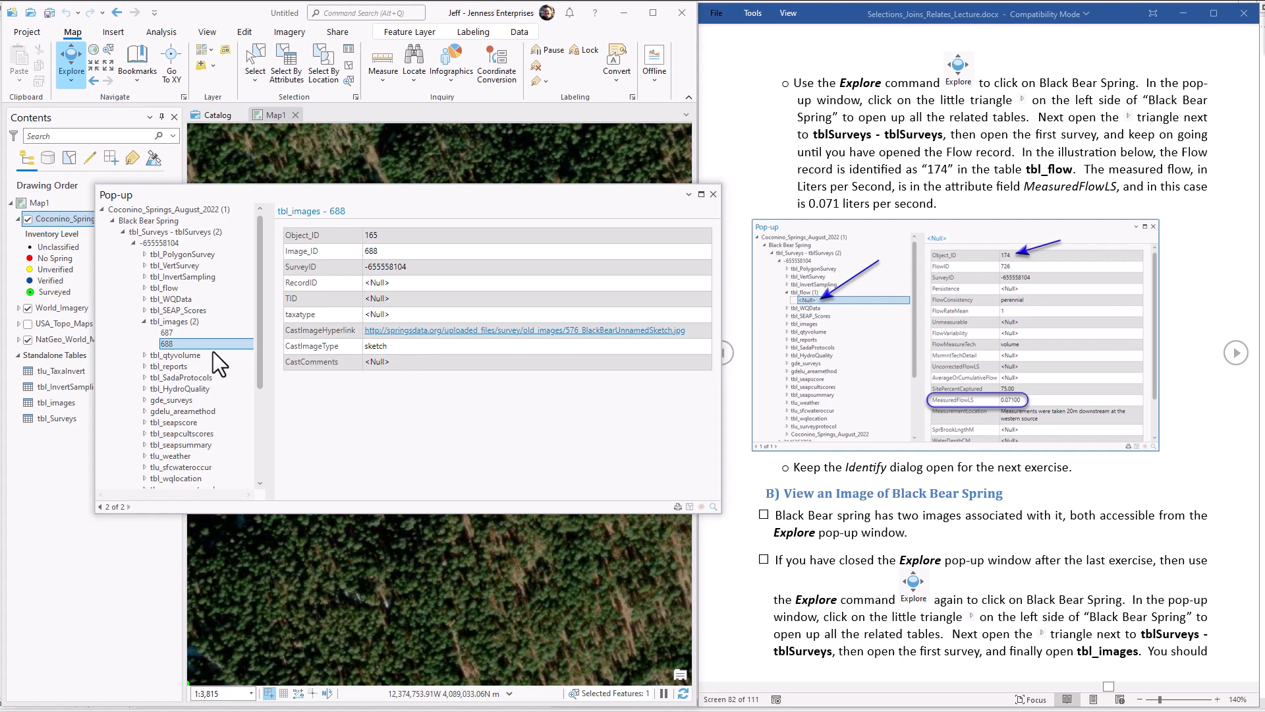
{"action": "left_click", "coordinate": [166, 332]}
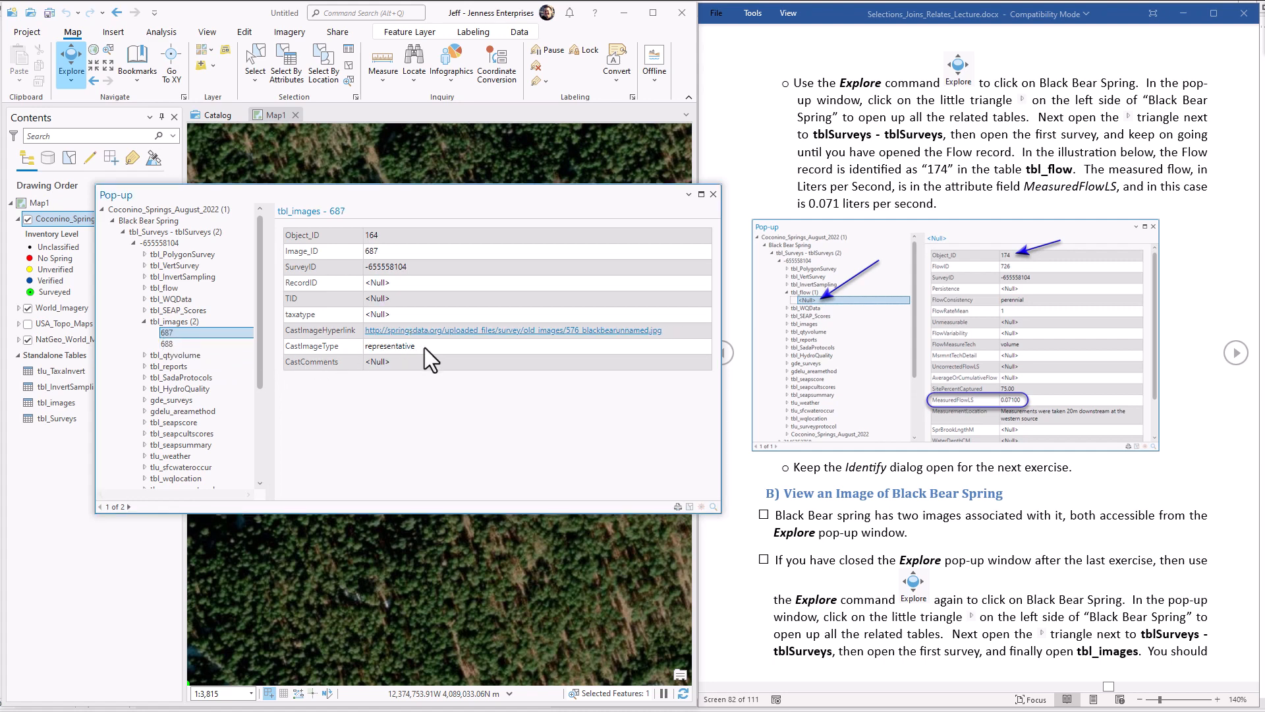
{"action": "double_click", "coordinate": [389, 346]}
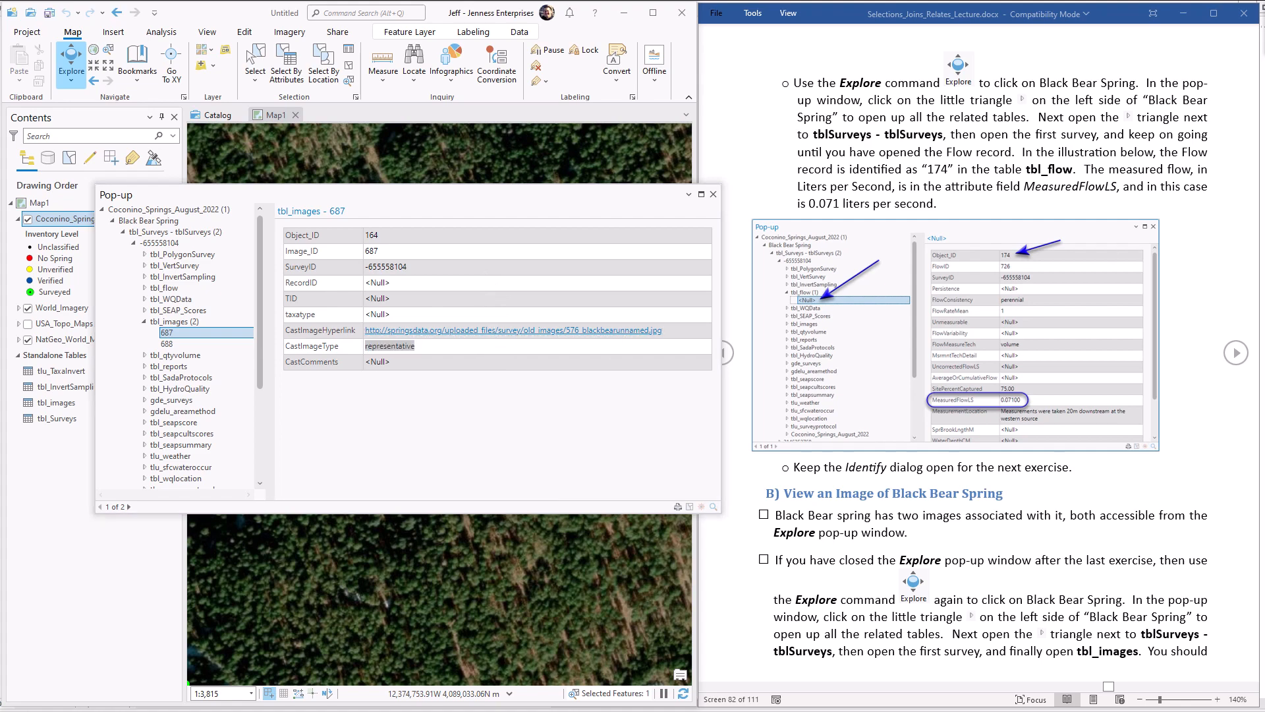
{"action": "left_click", "coordinate": [475, 330]}
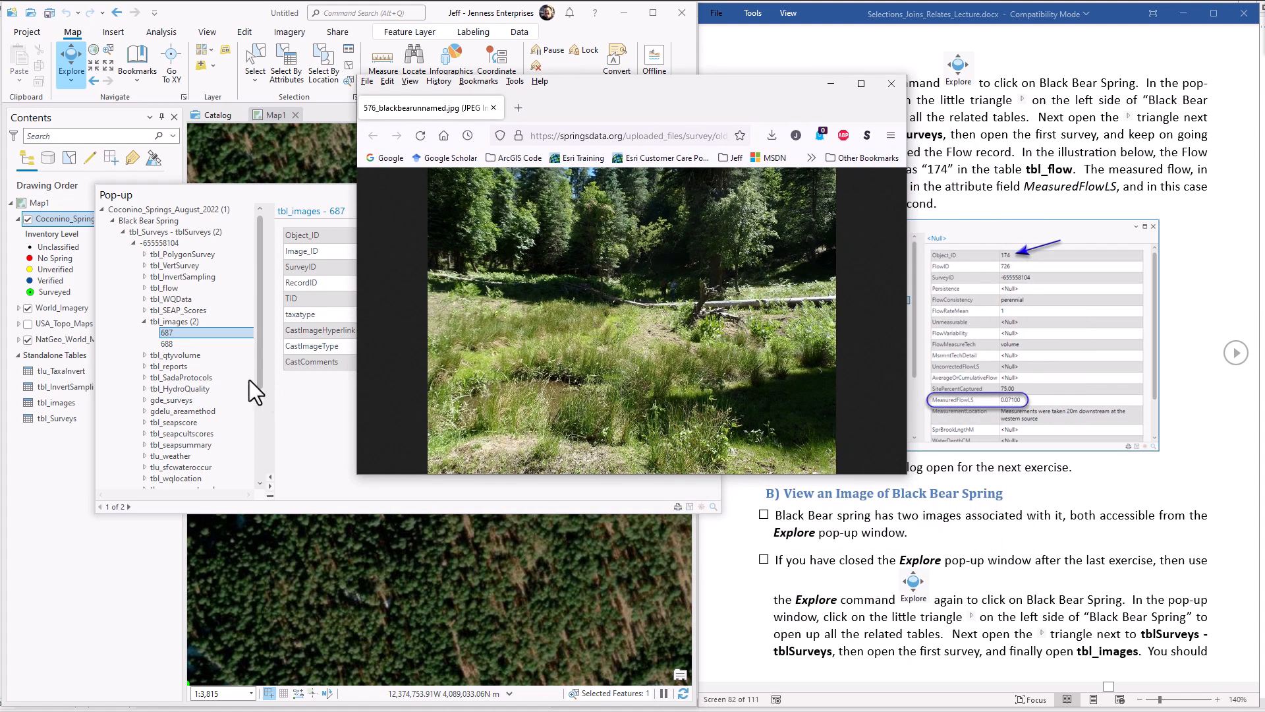
Step: Open image record 688's CastImageHyperlink to show the 576_BlackBearUnnamedSketch.jpg site sketch in Firefox
{"action": "left_click", "coordinate": [166, 344]}
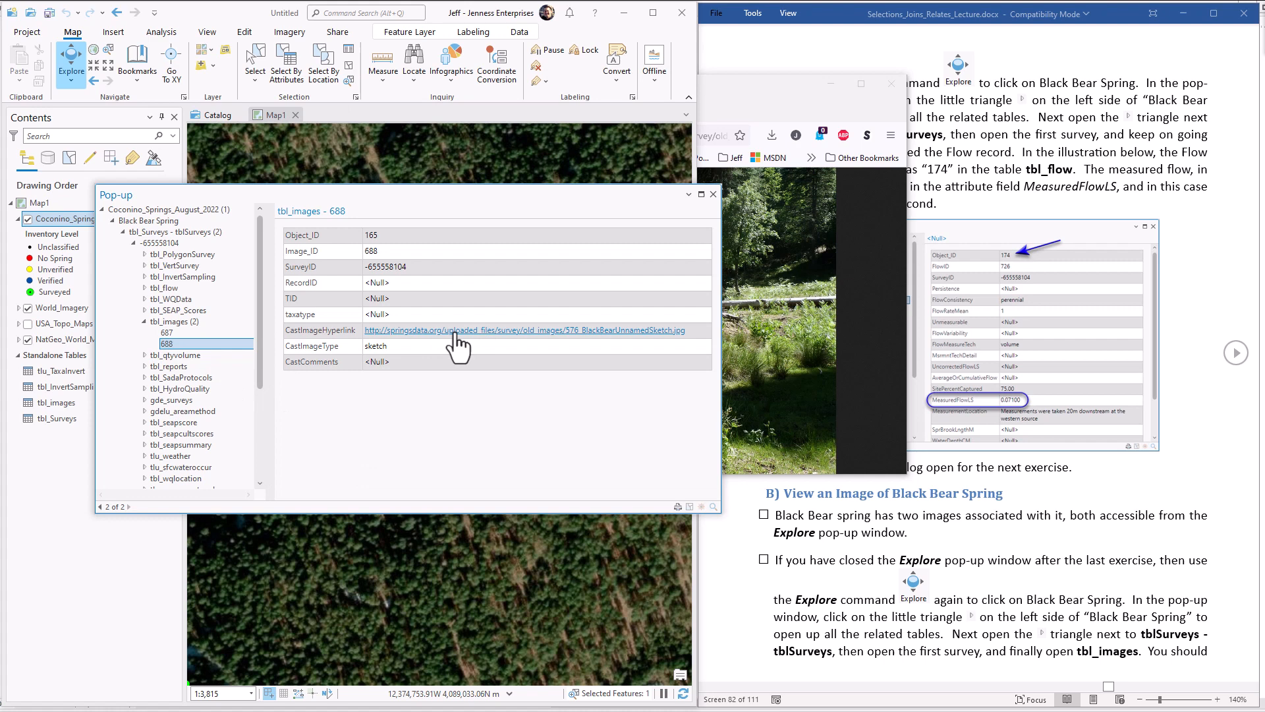
{"action": "left_click", "coordinate": [525, 330]}
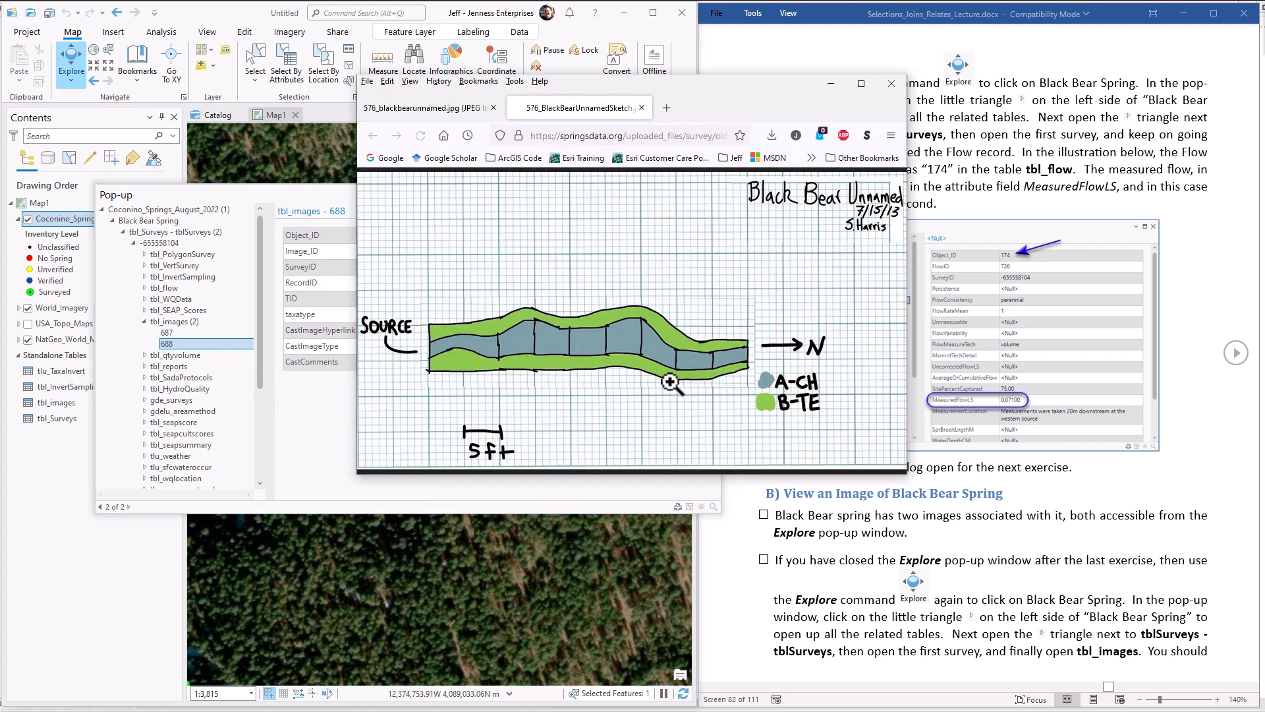
{"action": "mouse_move", "coordinate": [624, 317]}
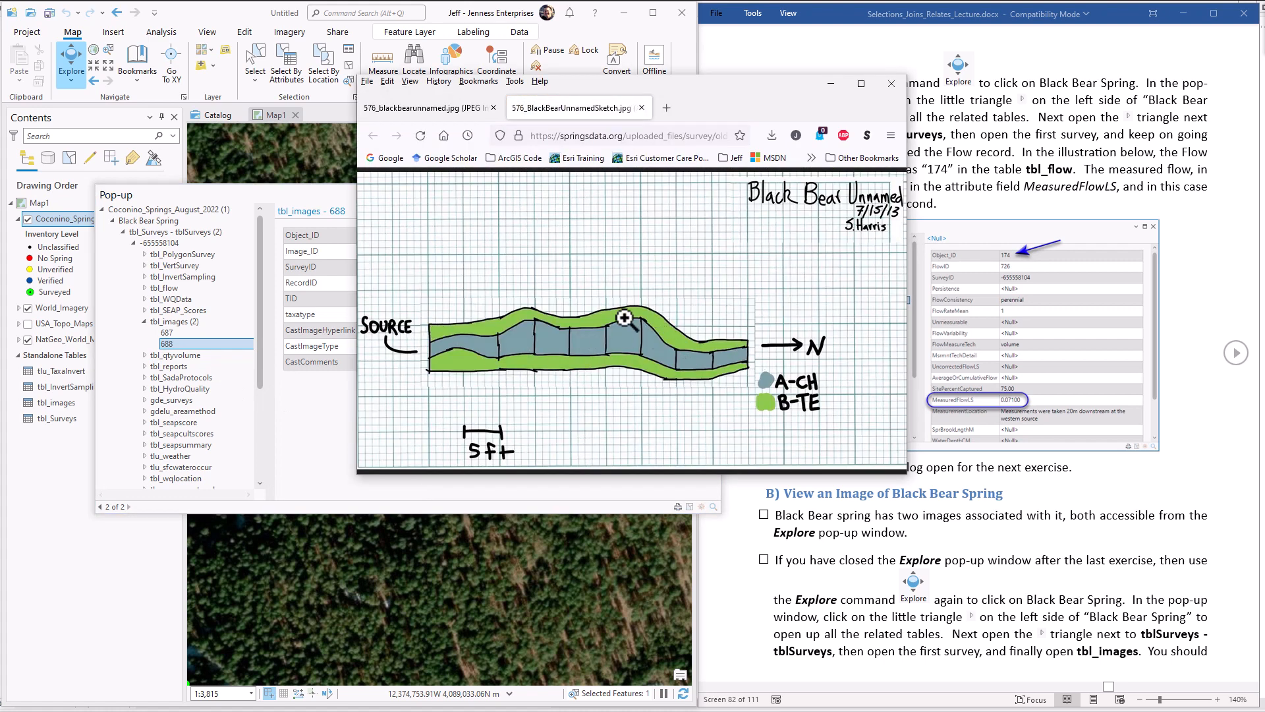
{"action": "mouse_move", "coordinate": [702, 373]}
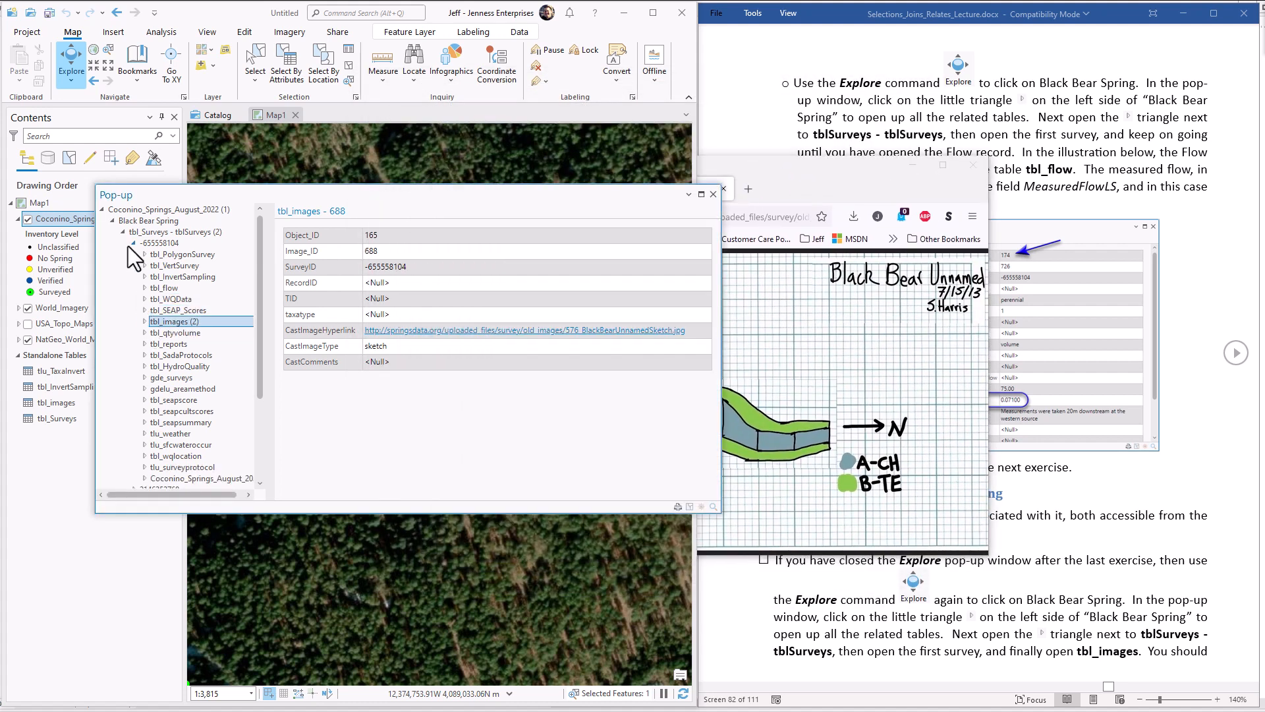
Step: Review Black Bear Spring's second survey and its image records 10845 and 10846 in the pop-up
{"action": "left_click", "coordinate": [161, 253]}
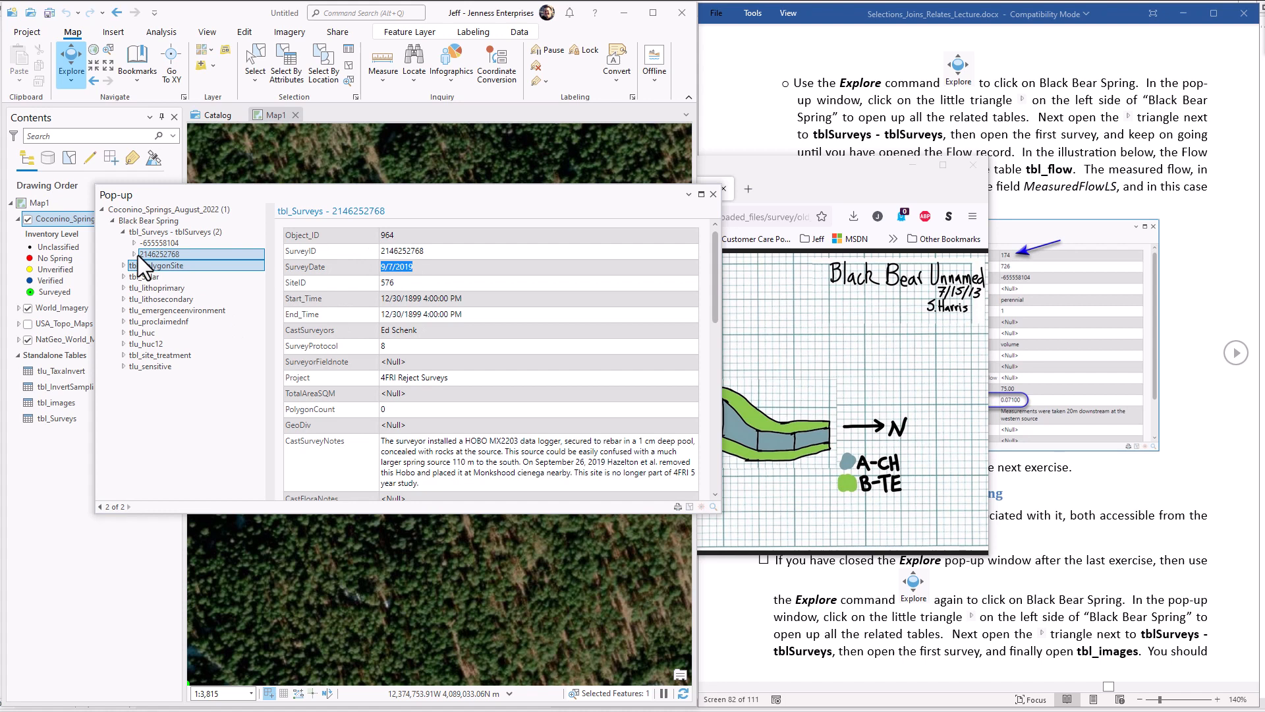
{"action": "left_click", "coordinate": [133, 255]}
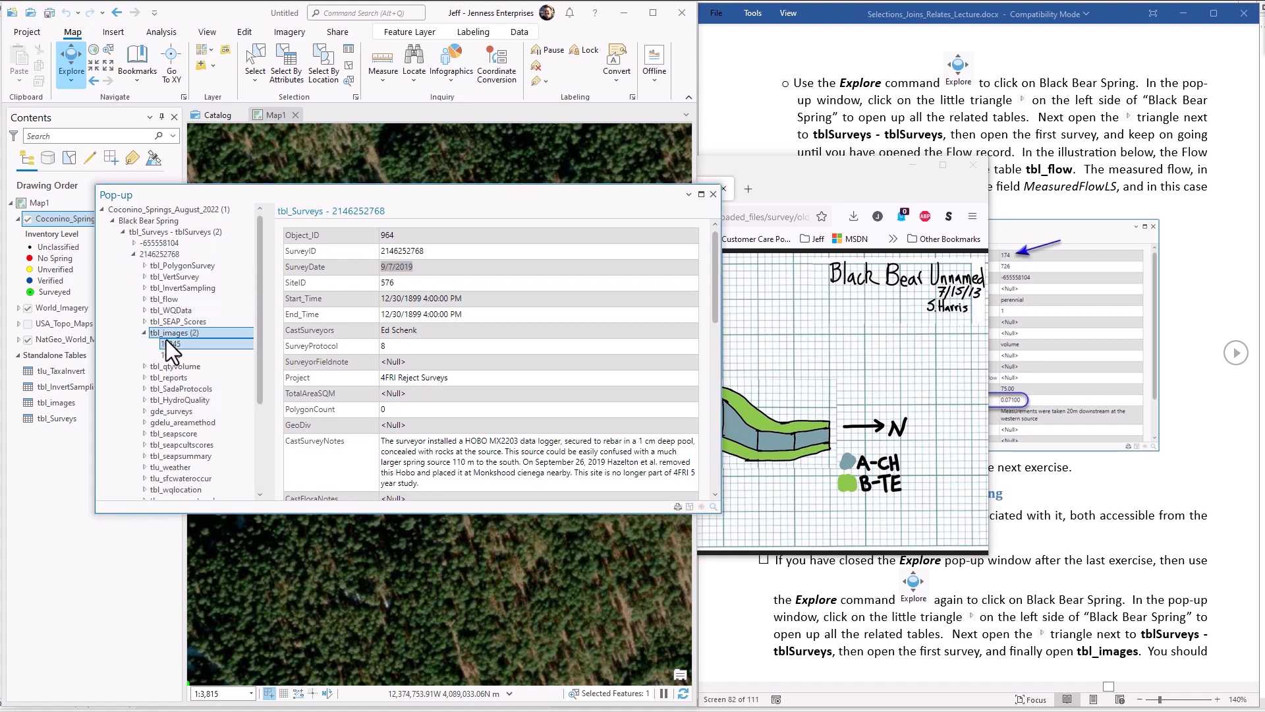
{"action": "left_click", "coordinate": [169, 354]}
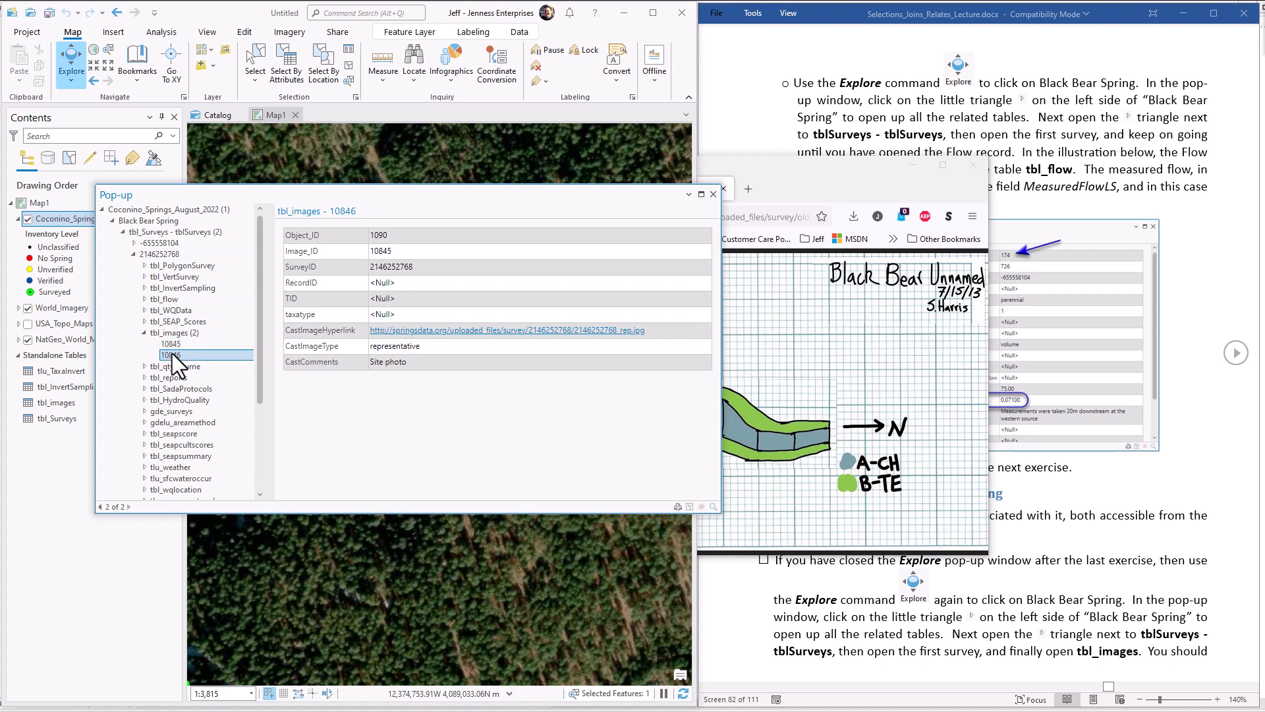
{"action": "left_click", "coordinate": [172, 355]}
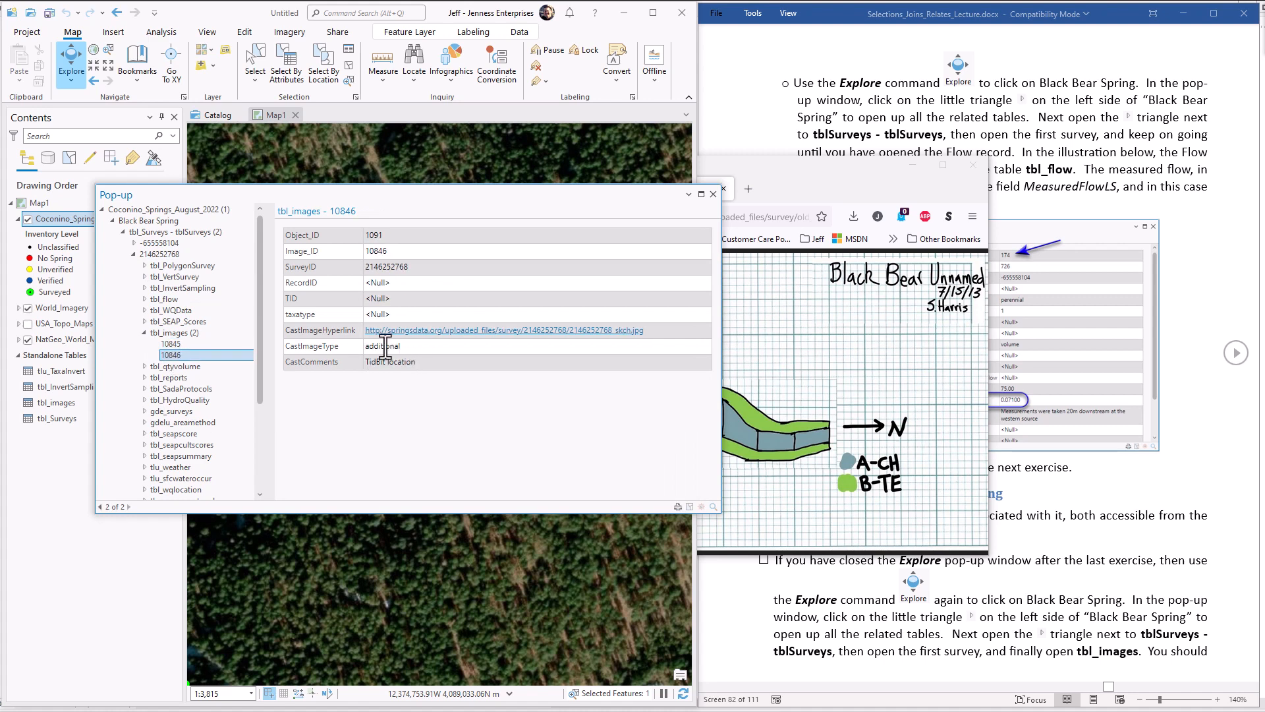
{"action": "left_click", "coordinate": [170, 344]}
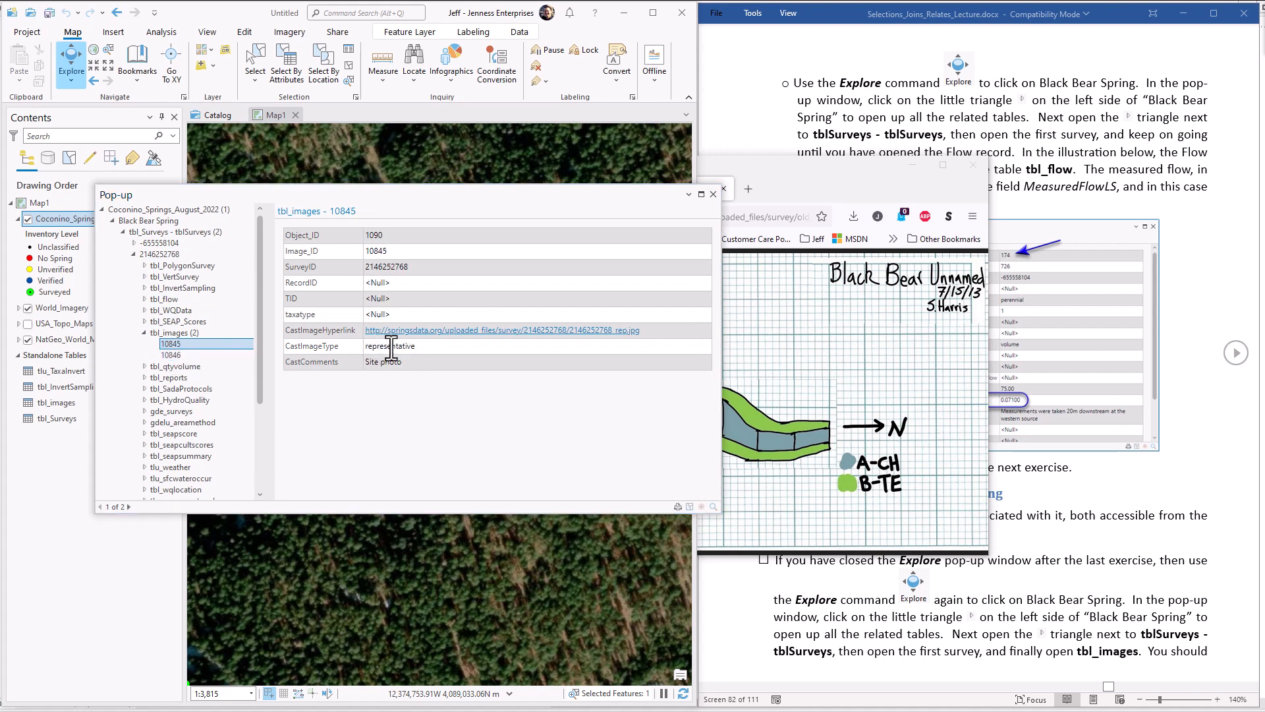
{"action": "left_click", "coordinate": [503, 330]}
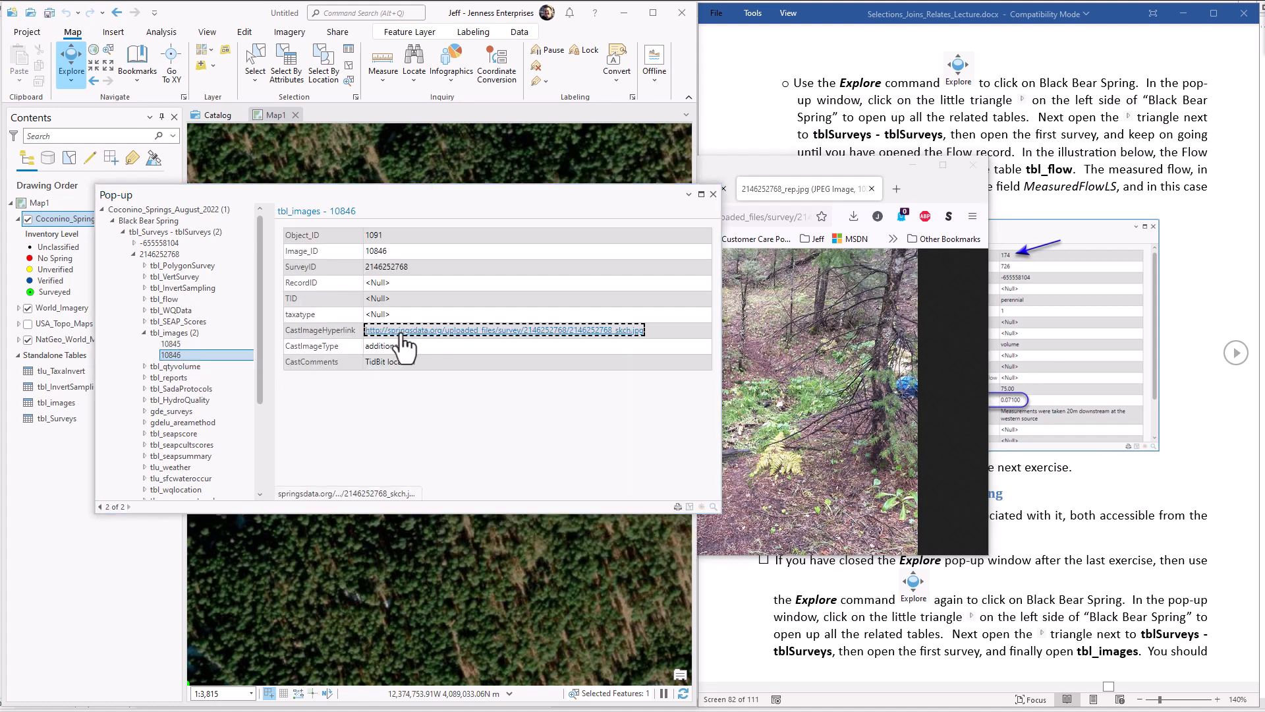
Step: View the sketch image via its hyperlink in Firefox, then close the browser
{"action": "left_click", "coordinate": [503, 330]}
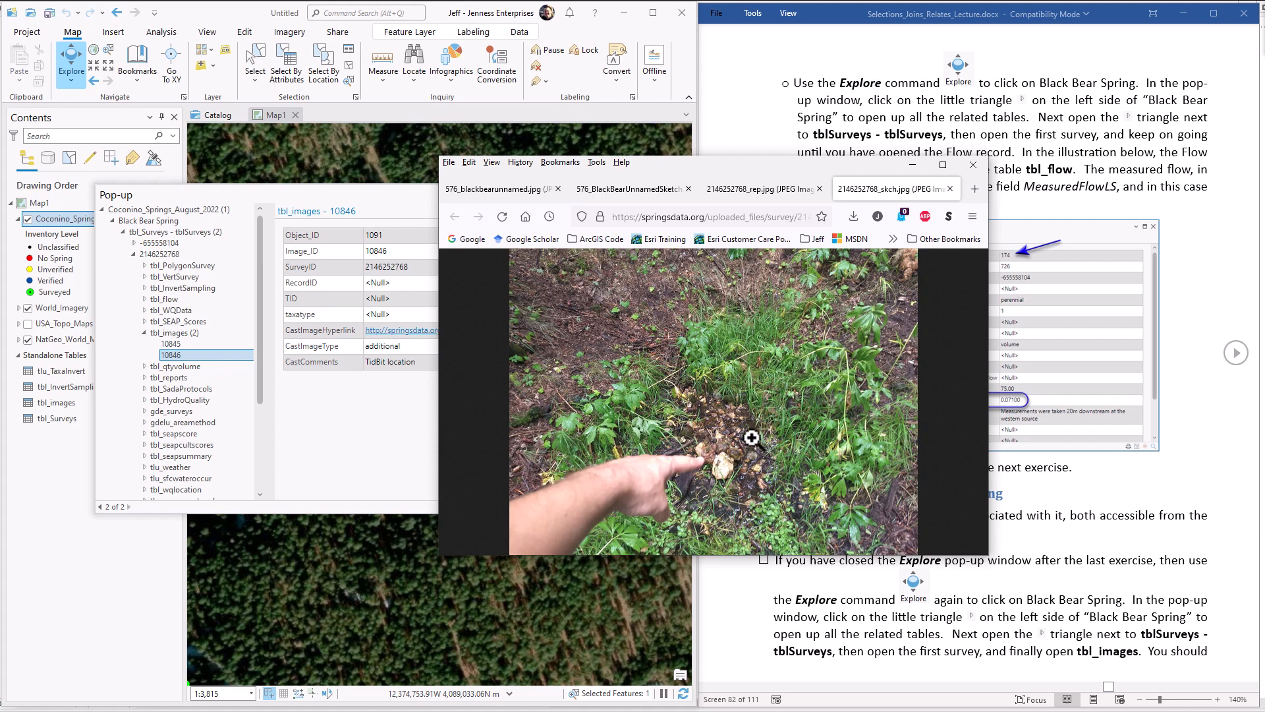
{"action": "mouse_move", "coordinate": [973, 165]}
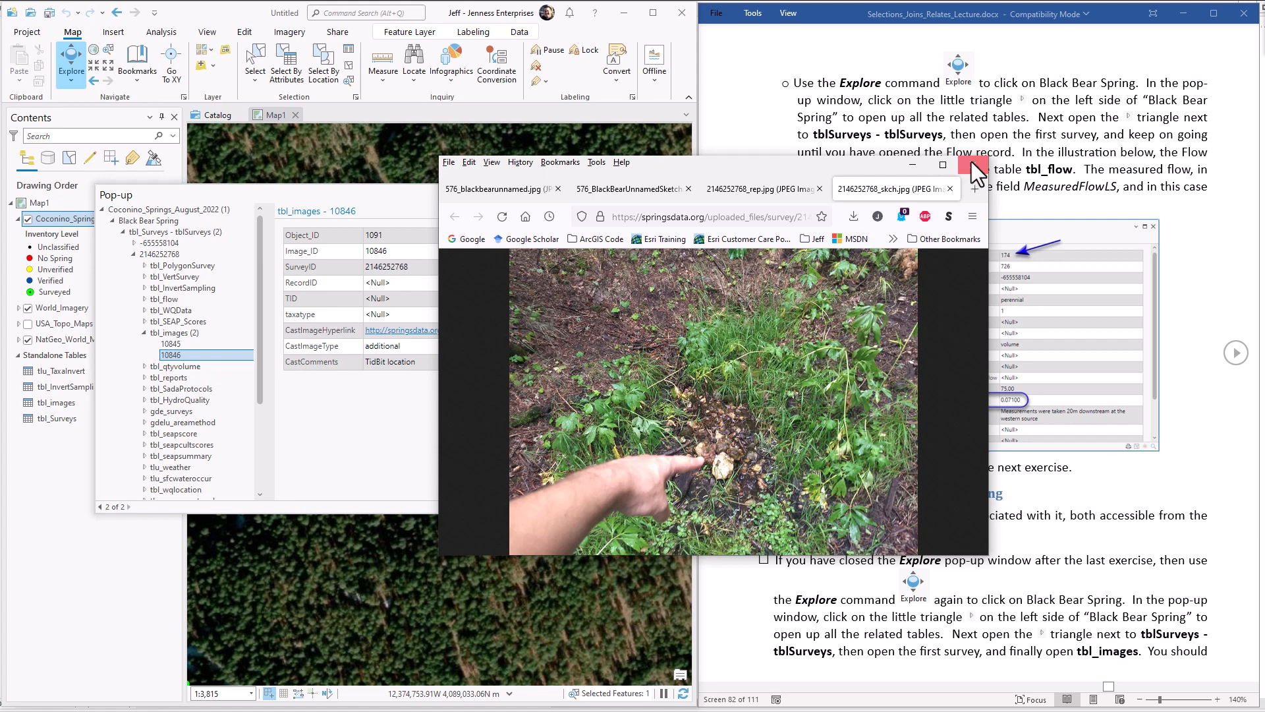
{"action": "left_click", "coordinate": [976, 169]}
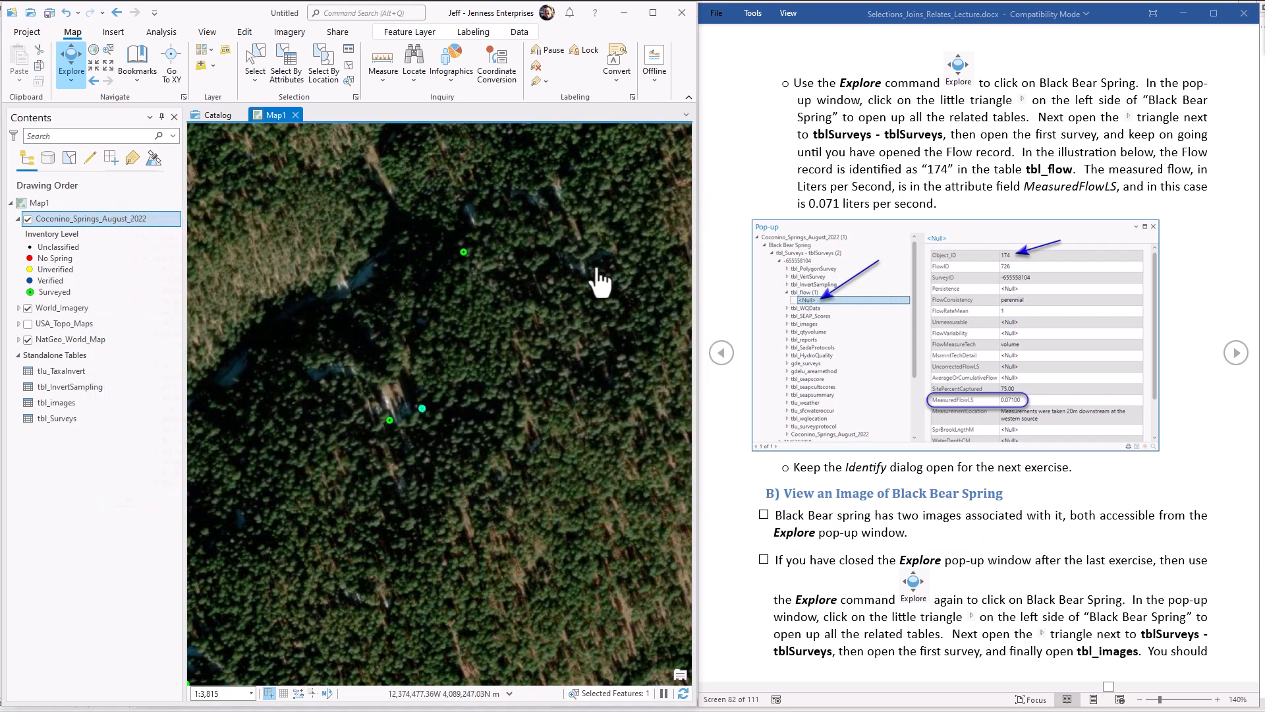
Step: Select Strahan Spring (SiteID 1096) in Coconino_Springs_August_2022, zoom to it and close the table
{"action": "left_click", "coordinate": [1235, 352]}
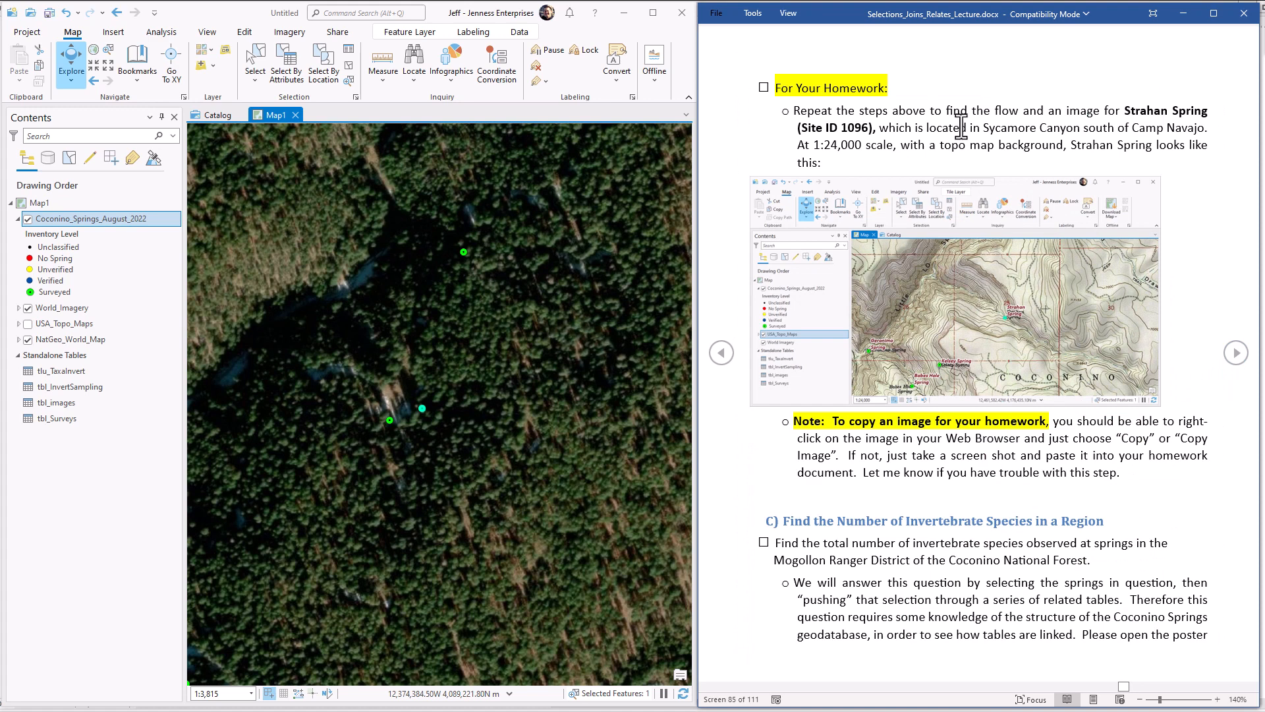
{"action": "mouse_move", "coordinate": [1115, 313]}
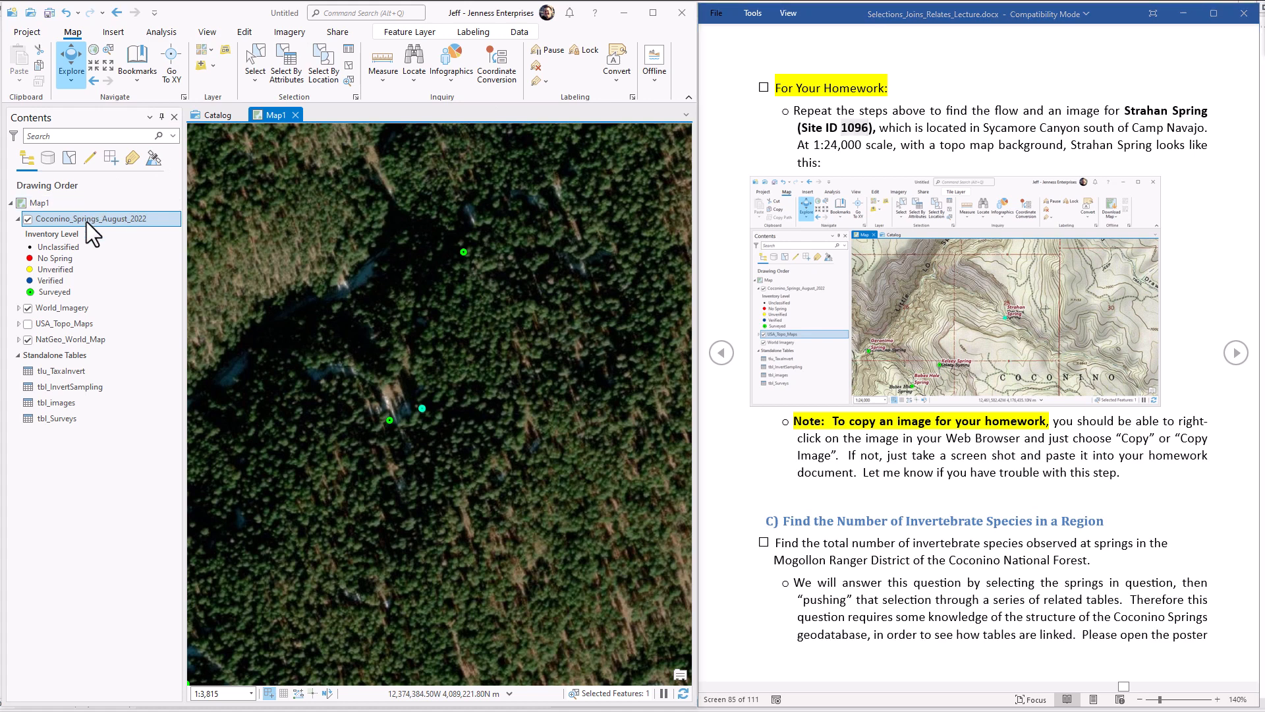
{"action": "left_click", "coordinate": [287, 63]}
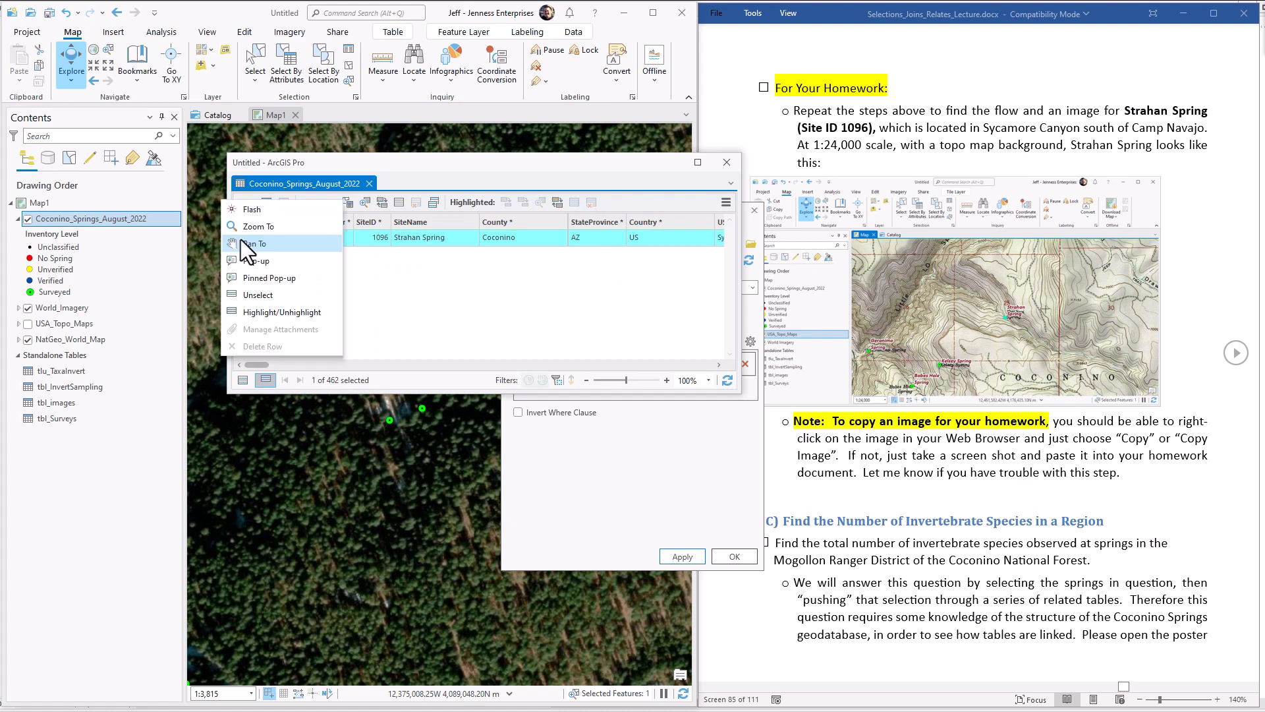
{"action": "left_click", "coordinate": [258, 226]}
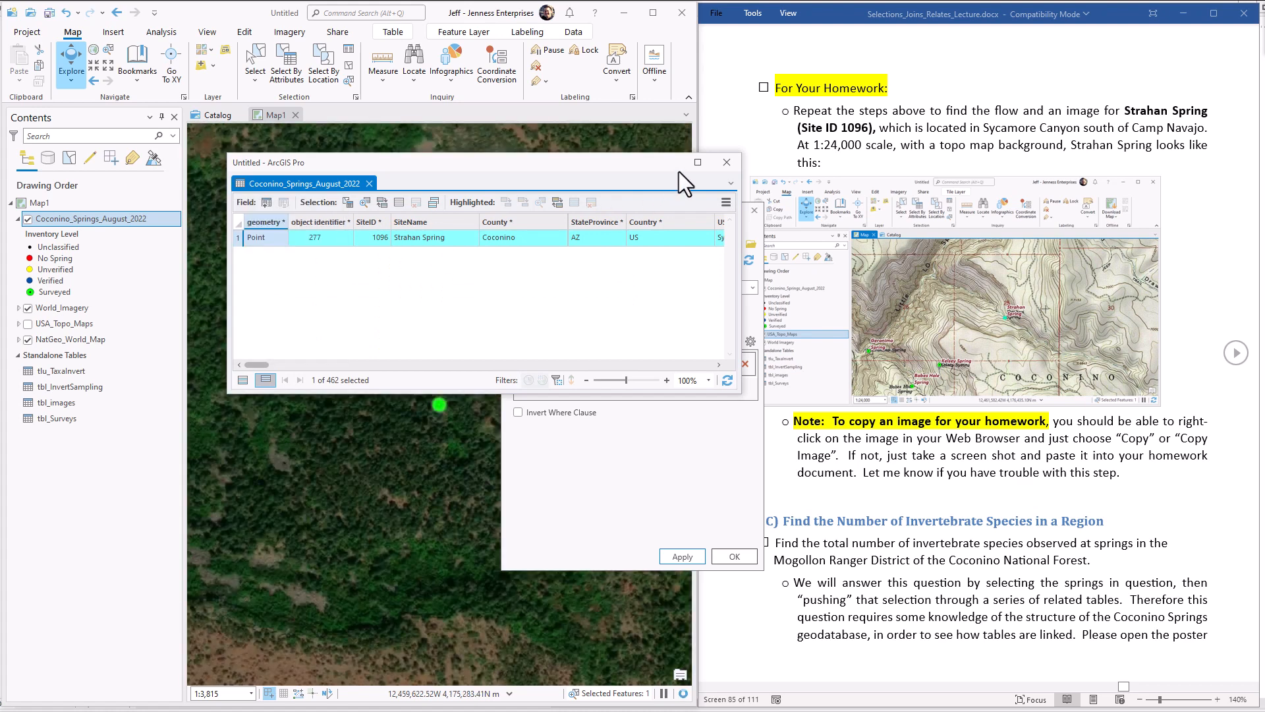
{"action": "left_click", "coordinate": [725, 162]}
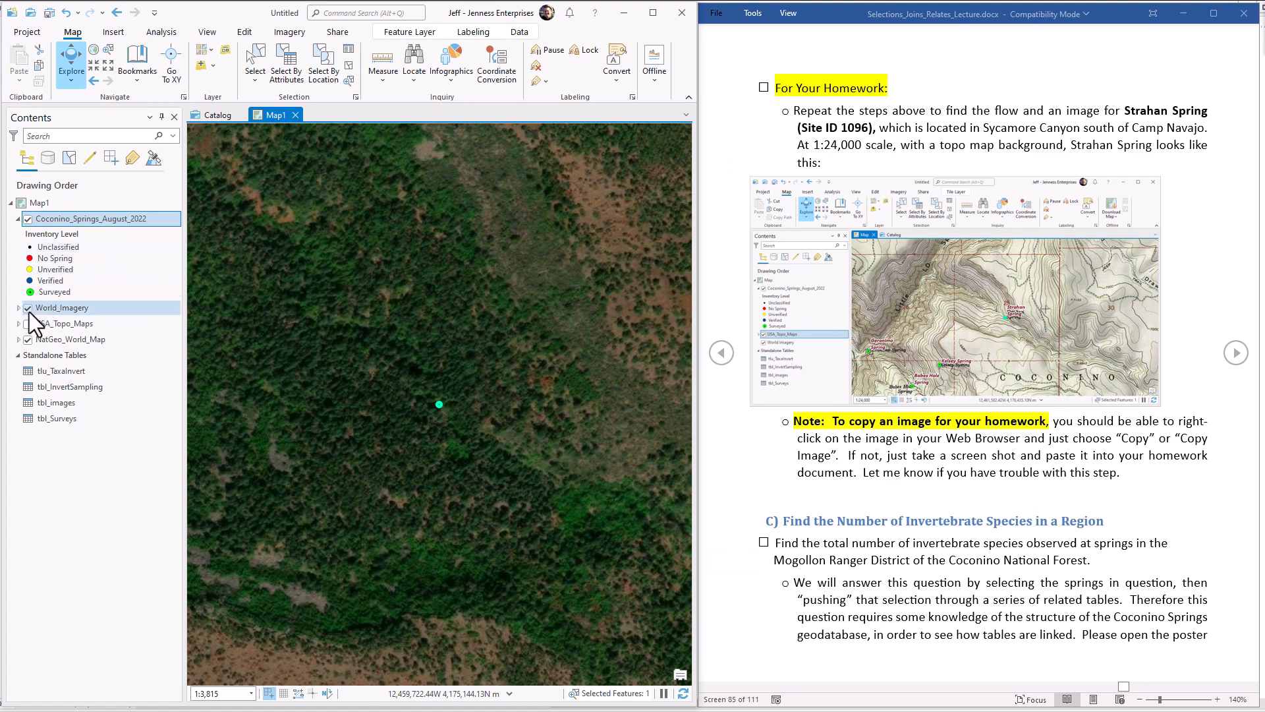
Step: Switch the background from World_Imagery to USA_Topo_Maps and zoom out to about 1:35,000
{"action": "left_click", "coordinate": [28, 308]}
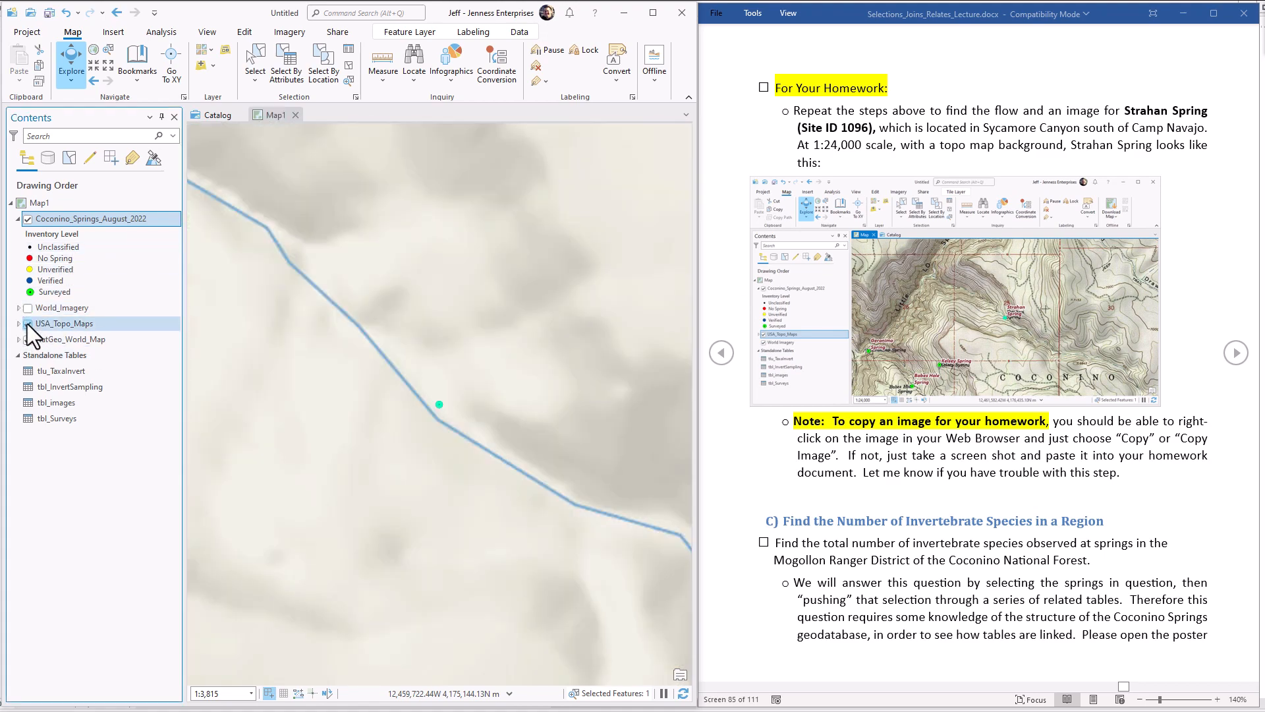
{"action": "left_click", "coordinate": [29, 323]}
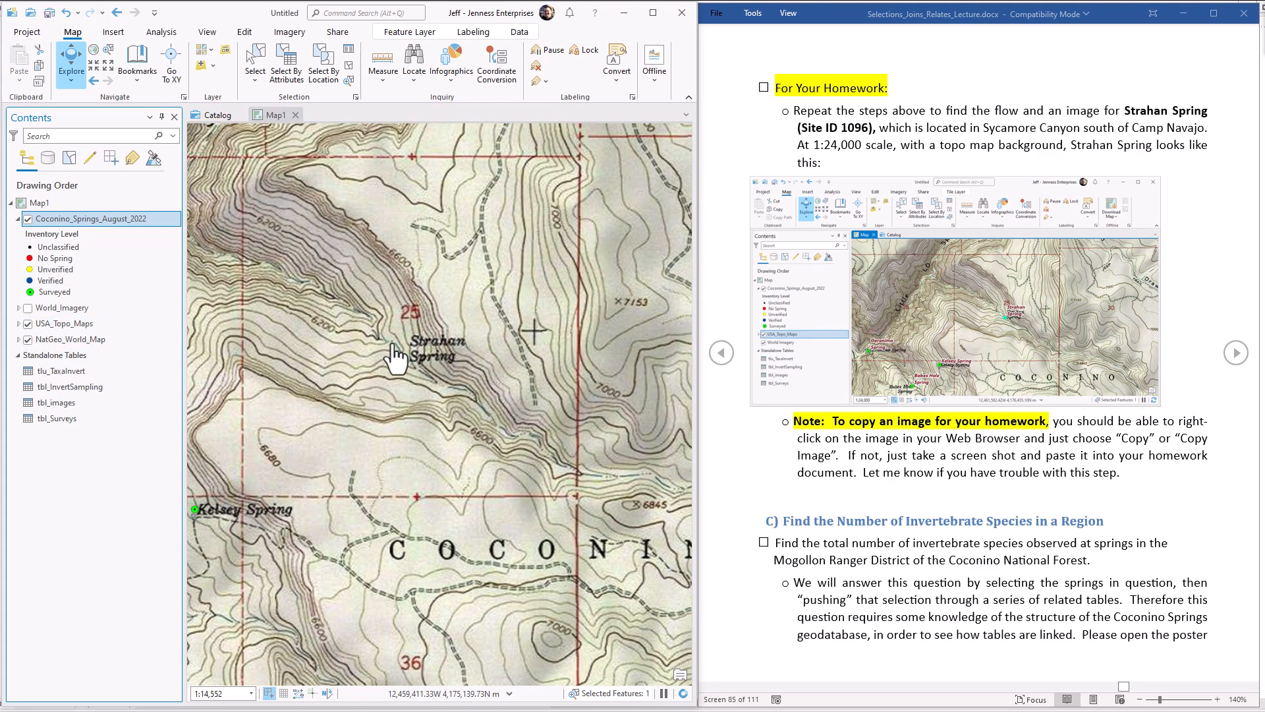
{"action": "scroll", "scroll_direction": "down", "scroll_amount": 3}
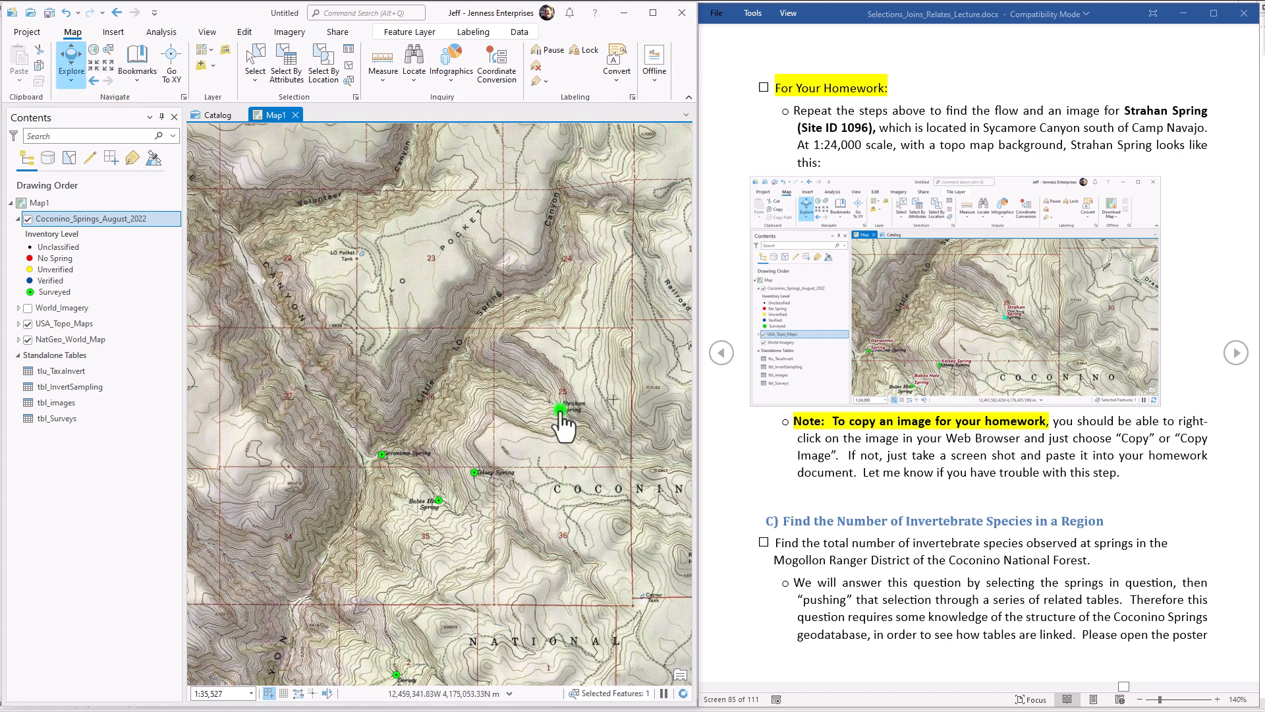
{"action": "left_click", "coordinate": [560, 409]}
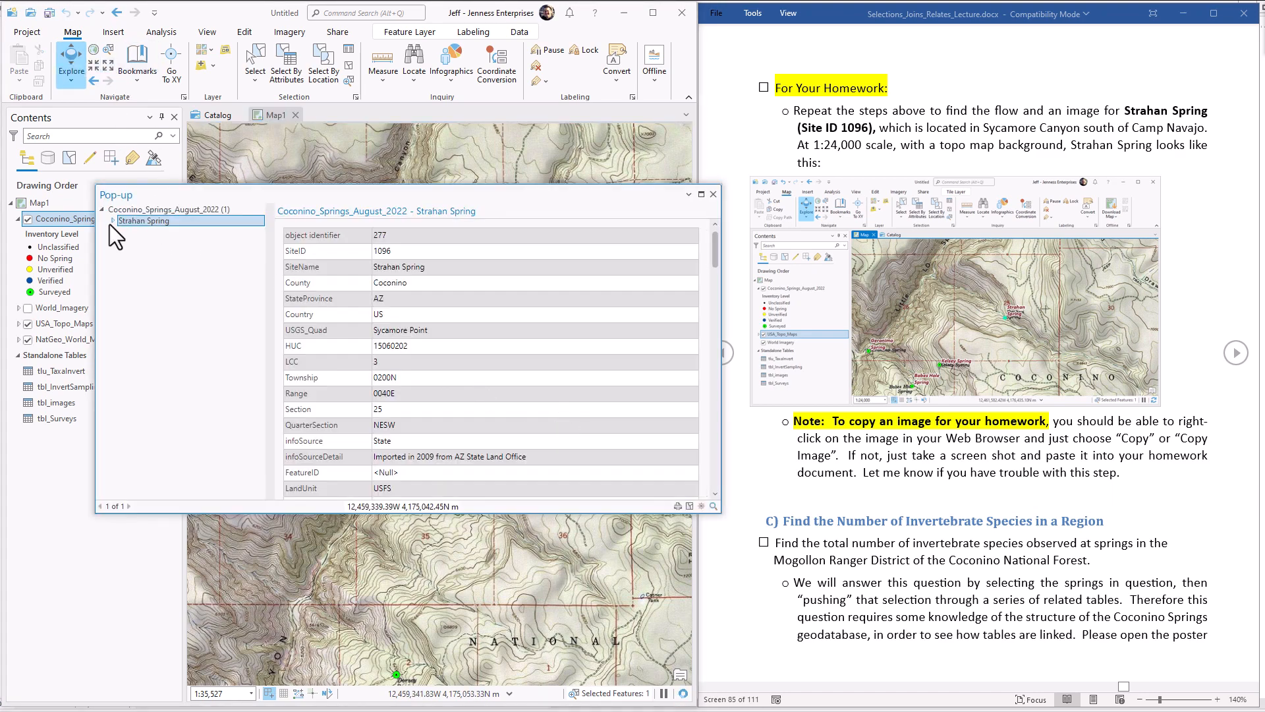
{"action": "left_click", "coordinate": [112, 220]}
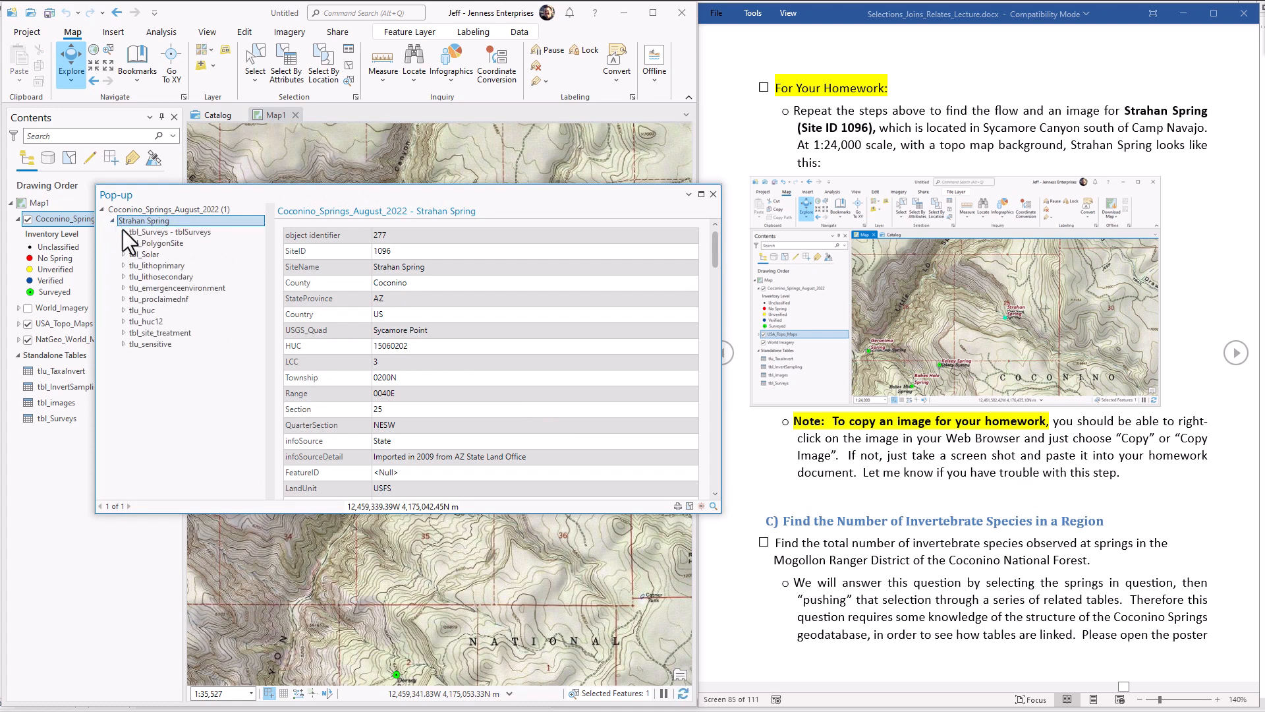
{"action": "left_click", "coordinate": [122, 231]}
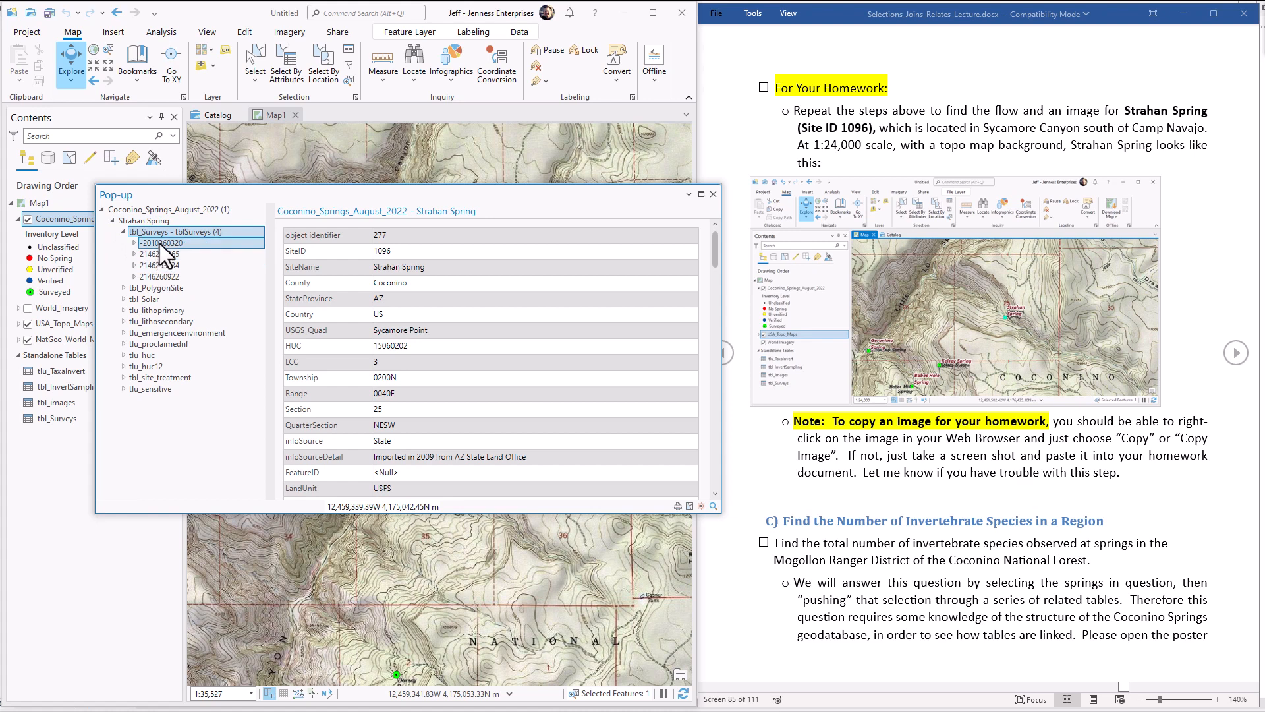
{"action": "left_click", "coordinate": [161, 243]}
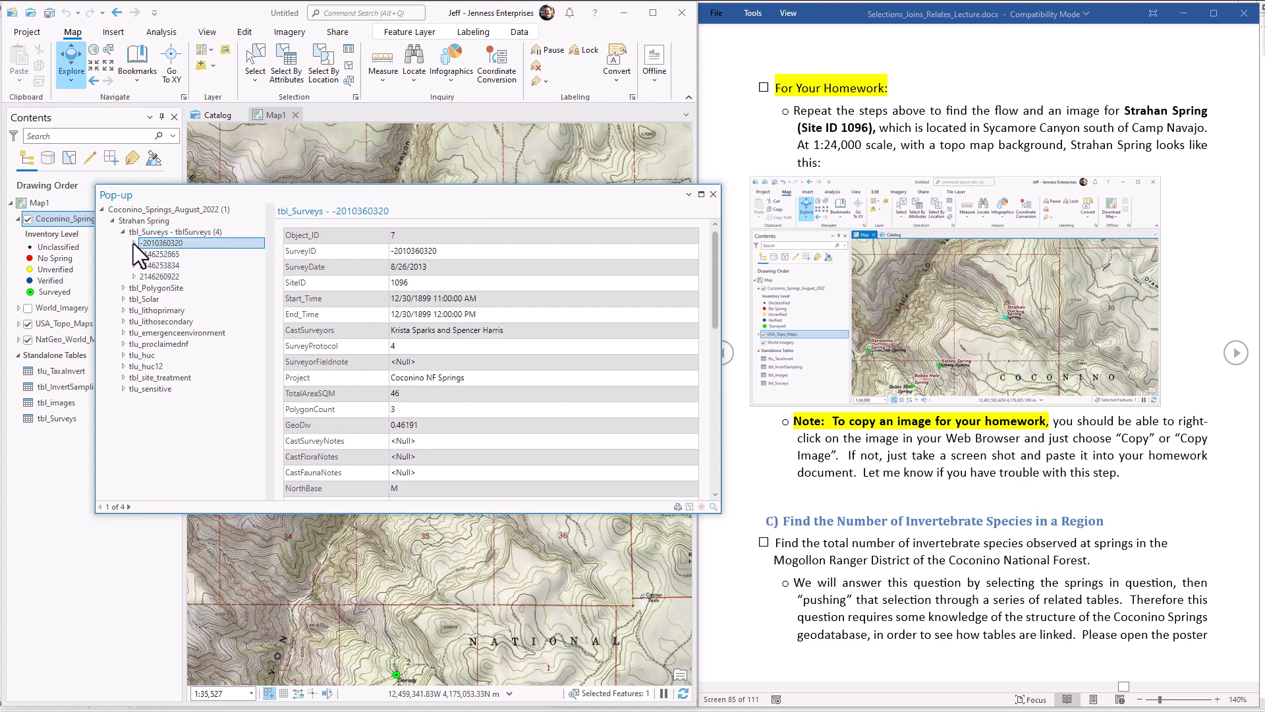
{"action": "left_click", "coordinate": [123, 243]}
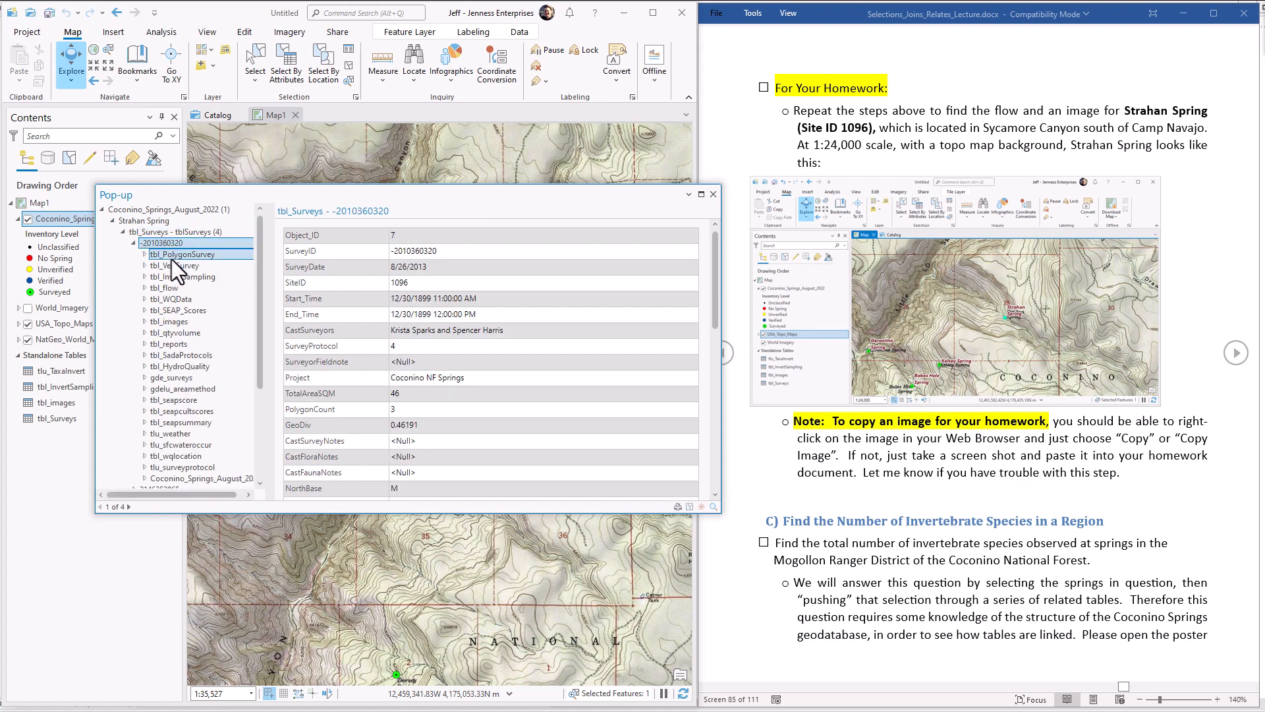
{"action": "left_click", "coordinate": [170, 288]}
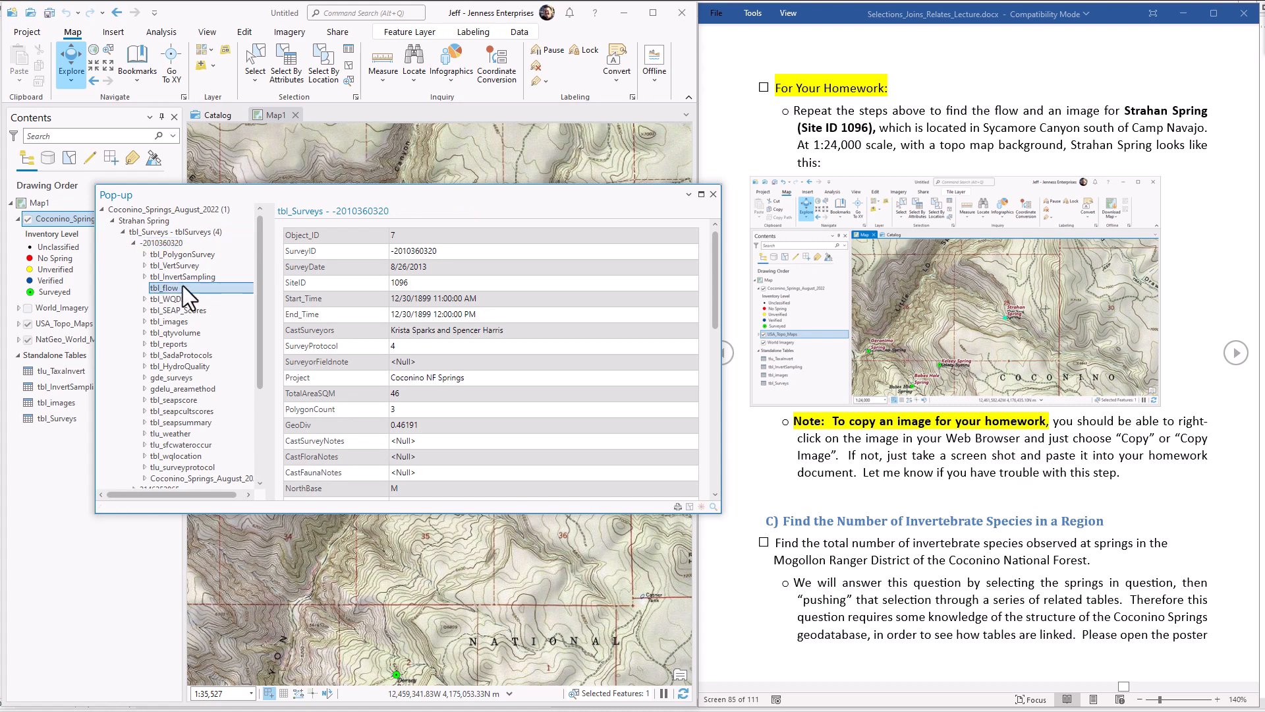
{"action": "left_click", "coordinate": [144, 287]}
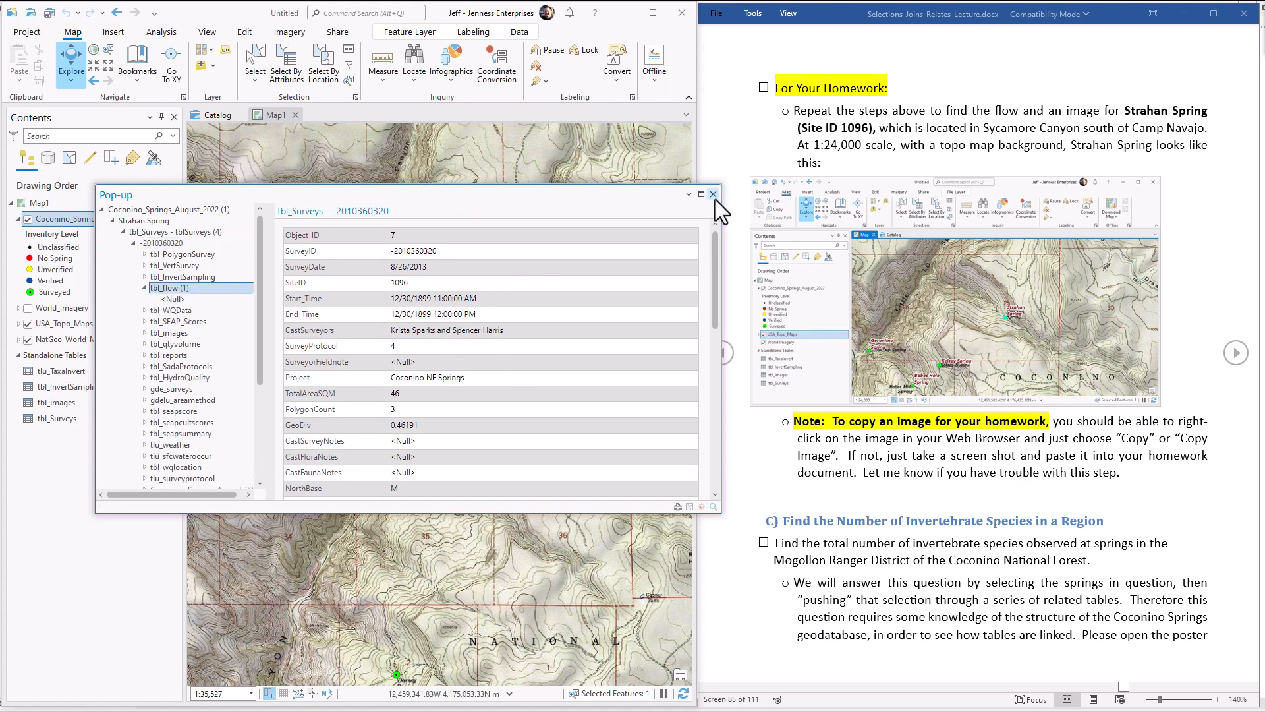
{"action": "left_click", "coordinate": [713, 195]}
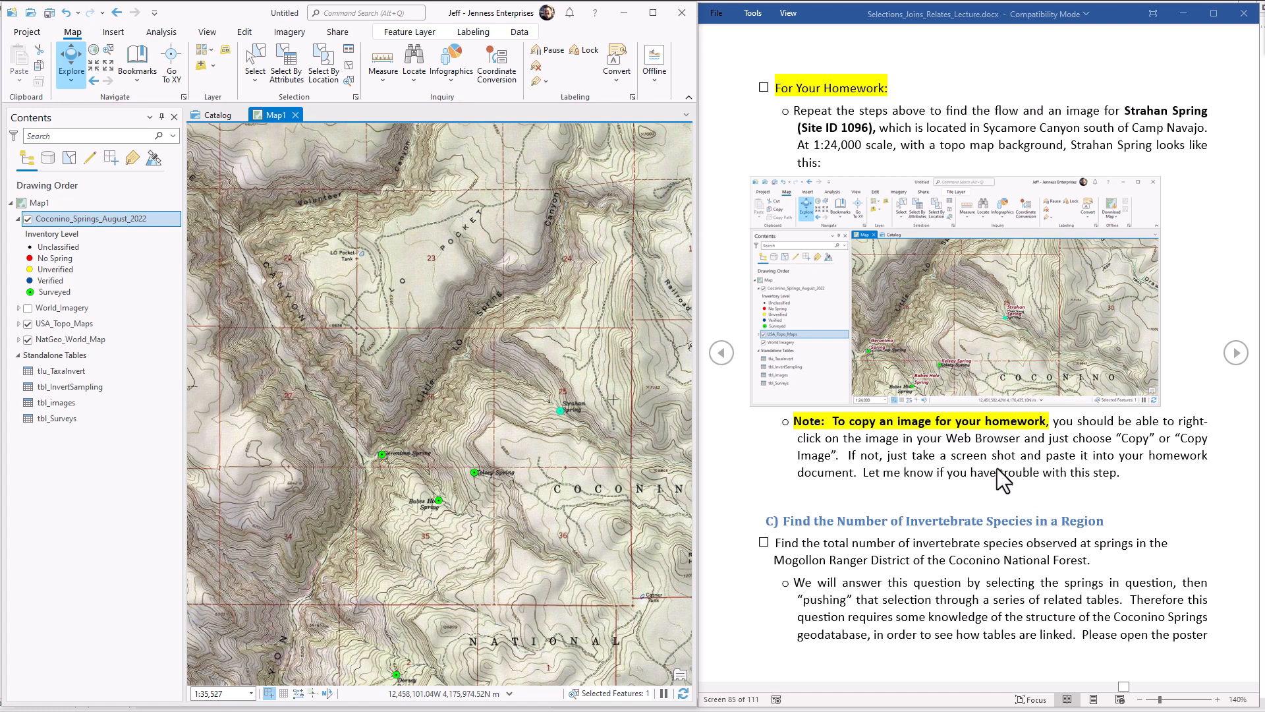
{"action": "mouse_move", "coordinate": [948, 435]}
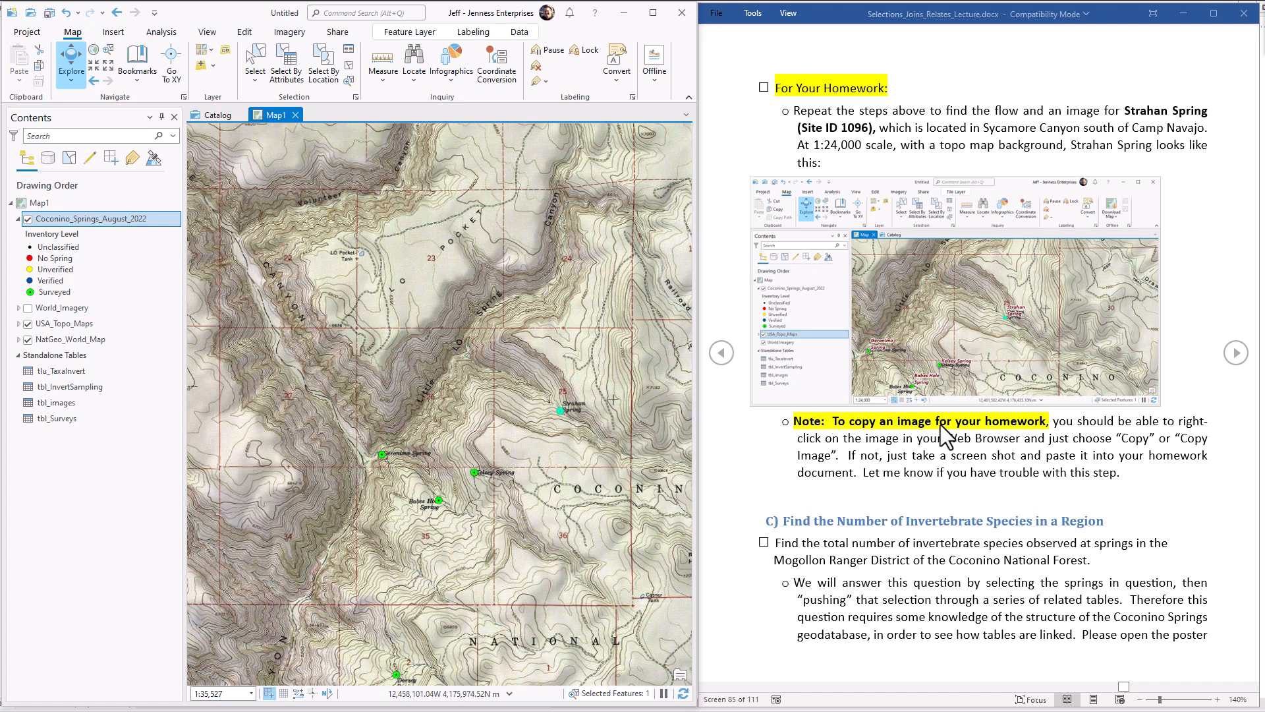
{"action": "mouse_move", "coordinate": [1049, 460]}
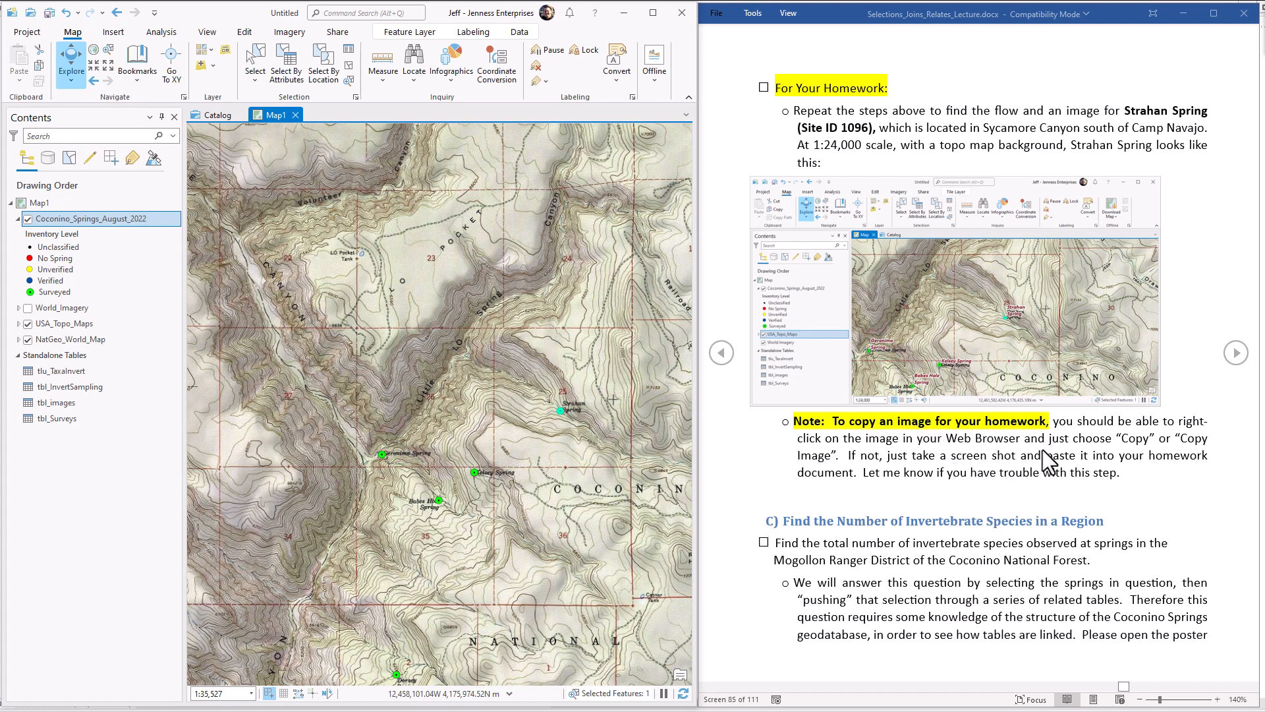
{"action": "mouse_move", "coordinate": [988, 512]}
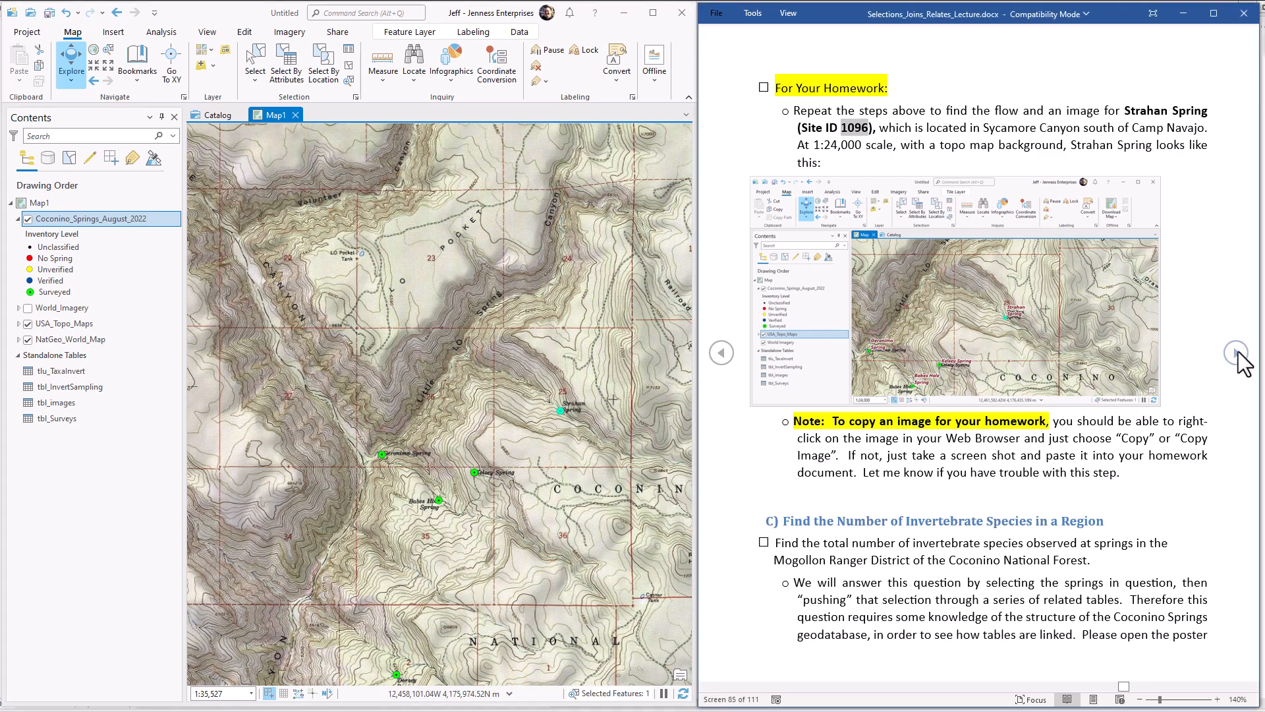
{"action": "scroll", "scroll_direction": "down", "scroll_amount": 3}
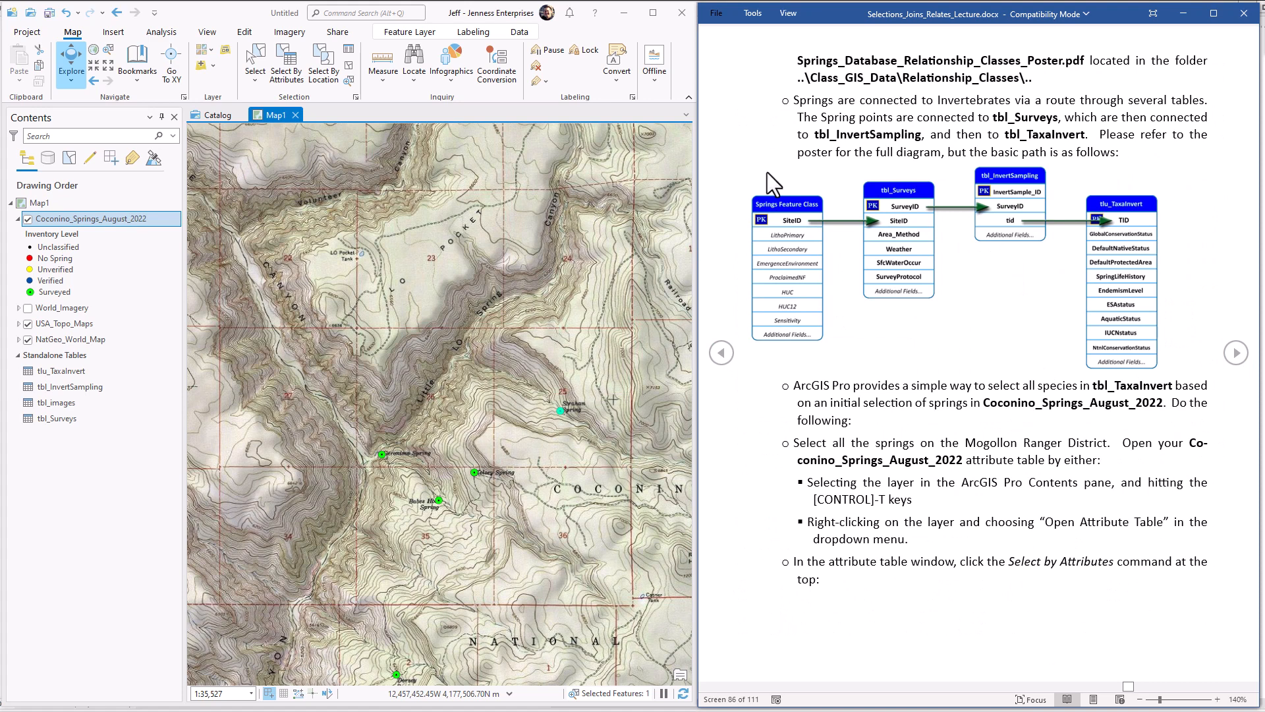
{"action": "mouse_move", "coordinate": [71, 61]}
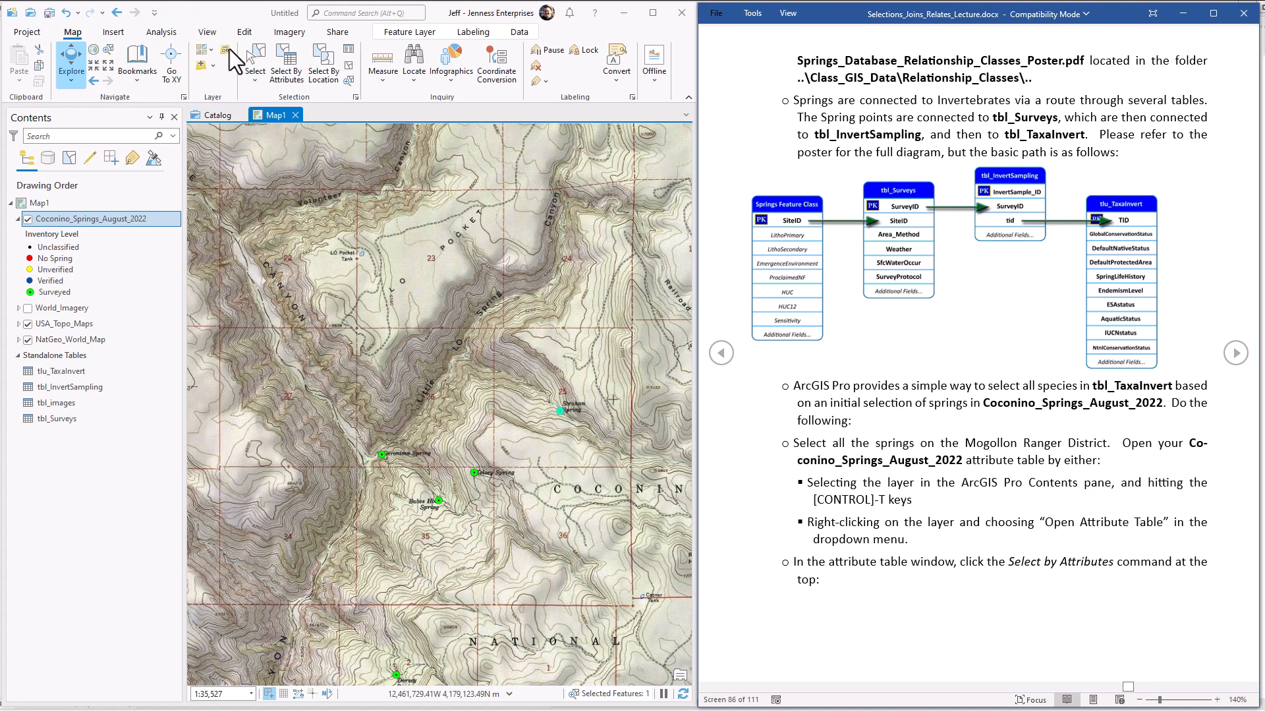
{"action": "mouse_move", "coordinate": [802, 218]}
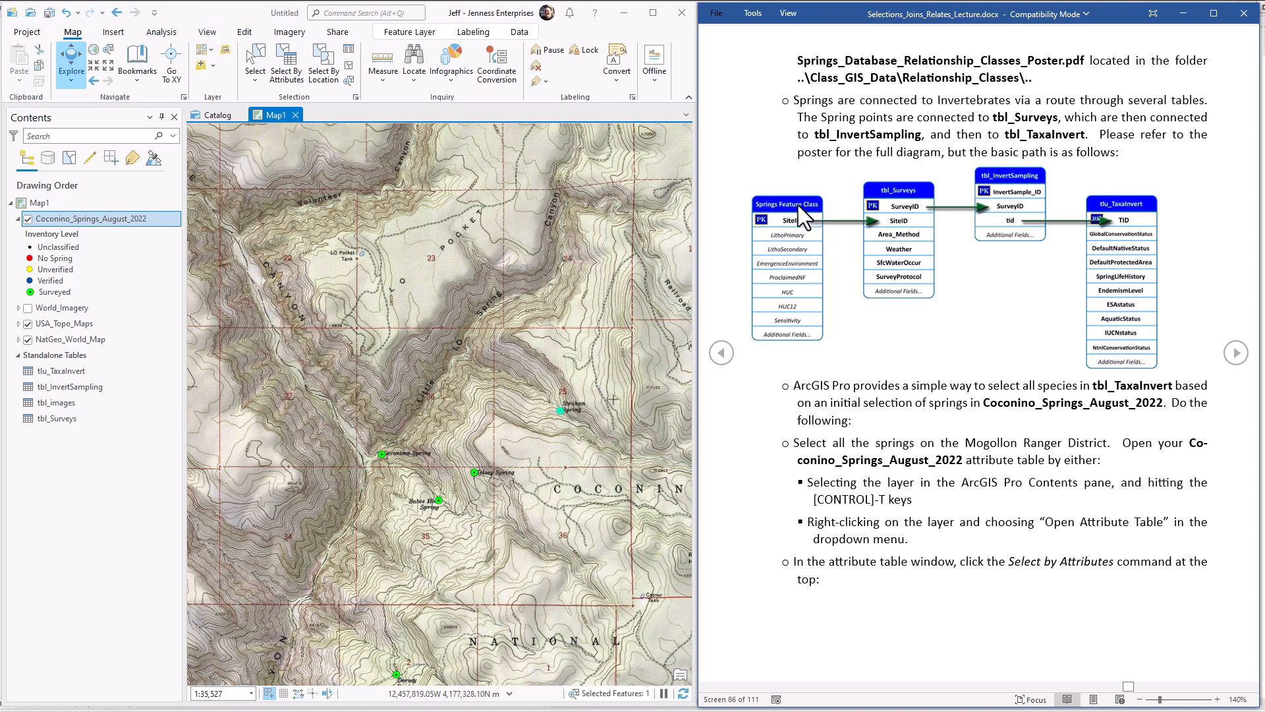
{"action": "mouse_move", "coordinate": [805, 226]}
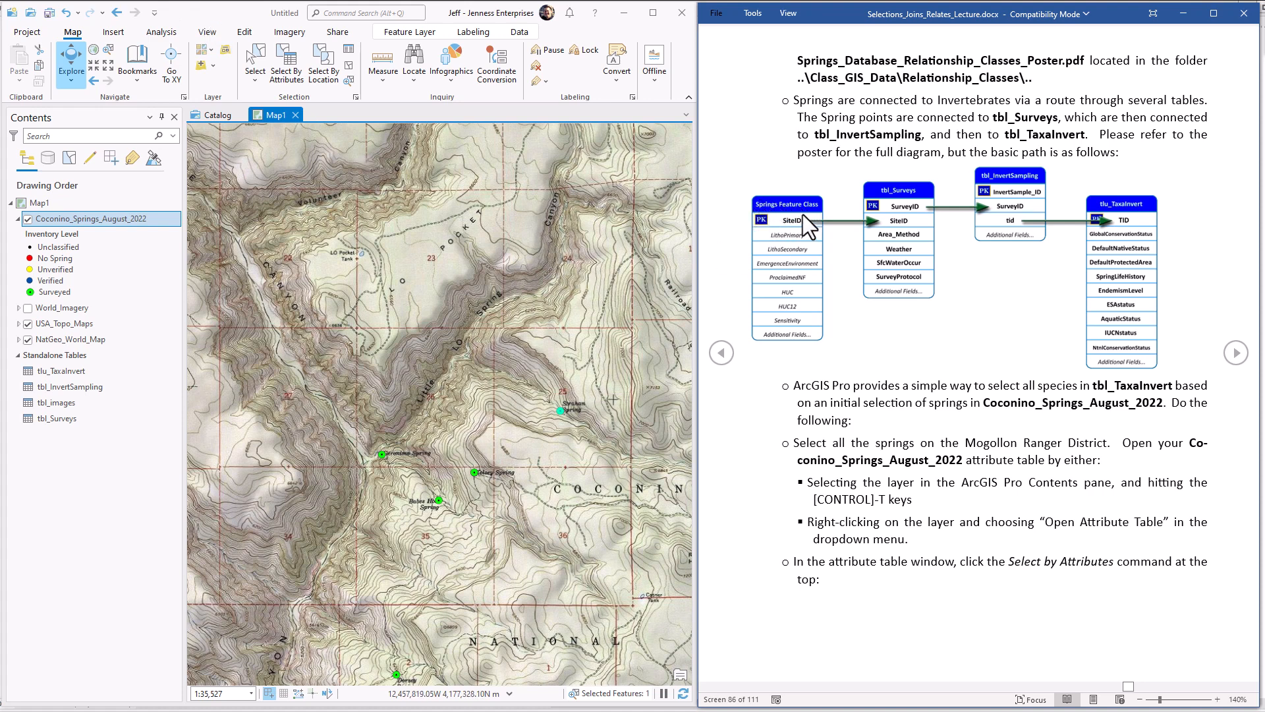
{"action": "mouse_move", "coordinate": [945, 438]}
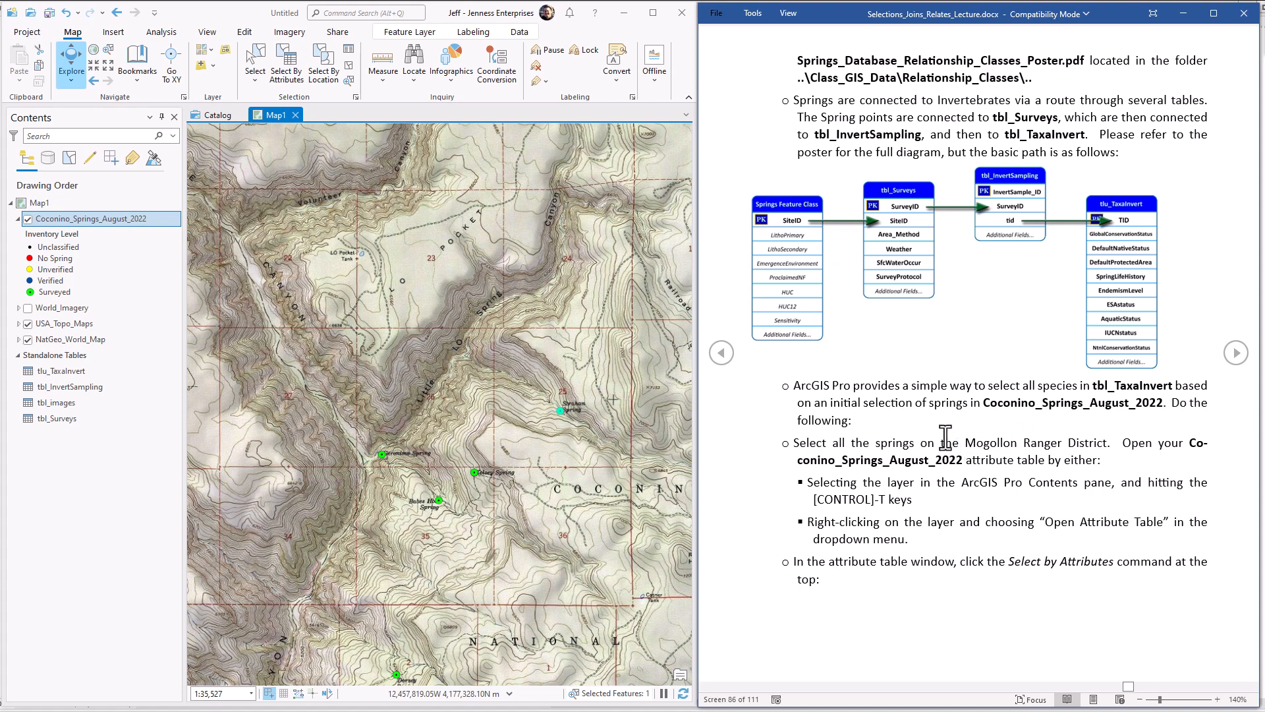
{"action": "mouse_move", "coordinate": [826, 275]}
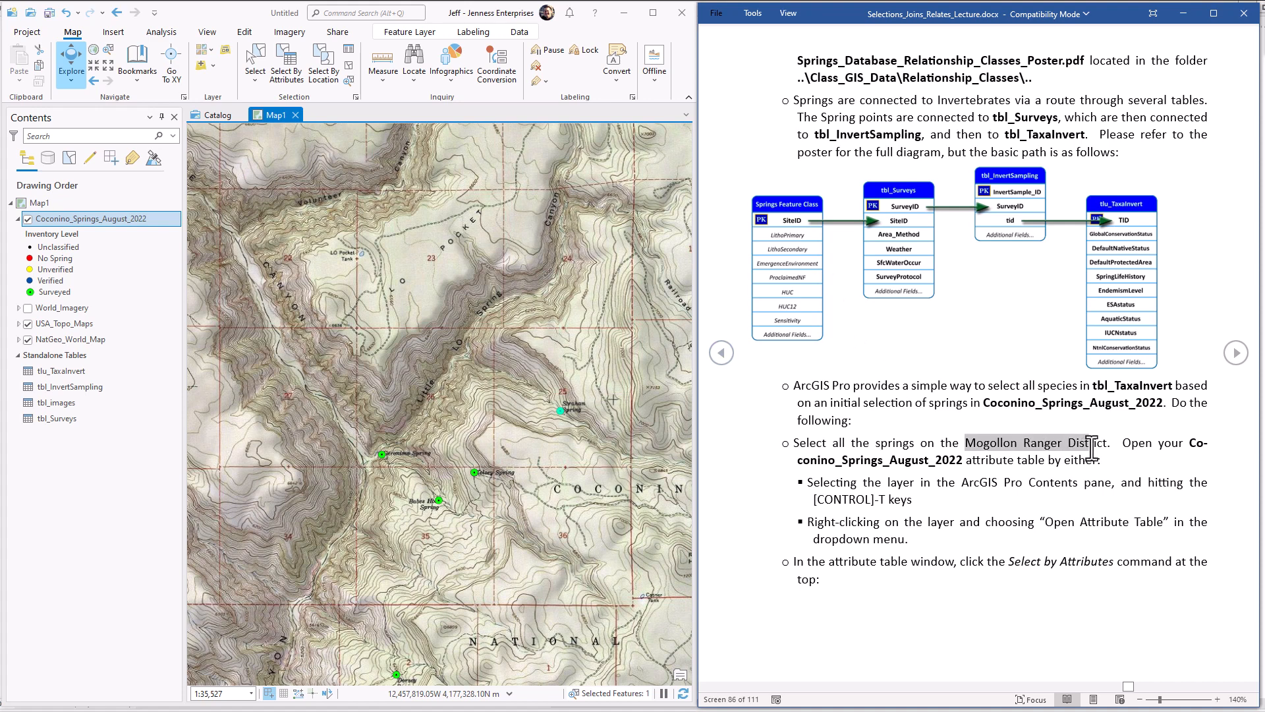
{"action": "mouse_move", "coordinate": [787, 209]}
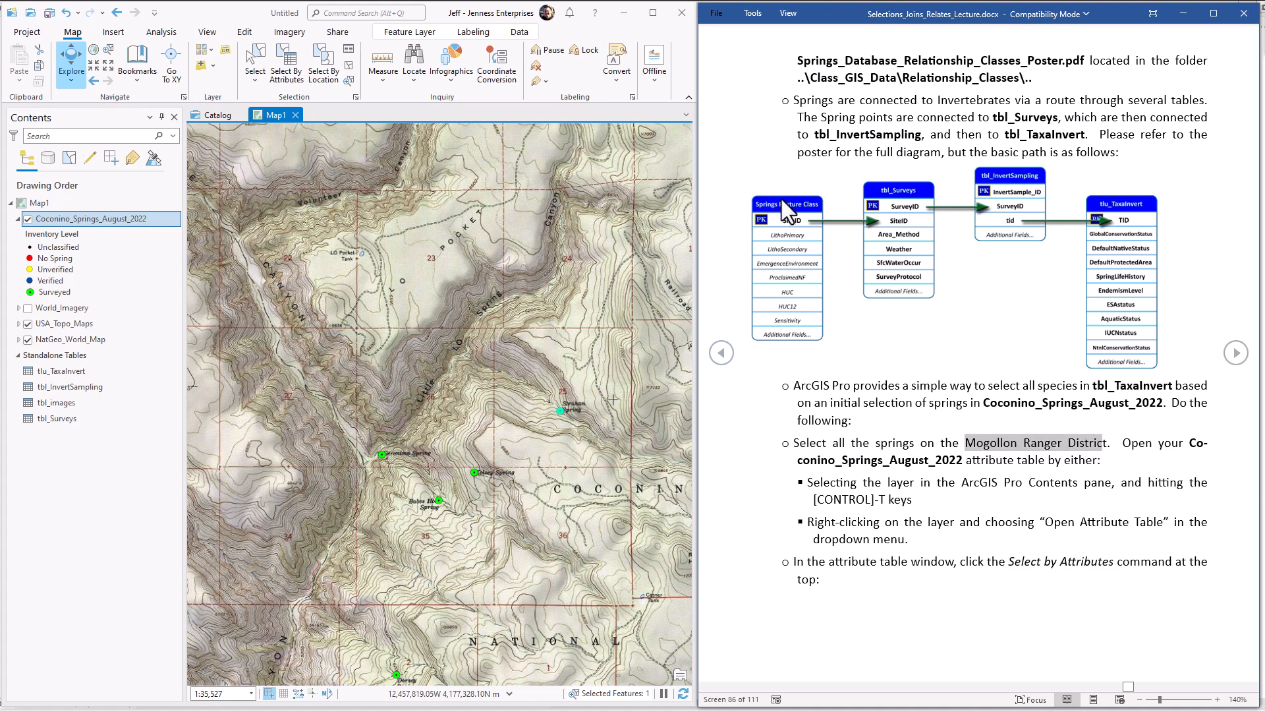
{"action": "mouse_move", "coordinate": [903, 200]}
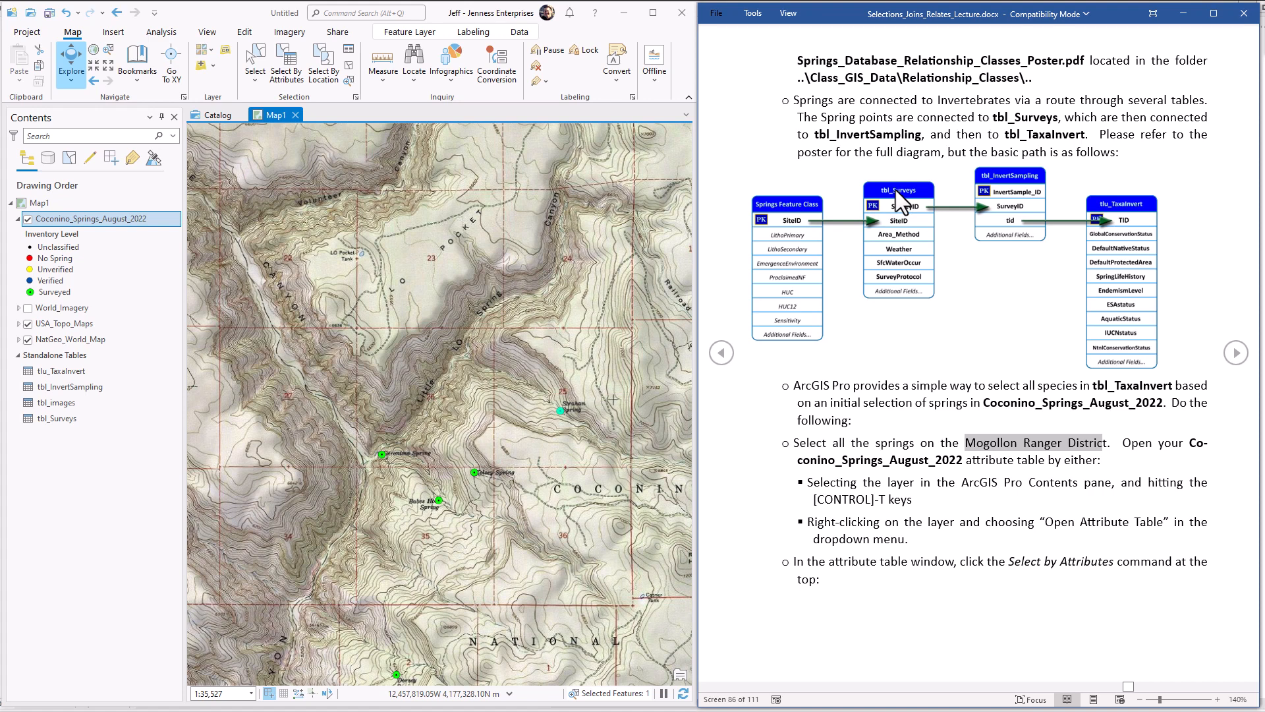
{"action": "mouse_move", "coordinate": [978, 187]}
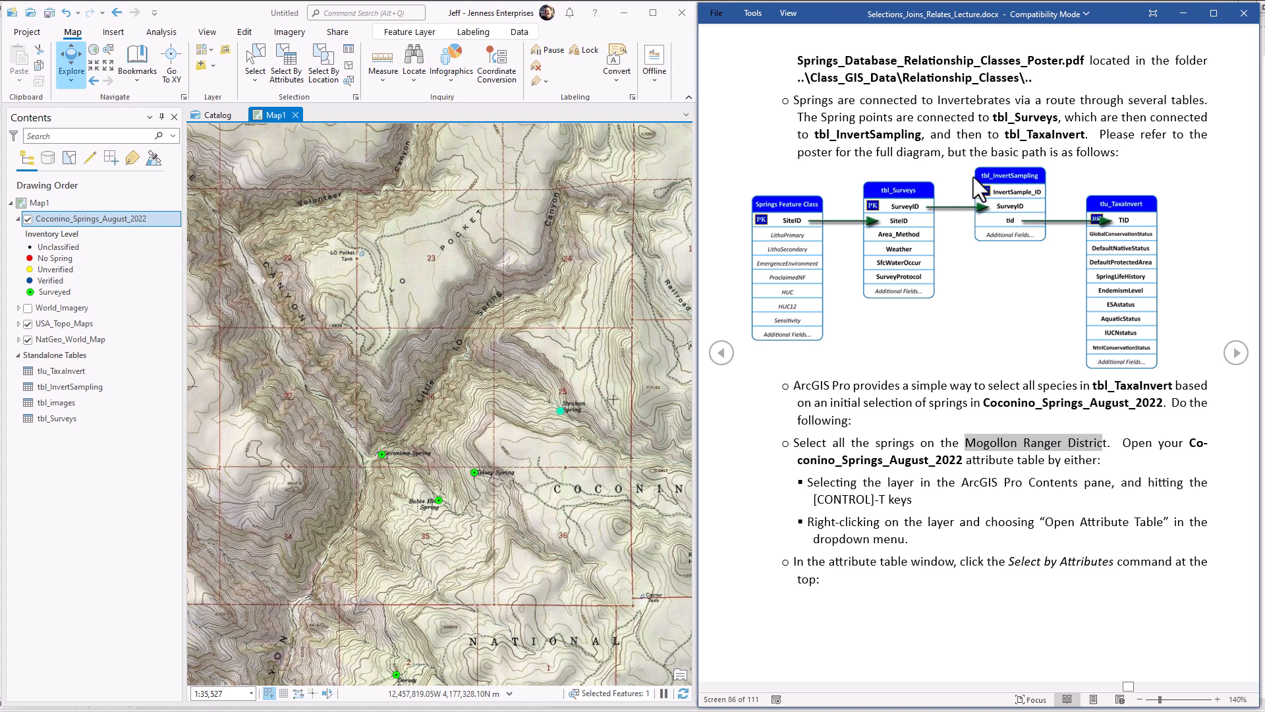
{"action": "mouse_move", "coordinate": [1121, 213]}
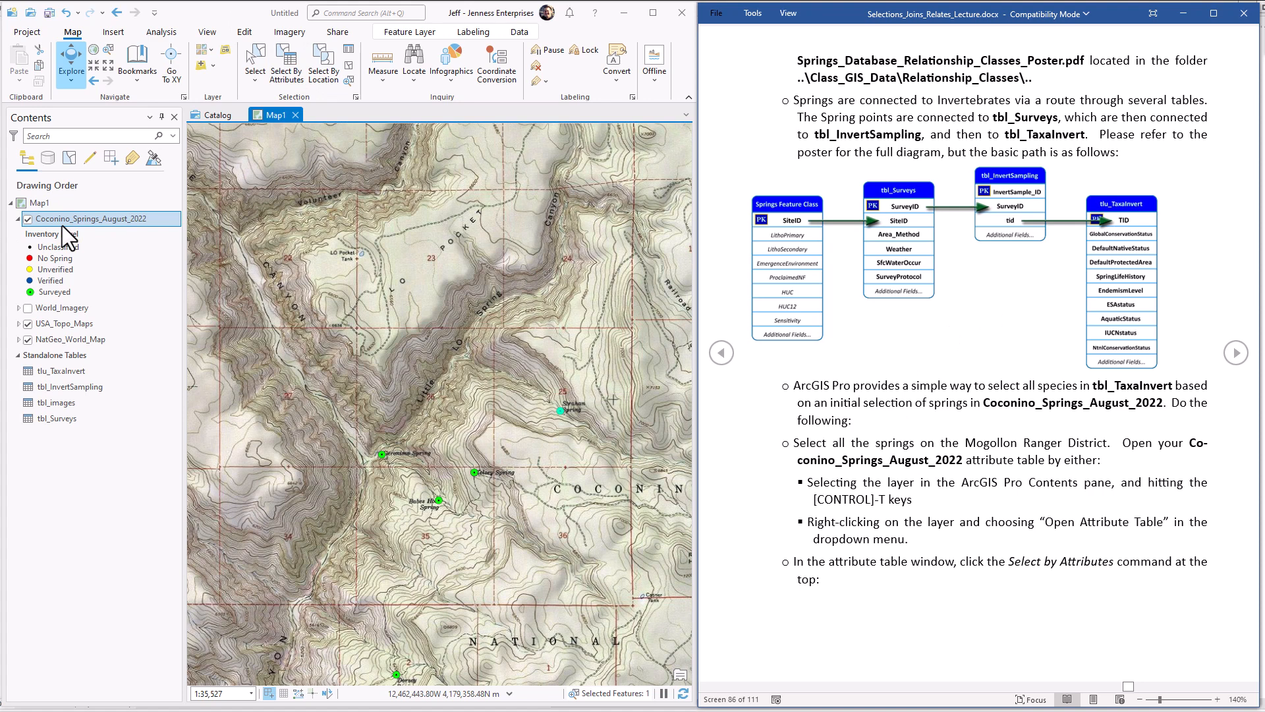
Step: Select springs where LandUnitDetail equals 'Coconino NF, Mogollon Rim RD', highlighting 194 of 462
{"action": "left_click", "coordinate": [286, 62]}
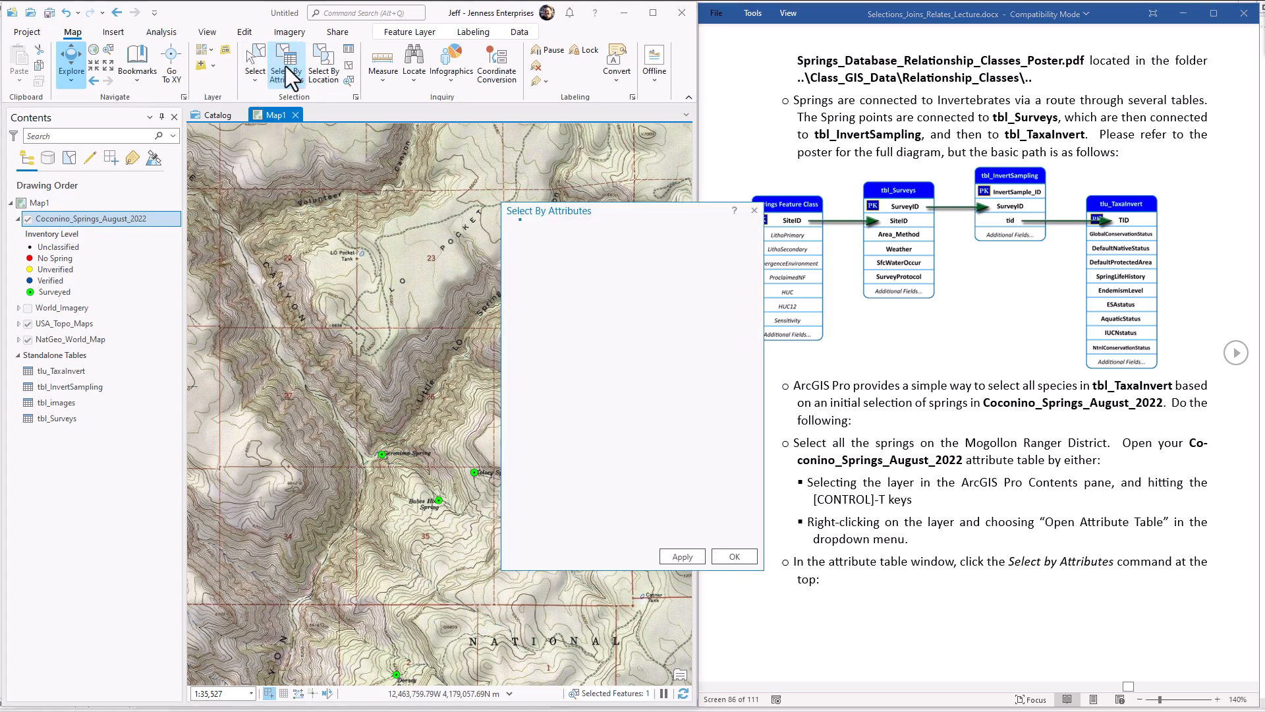
{"action": "left_click", "coordinate": [287, 63]}
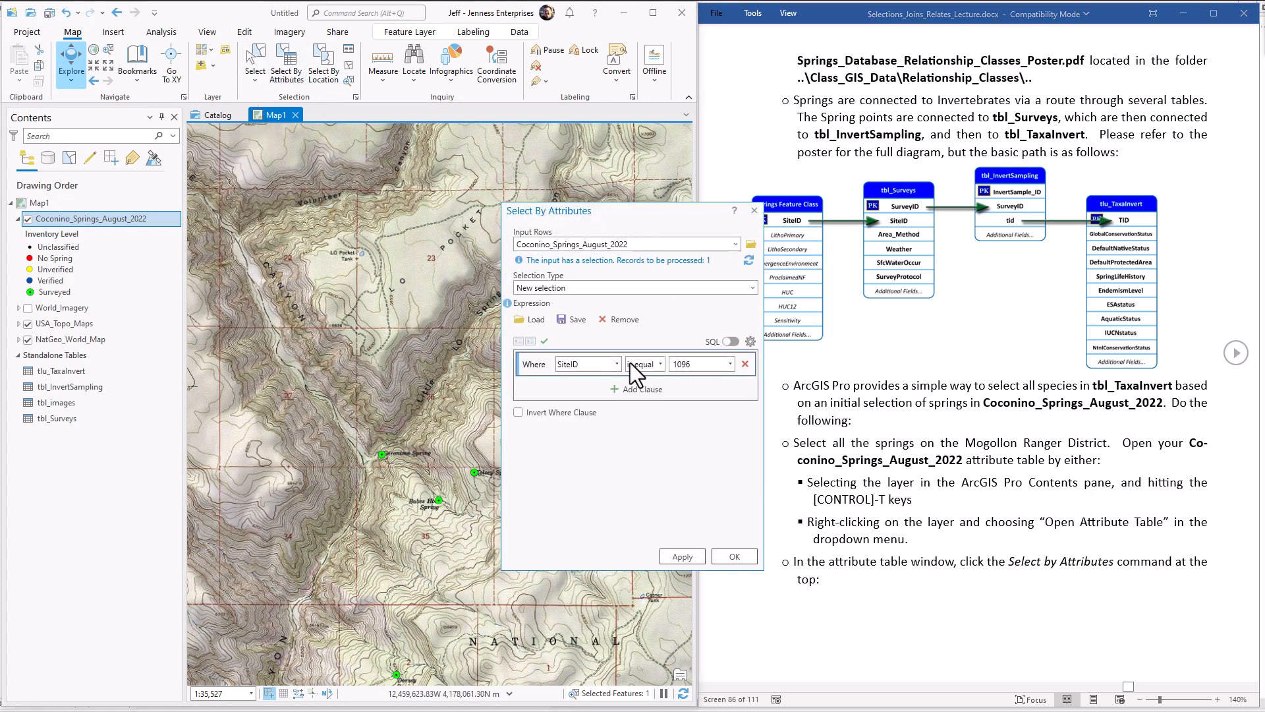
{"action": "left_click", "coordinate": [586, 363]}
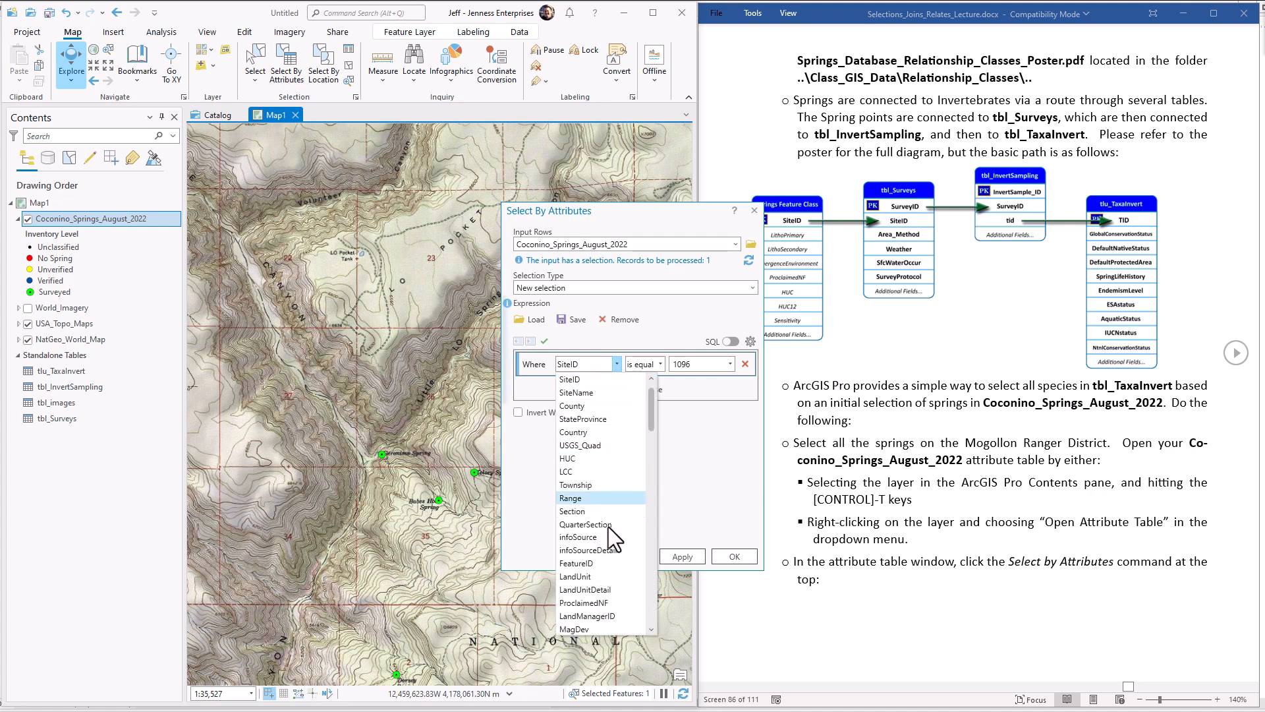
{"action": "left_click", "coordinate": [585, 590]}
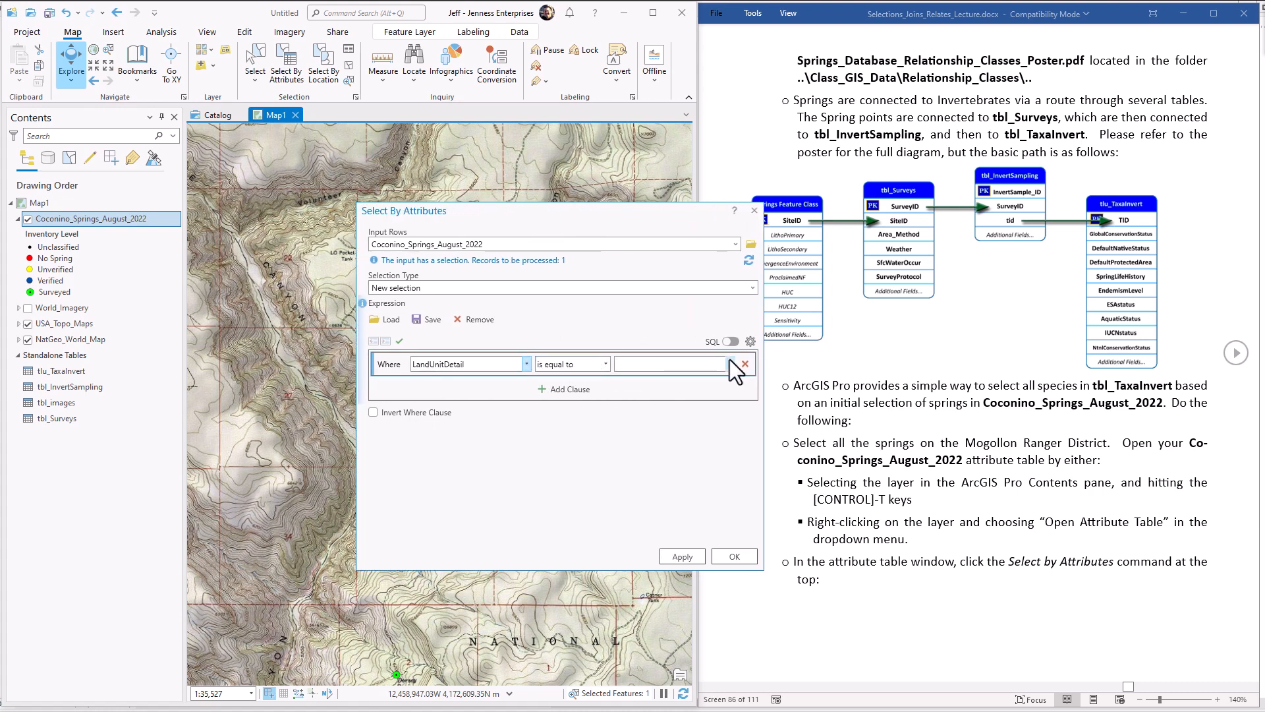
{"action": "left_click", "coordinate": [732, 364]}
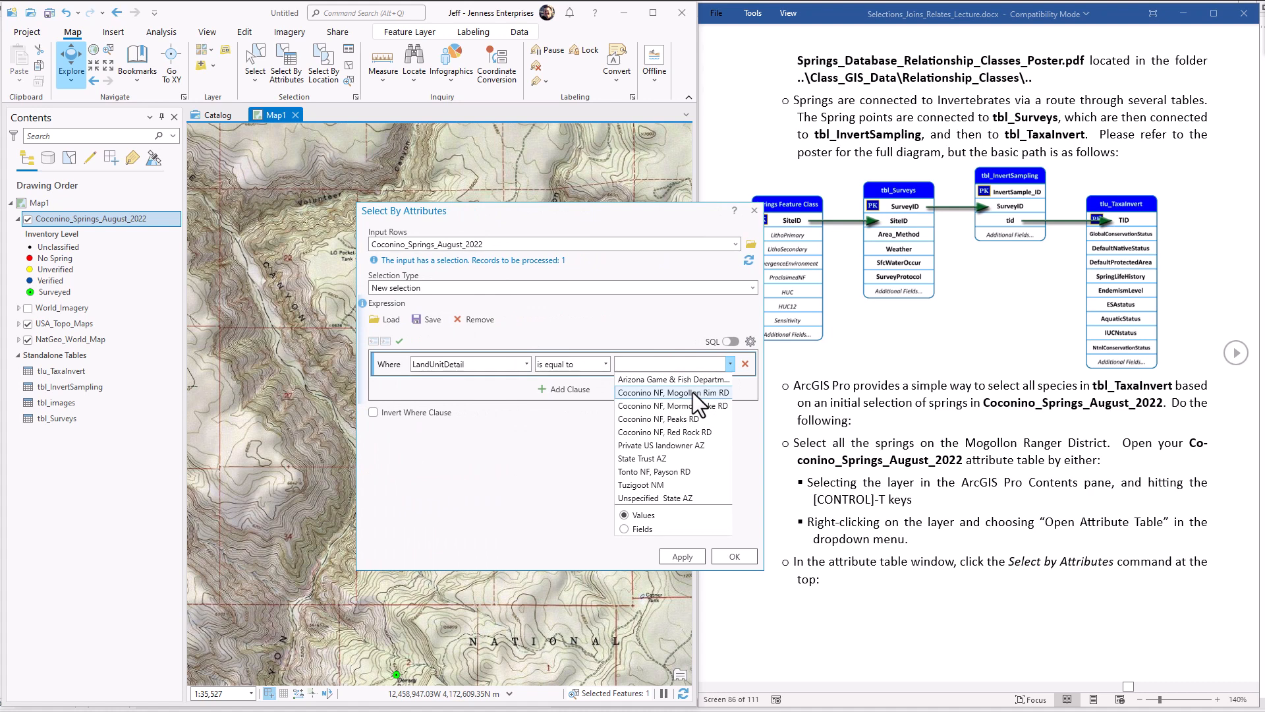
{"action": "left_click", "coordinate": [671, 392]}
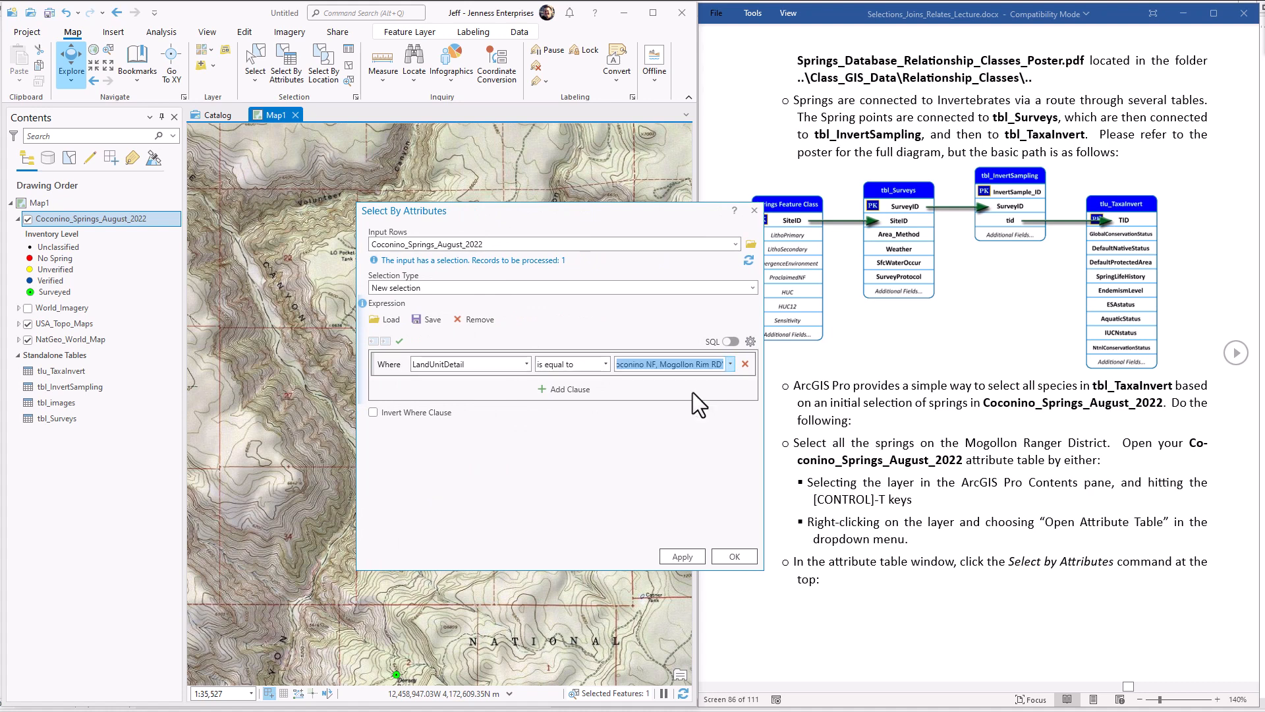
{"action": "mouse_move", "coordinate": [682, 557]}
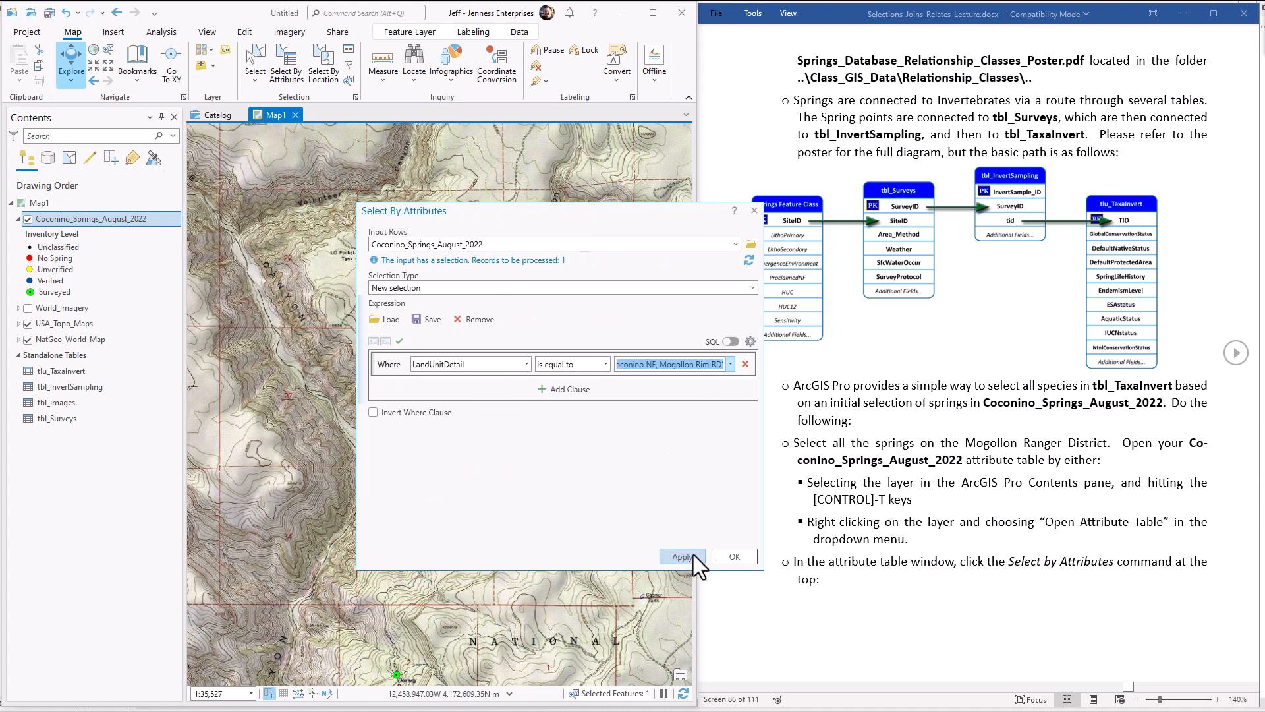
{"action": "left_click", "coordinate": [681, 557]}
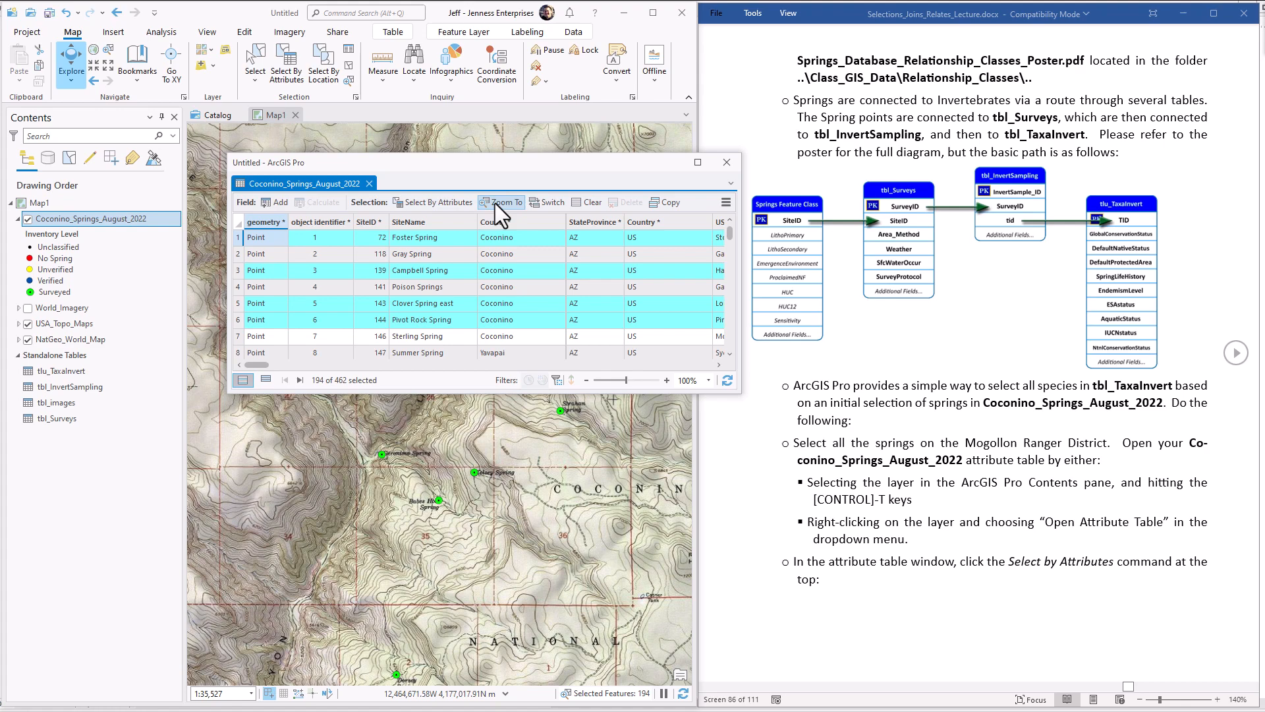
Step: Zoom to the 194 selected springs and turn World_Imagery back on
{"action": "left_click", "coordinate": [502, 201]}
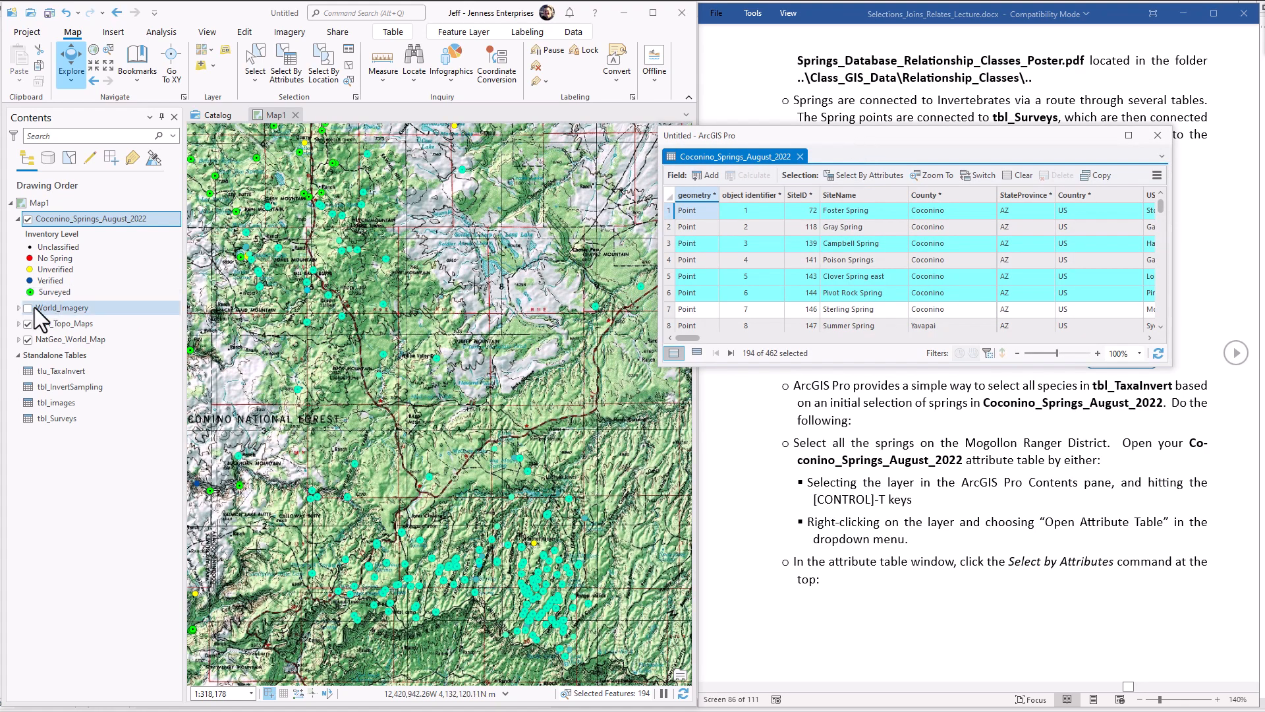
{"action": "left_click", "coordinate": [29, 308]}
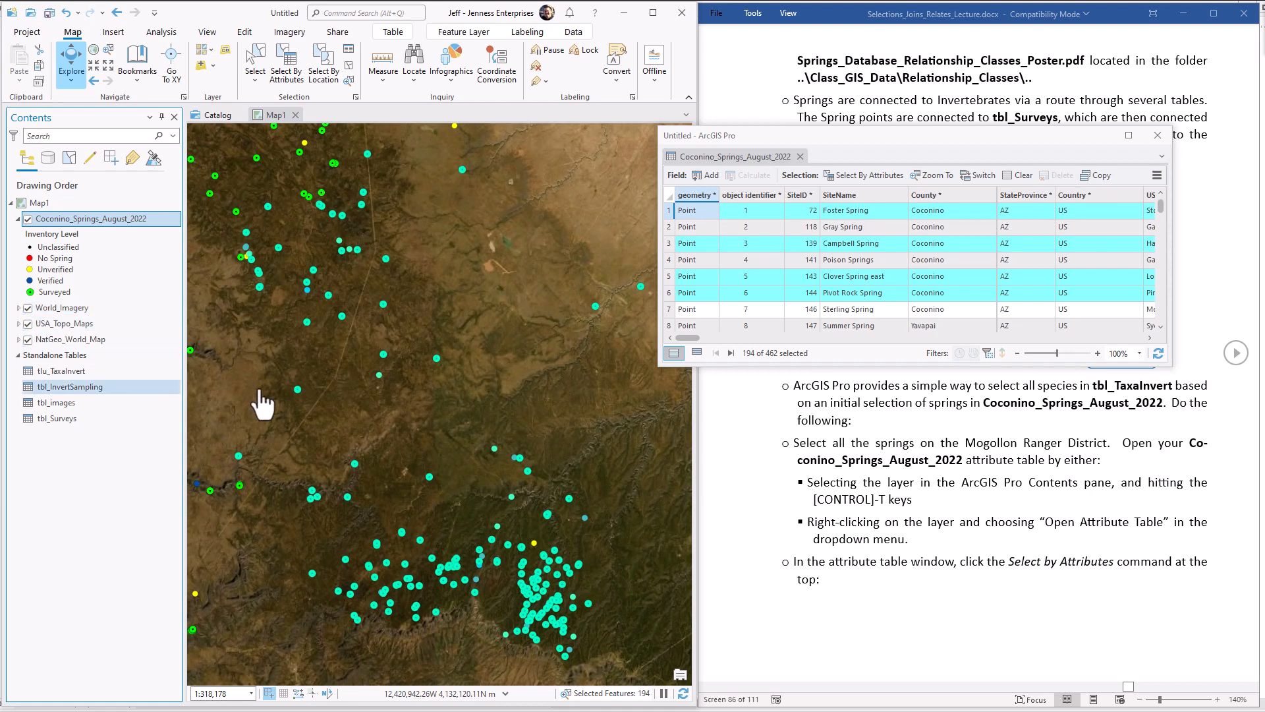
{"action": "mouse_move", "coordinate": [414, 271]}
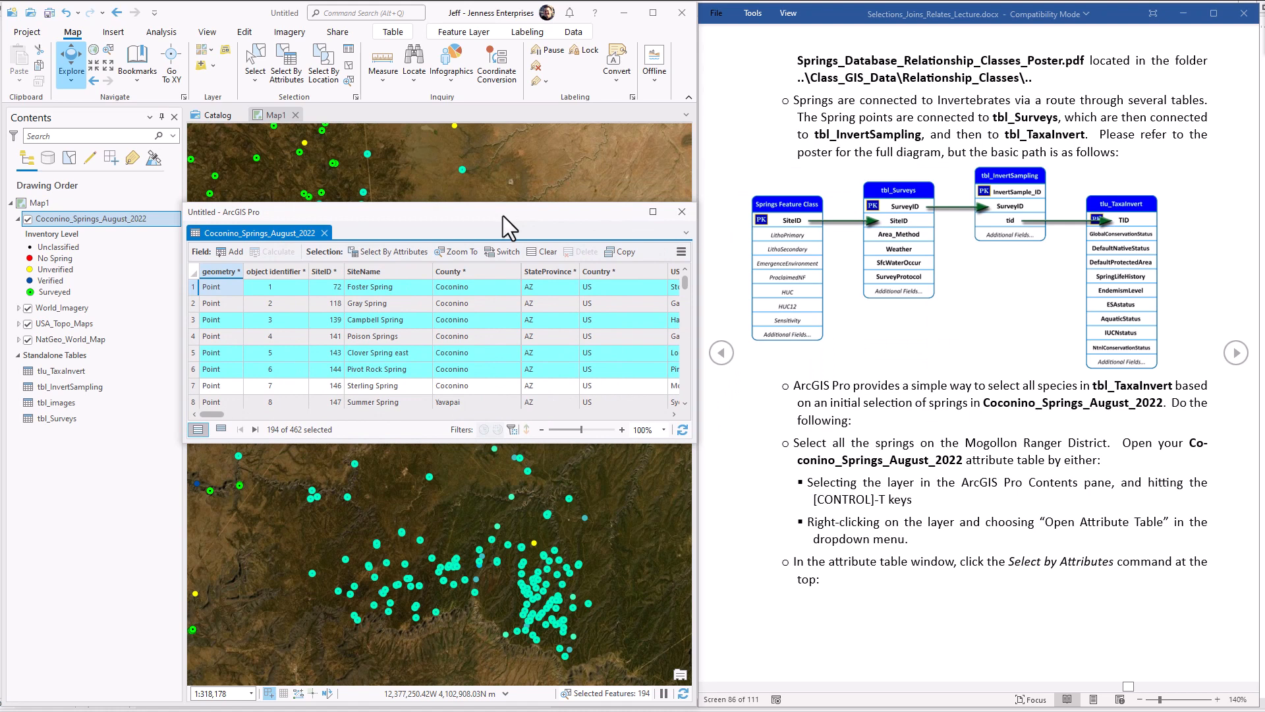
{"action": "mouse_move", "coordinate": [684, 262]}
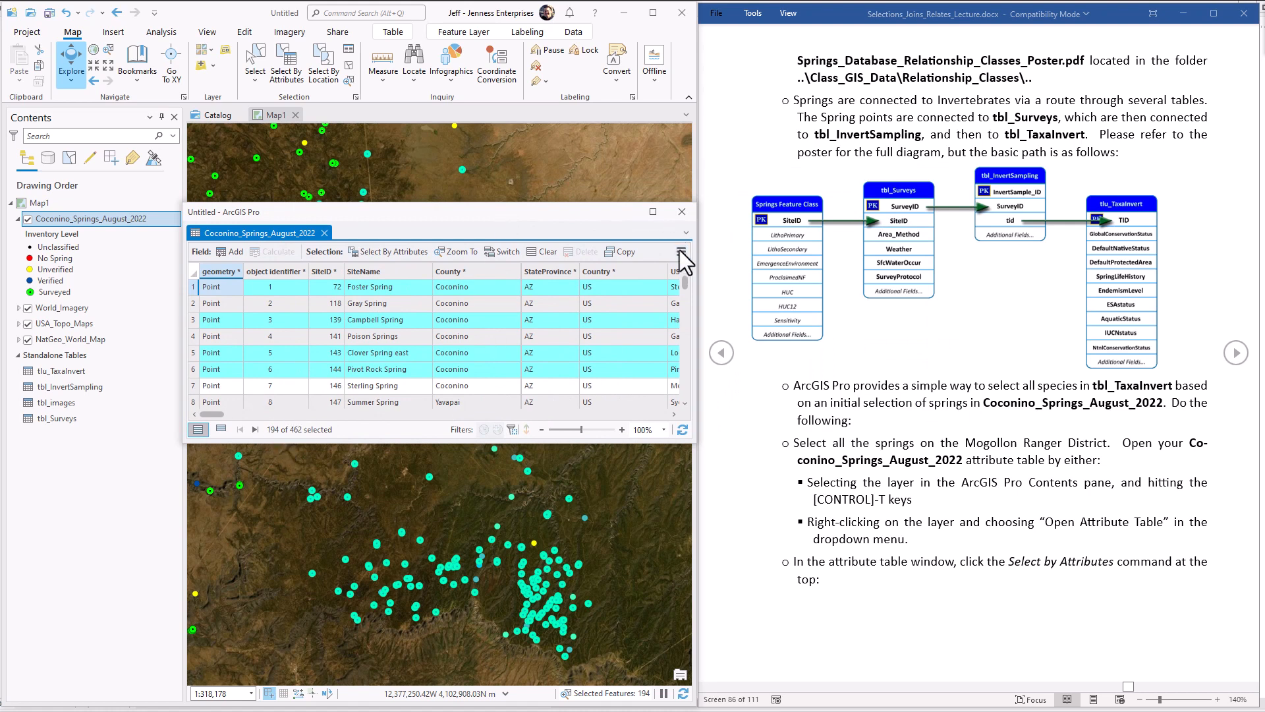
Step: Select the related records in tbl_Surveys, then in tbl_InvertSampling, from the spring selection
{"action": "left_click", "coordinate": [680, 252]}
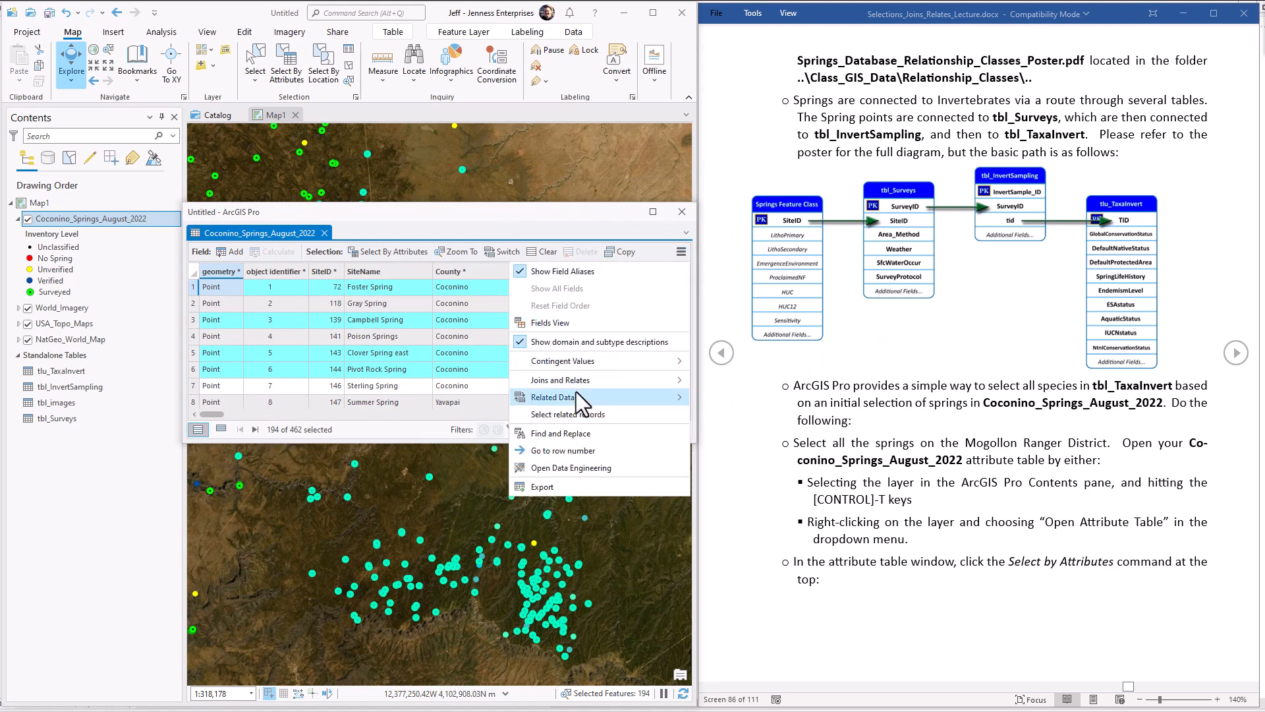
{"action": "left_click", "coordinate": [553, 397]}
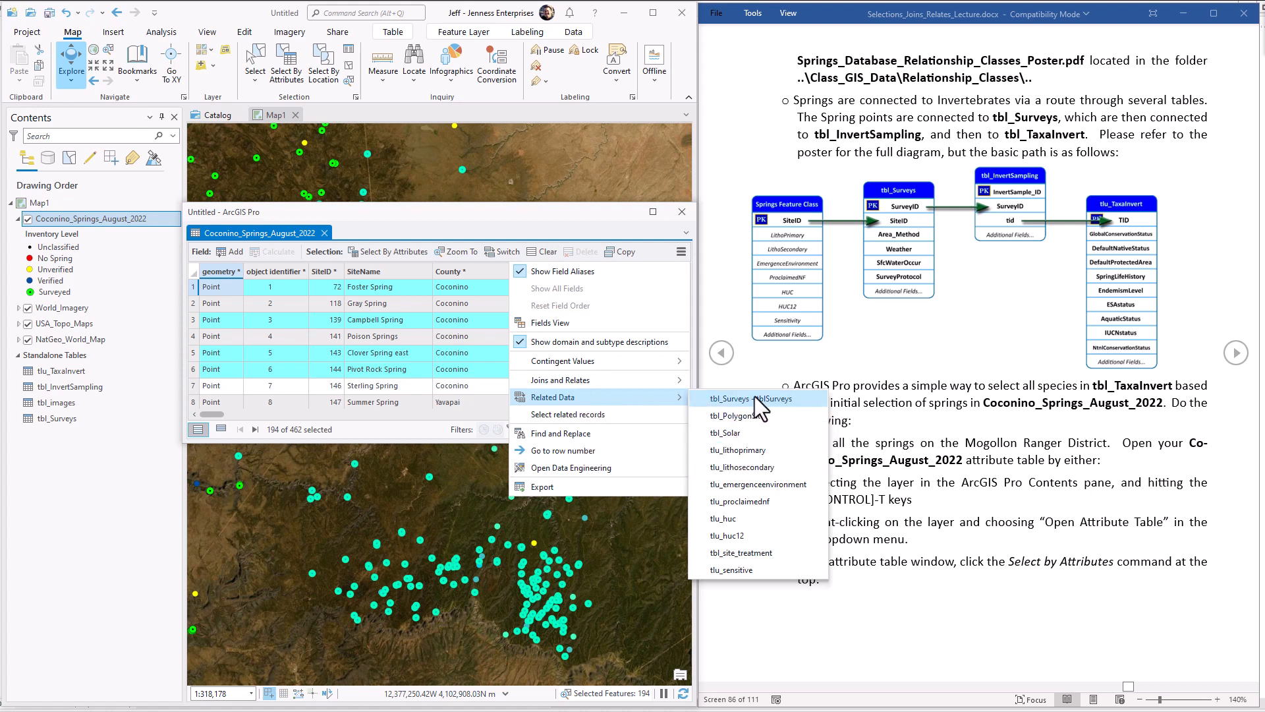
{"action": "left_click", "coordinate": [730, 398]}
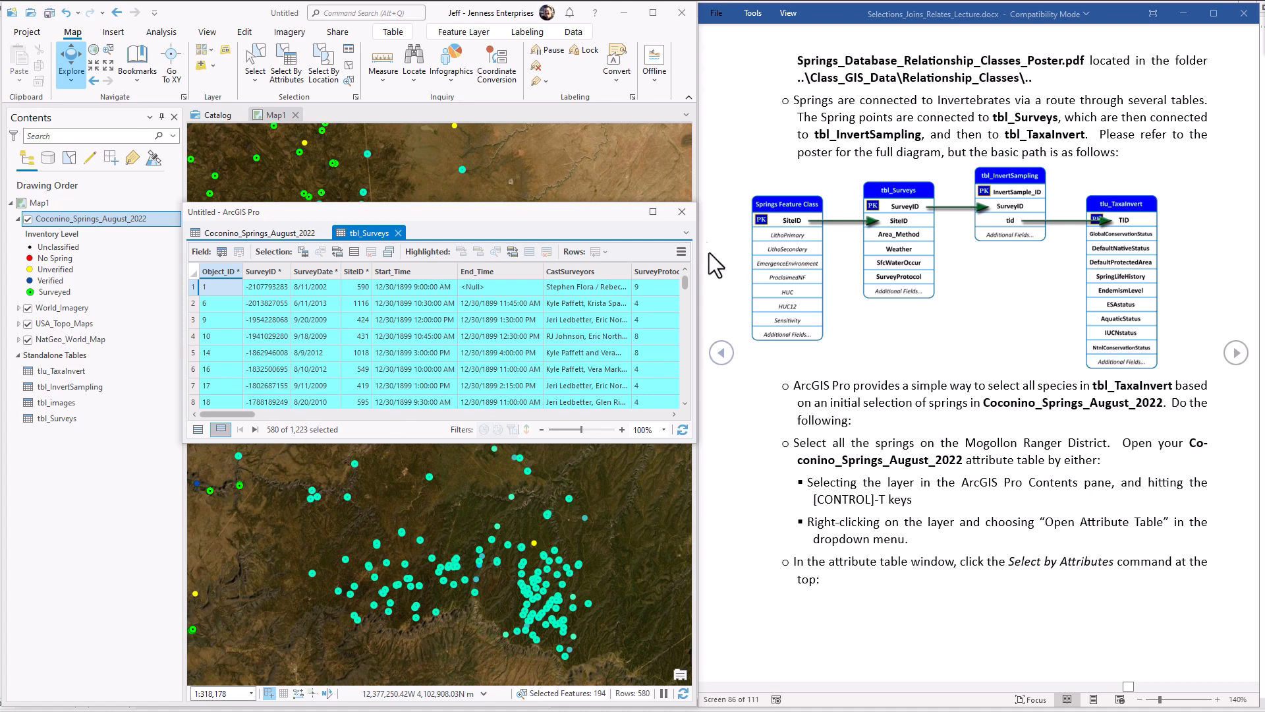
{"action": "left_click", "coordinate": [680, 251]}
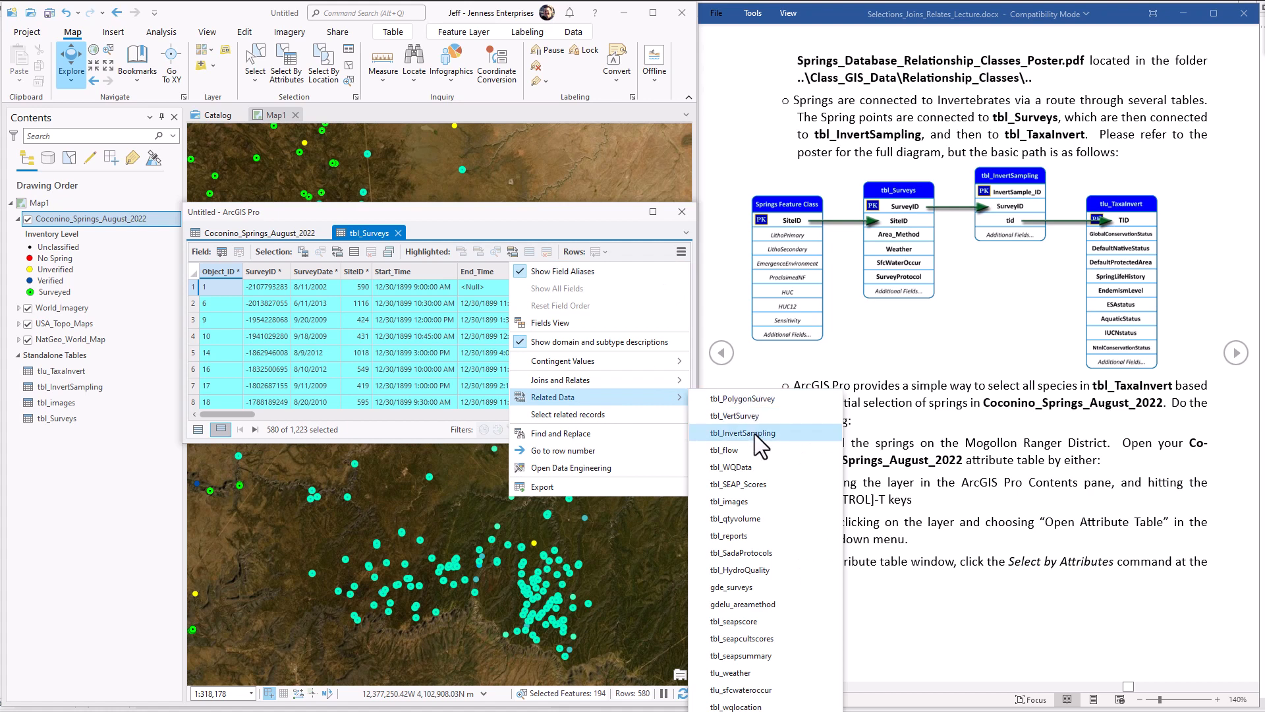
{"action": "left_click", "coordinate": [743, 432]}
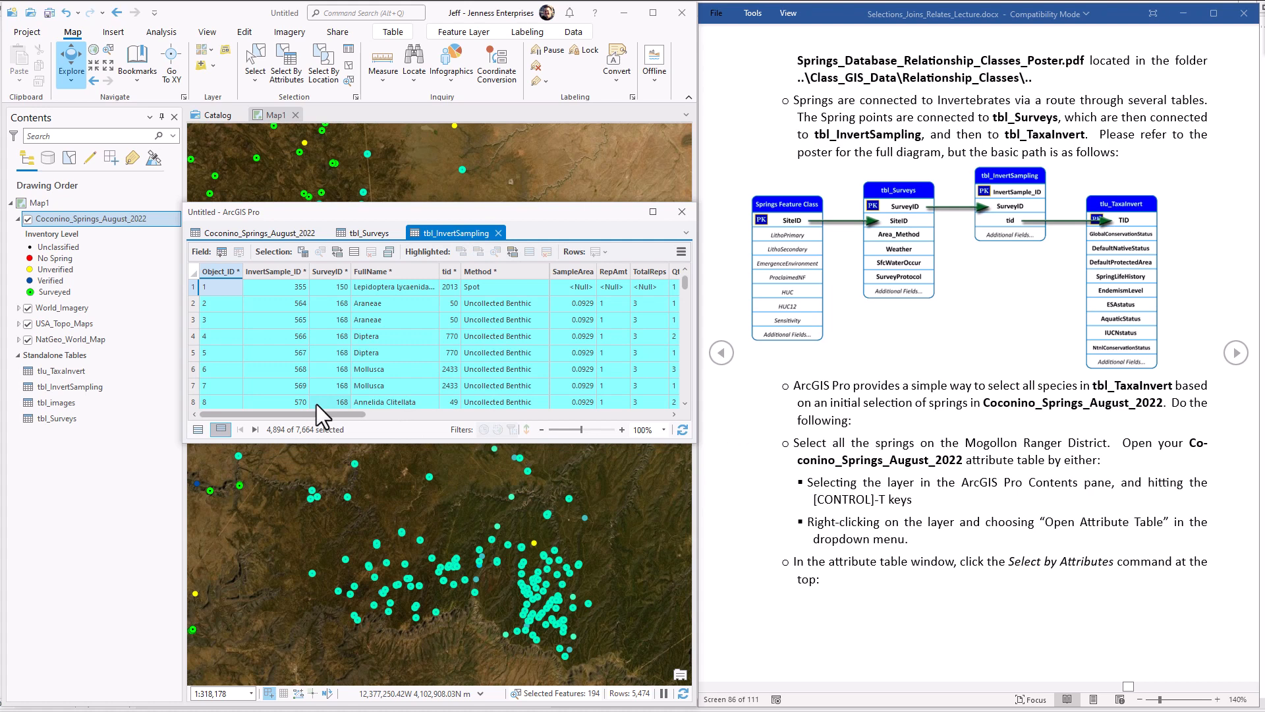
{"action": "mouse_move", "coordinate": [702, 272]}
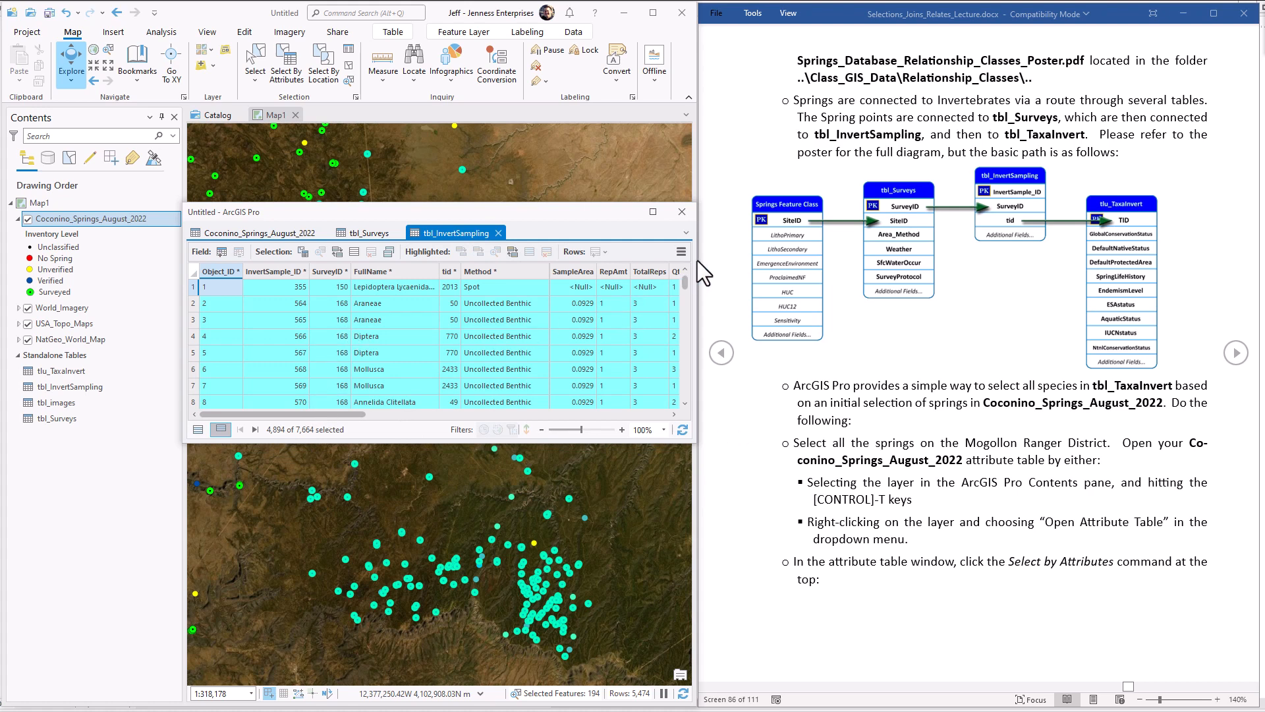
Step: Select the related tlu_TaxaInvert records, 533 of 11,207 taxa
{"action": "left_click", "coordinate": [680, 251]}
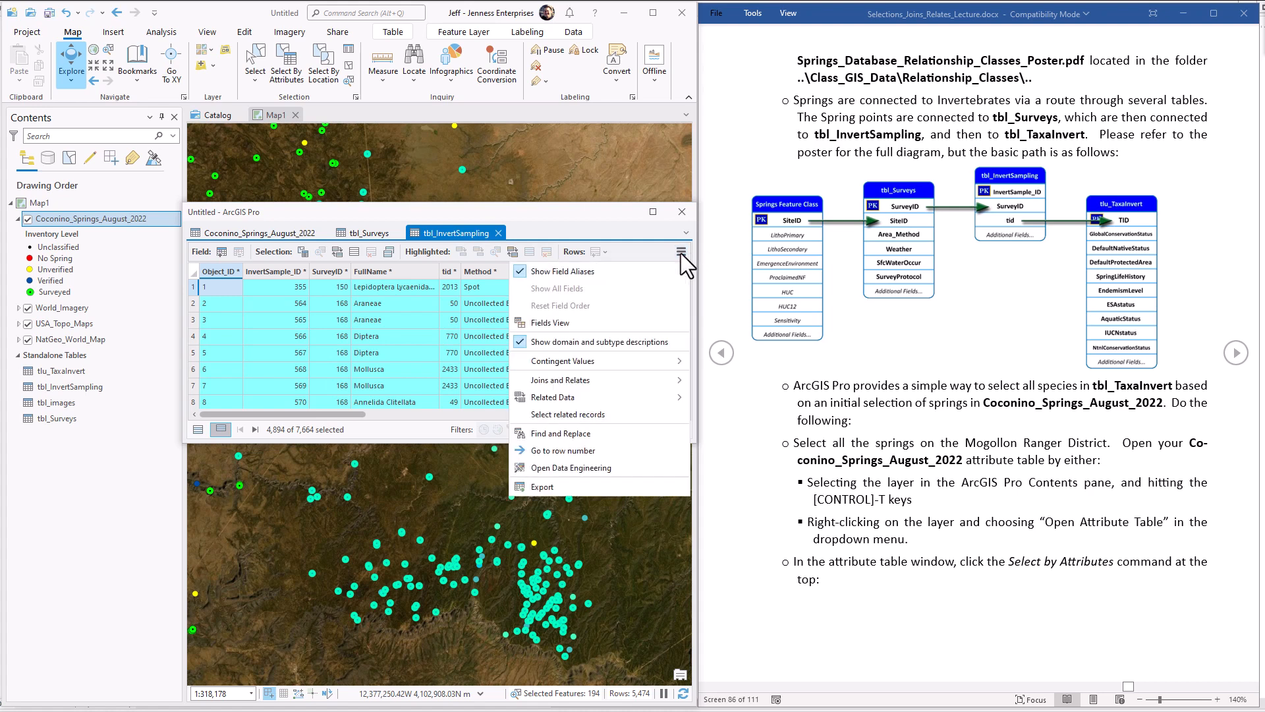
{"action": "mouse_move", "coordinate": [650, 395]}
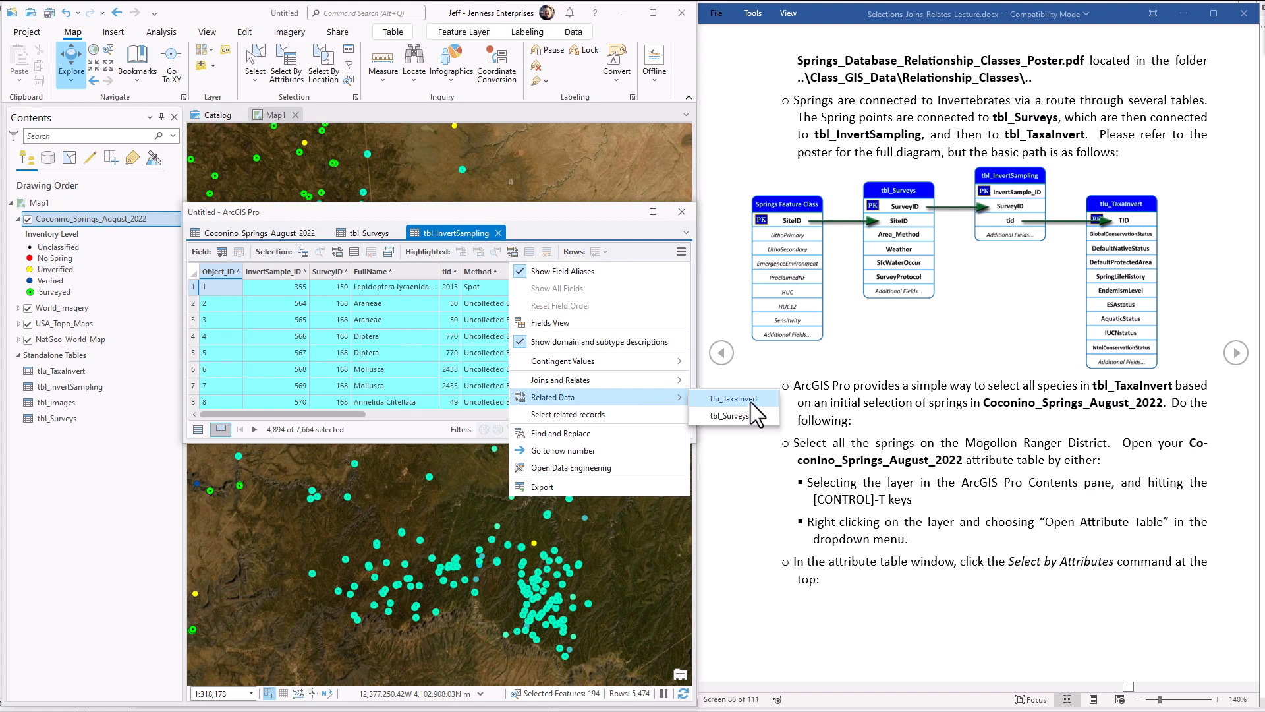
{"action": "left_click", "coordinate": [732, 397]}
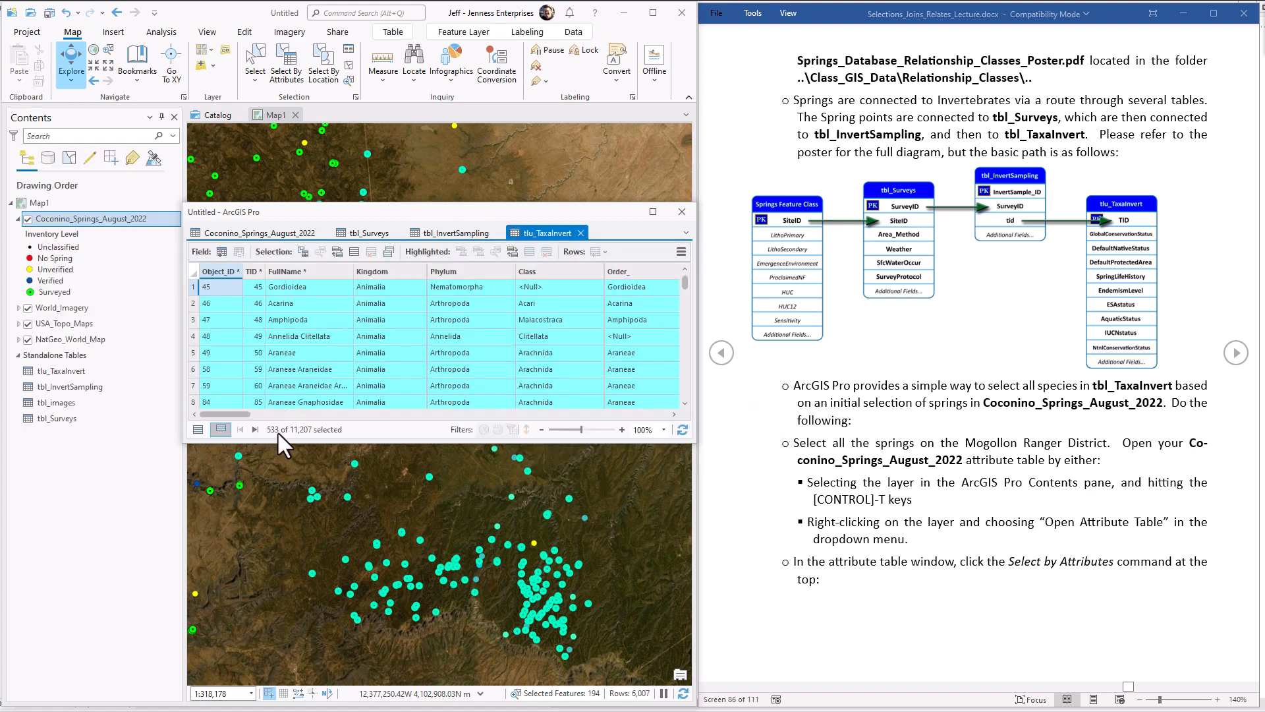
{"action": "mouse_move", "coordinate": [288, 443]}
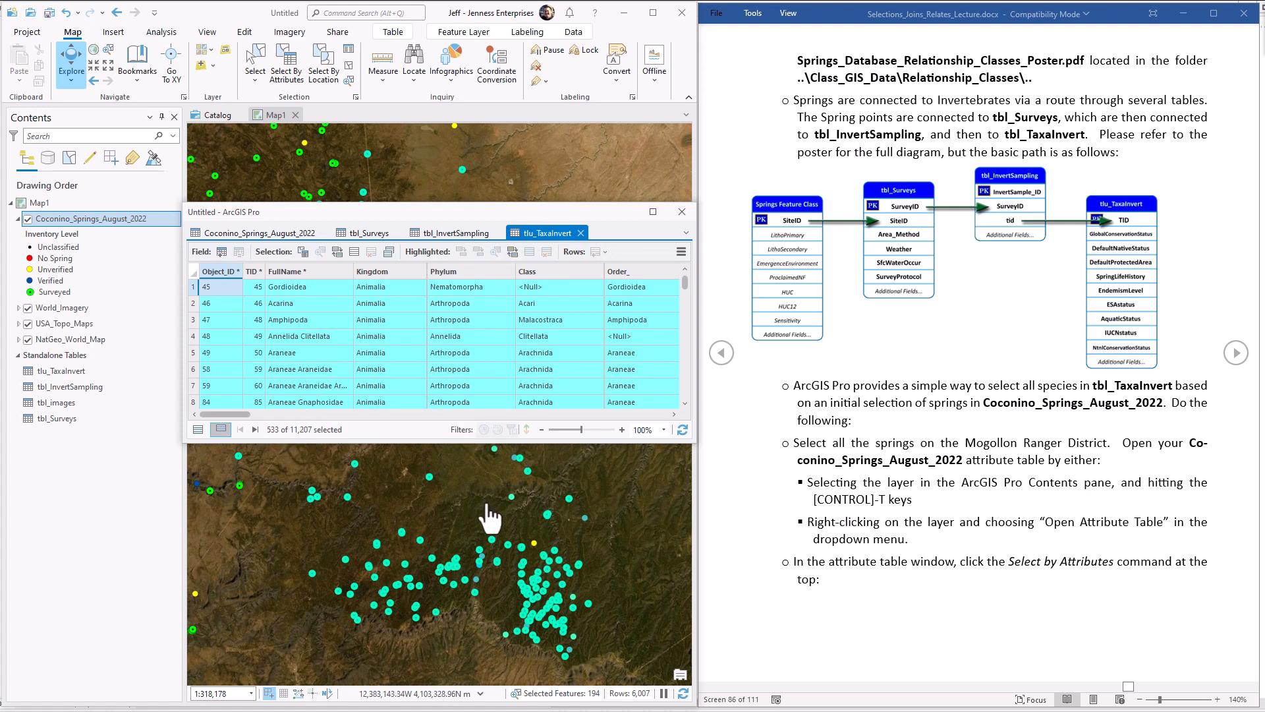
{"action": "mouse_move", "coordinate": [725, 294]}
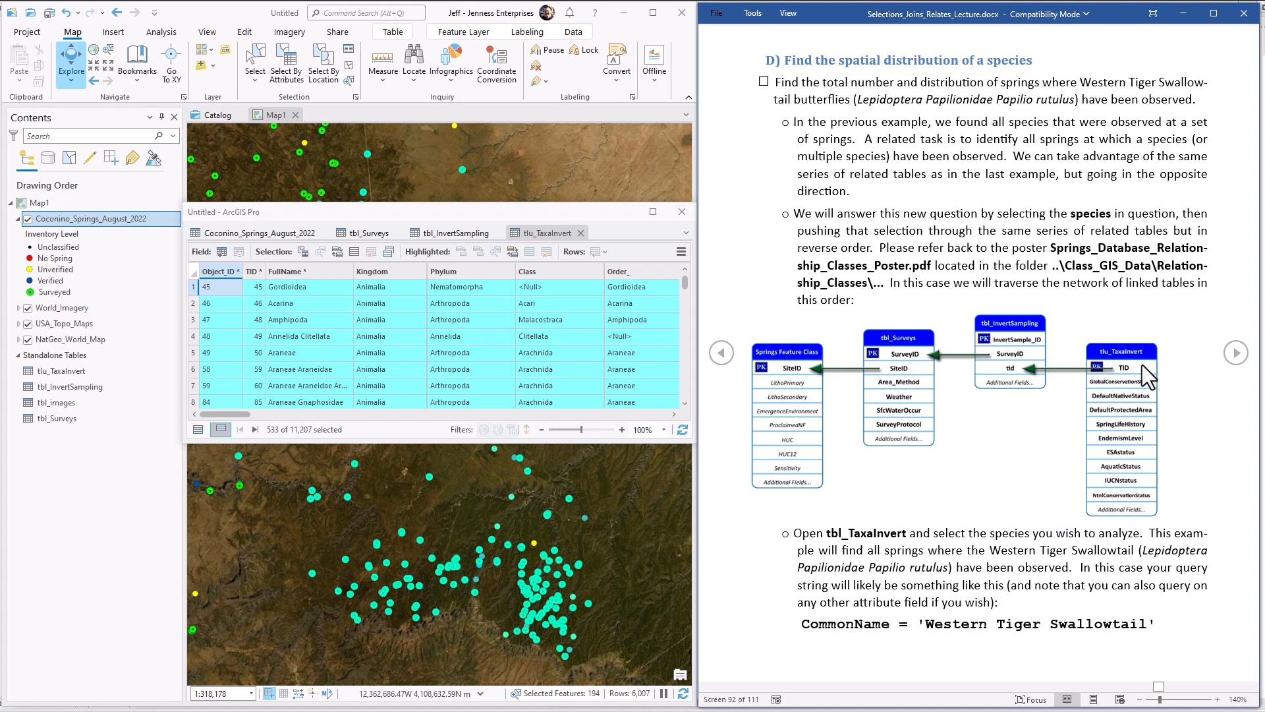
{"action": "mouse_move", "coordinate": [1138, 380]}
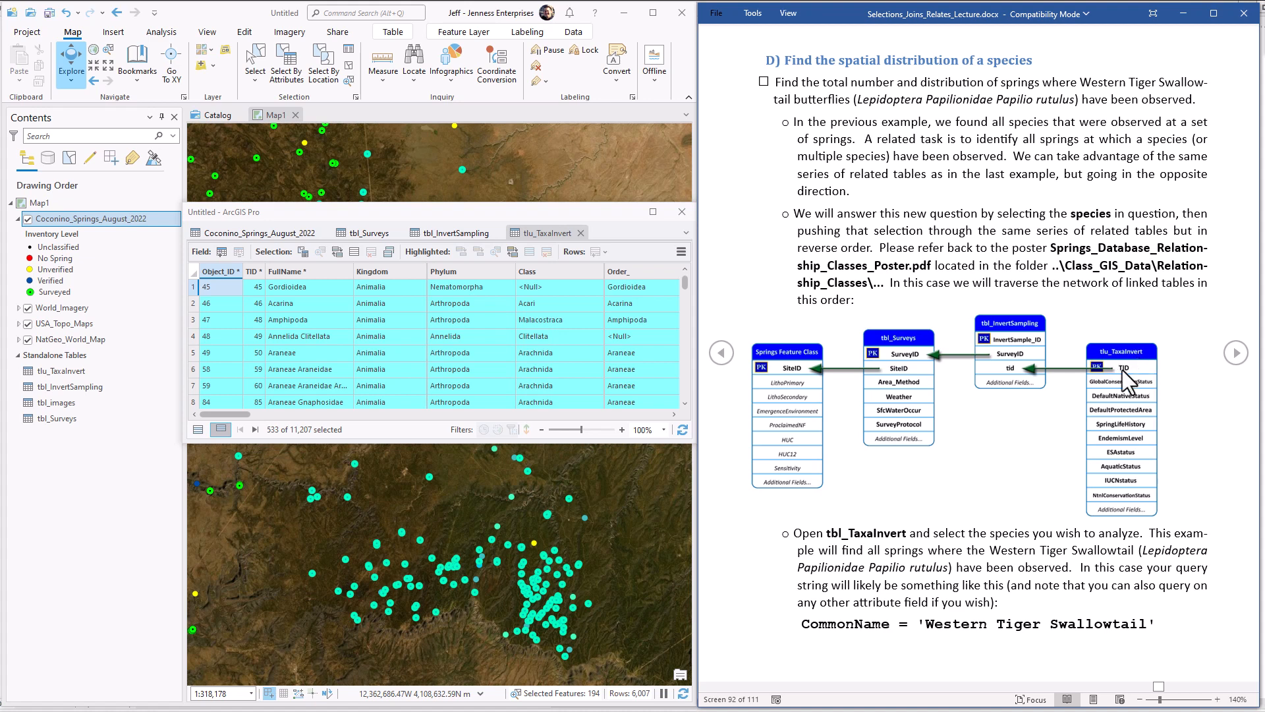
{"action": "mouse_move", "coordinate": [759, 387]}
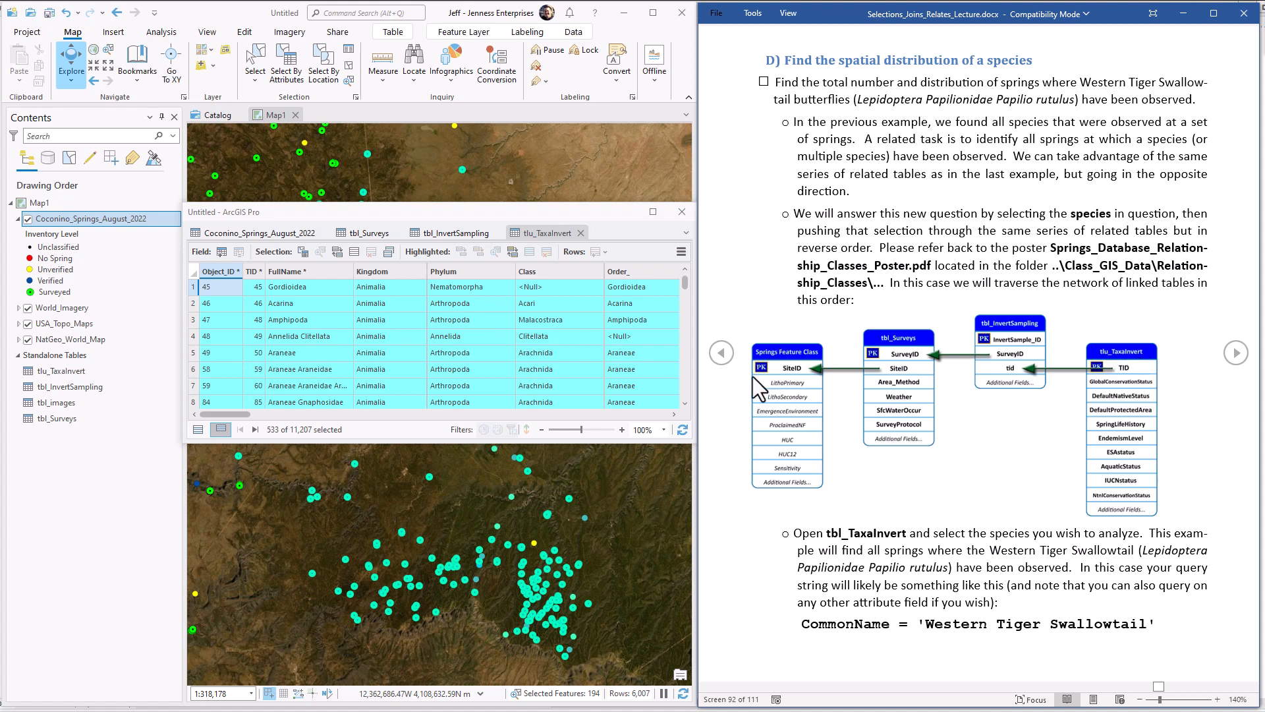
{"action": "mouse_move", "coordinate": [877, 470]}
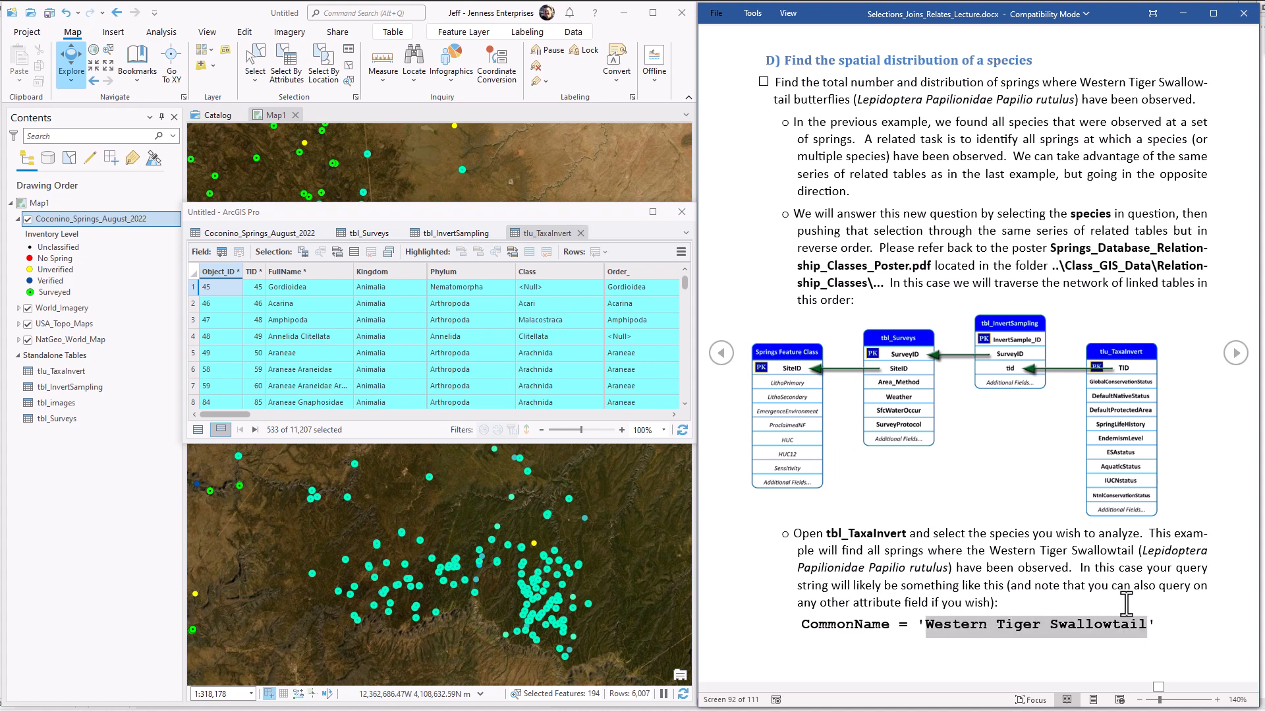
{"action": "mouse_move", "coordinate": [1056, 551]}
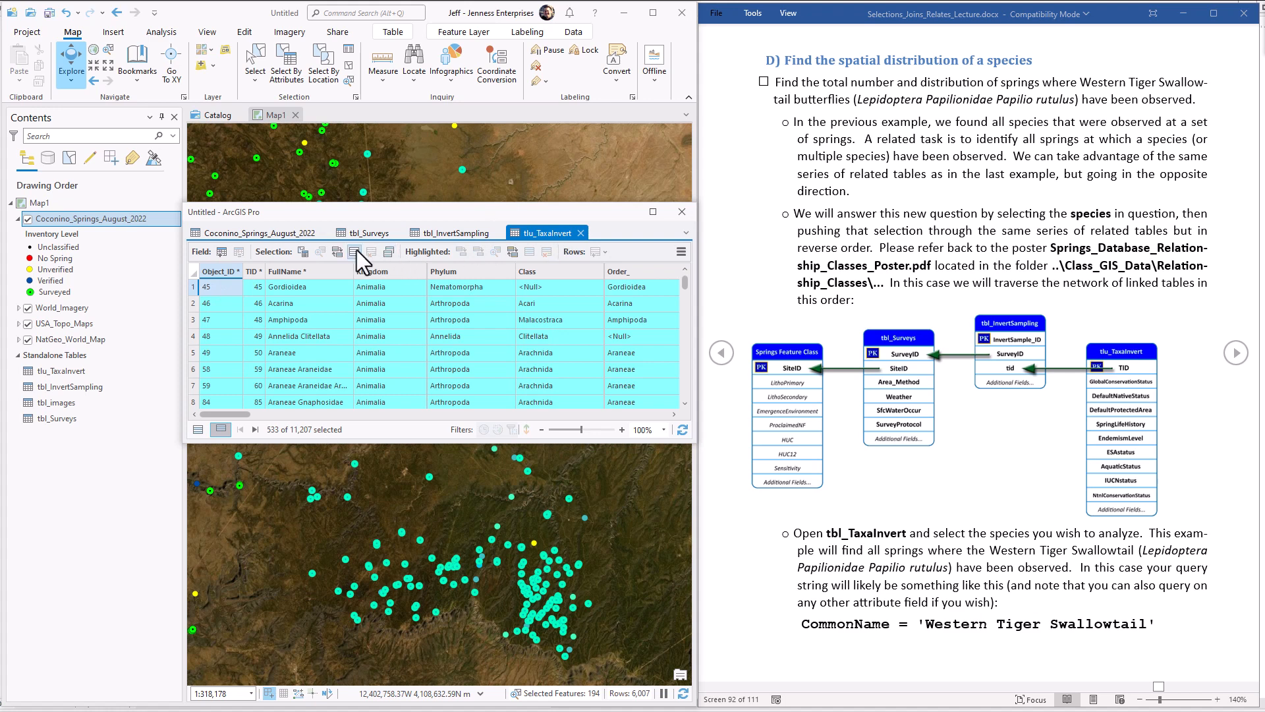
Step: Clear the taxa selection and select CommonName = 'Western Tiger Swallowtail', 1 of 11,207 records
{"action": "left_click", "coordinate": [355, 252]}
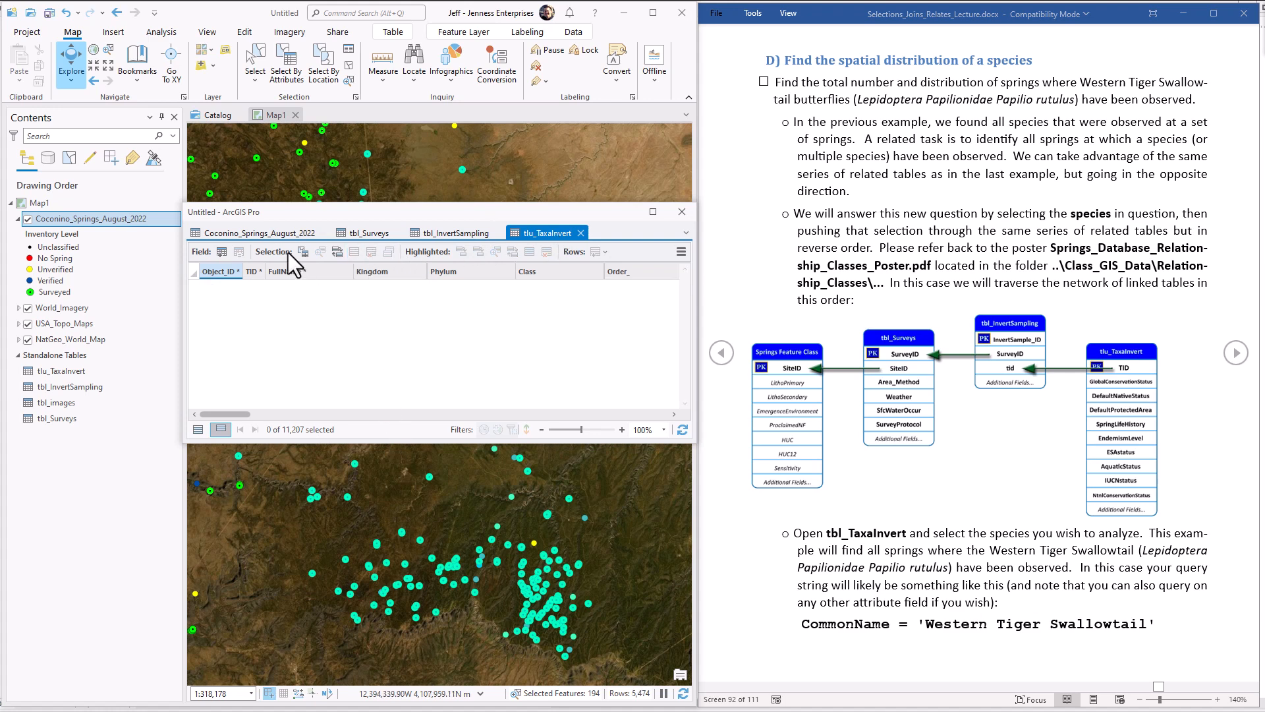
{"action": "mouse_move", "coordinate": [303, 251]}
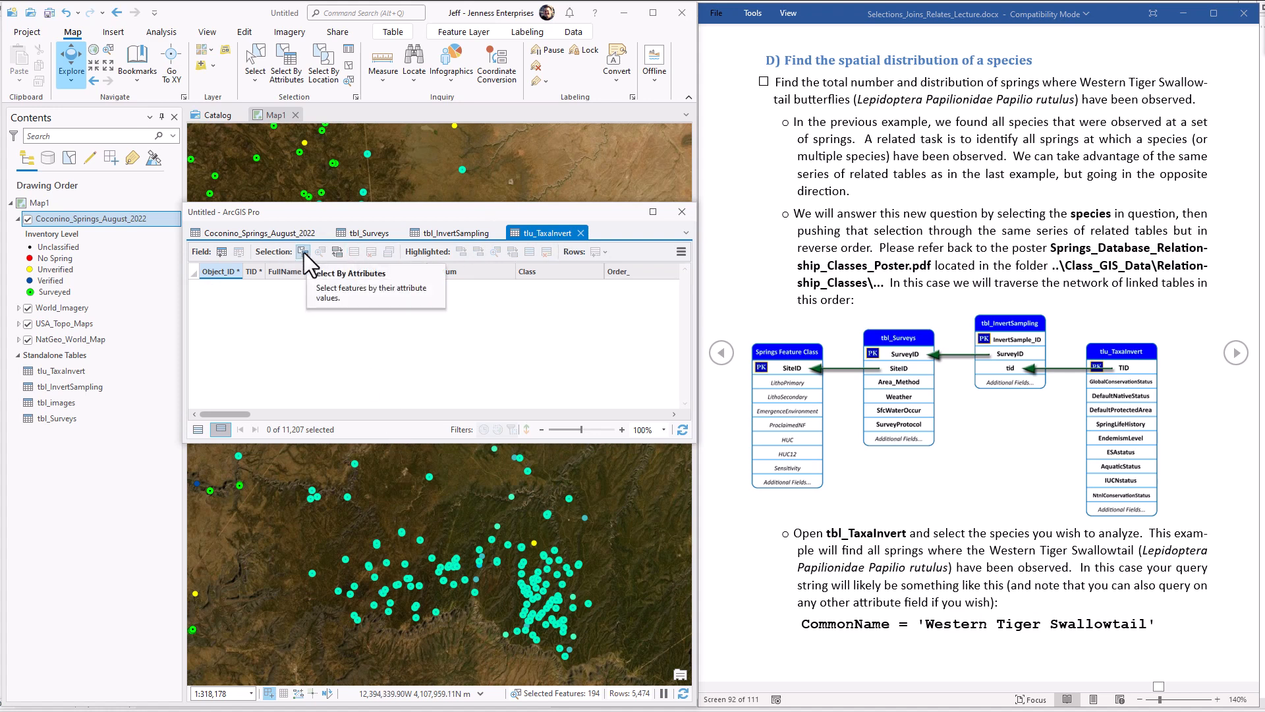
{"action": "left_click", "coordinate": [303, 251]}
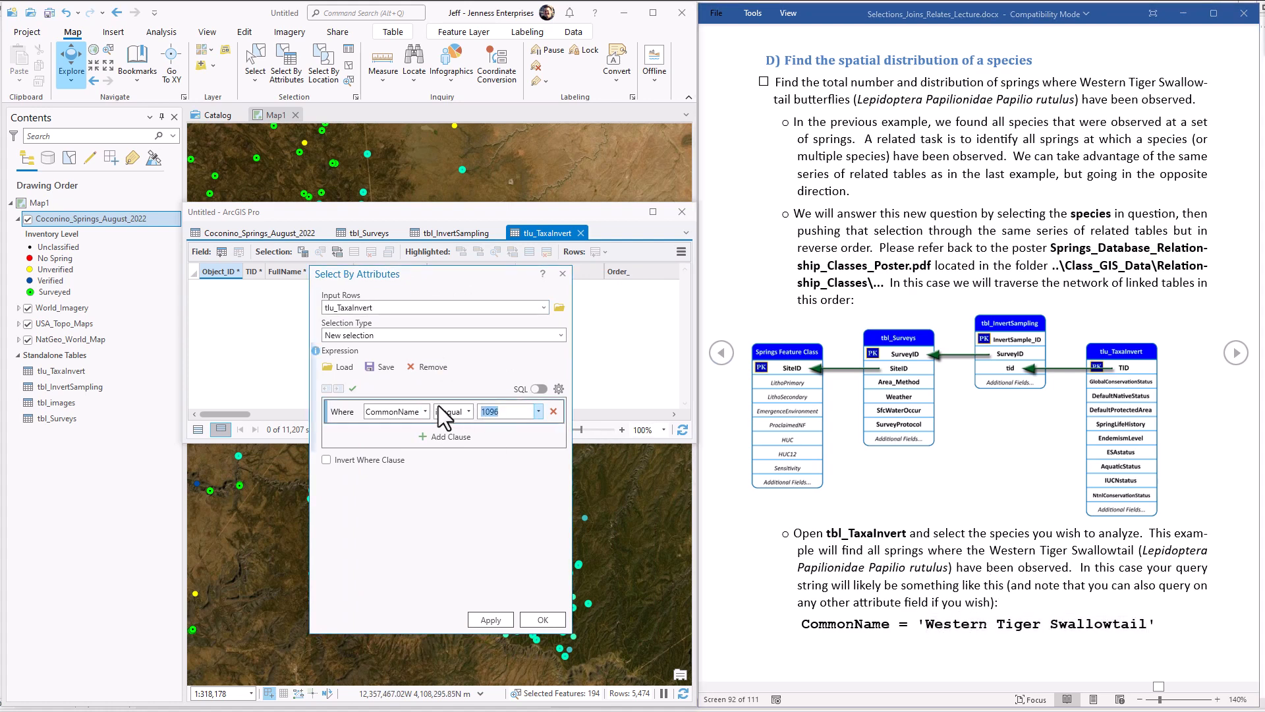
{"action": "type", "text": "Western Tiger Swallowtail"}
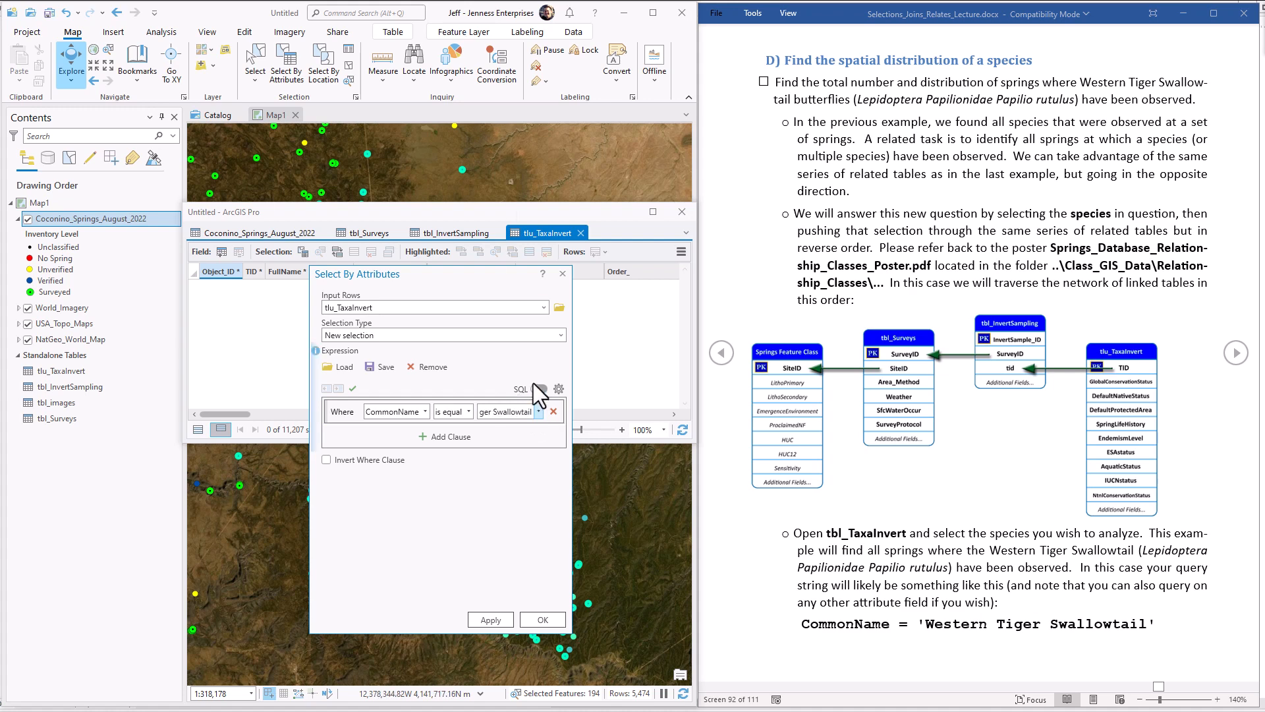
{"action": "left_click", "coordinate": [539, 389]}
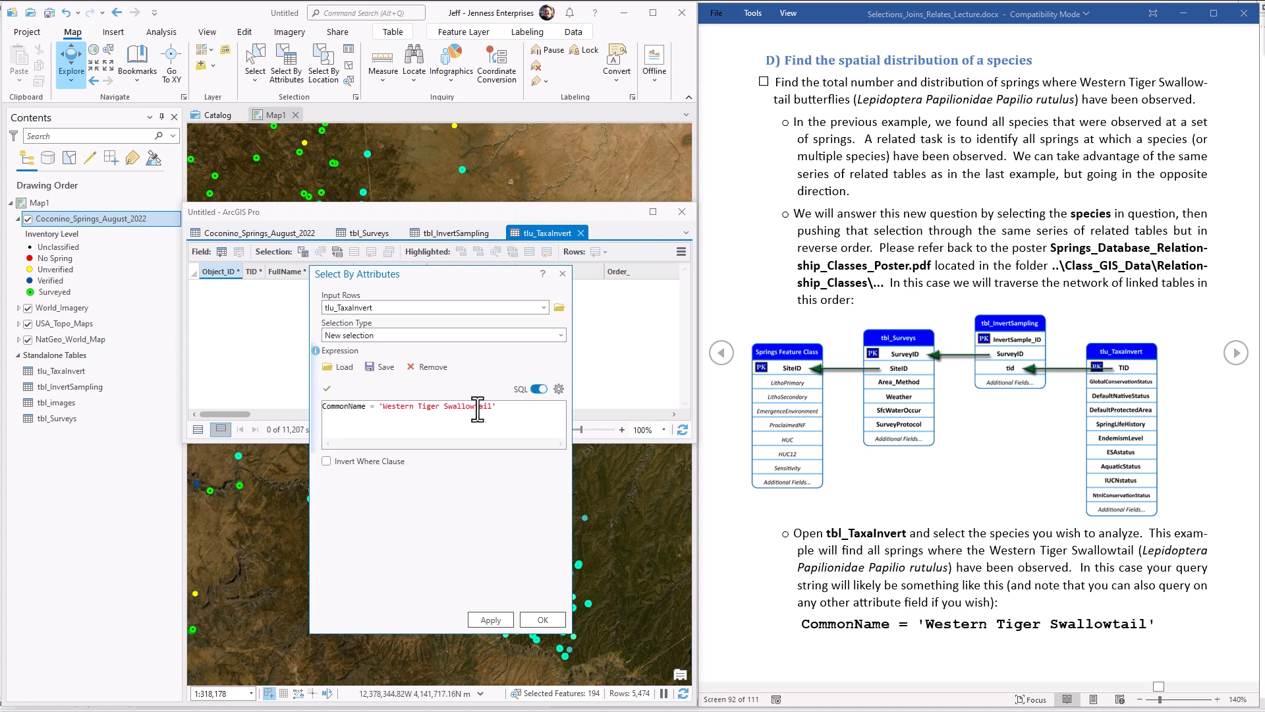
{"action": "left_click", "coordinate": [541, 618]}
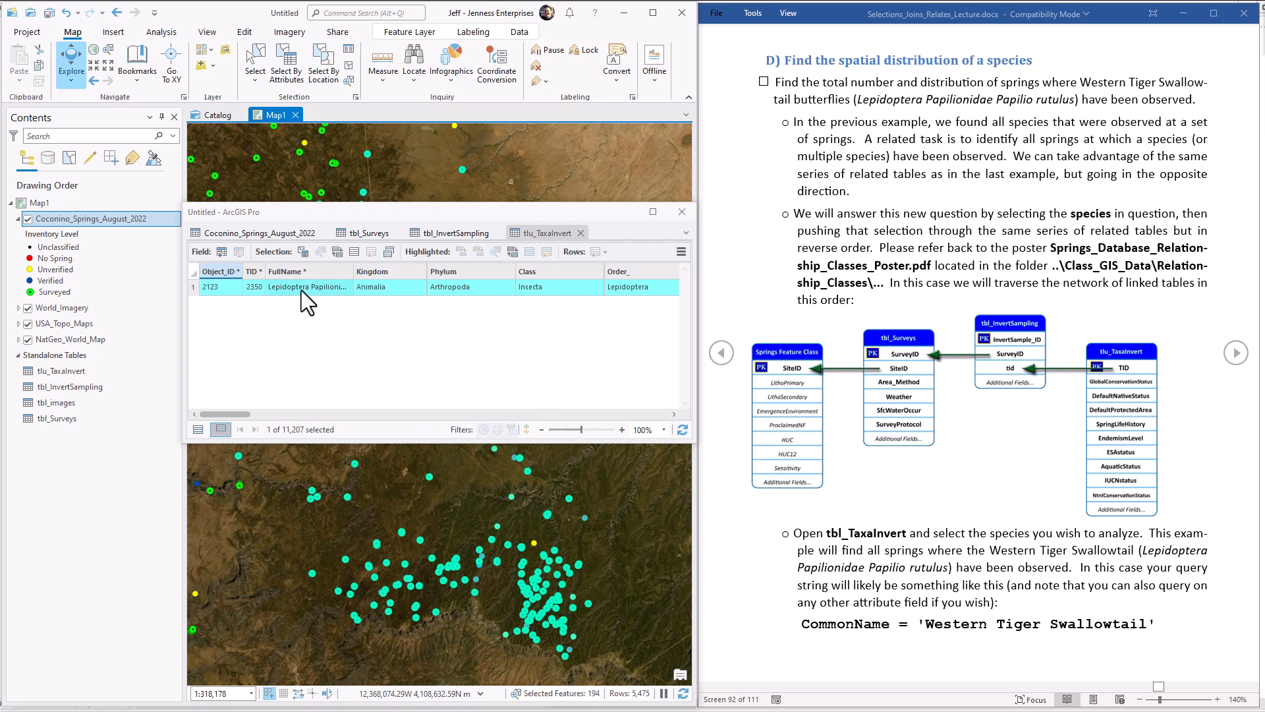
{"action": "mouse_move", "coordinate": [306, 298]}
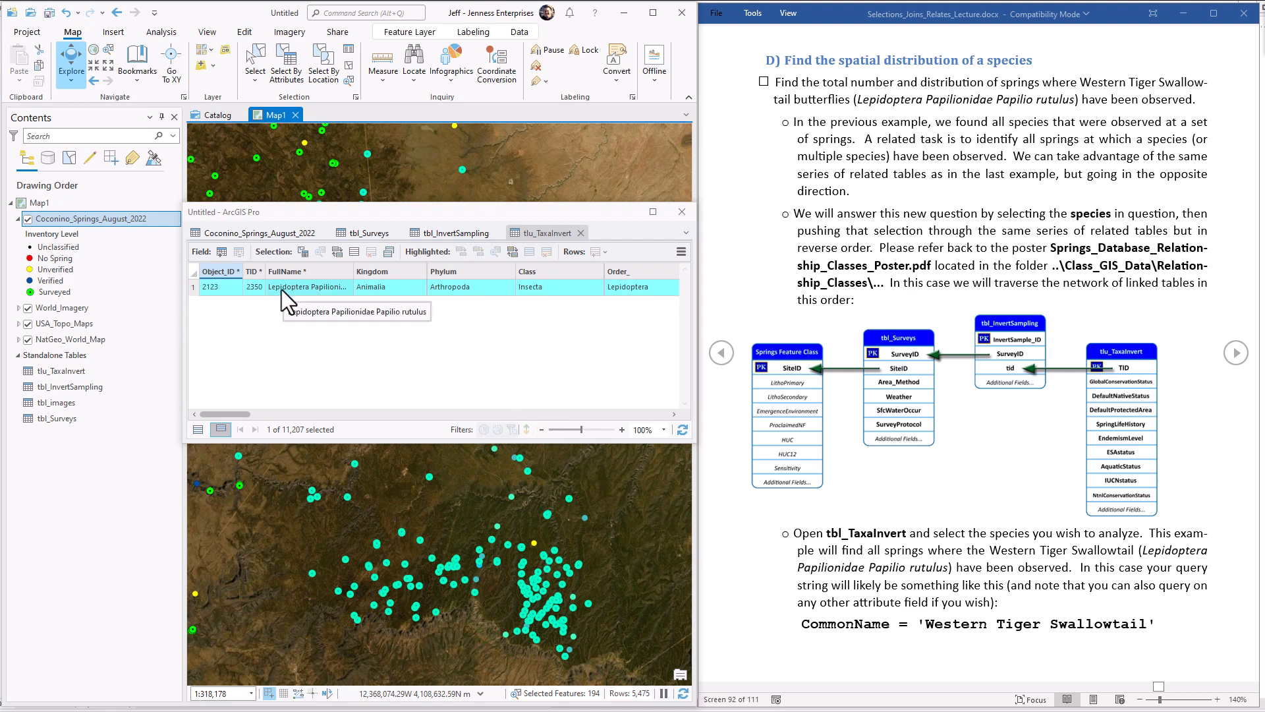
{"action": "mouse_move", "coordinate": [1010, 313]}
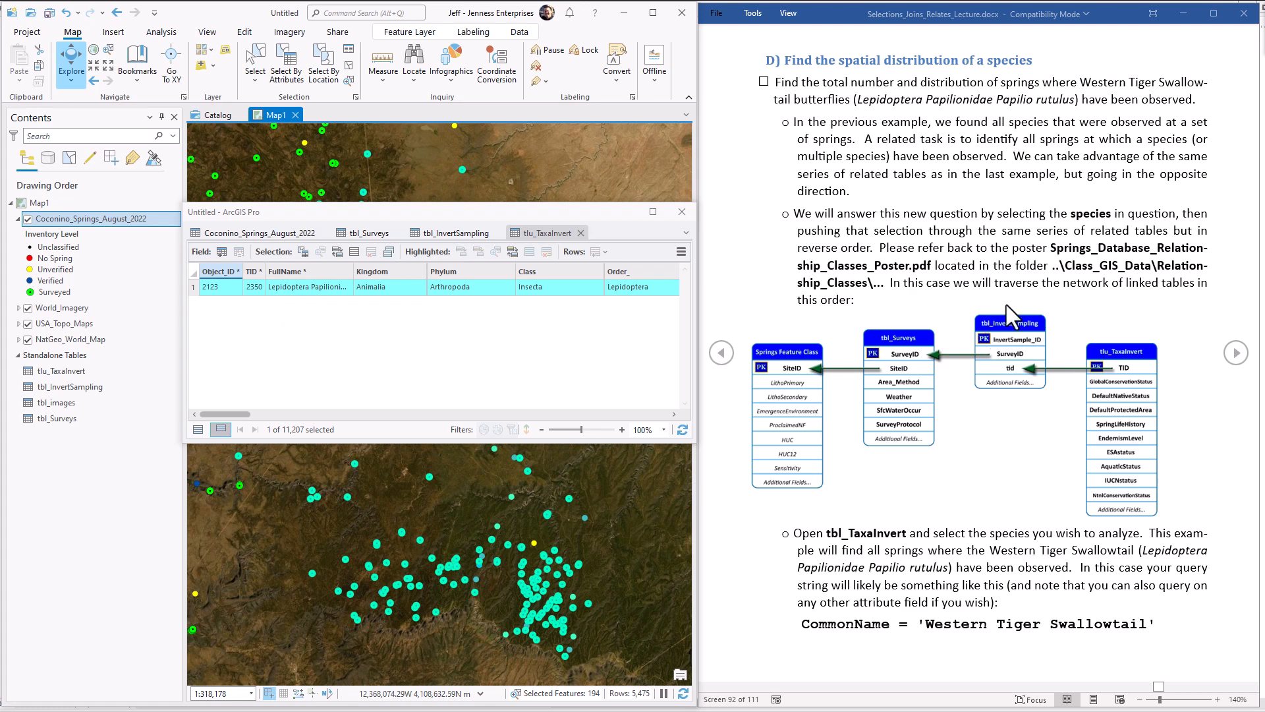
{"action": "mouse_move", "coordinate": [681, 252]}
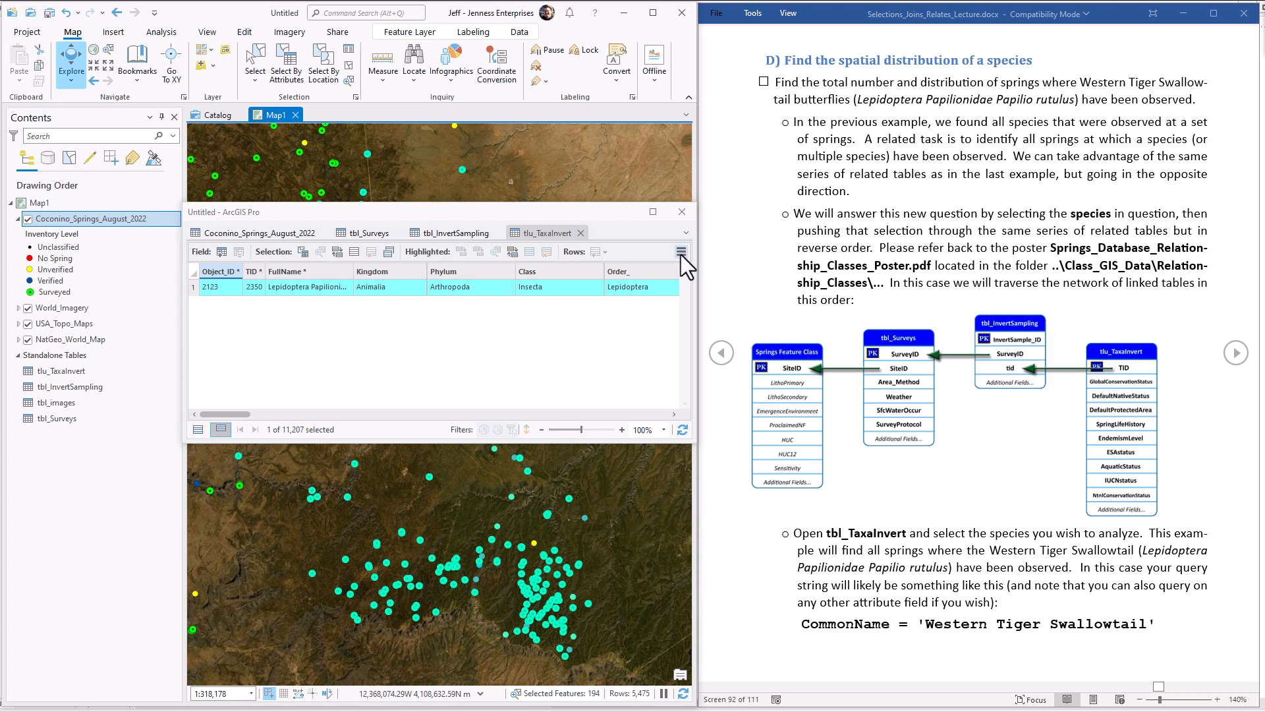
Step: Select the 21 related tbl_InvertSampling records, then their 20 related tbl_Surveys records
{"action": "left_click", "coordinate": [679, 252]}
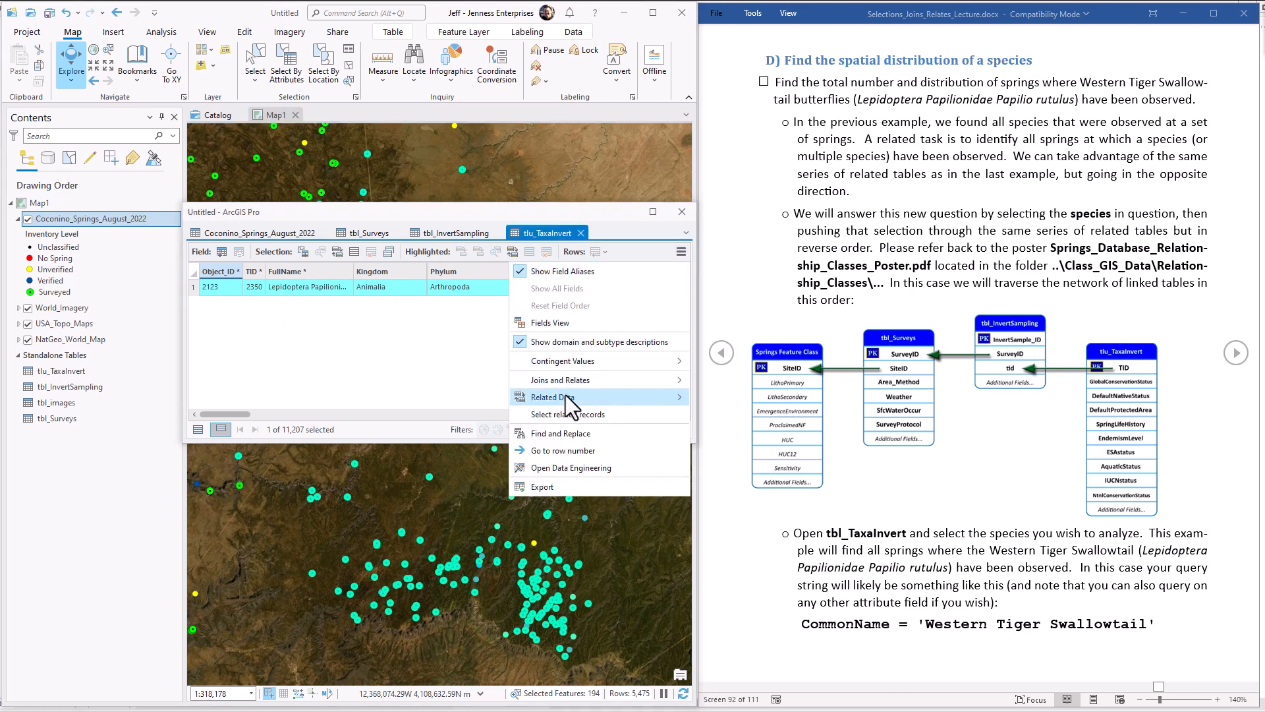
{"action": "left_click", "coordinate": [553, 396]}
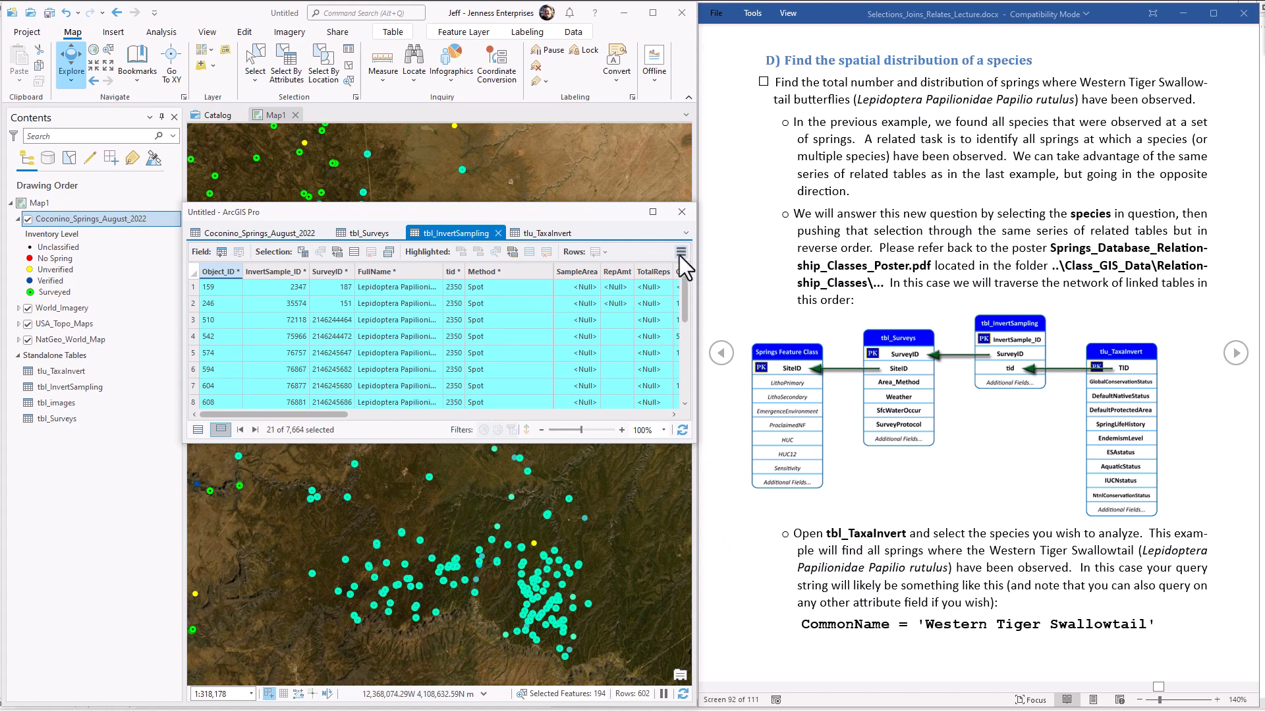
{"action": "left_click", "coordinate": [682, 251]}
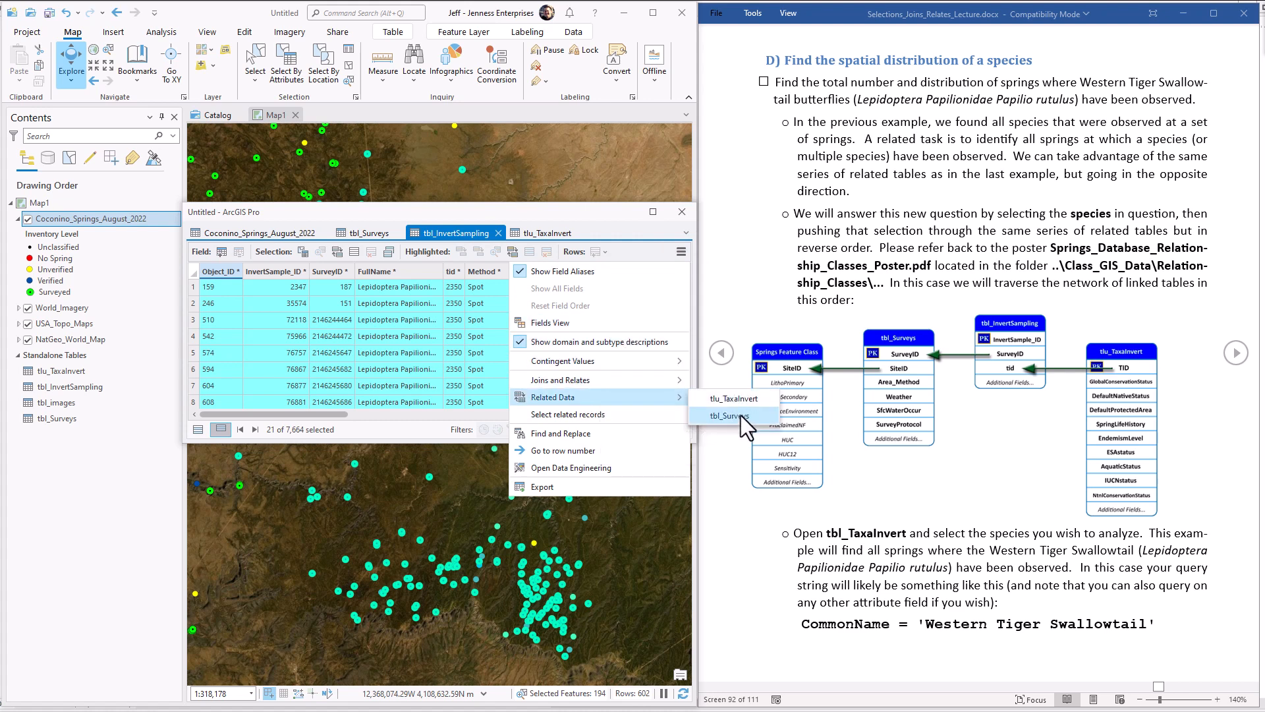
{"action": "left_click", "coordinate": [727, 416]}
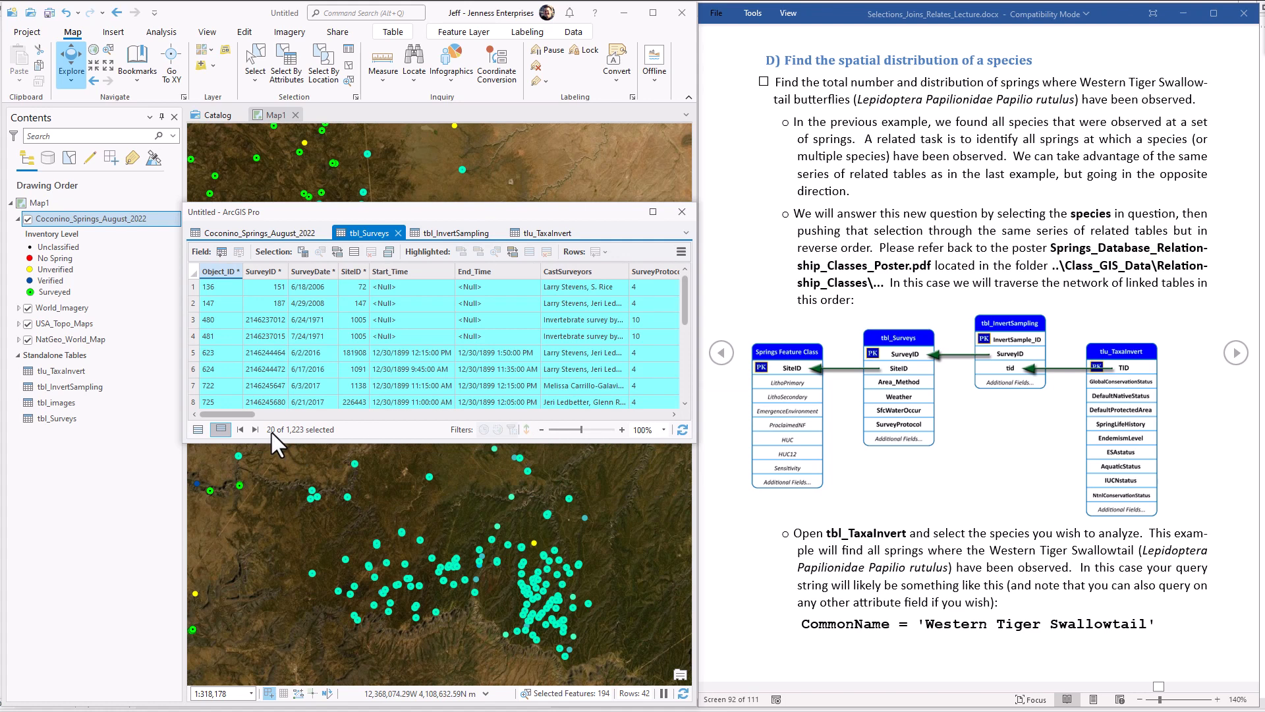
{"action": "mouse_move", "coordinate": [695, 266]}
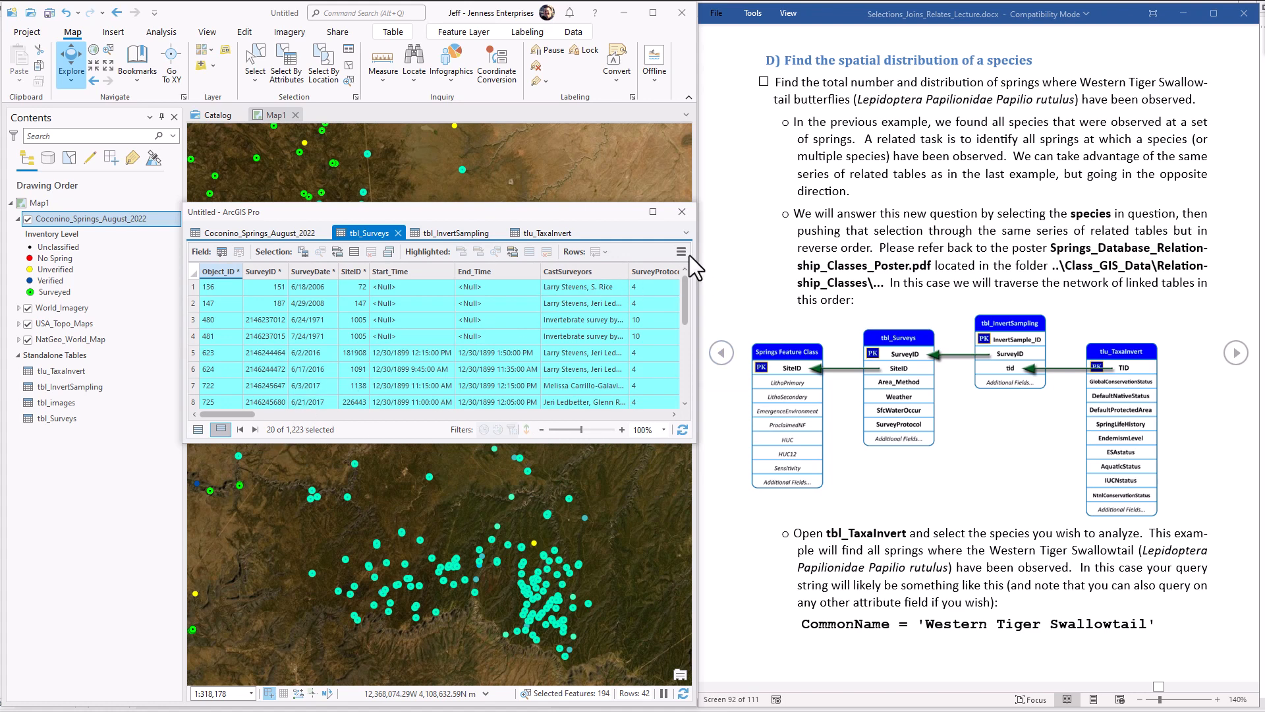
Step: Select the 16 springs related to those surveys and close the attribute table
{"action": "left_click", "coordinate": [682, 251]}
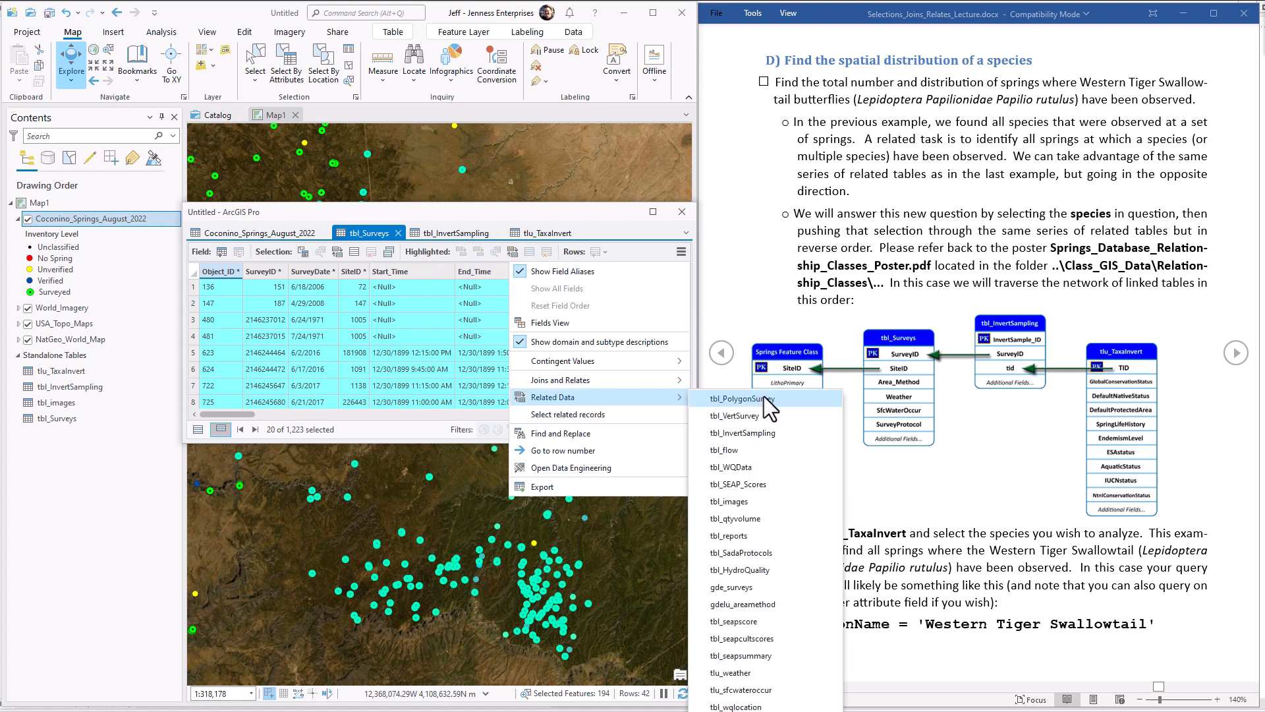
{"action": "left_click", "coordinate": [738, 398]}
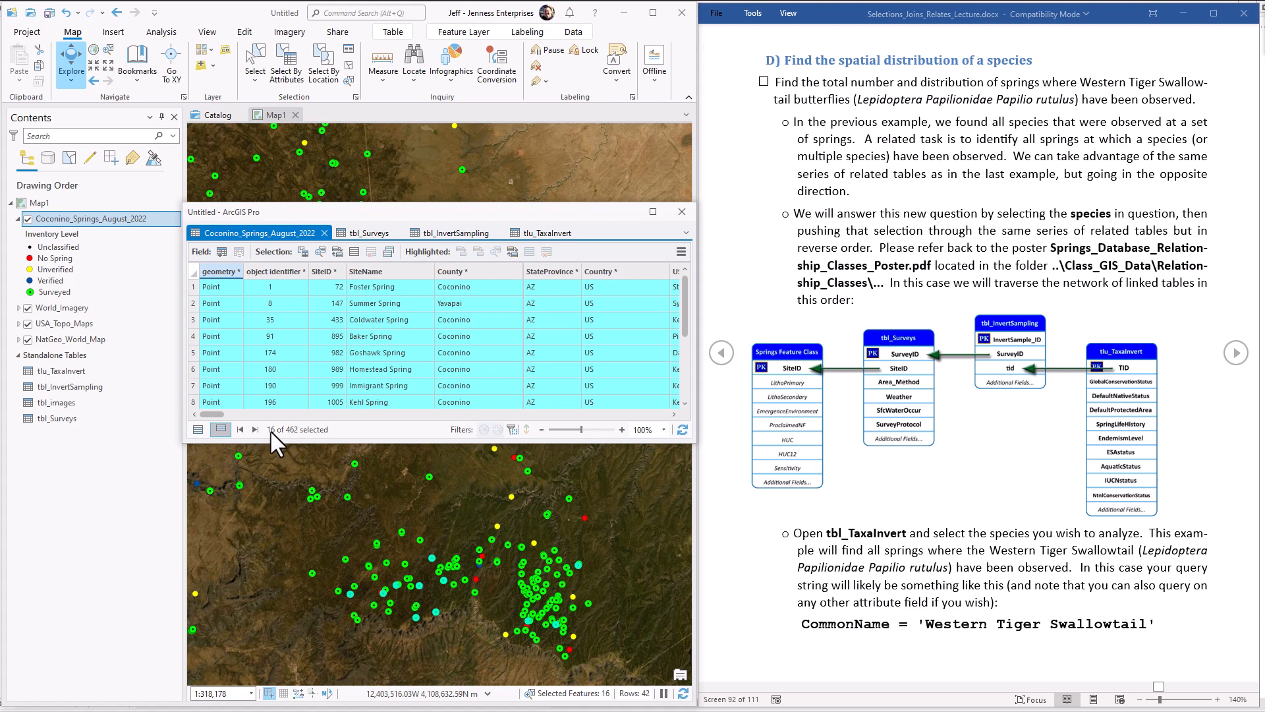
{"action": "mouse_move", "coordinate": [1004, 637]}
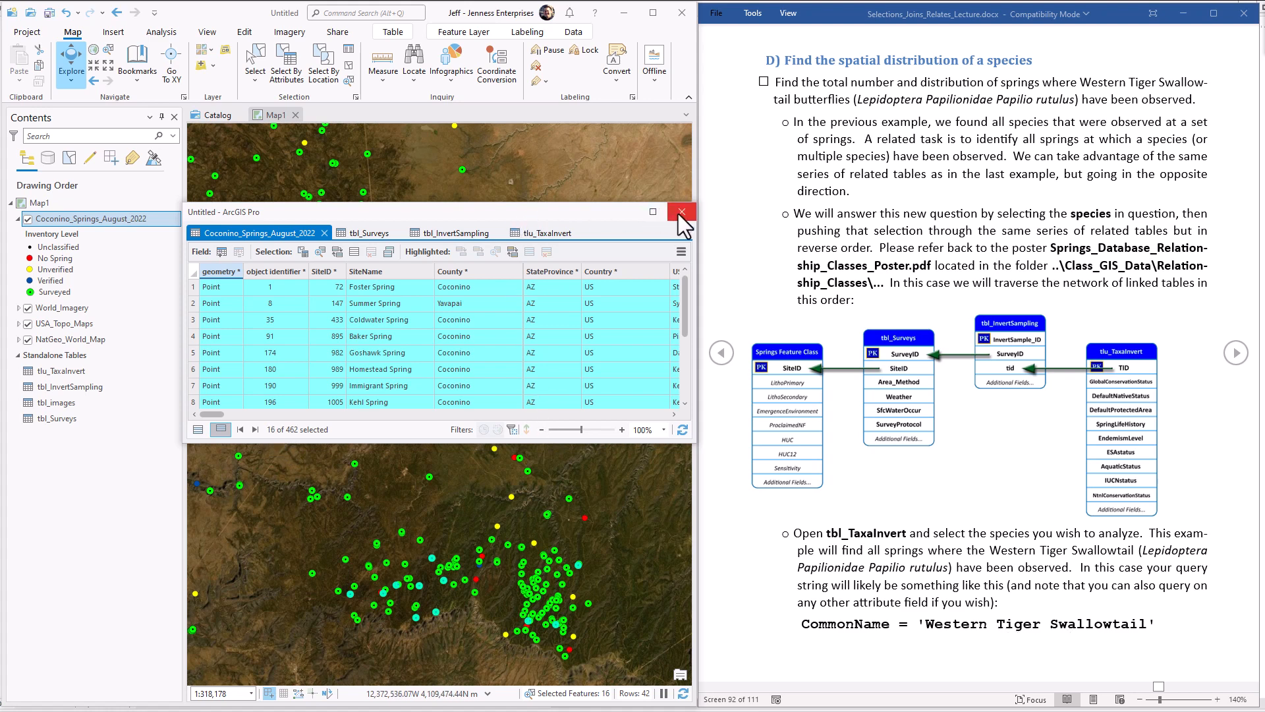
{"action": "left_click", "coordinate": [682, 212]}
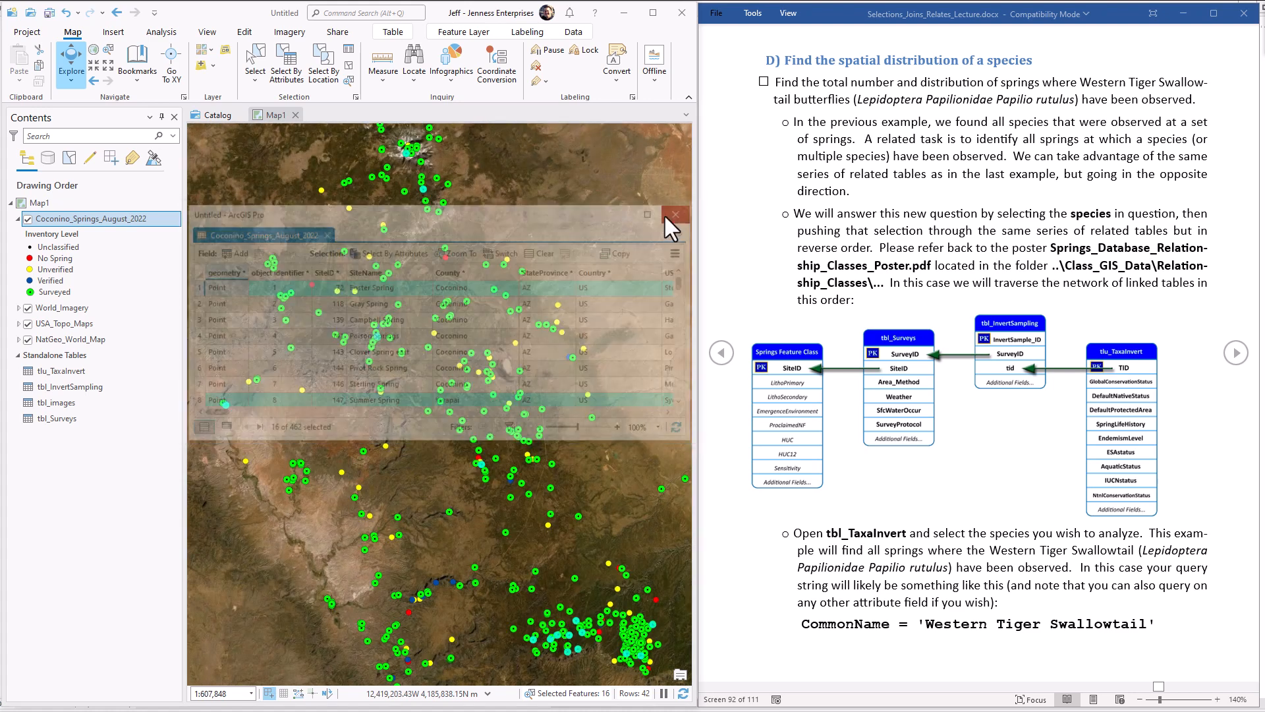
Step: Make a layer from the 16 selected springs and hide the original Coconino_Springs_August_2022 layer
{"action": "left_click", "coordinate": [675, 213]}
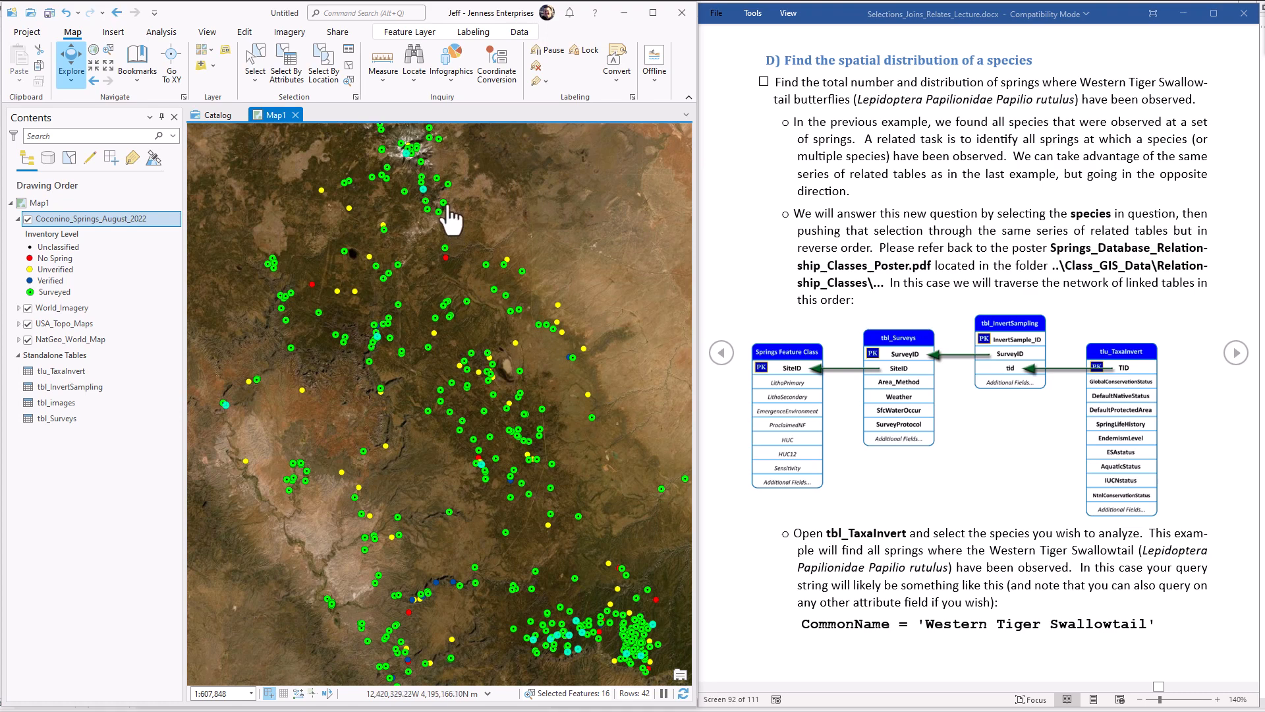
{"action": "mouse_move", "coordinate": [255, 306]}
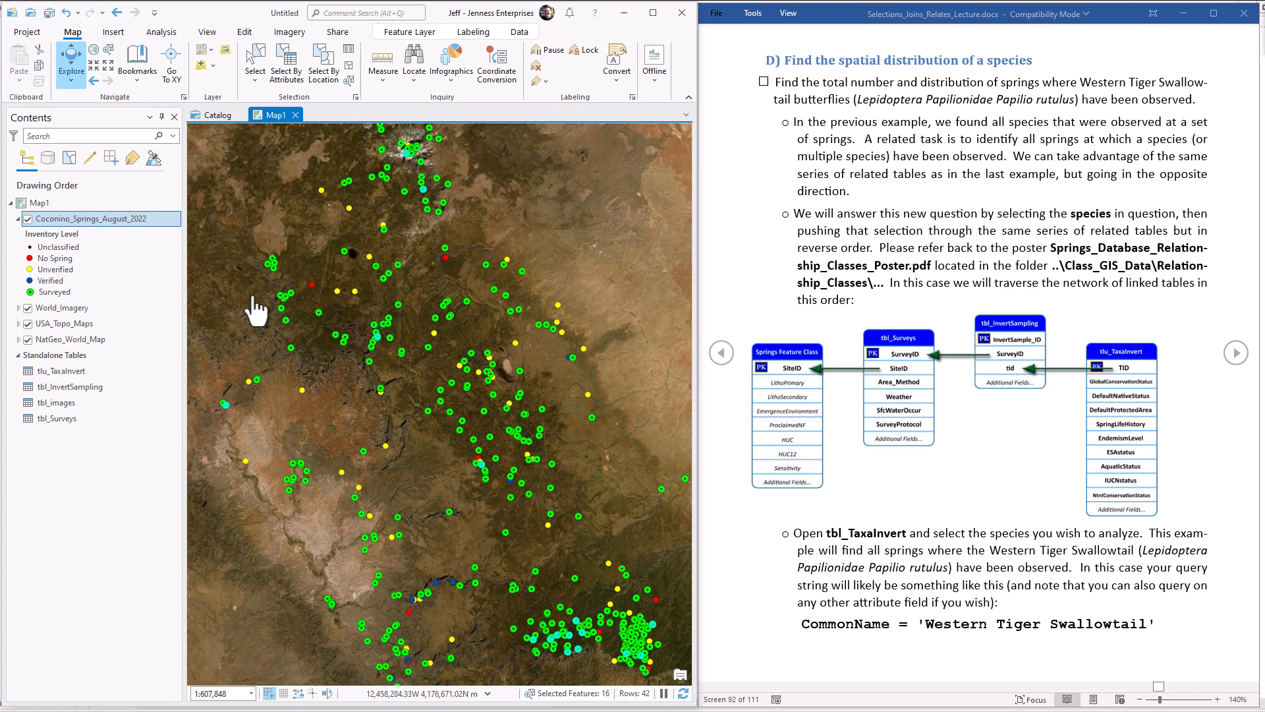
{"action": "right_click", "coordinate": [104, 218]}
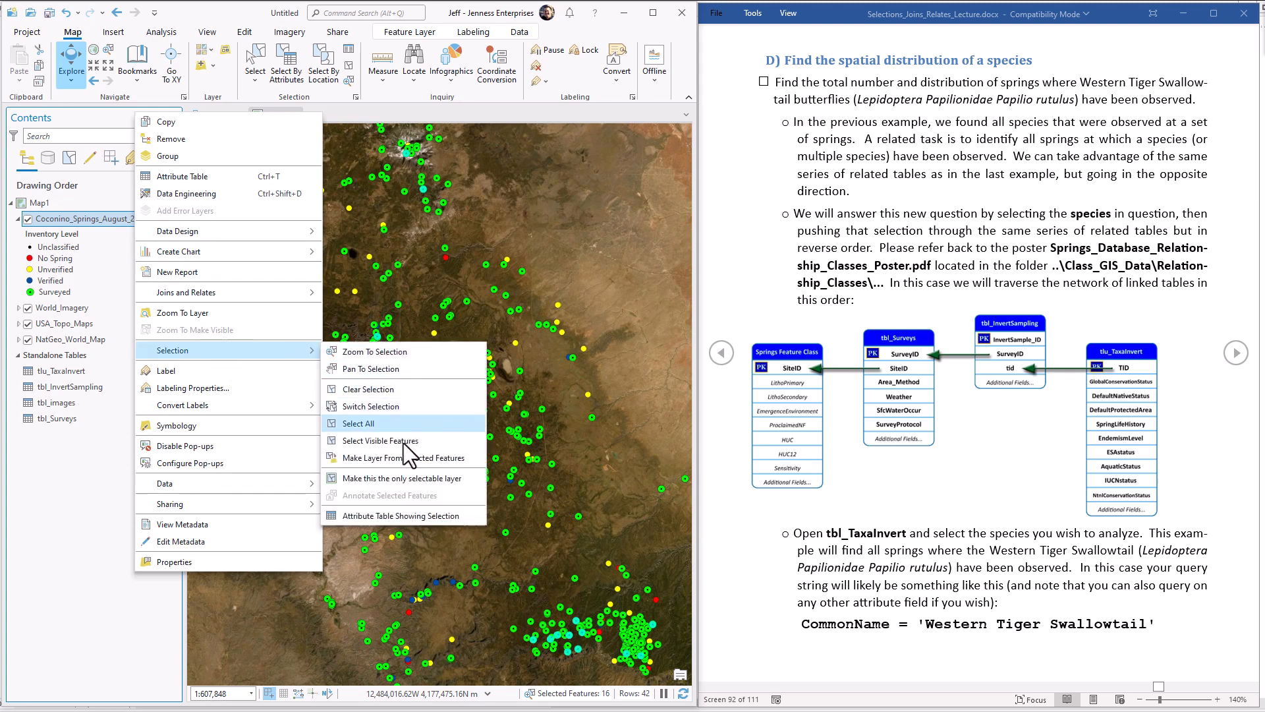
{"action": "mouse_move", "coordinate": [403, 457]}
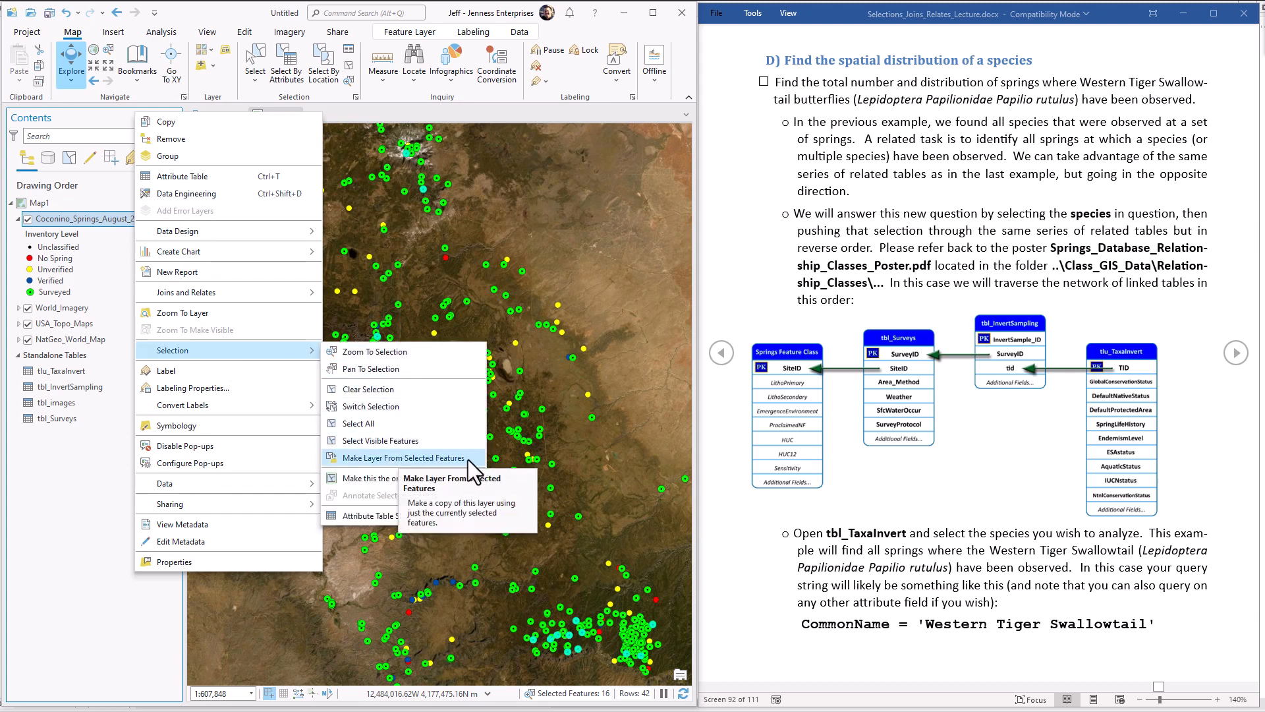
{"action": "left_click", "coordinate": [405, 457]}
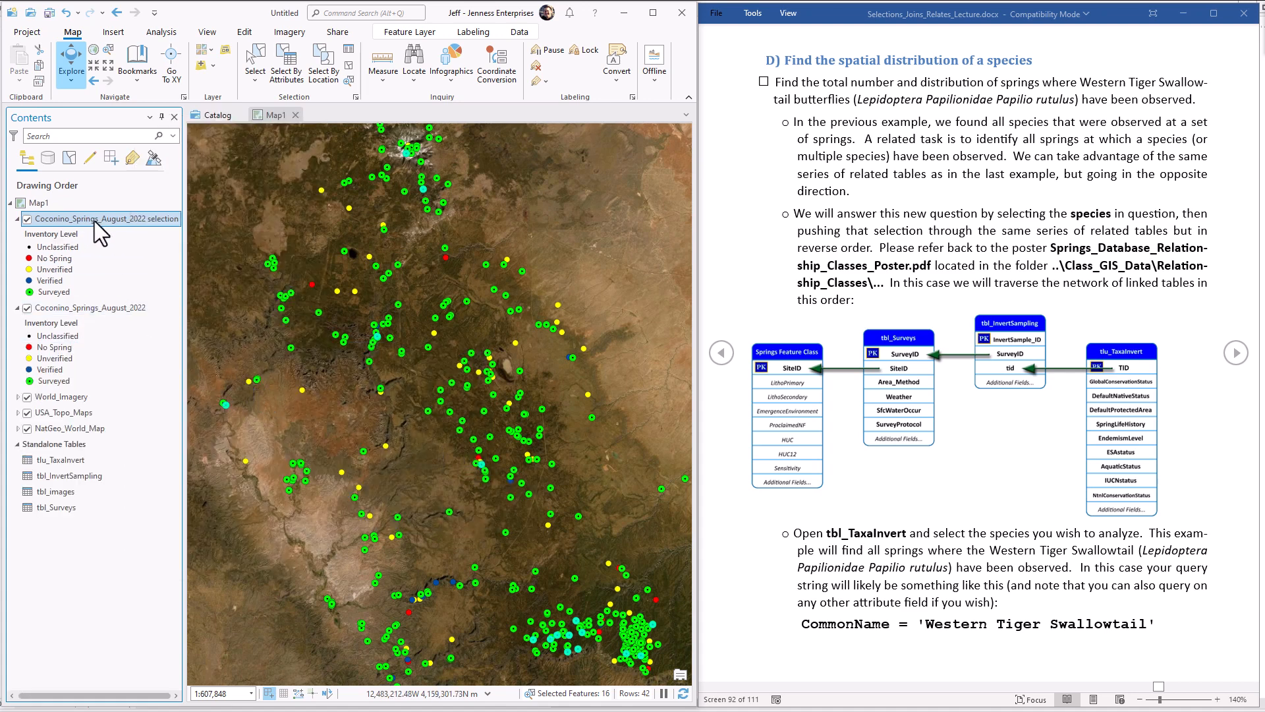
{"action": "left_click", "coordinate": [97, 307]}
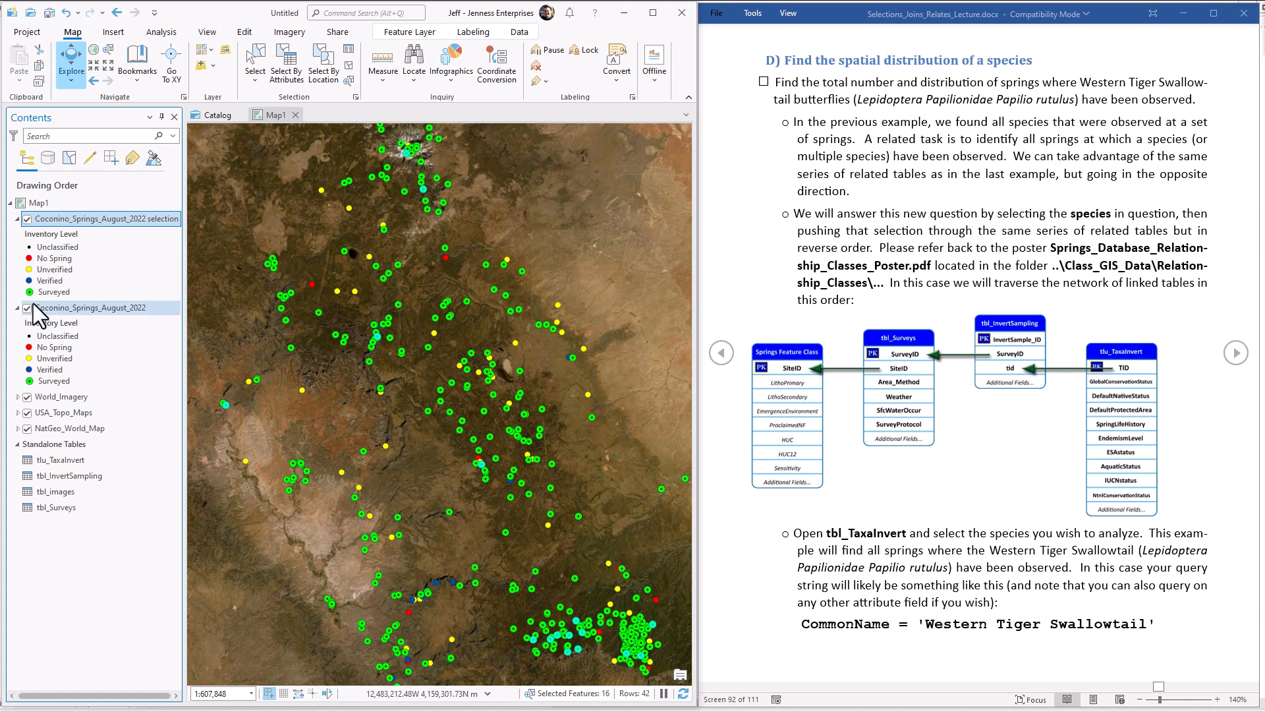
{"action": "mouse_move", "coordinate": [27, 321]}
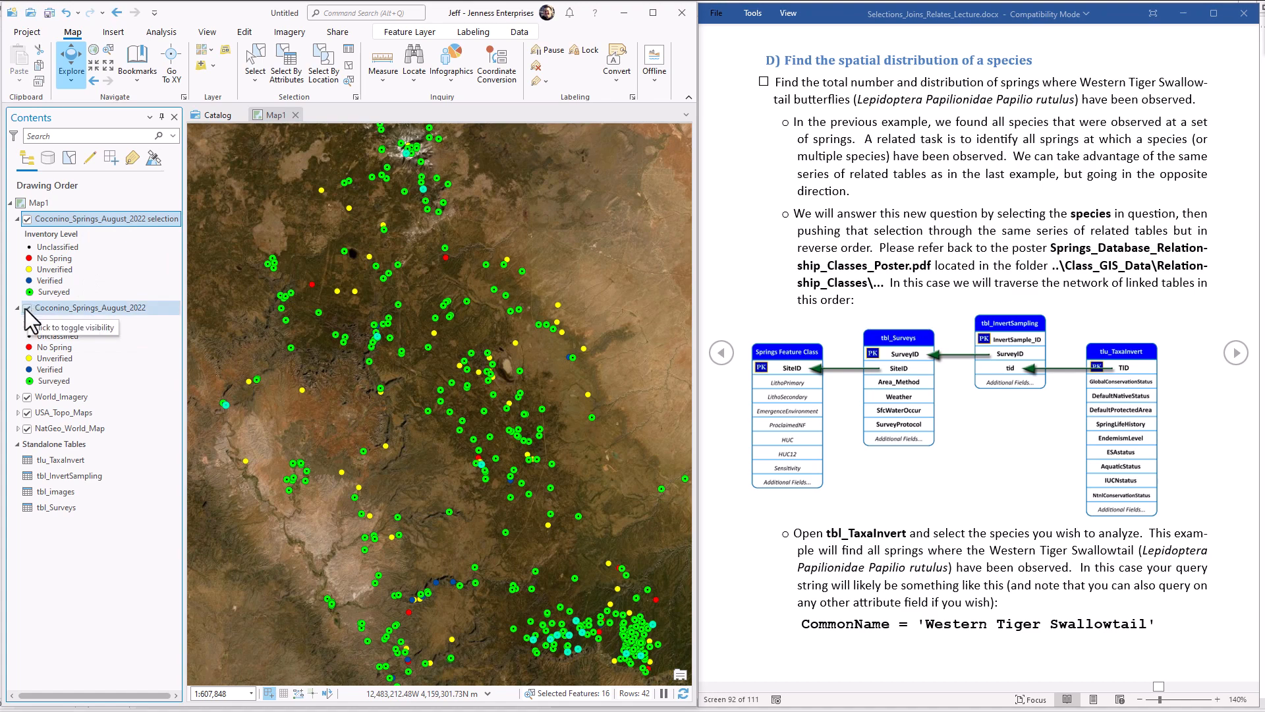
{"action": "left_click", "coordinate": [26, 307]}
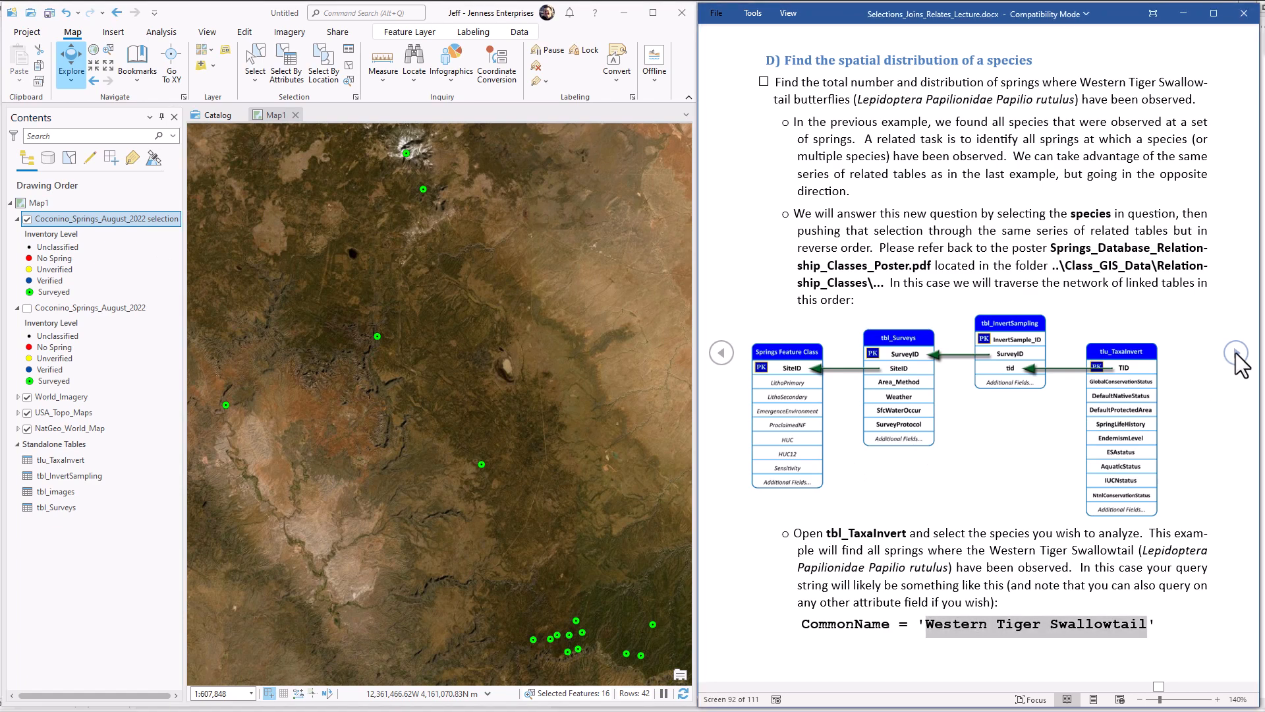
Step: Page the lecture notes past the homework to the Appendix: Spatial Relationships
{"action": "scroll", "scroll_direction": "down", "scroll_amount": 3}
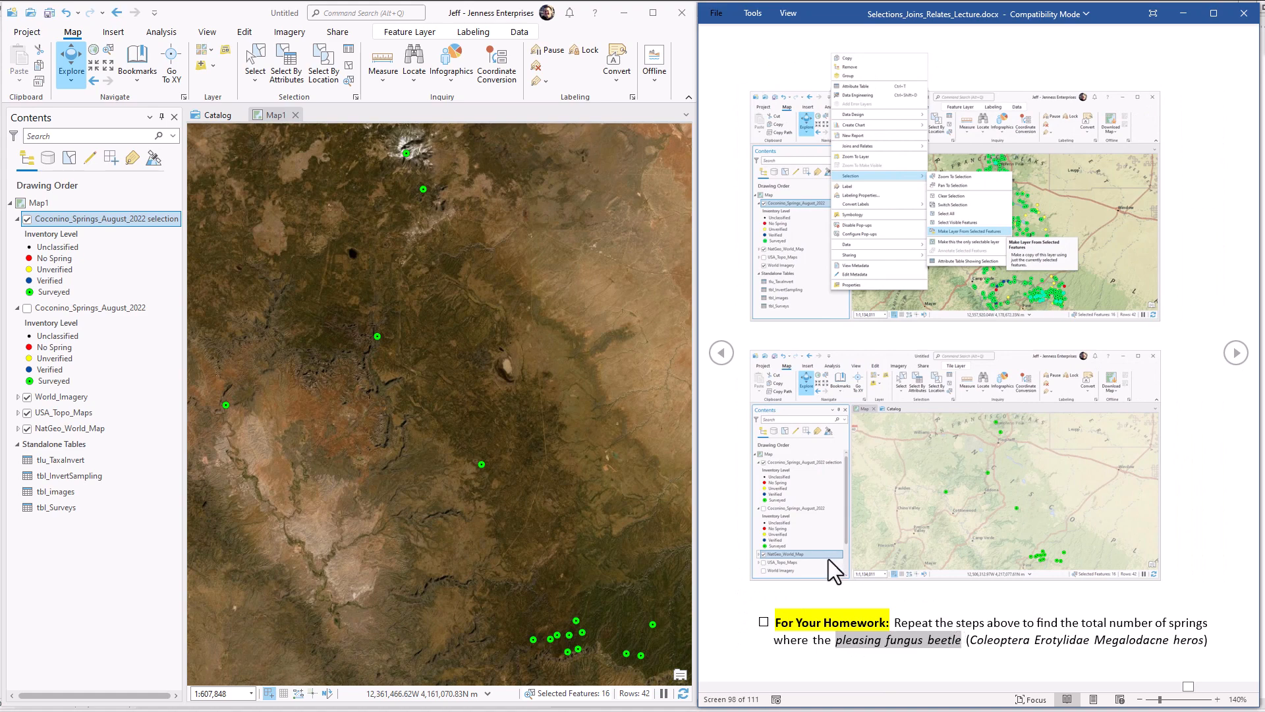
{"action": "mouse_move", "coordinate": [970, 601]}
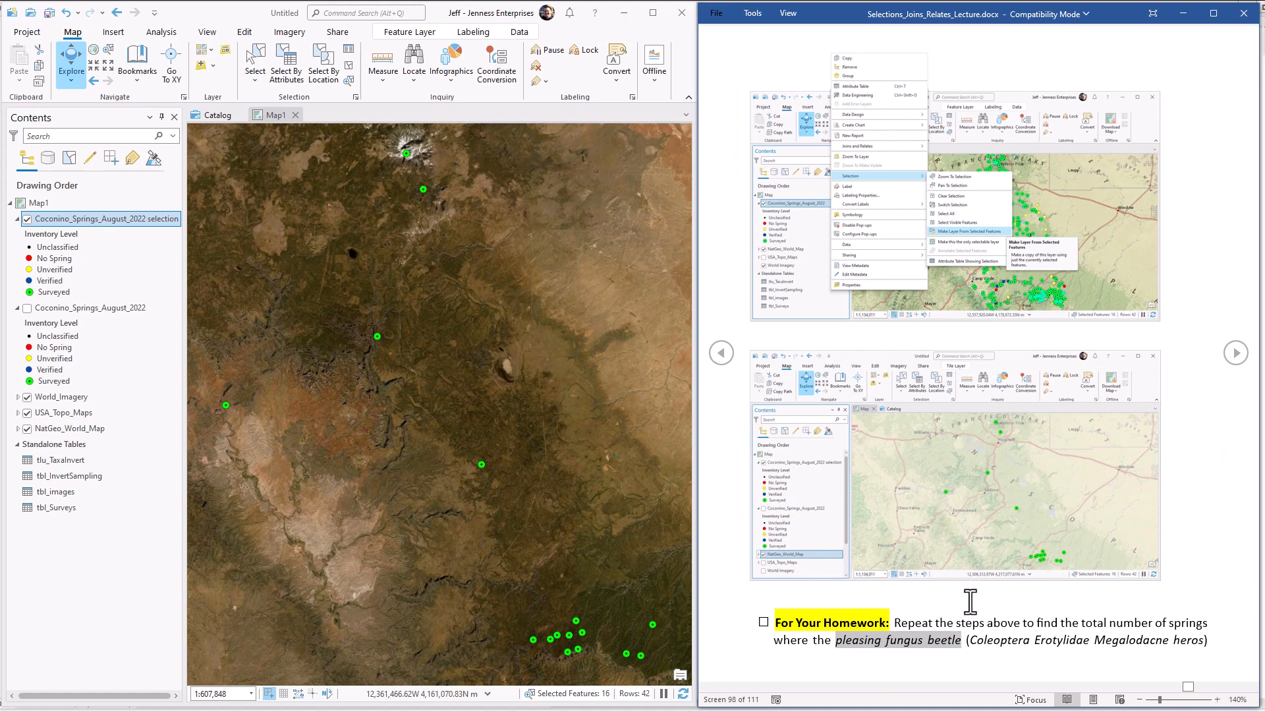
{"action": "mouse_move", "coordinate": [991, 629]}
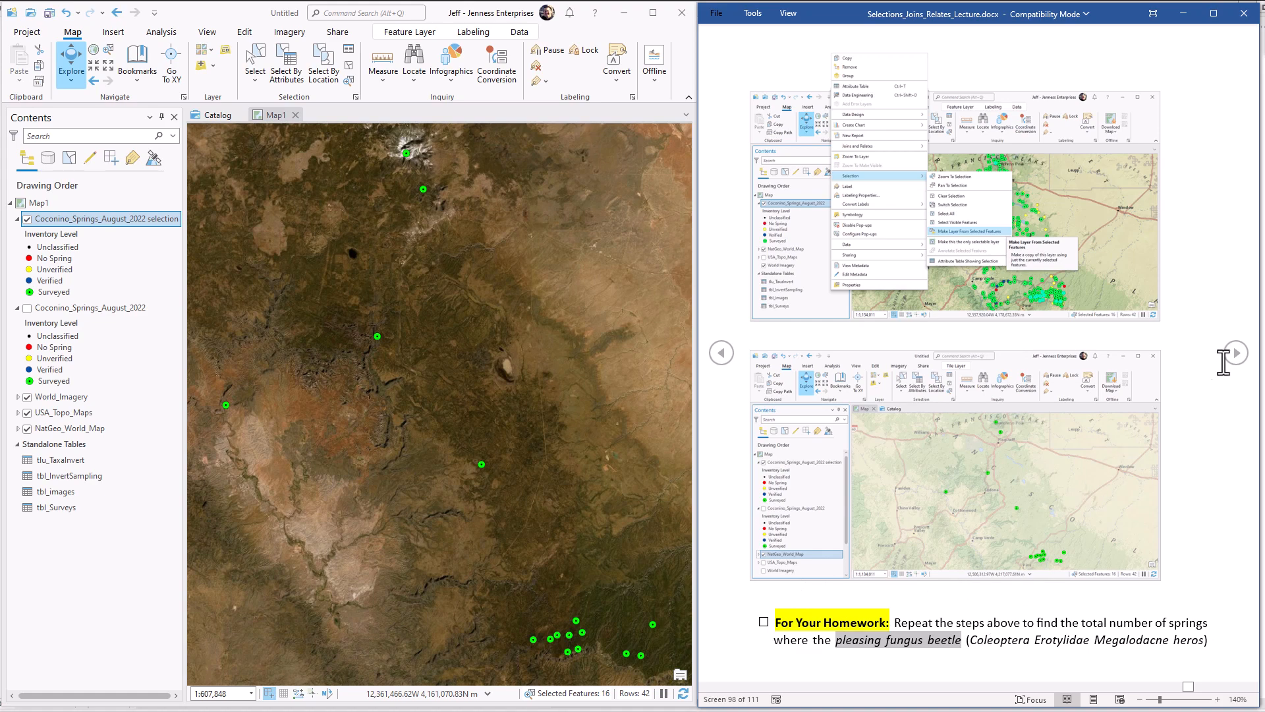
{"action": "left_click", "coordinate": [1235, 352]}
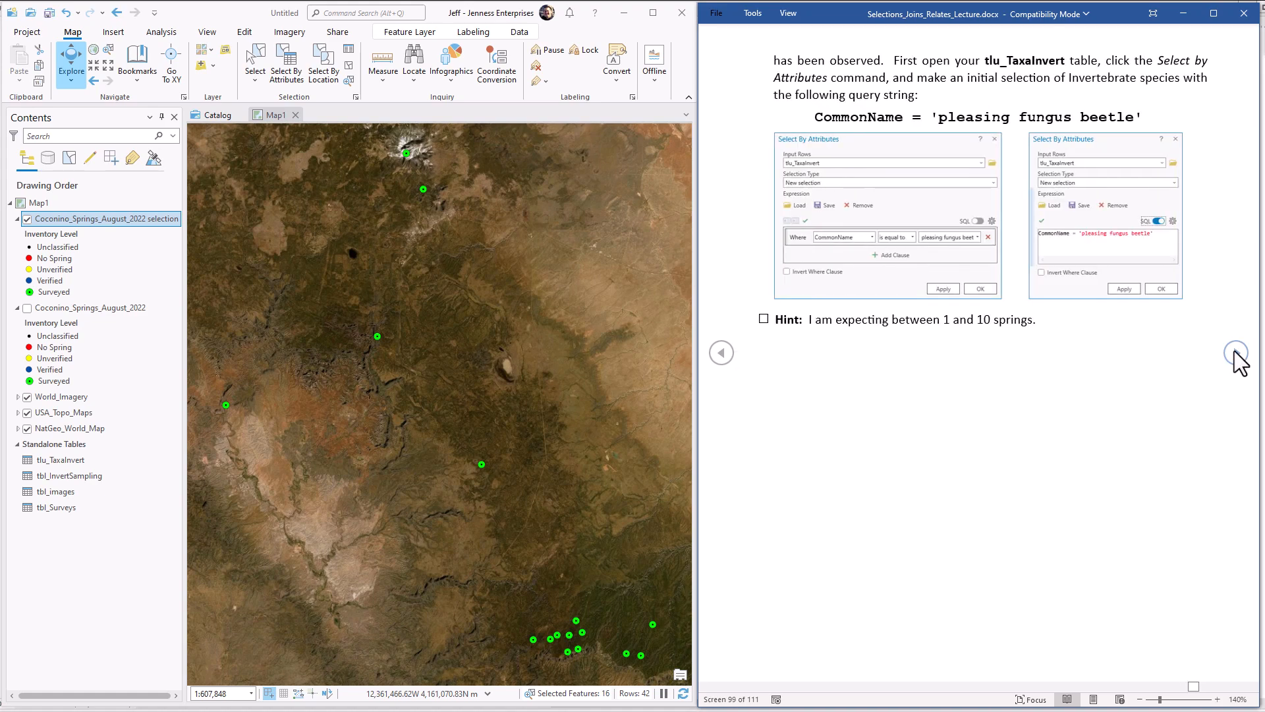
{"action": "left_click", "coordinate": [1235, 352]}
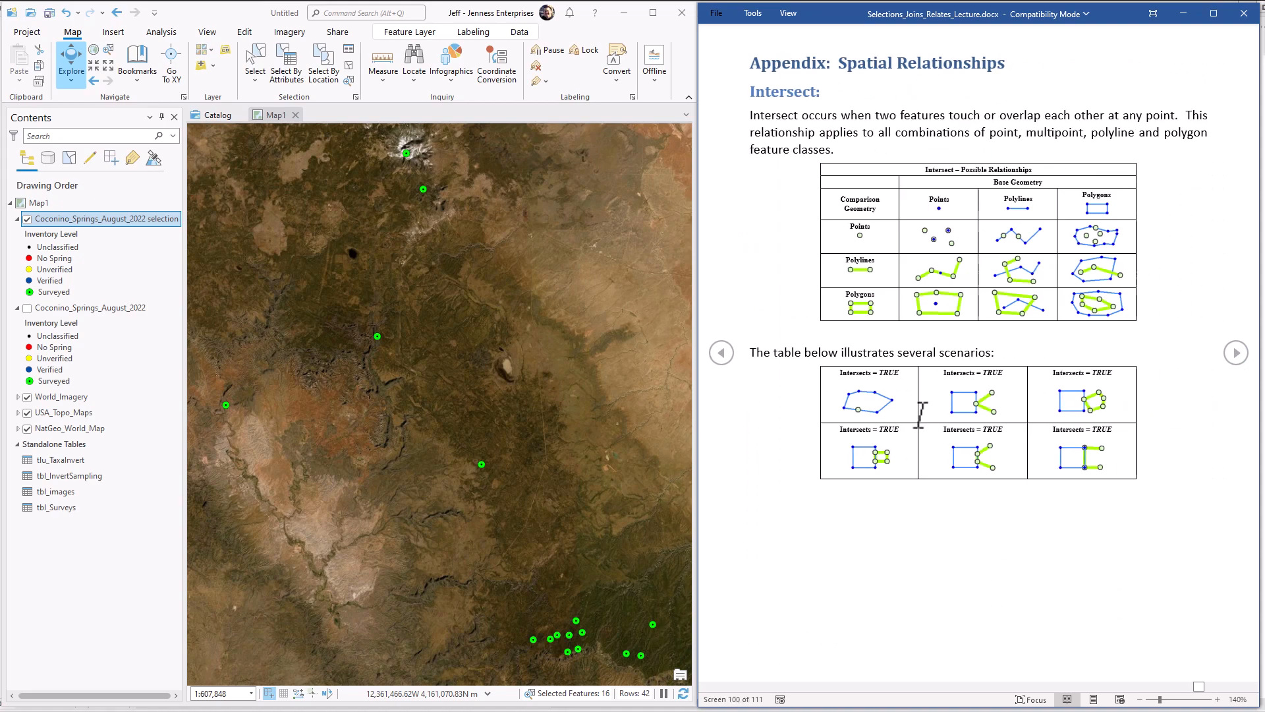